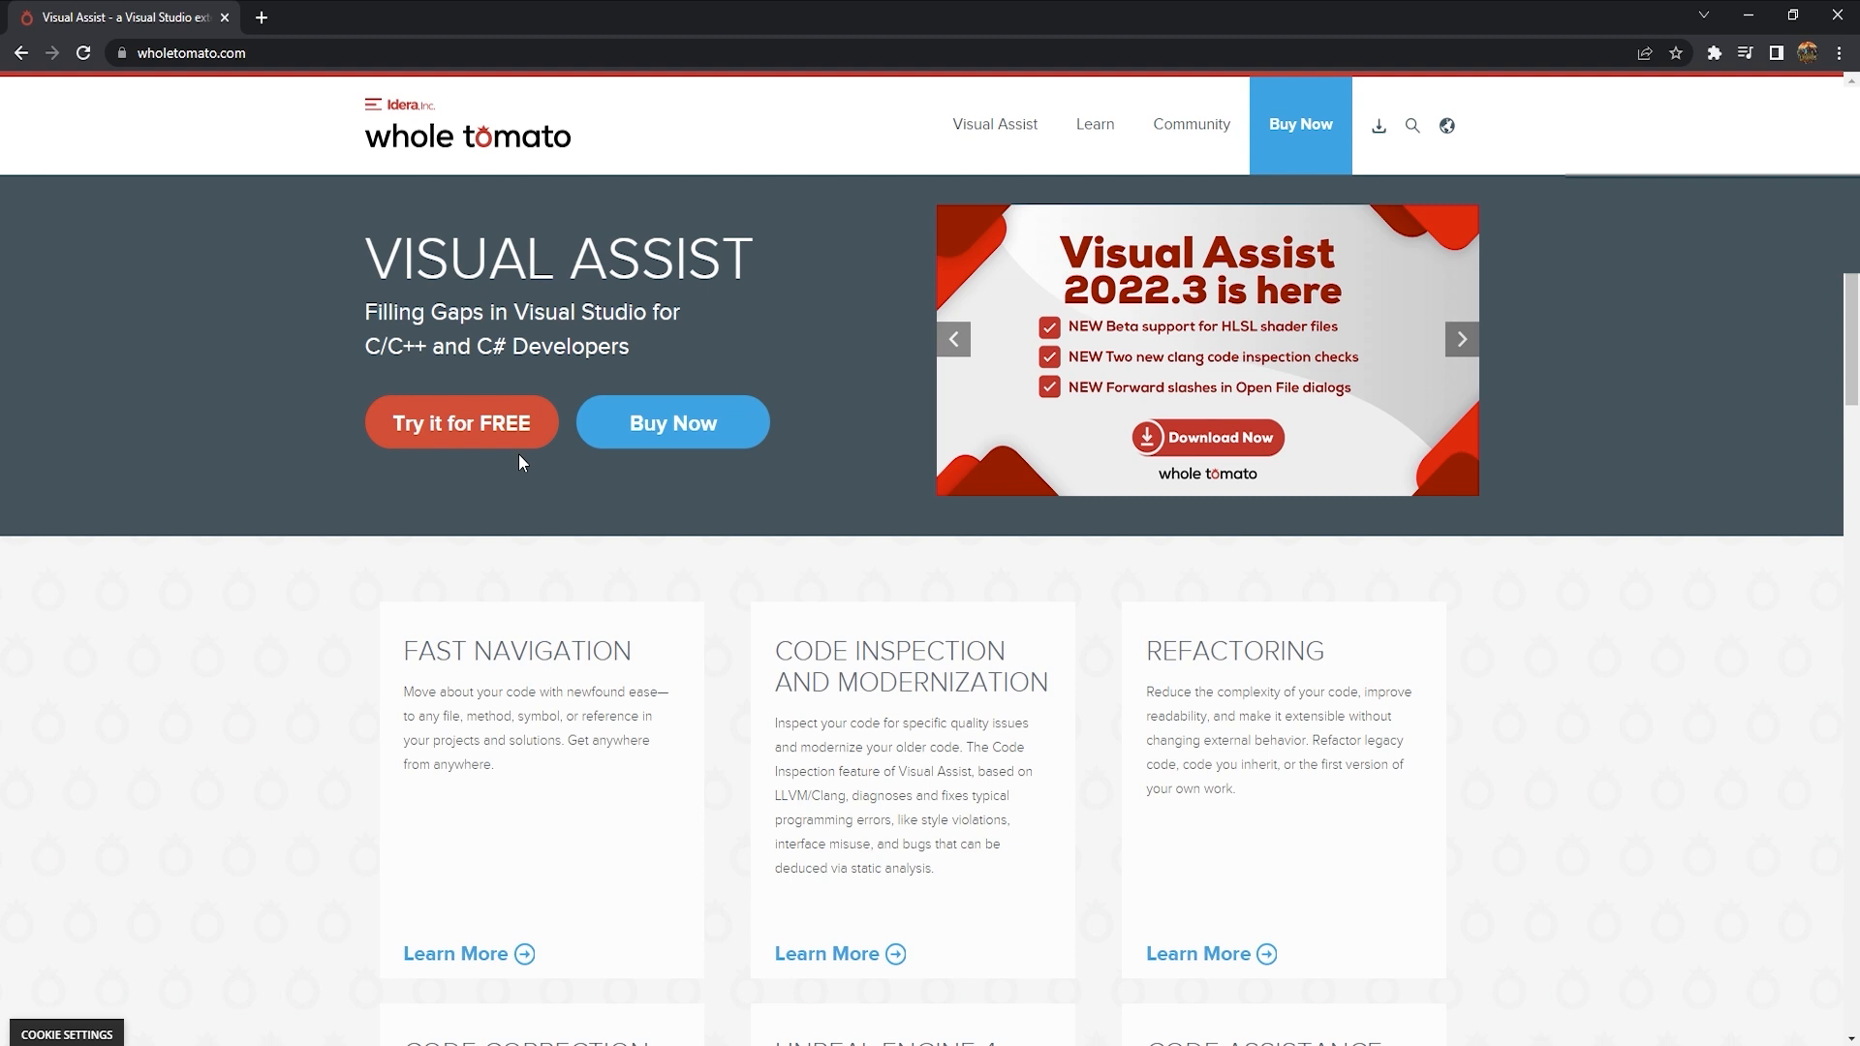
mouse_move(471, 419)
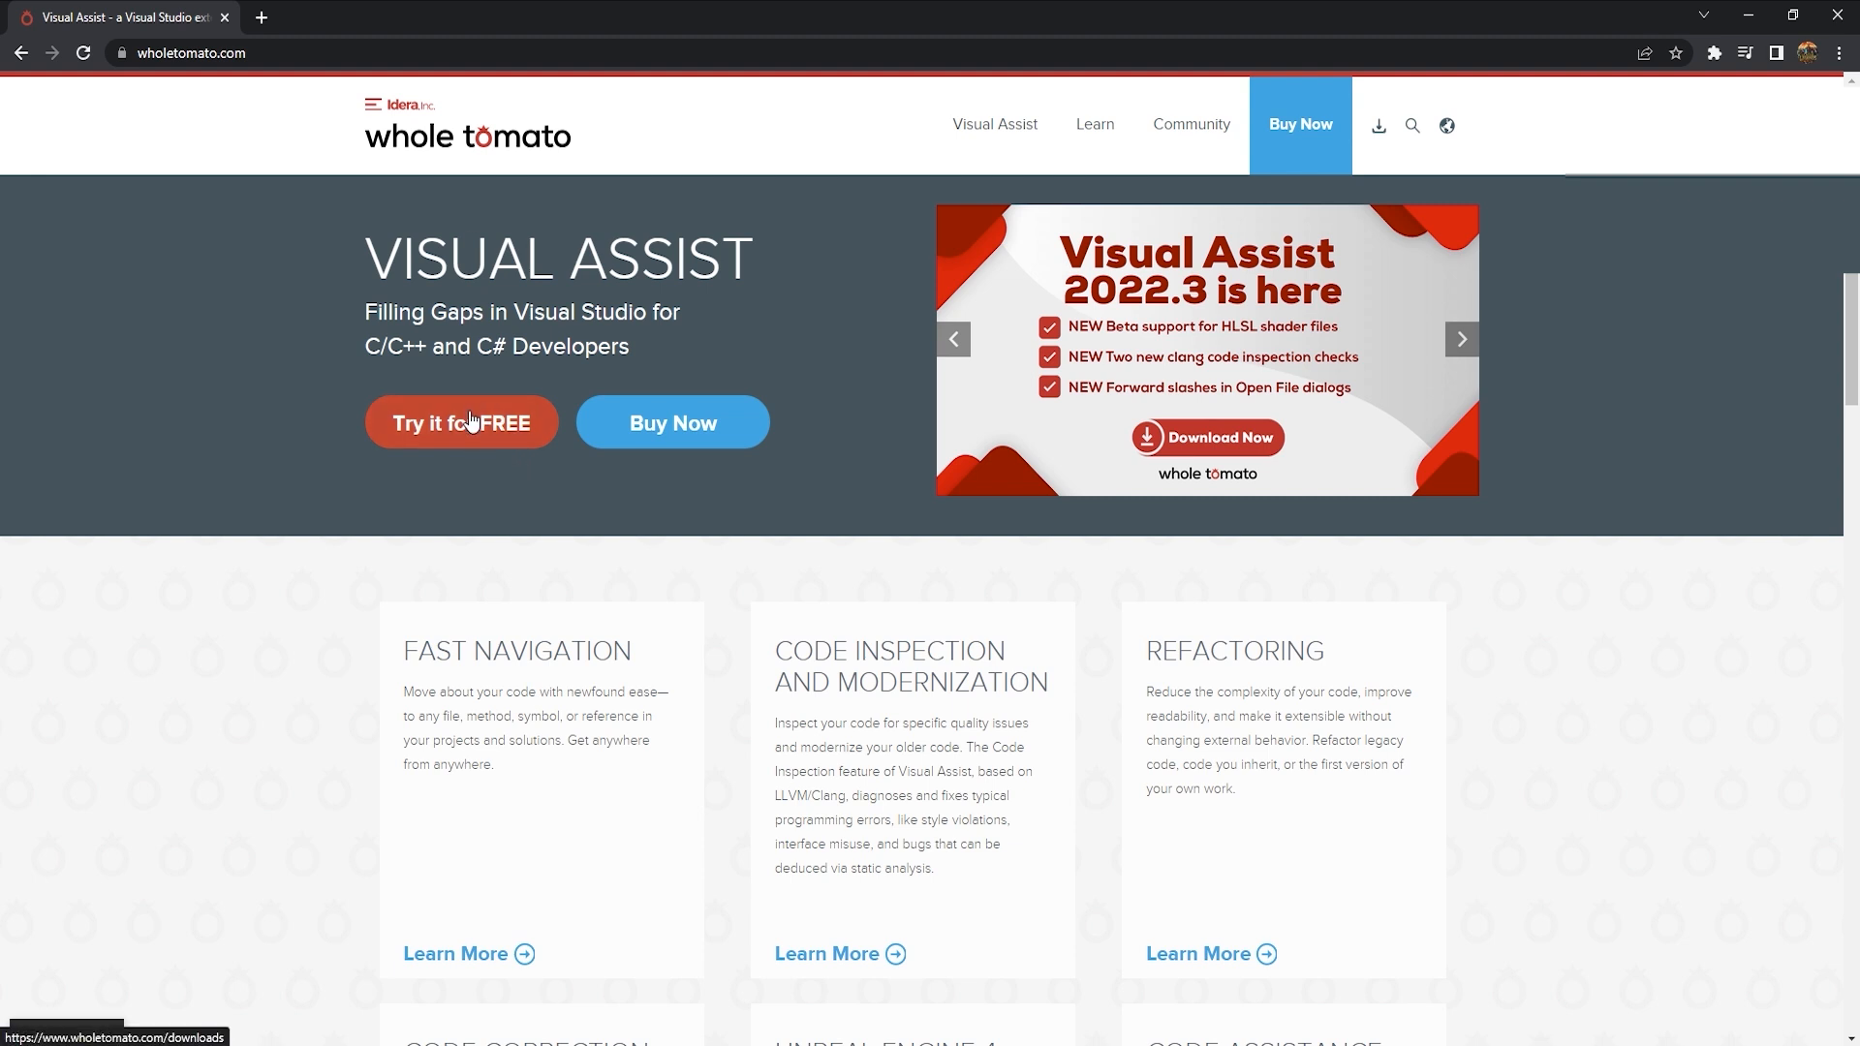
Request the free Visual Assist trial on wholetomato.com and submit the registration form to download it
left_click(461, 423)
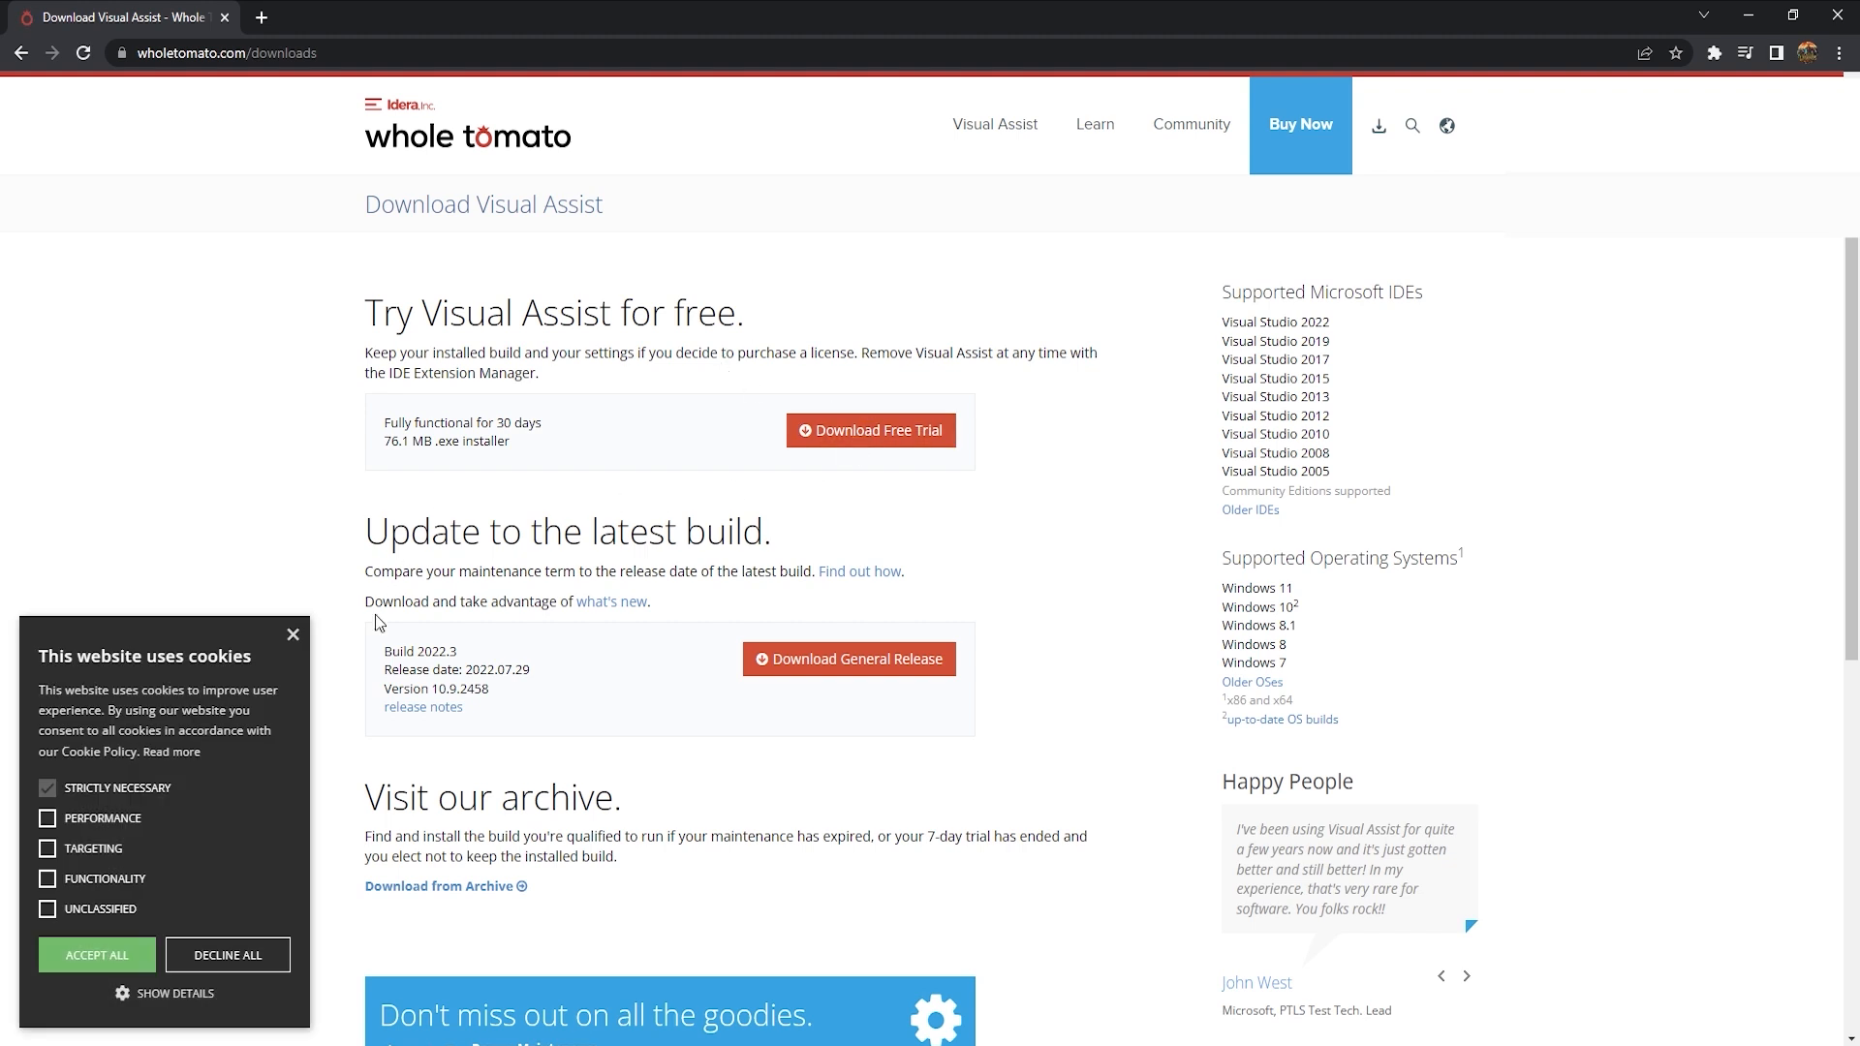
left_click(872, 430)
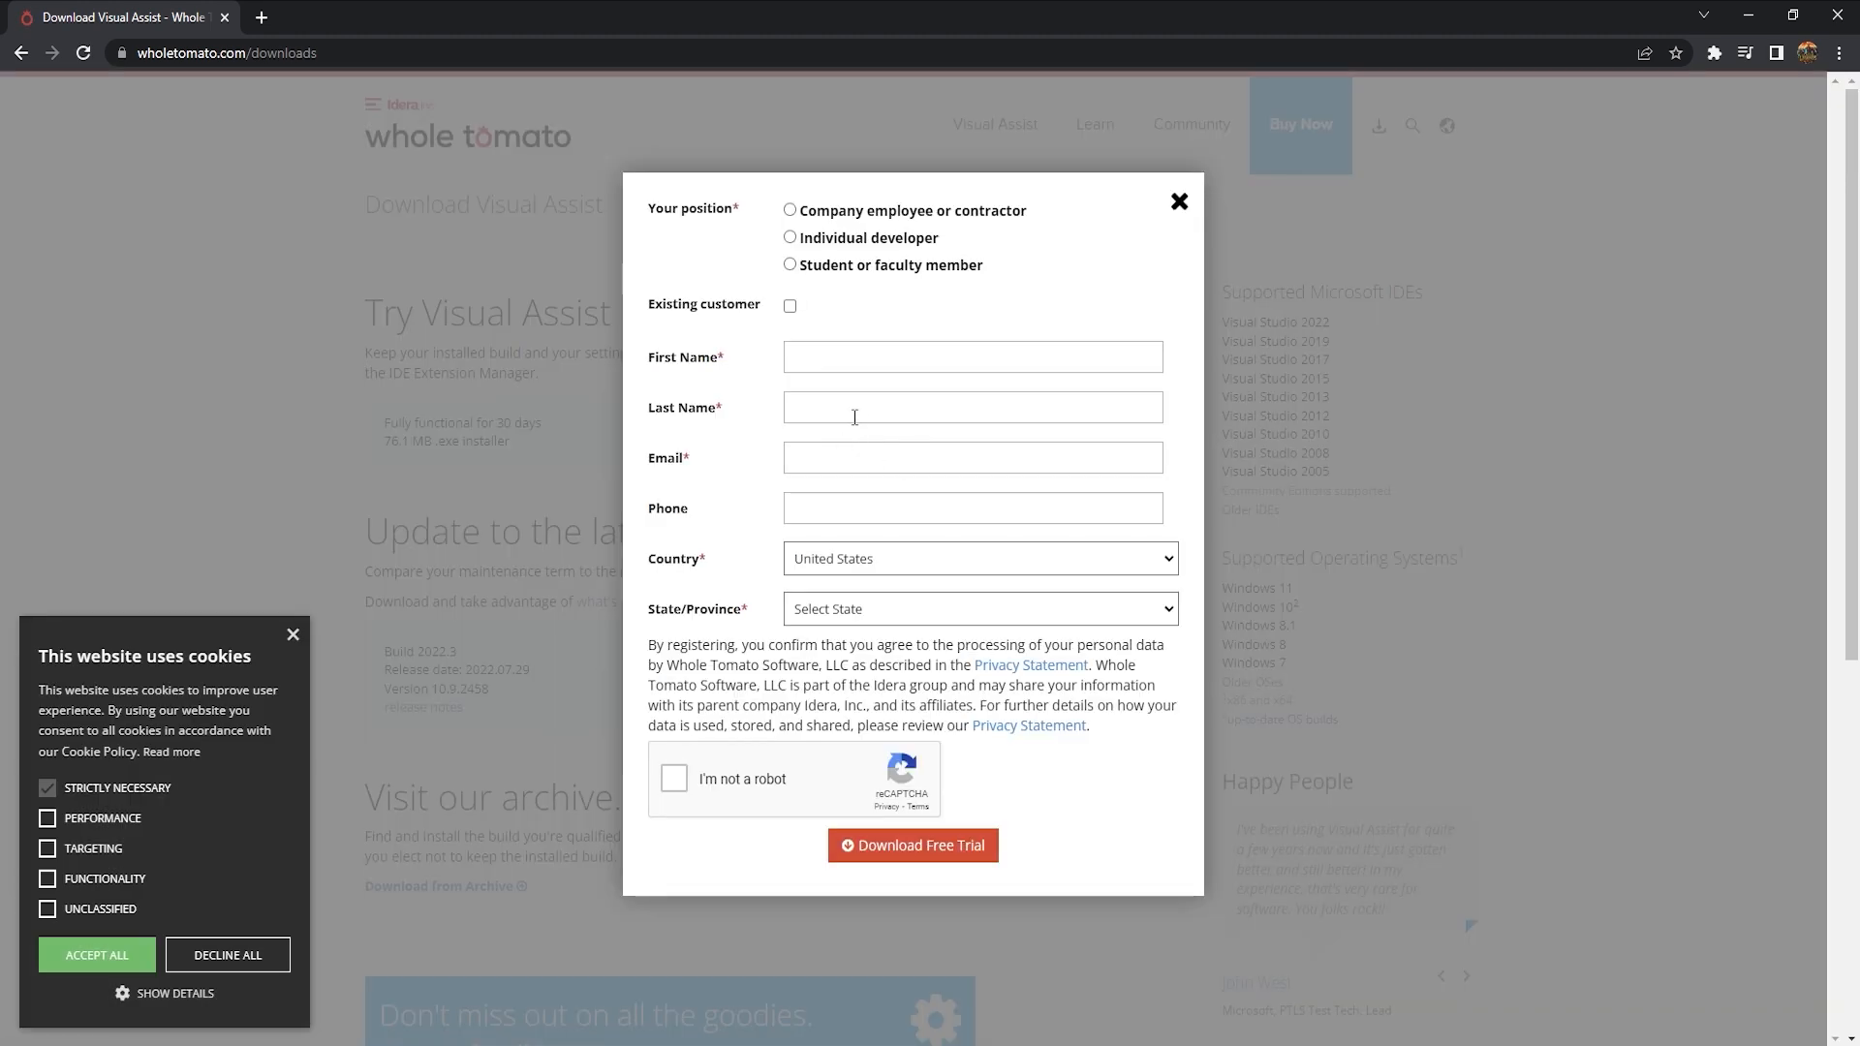
mouse_move(883, 349)
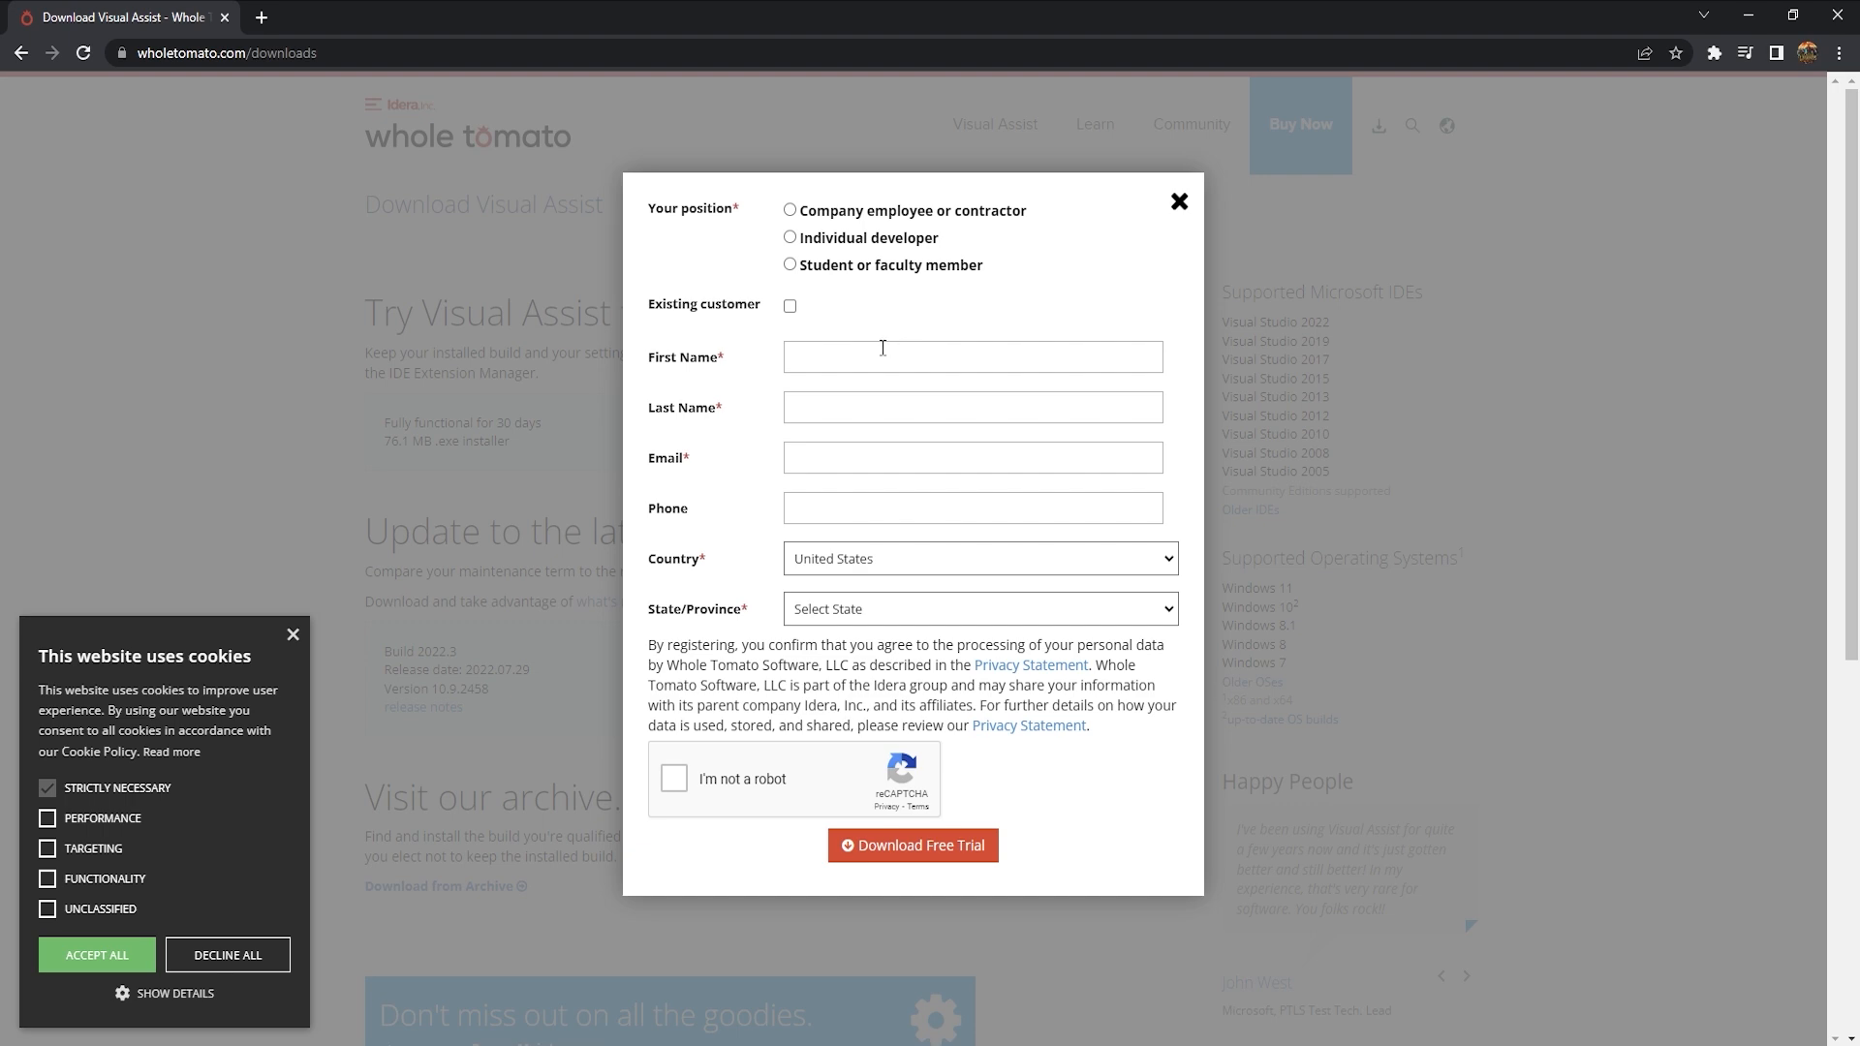
mouse_move(860, 529)
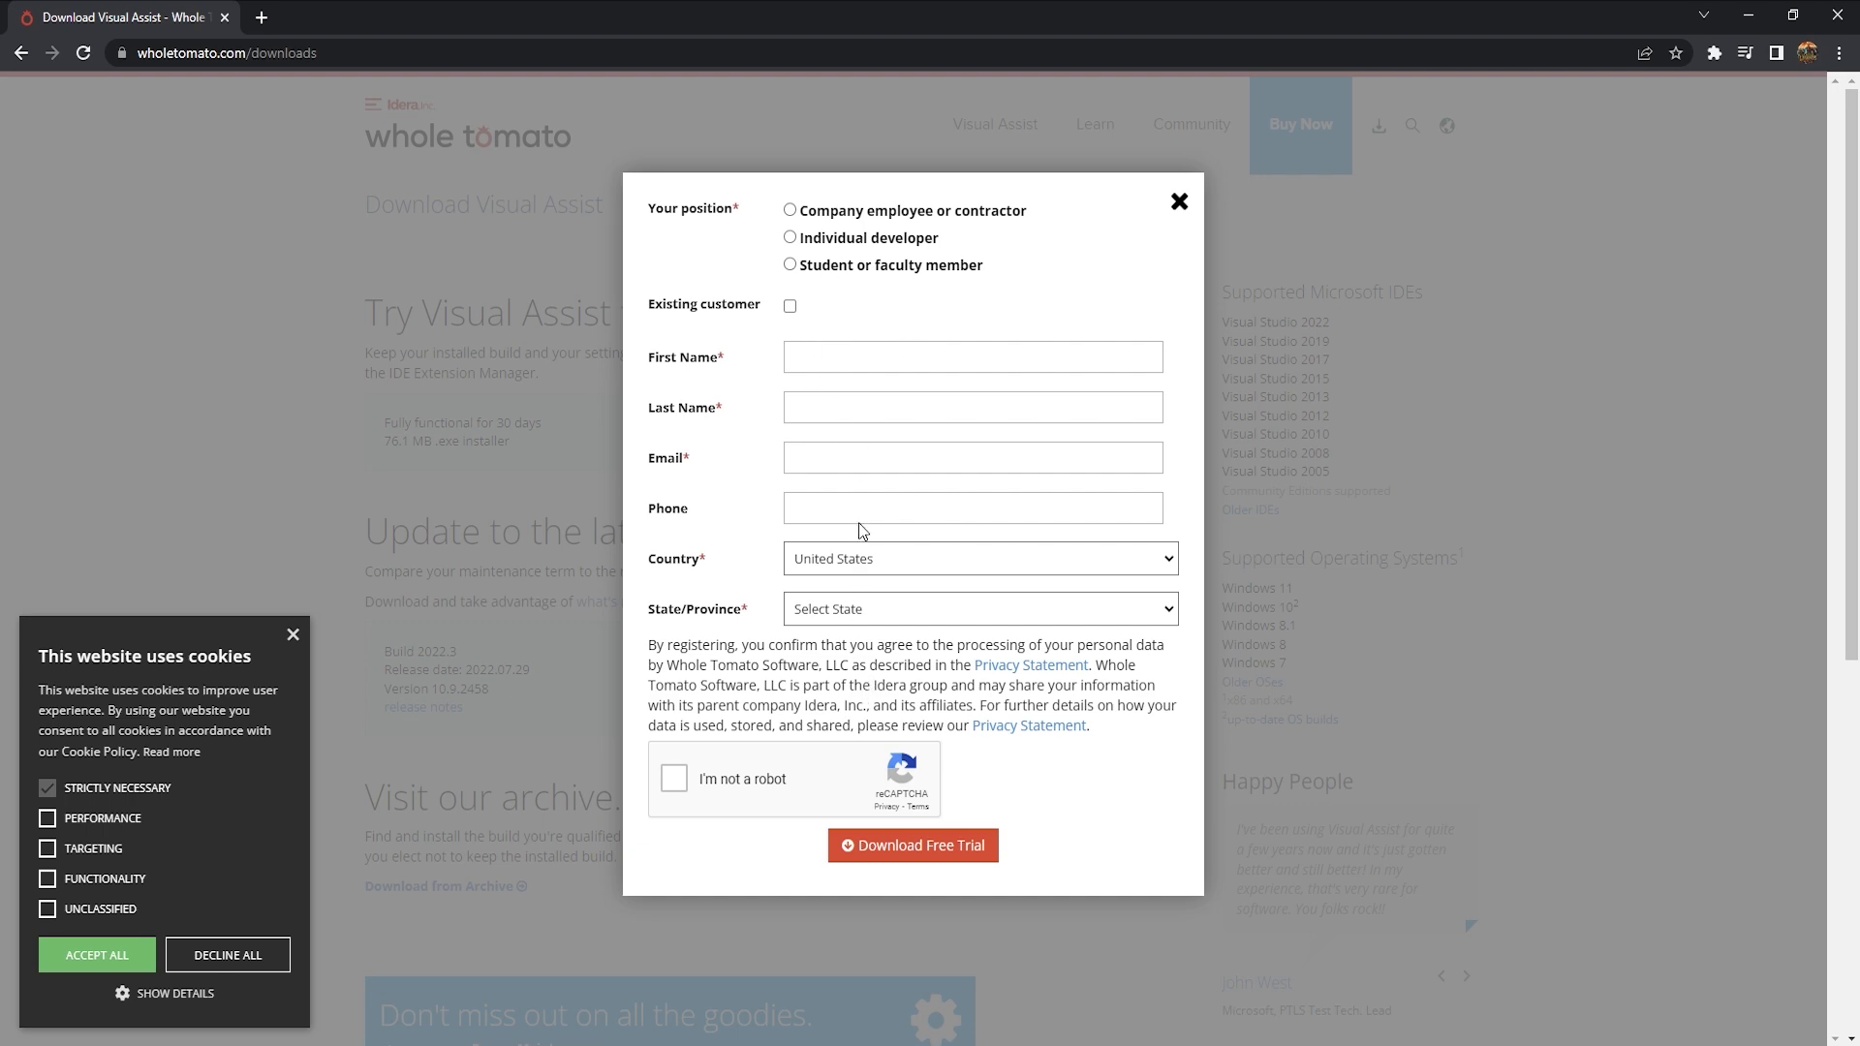
left_click(912, 845)
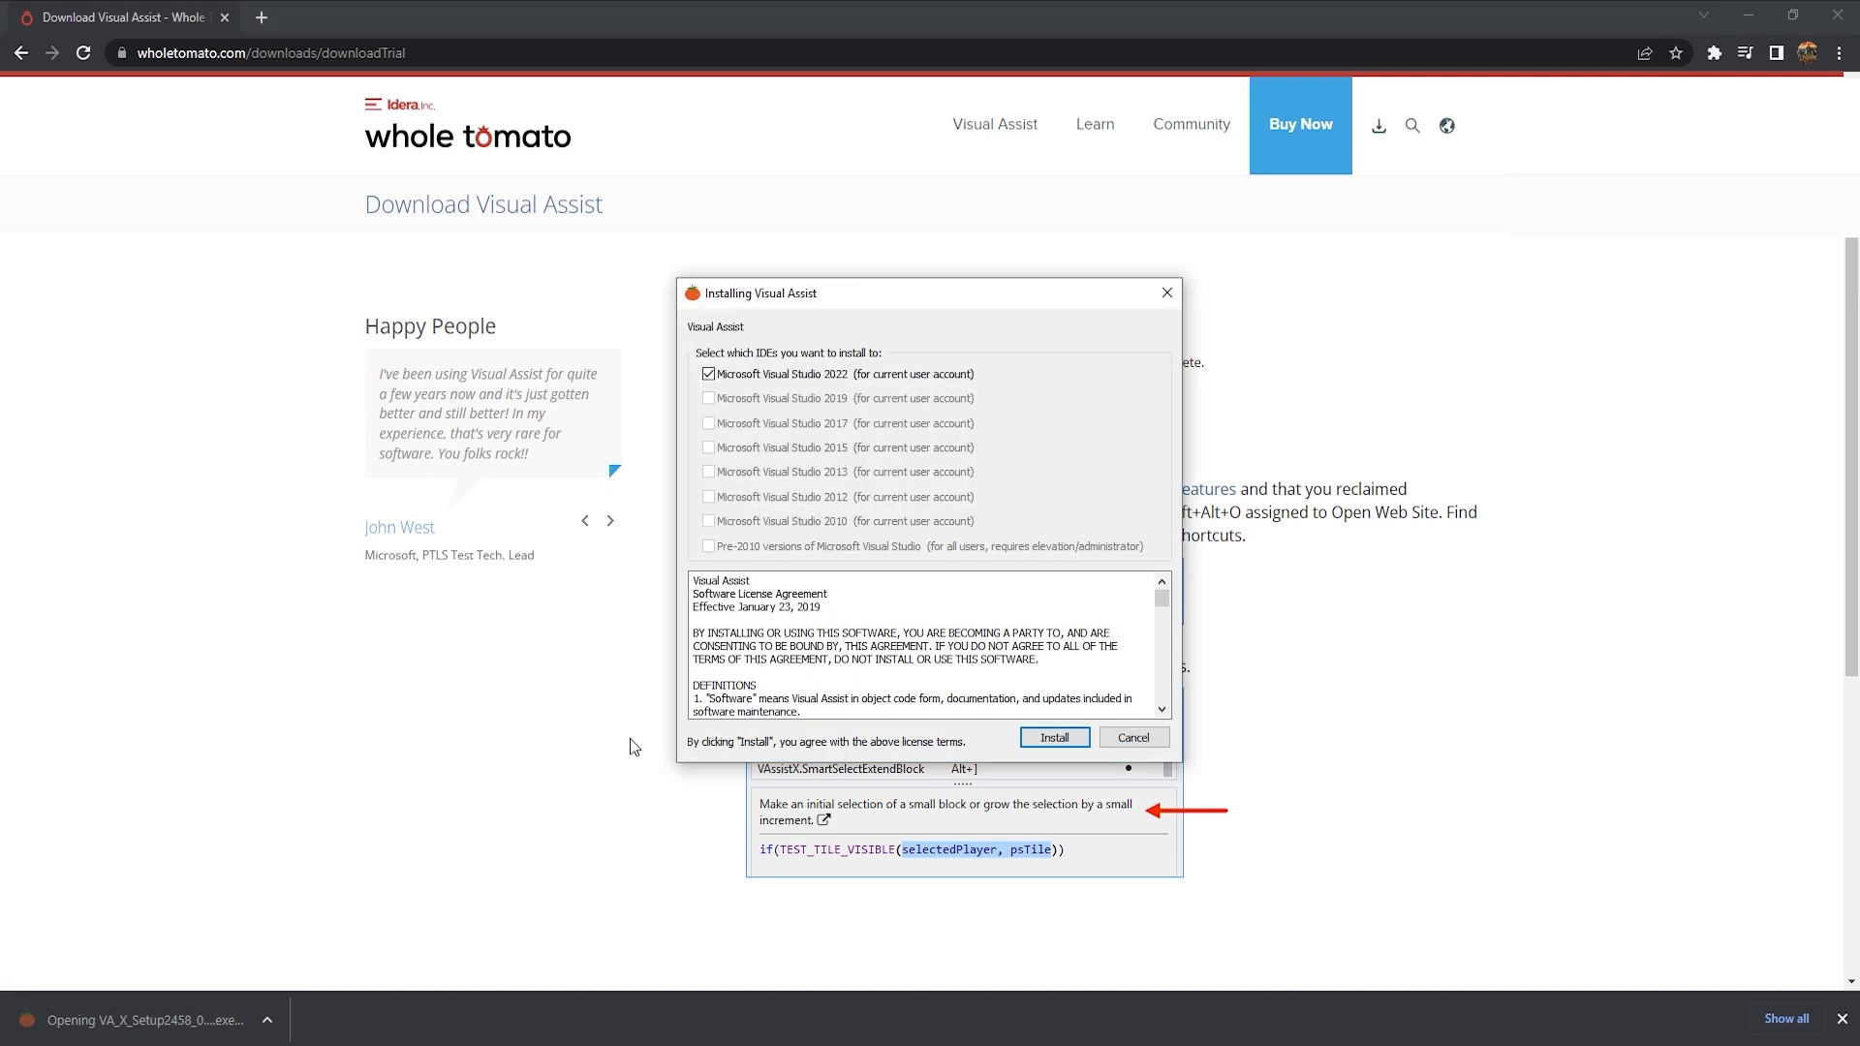
mouse_move(817, 384)
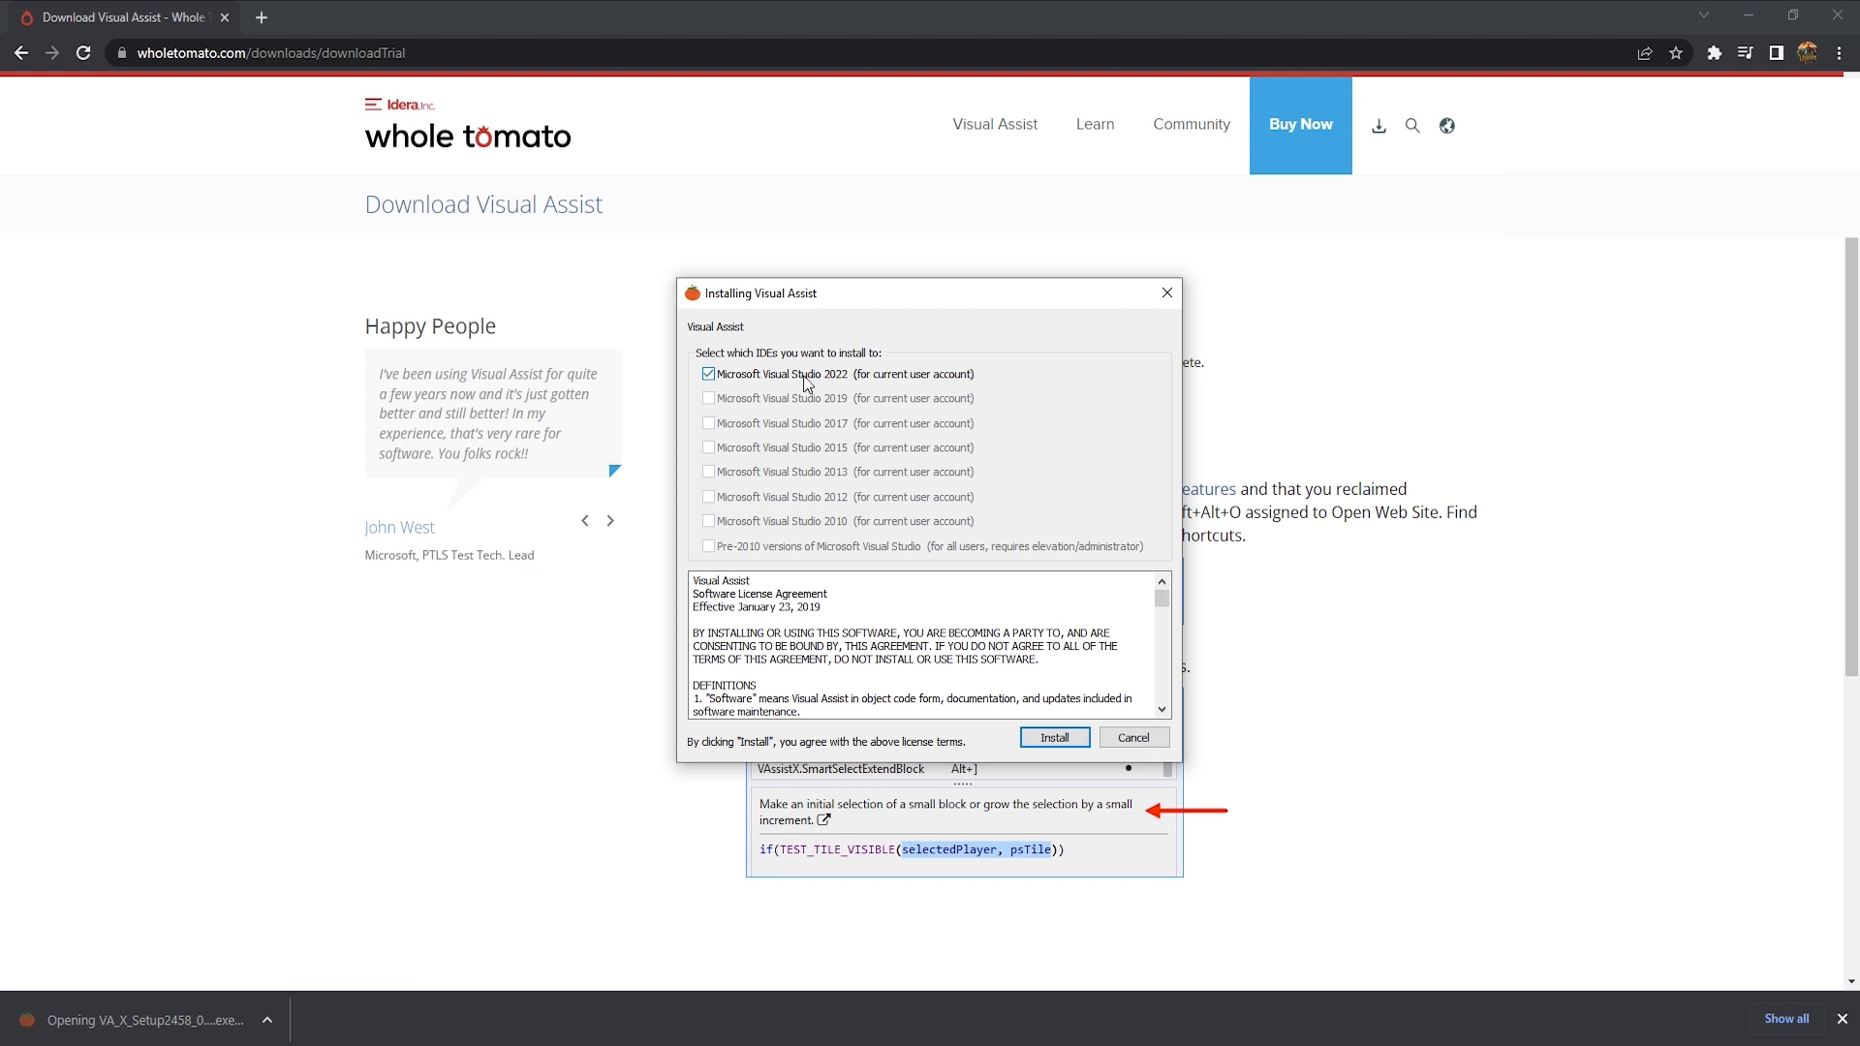
mouse_move(796, 379)
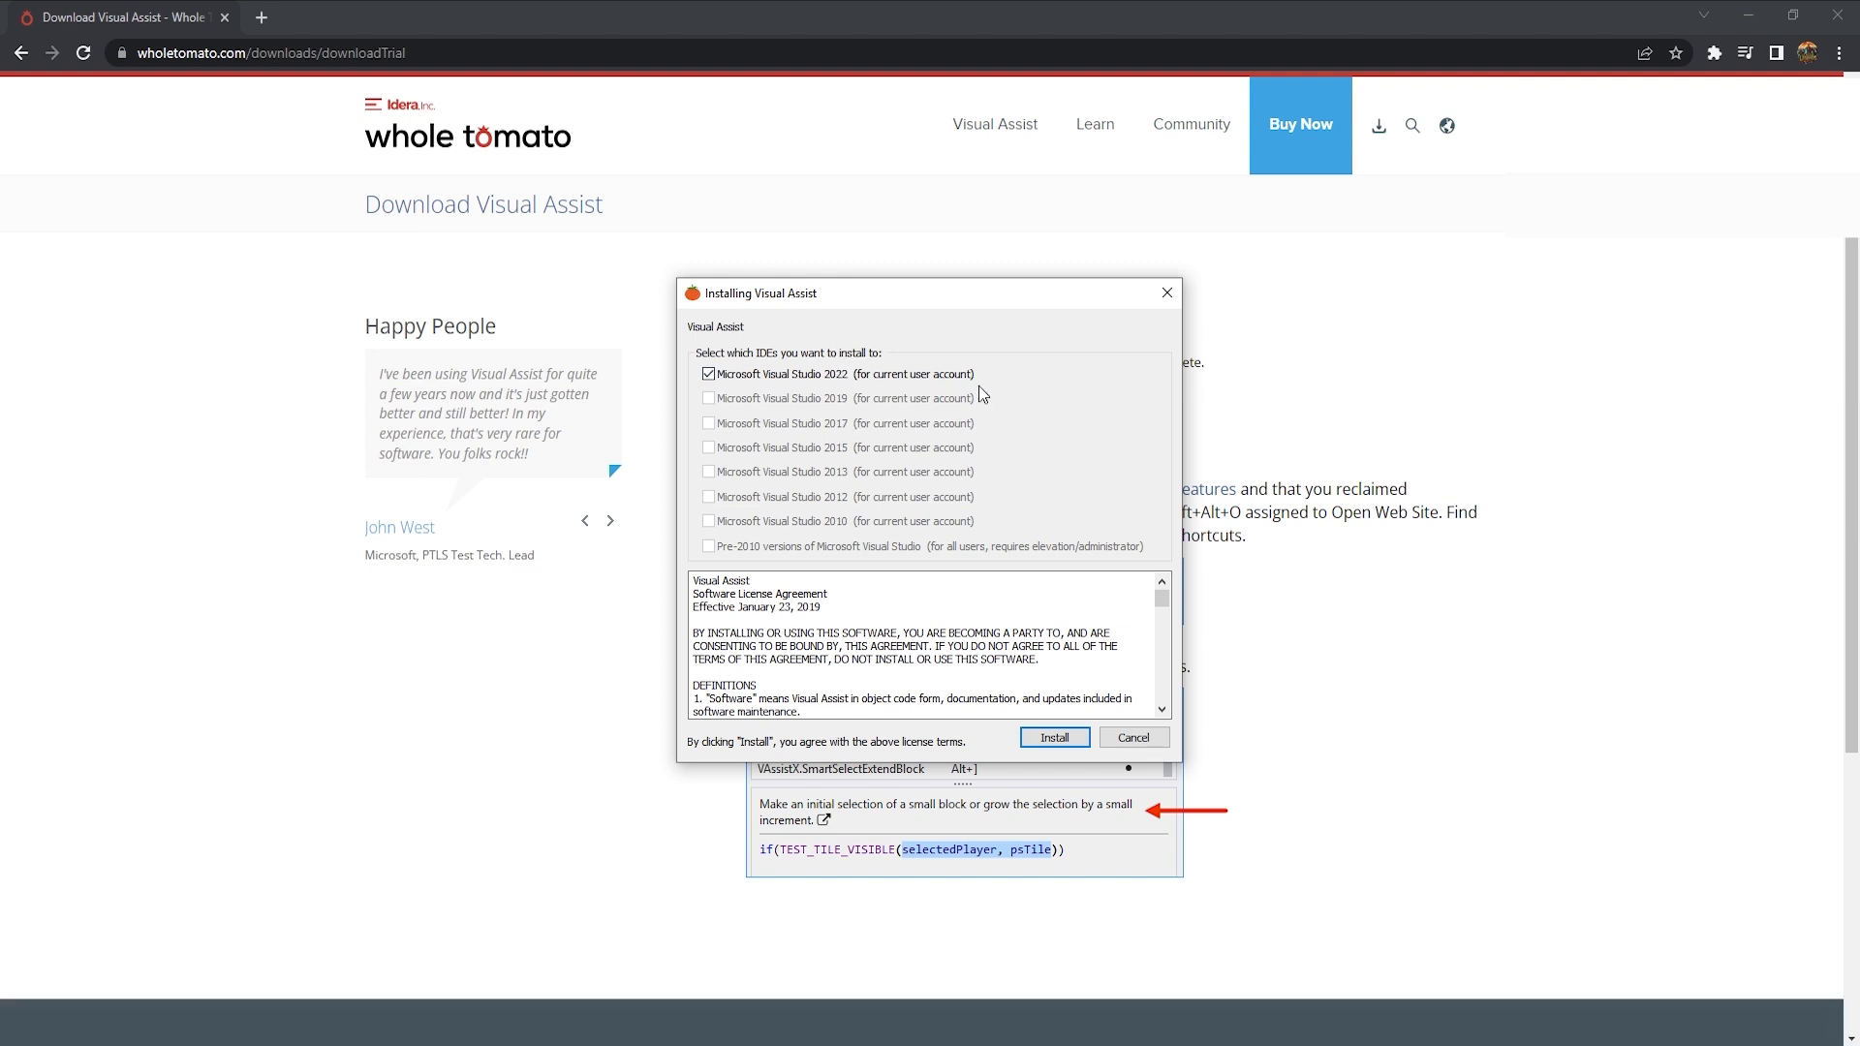
Install Visual Assist with Microsoft Visual Studio 2022 selected as the target IDE
left_click(1054, 736)
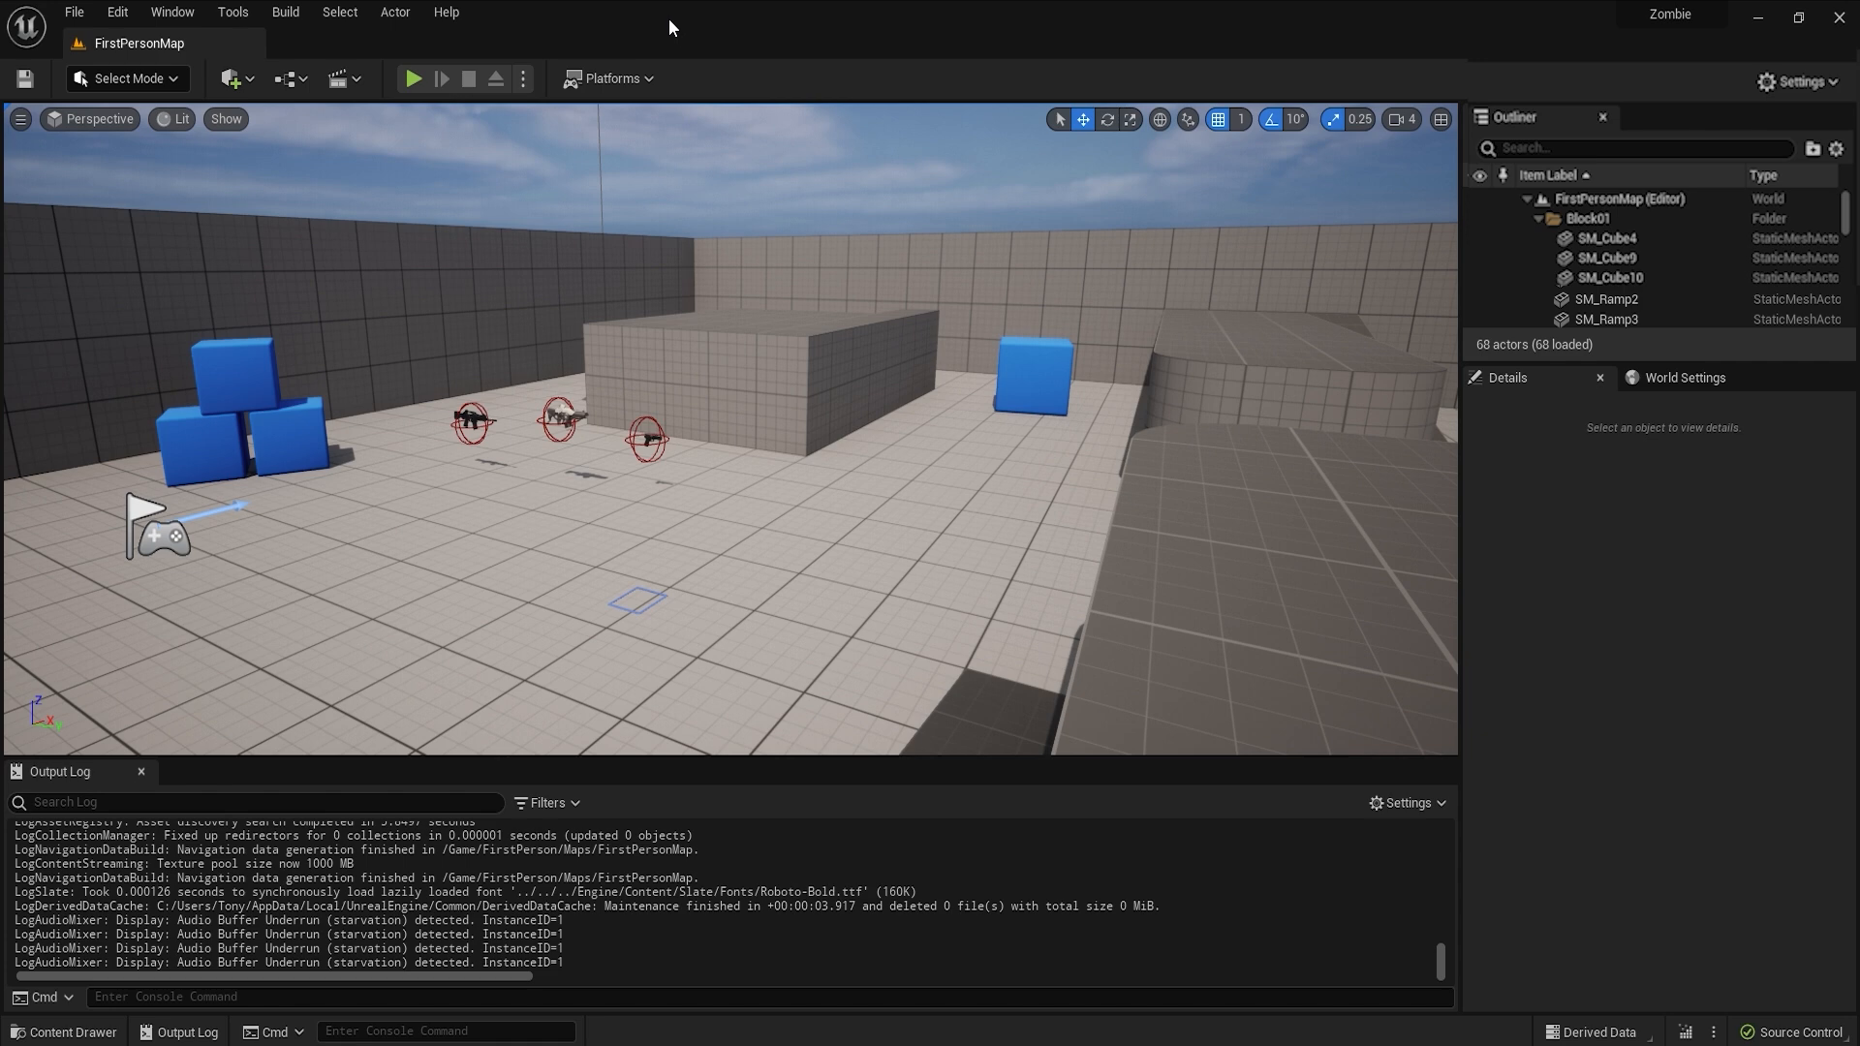
Load the Zombie project's solution in Visual Studio via Tools > Open Visual Studio
left_click(116, 11)
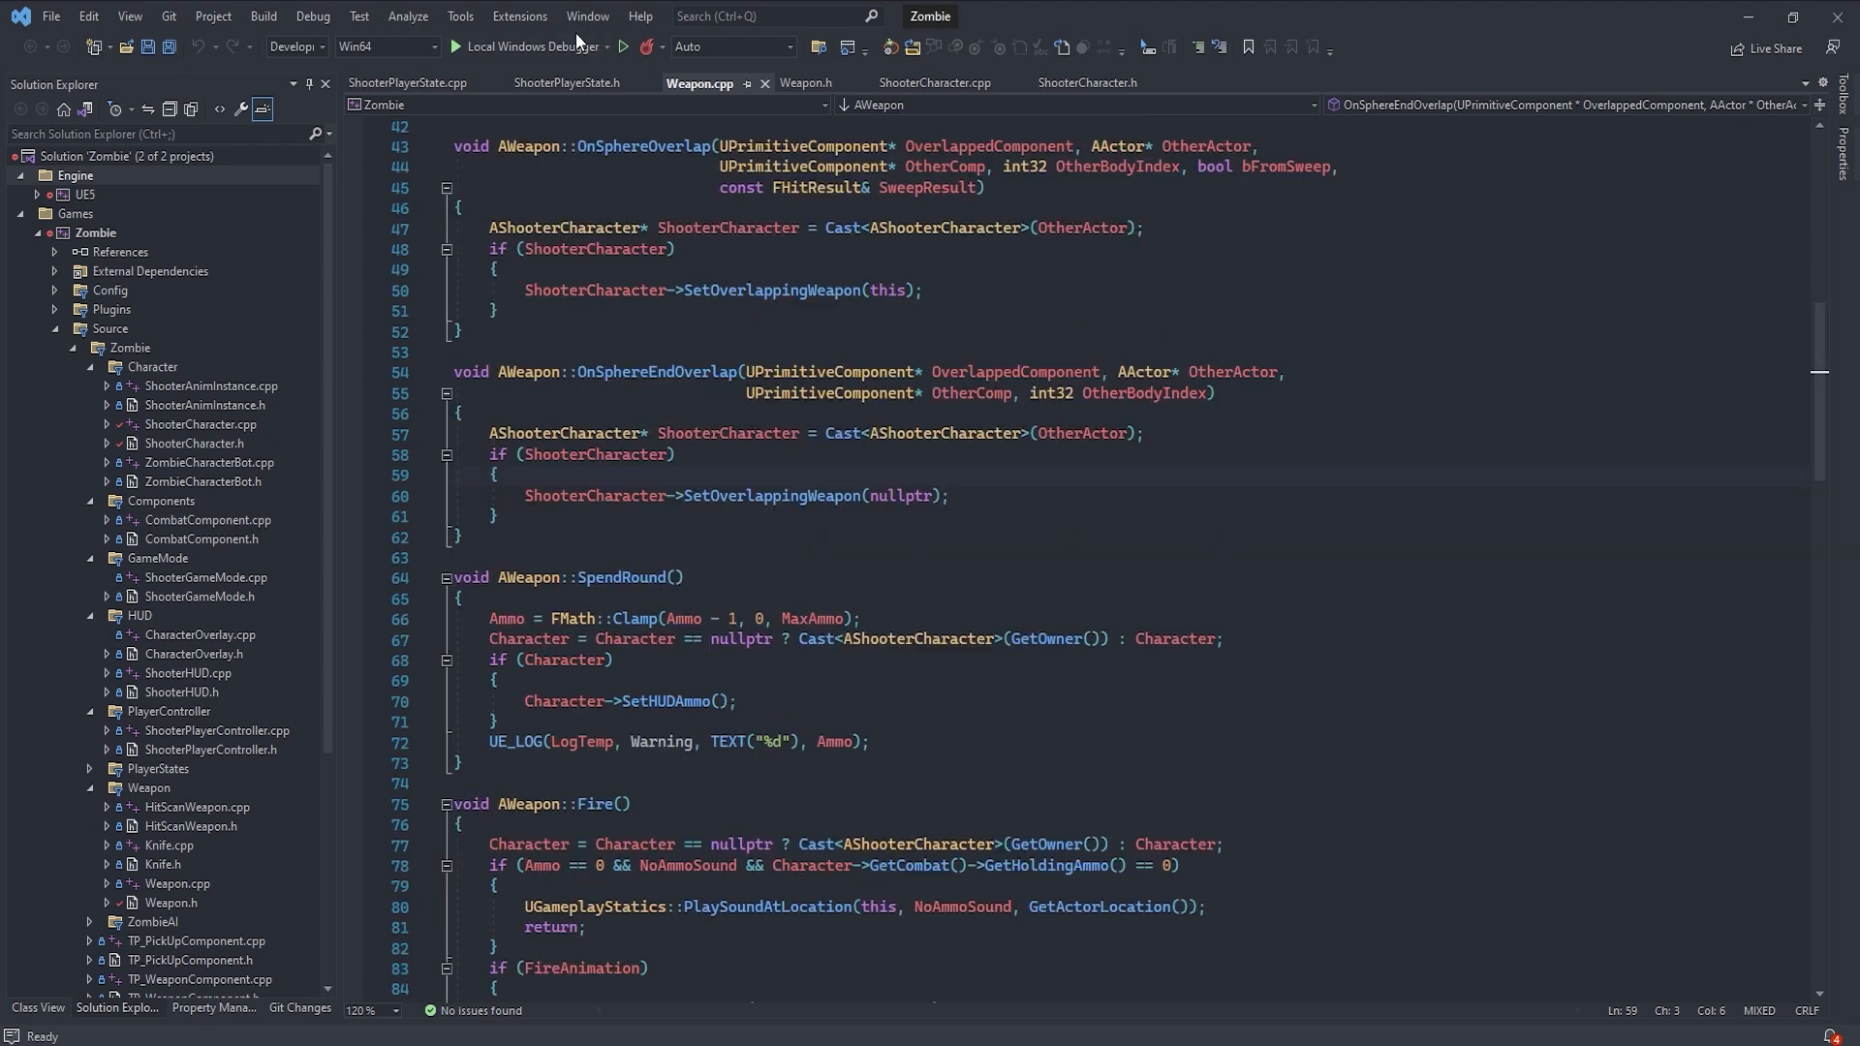
Launch VAssistX from the Extensions menu and accept the Visual Assist trial
left_click(516, 15)
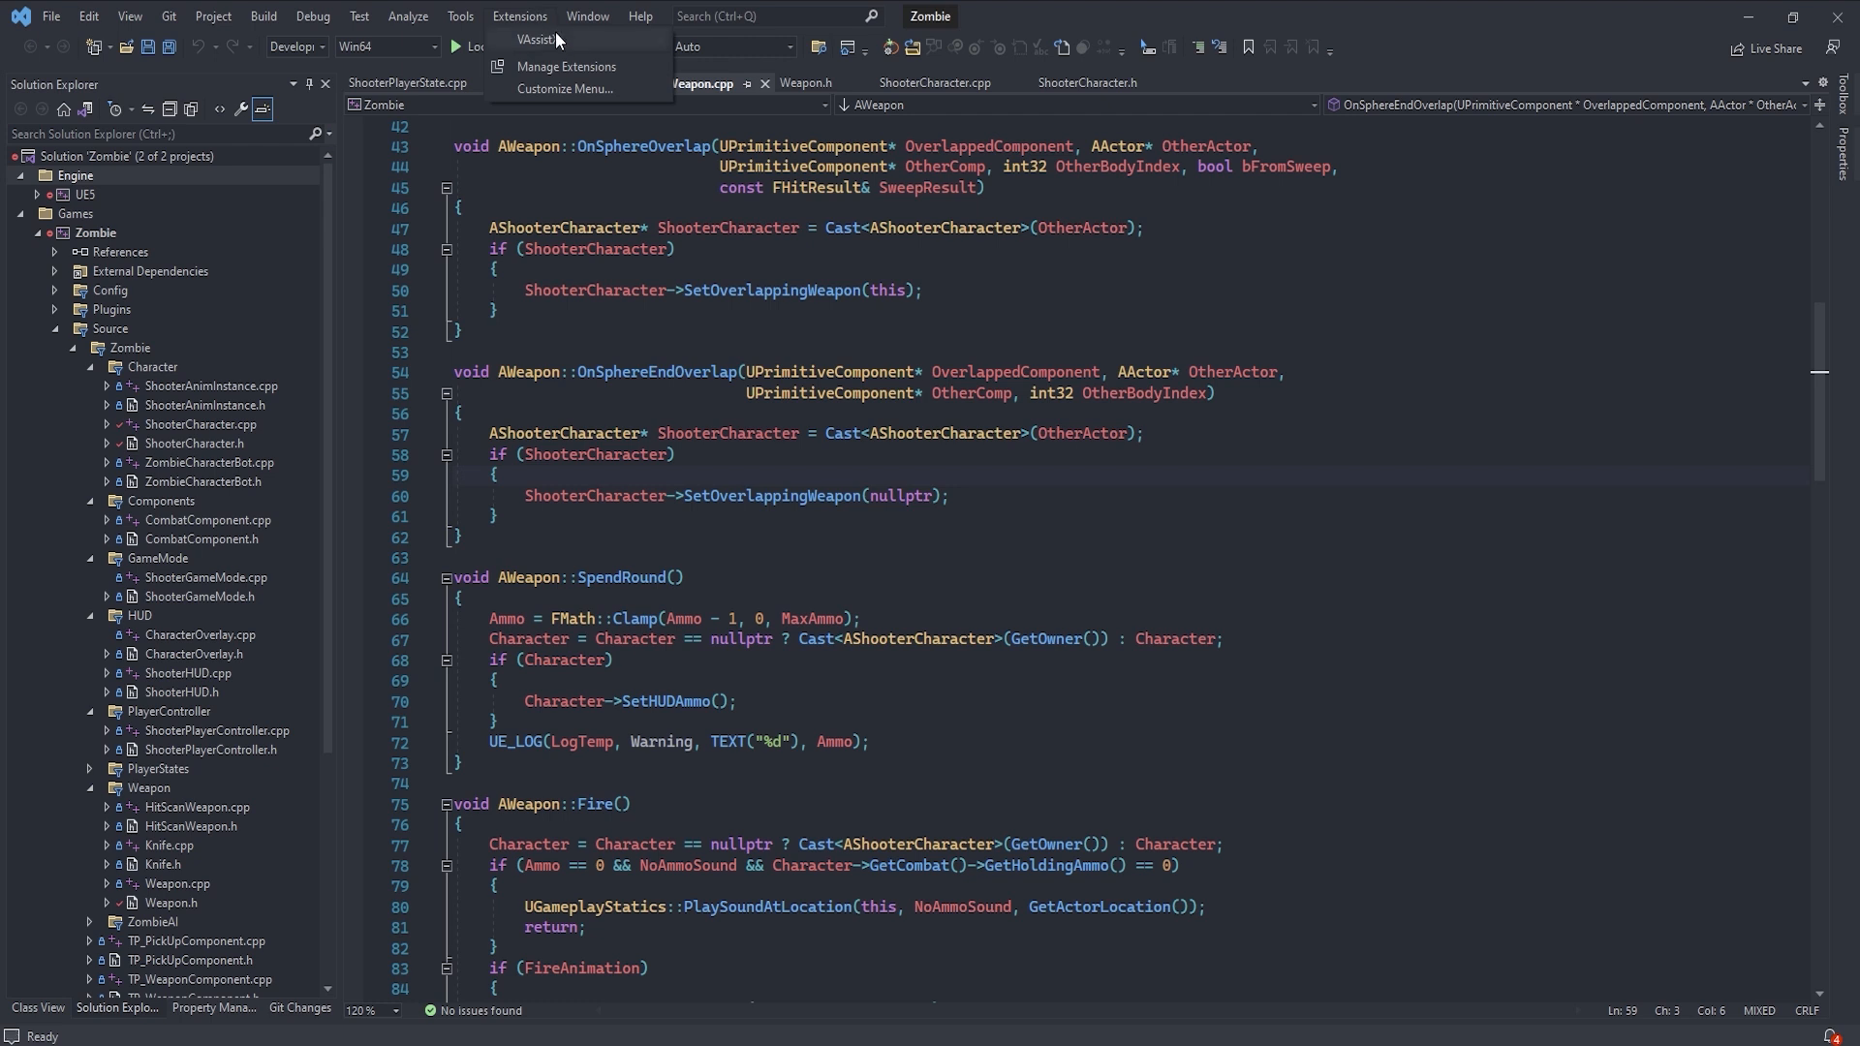
left_click(533, 39)
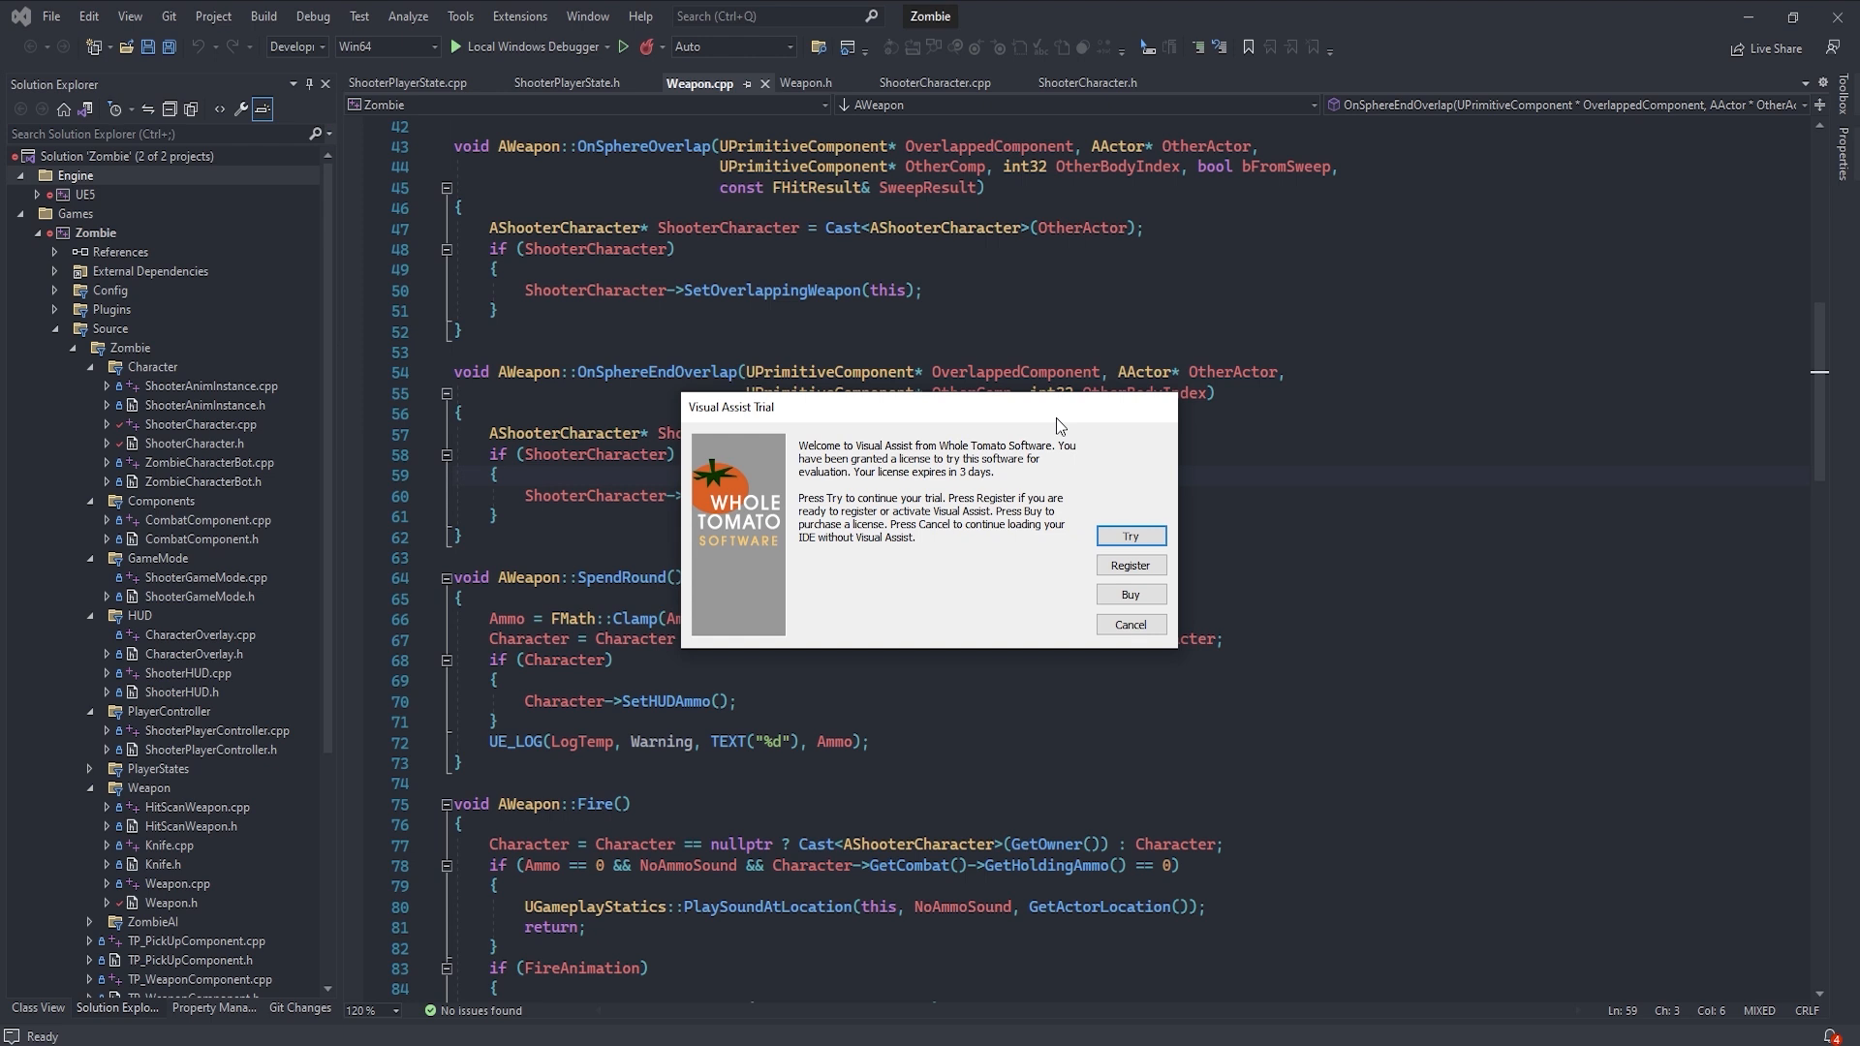
left_click(1131, 535)
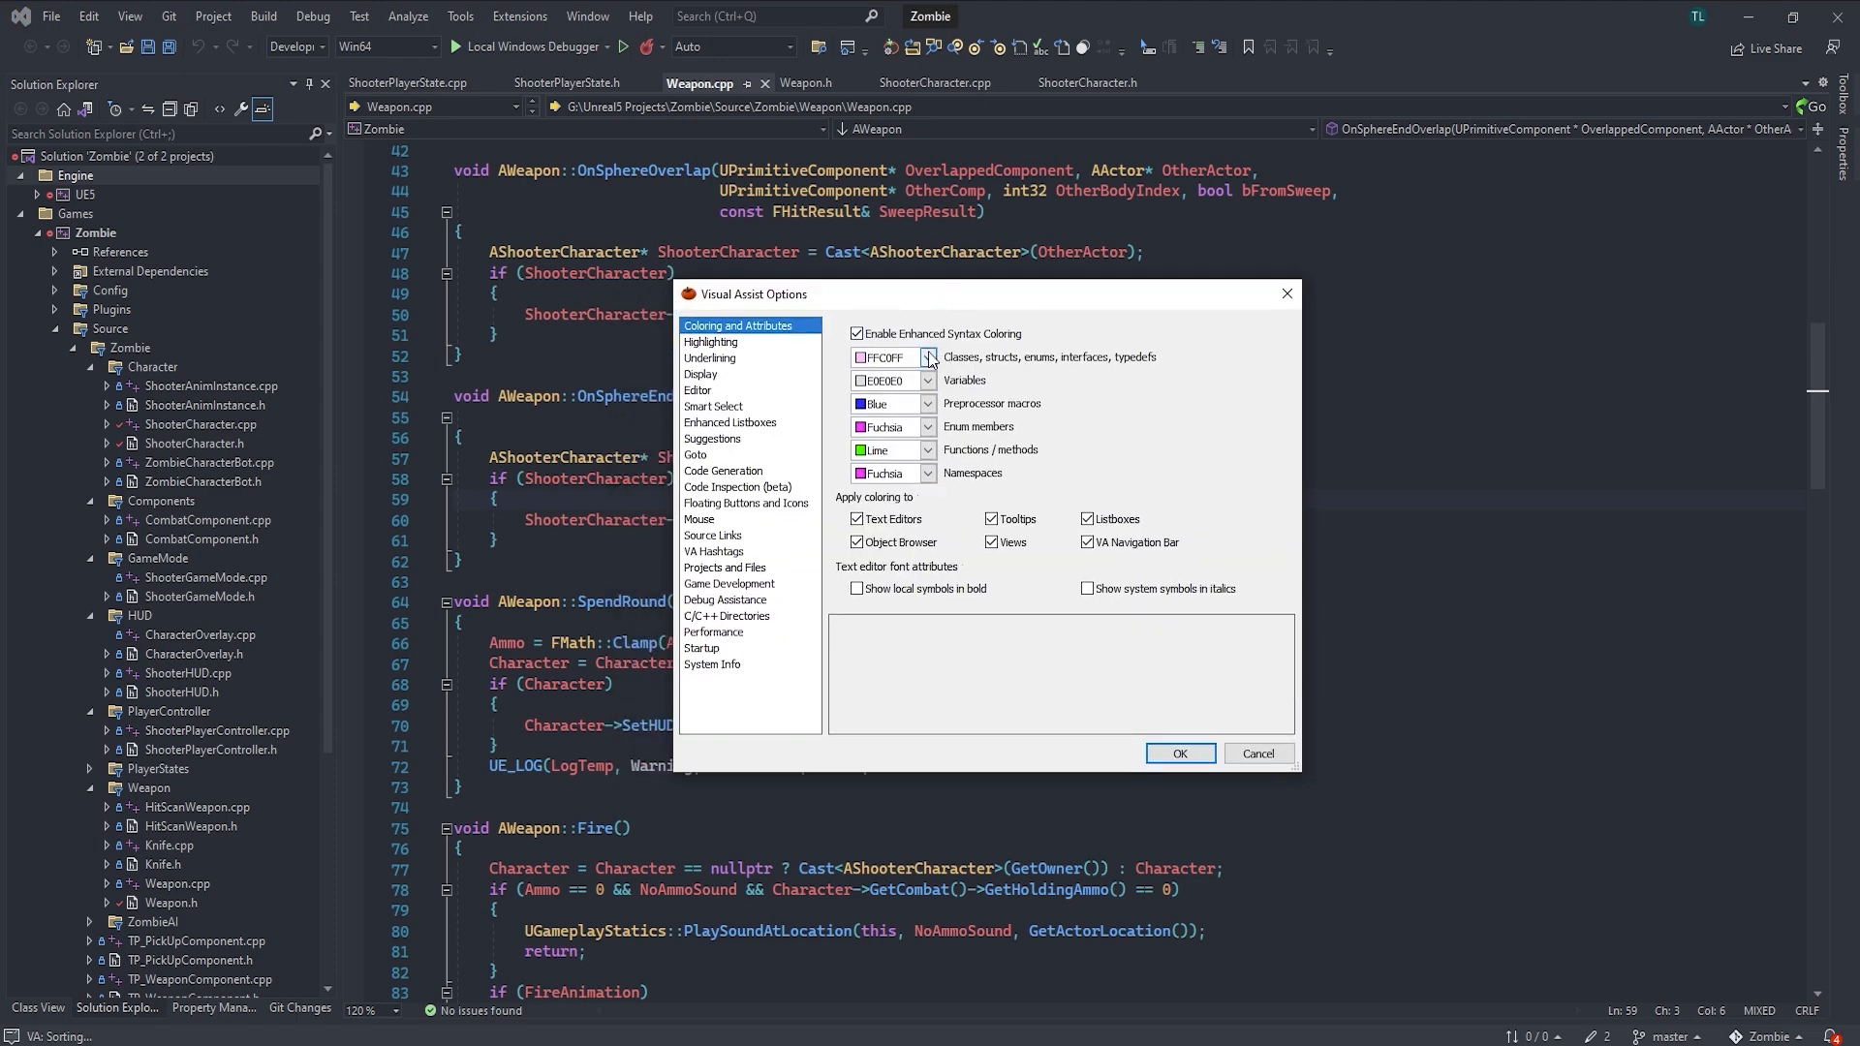
Inspect the colour choices for classes, enum members and preprocessor macros, keeping defaults
left_click(930, 356)
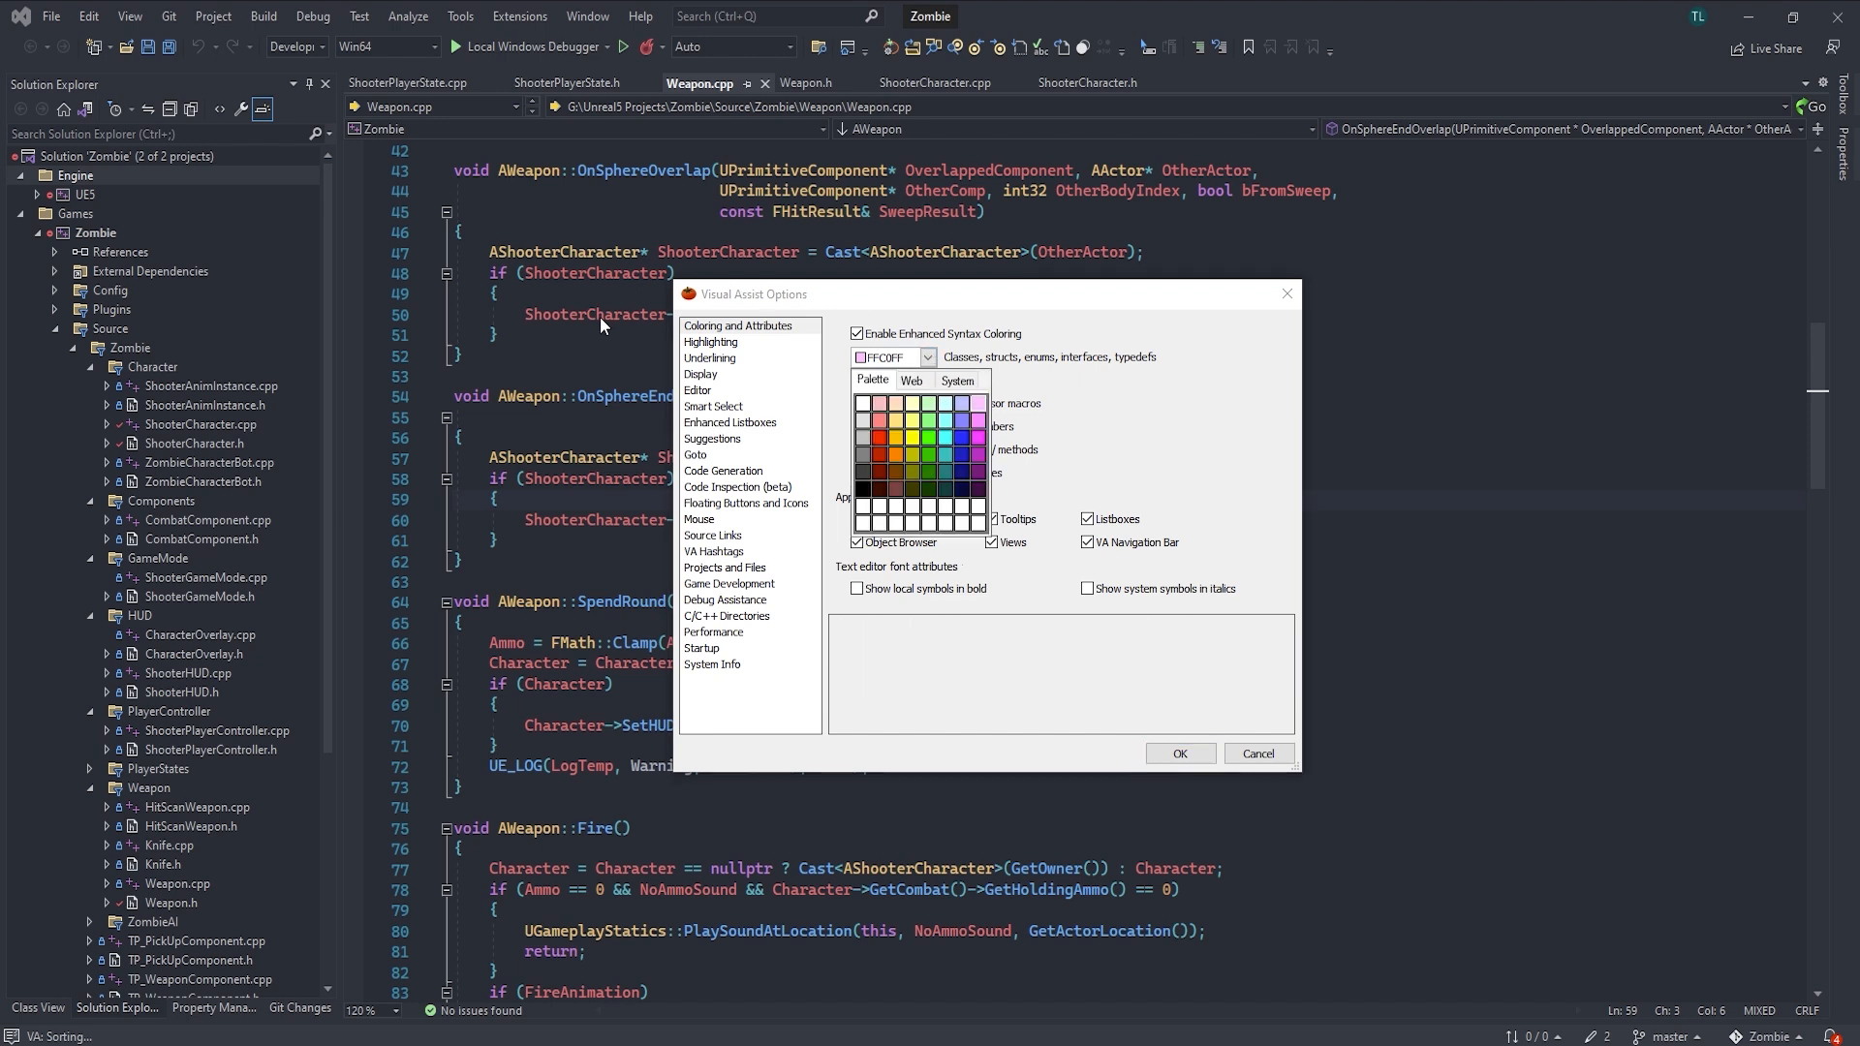
mouse_move(1015, 370)
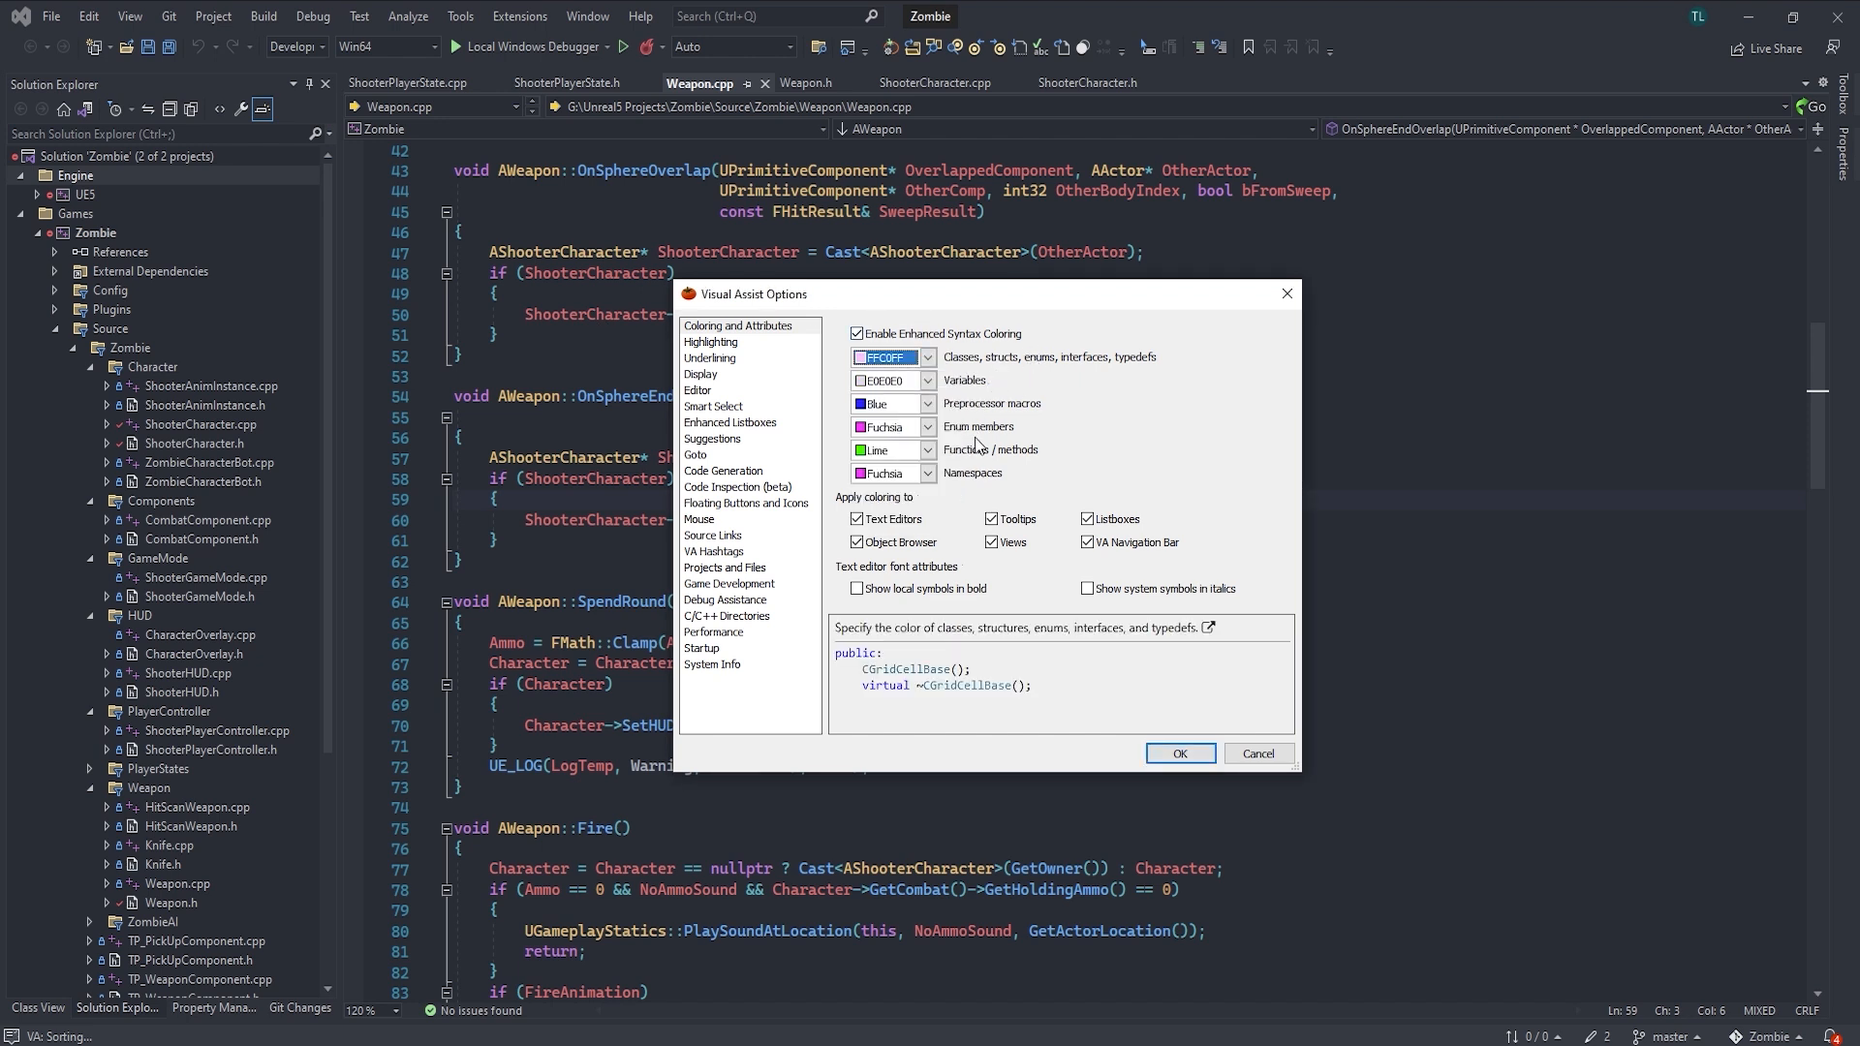
mouse_move(610, 436)
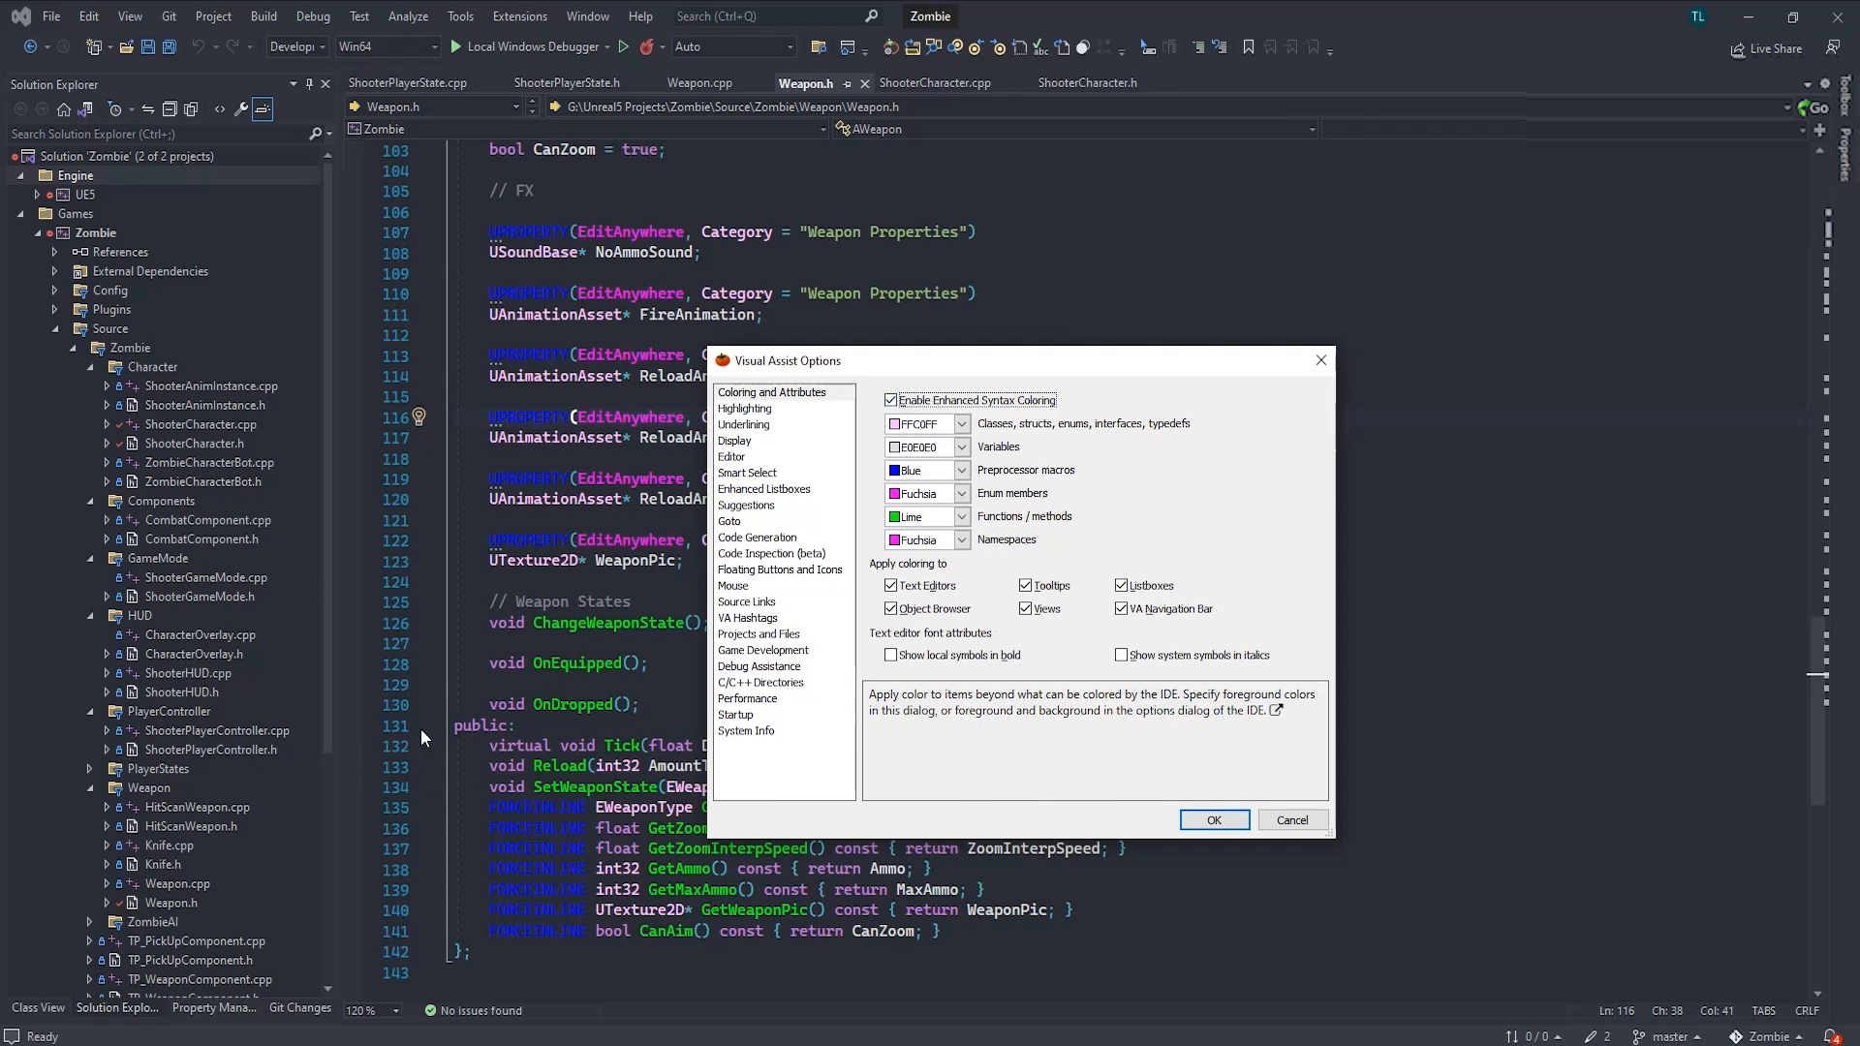
mouse_move(995, 426)
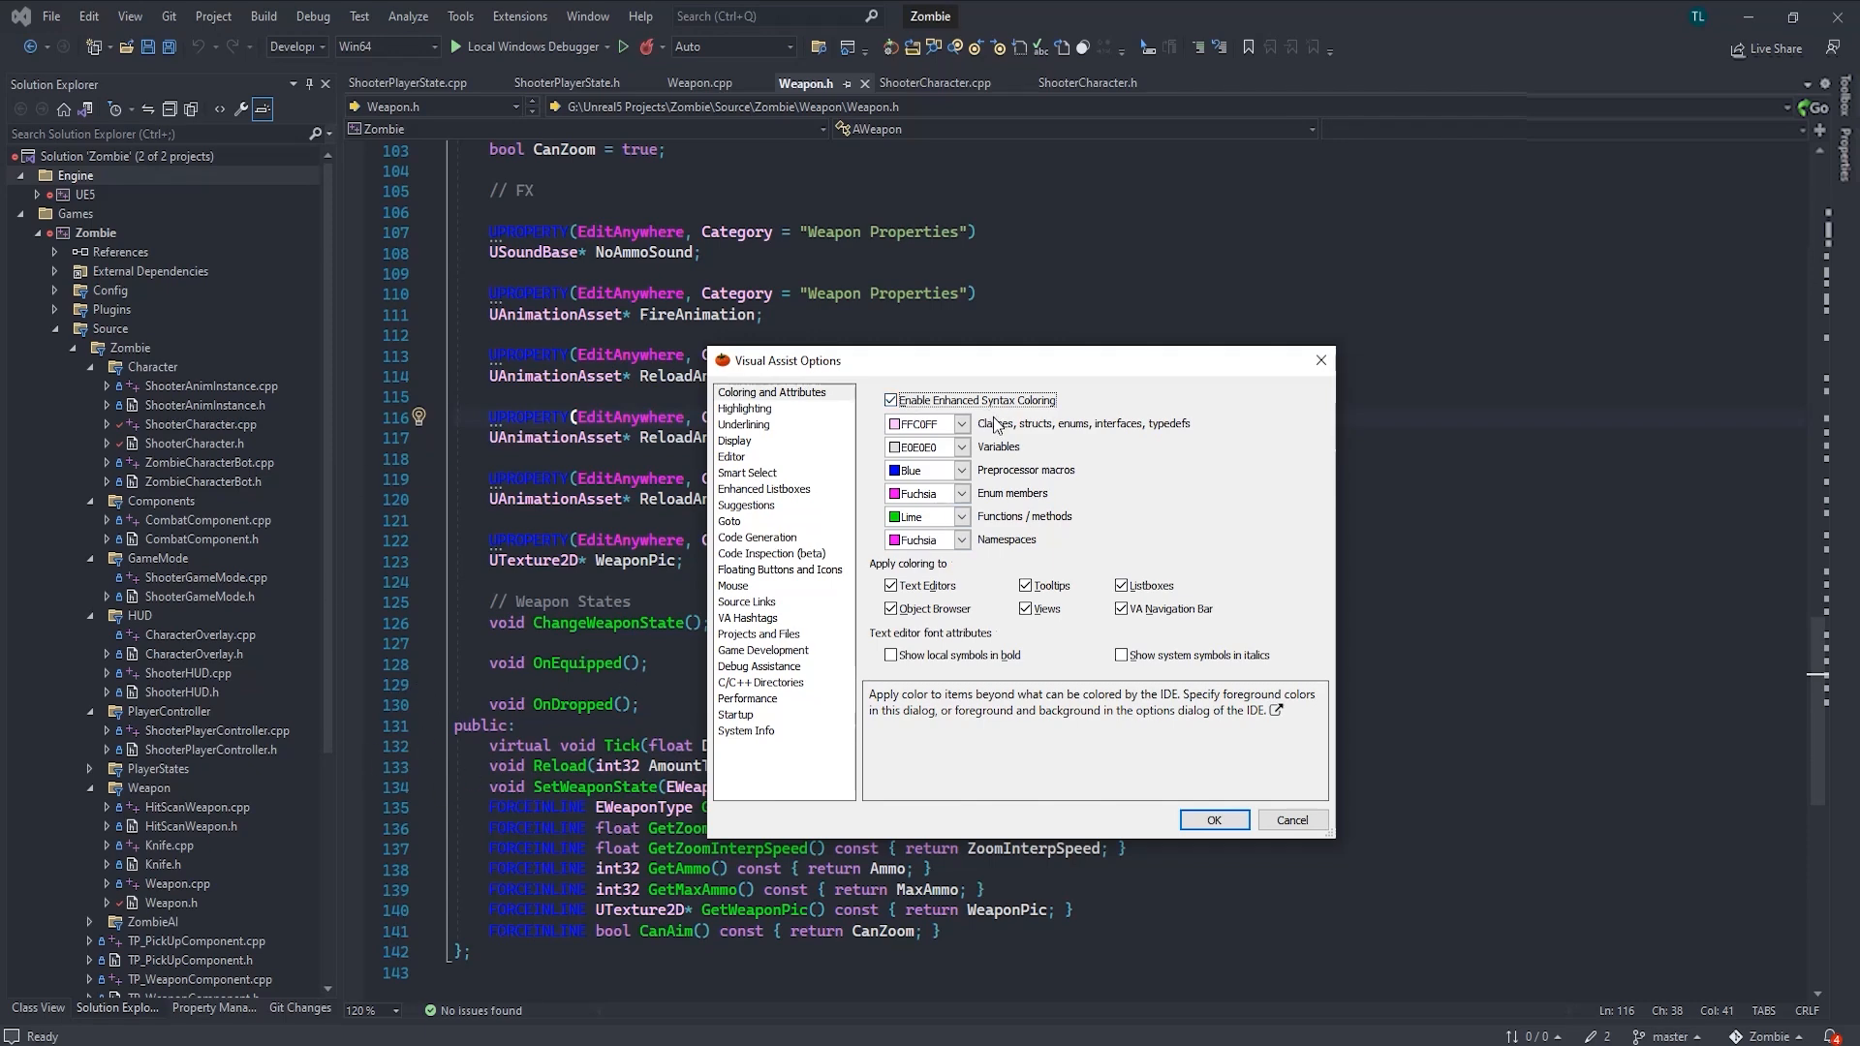
mouse_move(1053, 409)
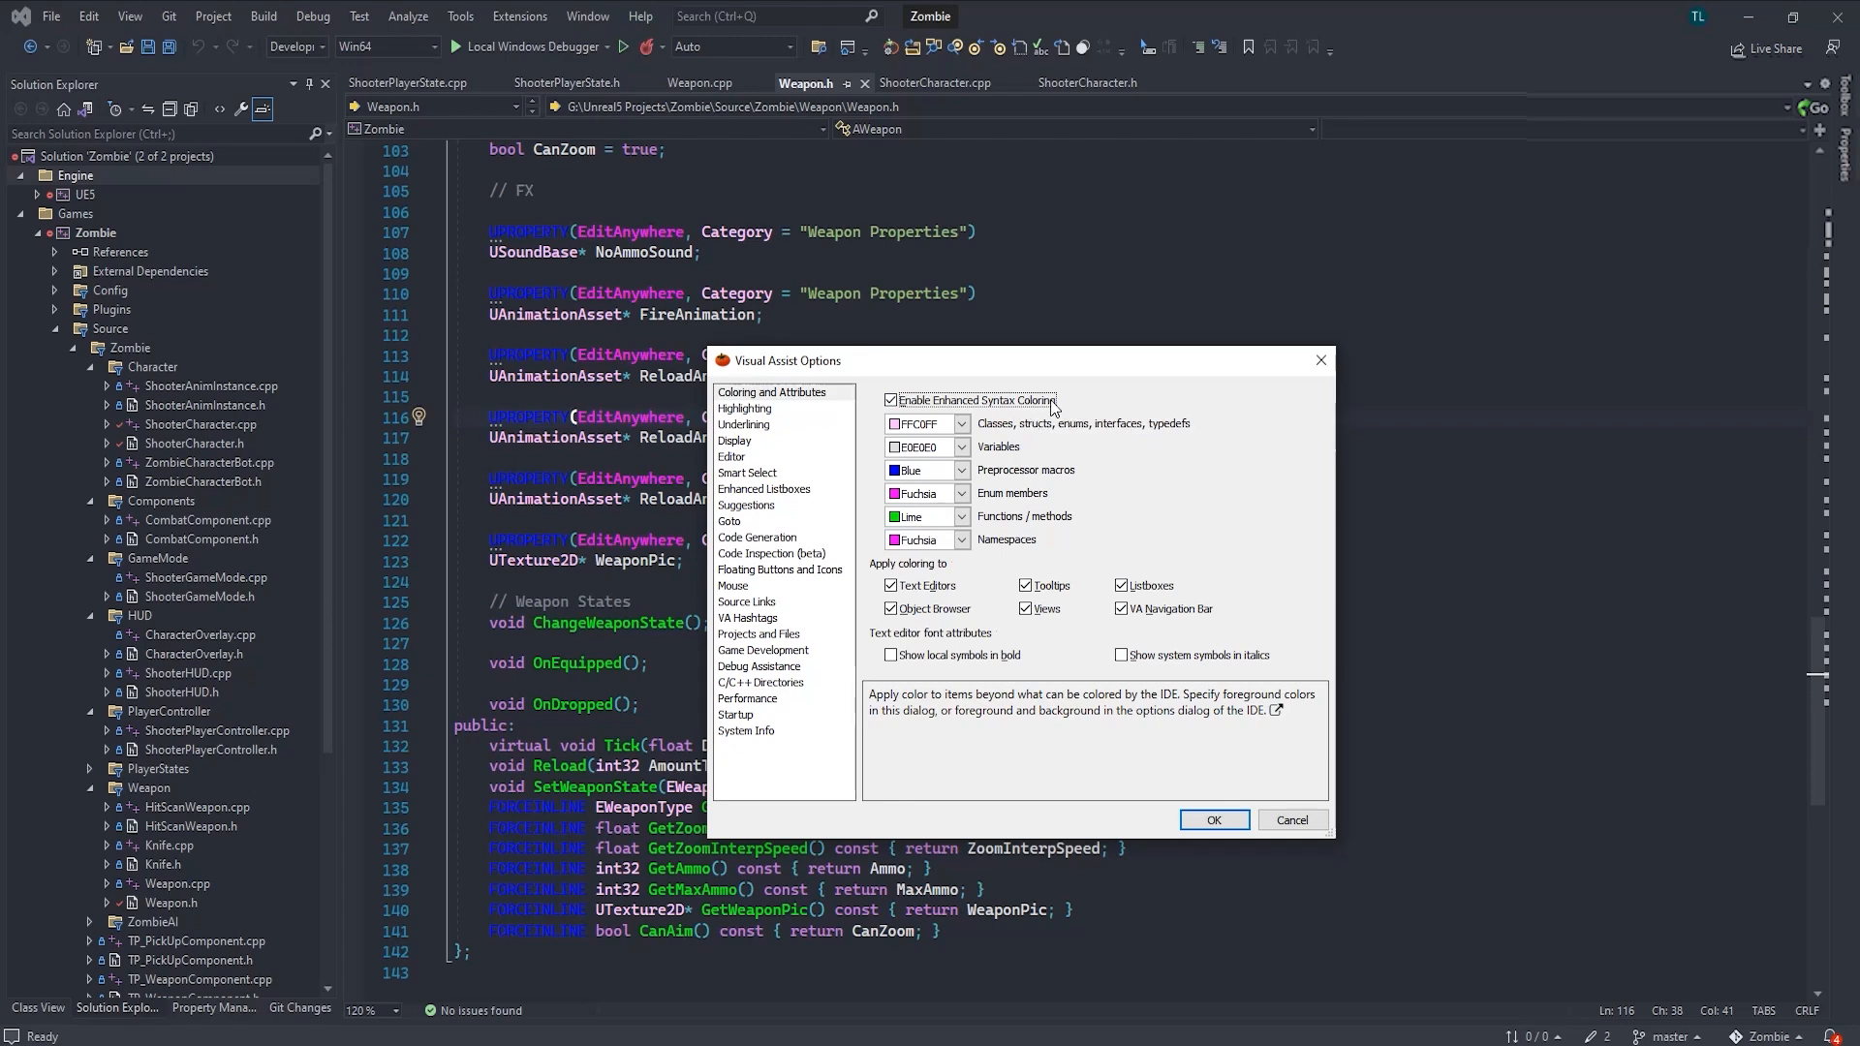
left_click(920, 493)
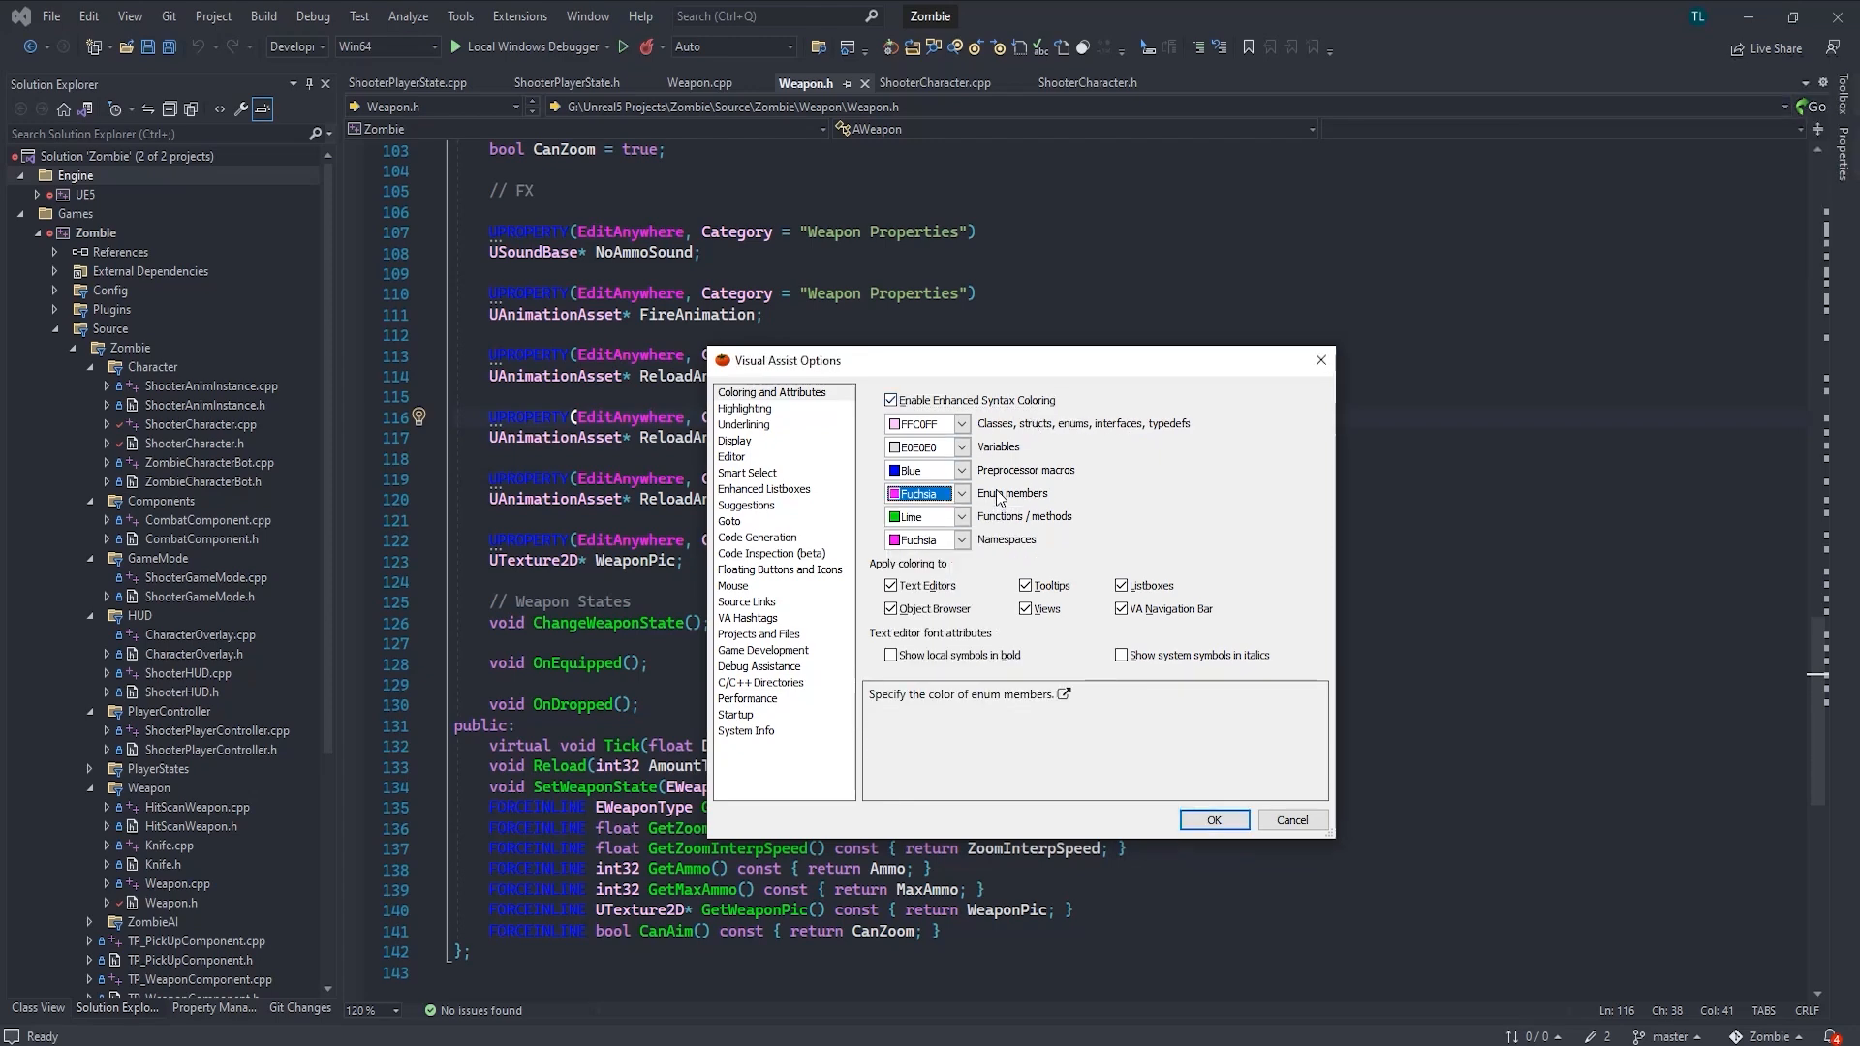
left_click(1027, 469)
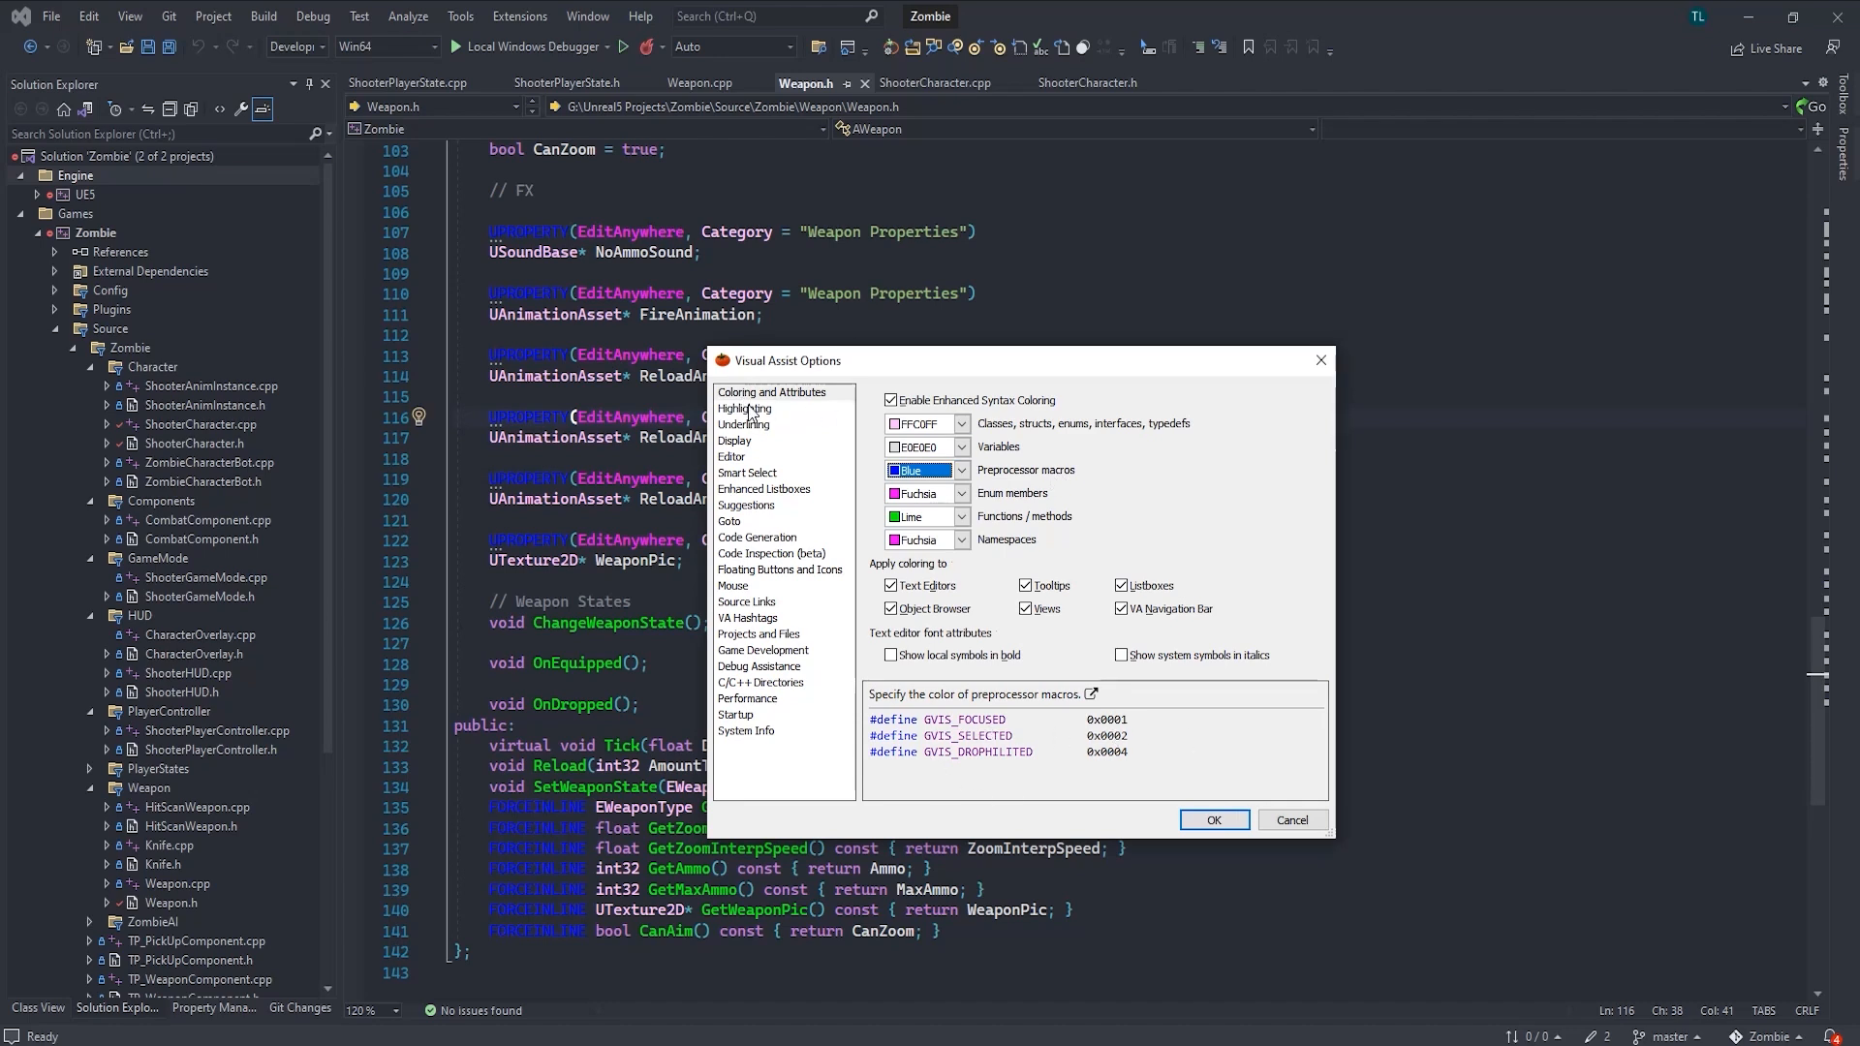
mouse_move(771, 412)
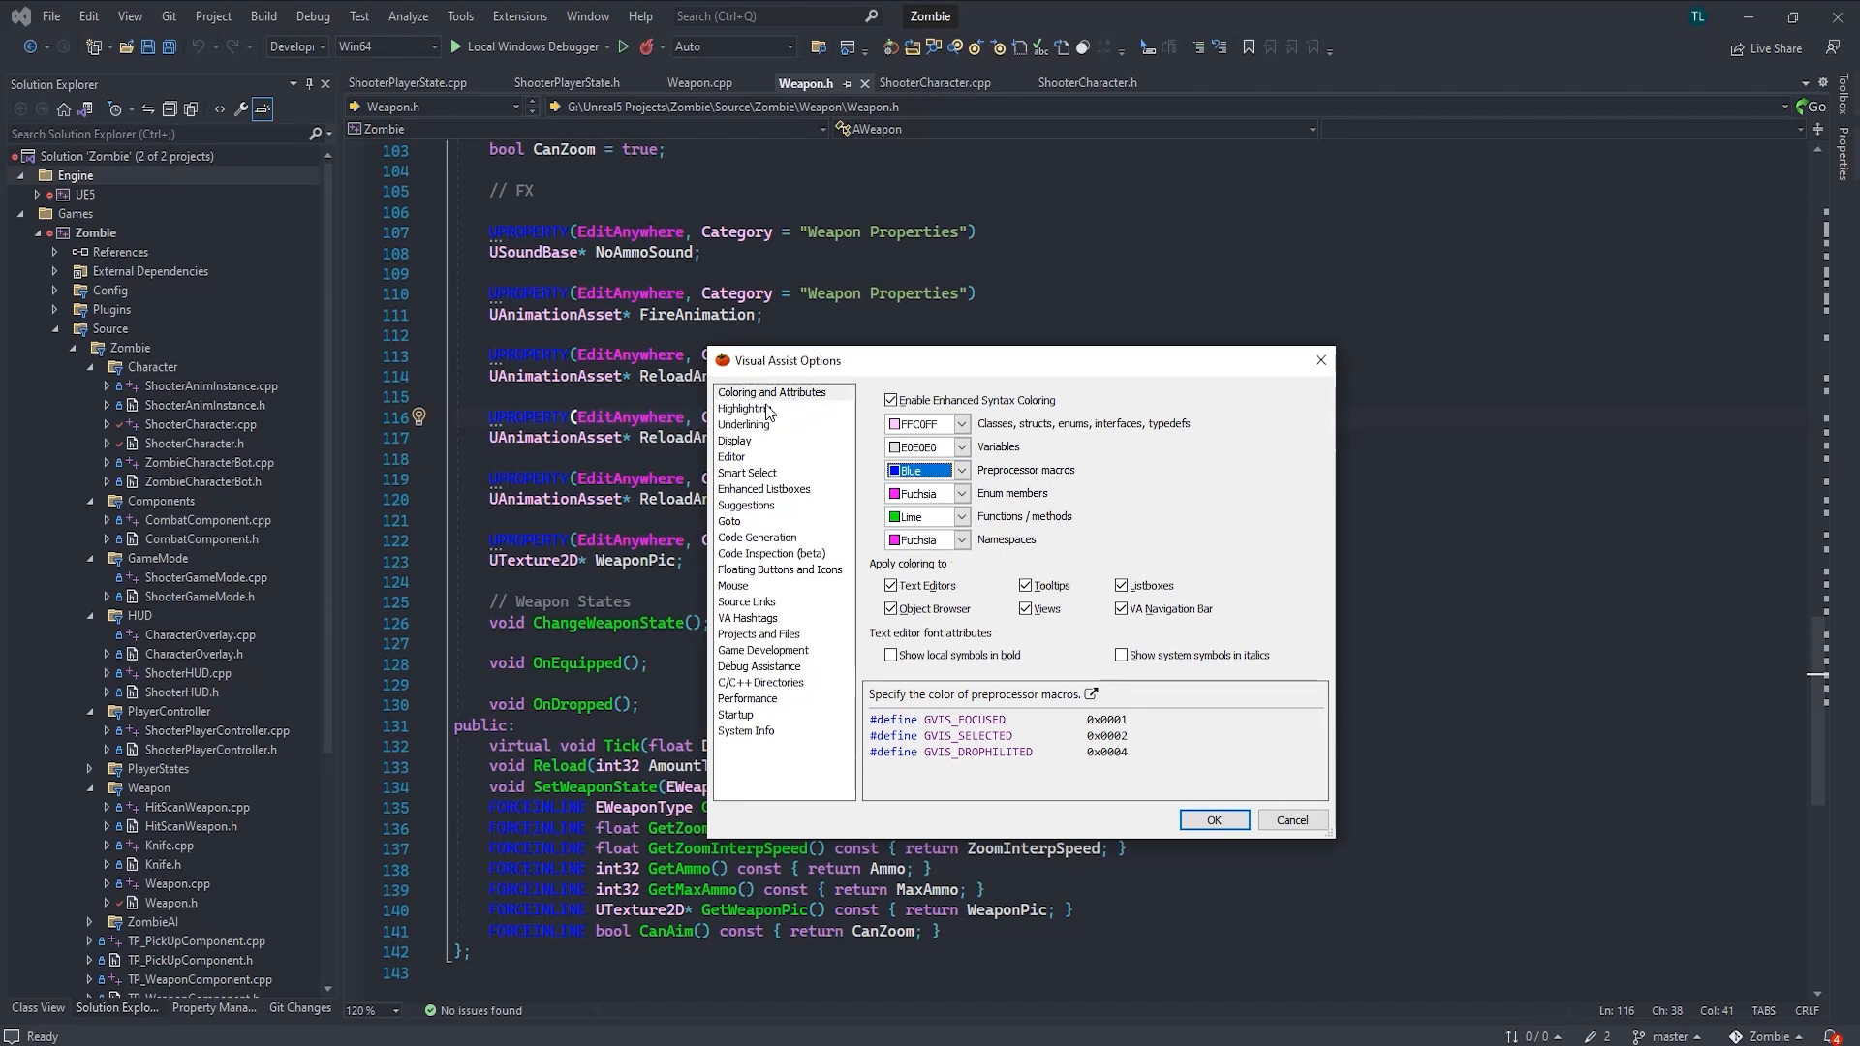
mouse_move(807, 640)
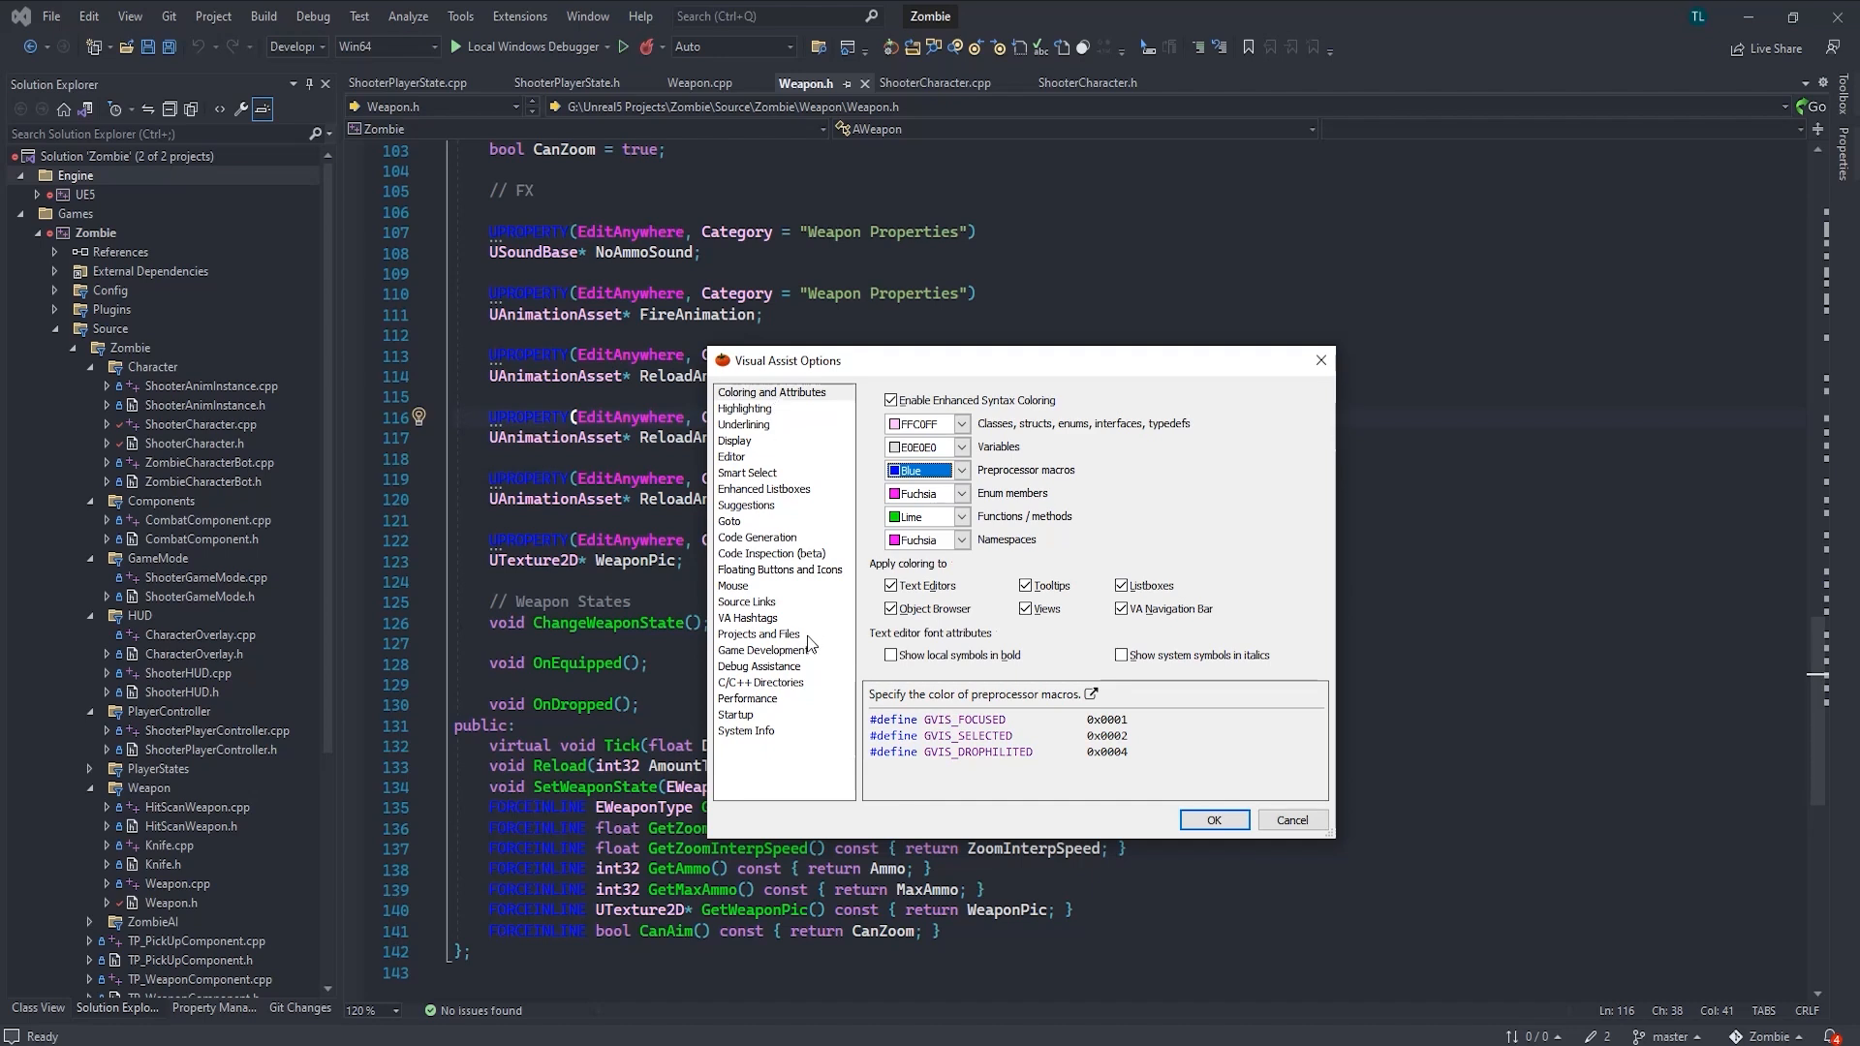
Index only referenced Unreal Engine plugins, browse Debug Assistance, and close the options
left_click(763, 650)
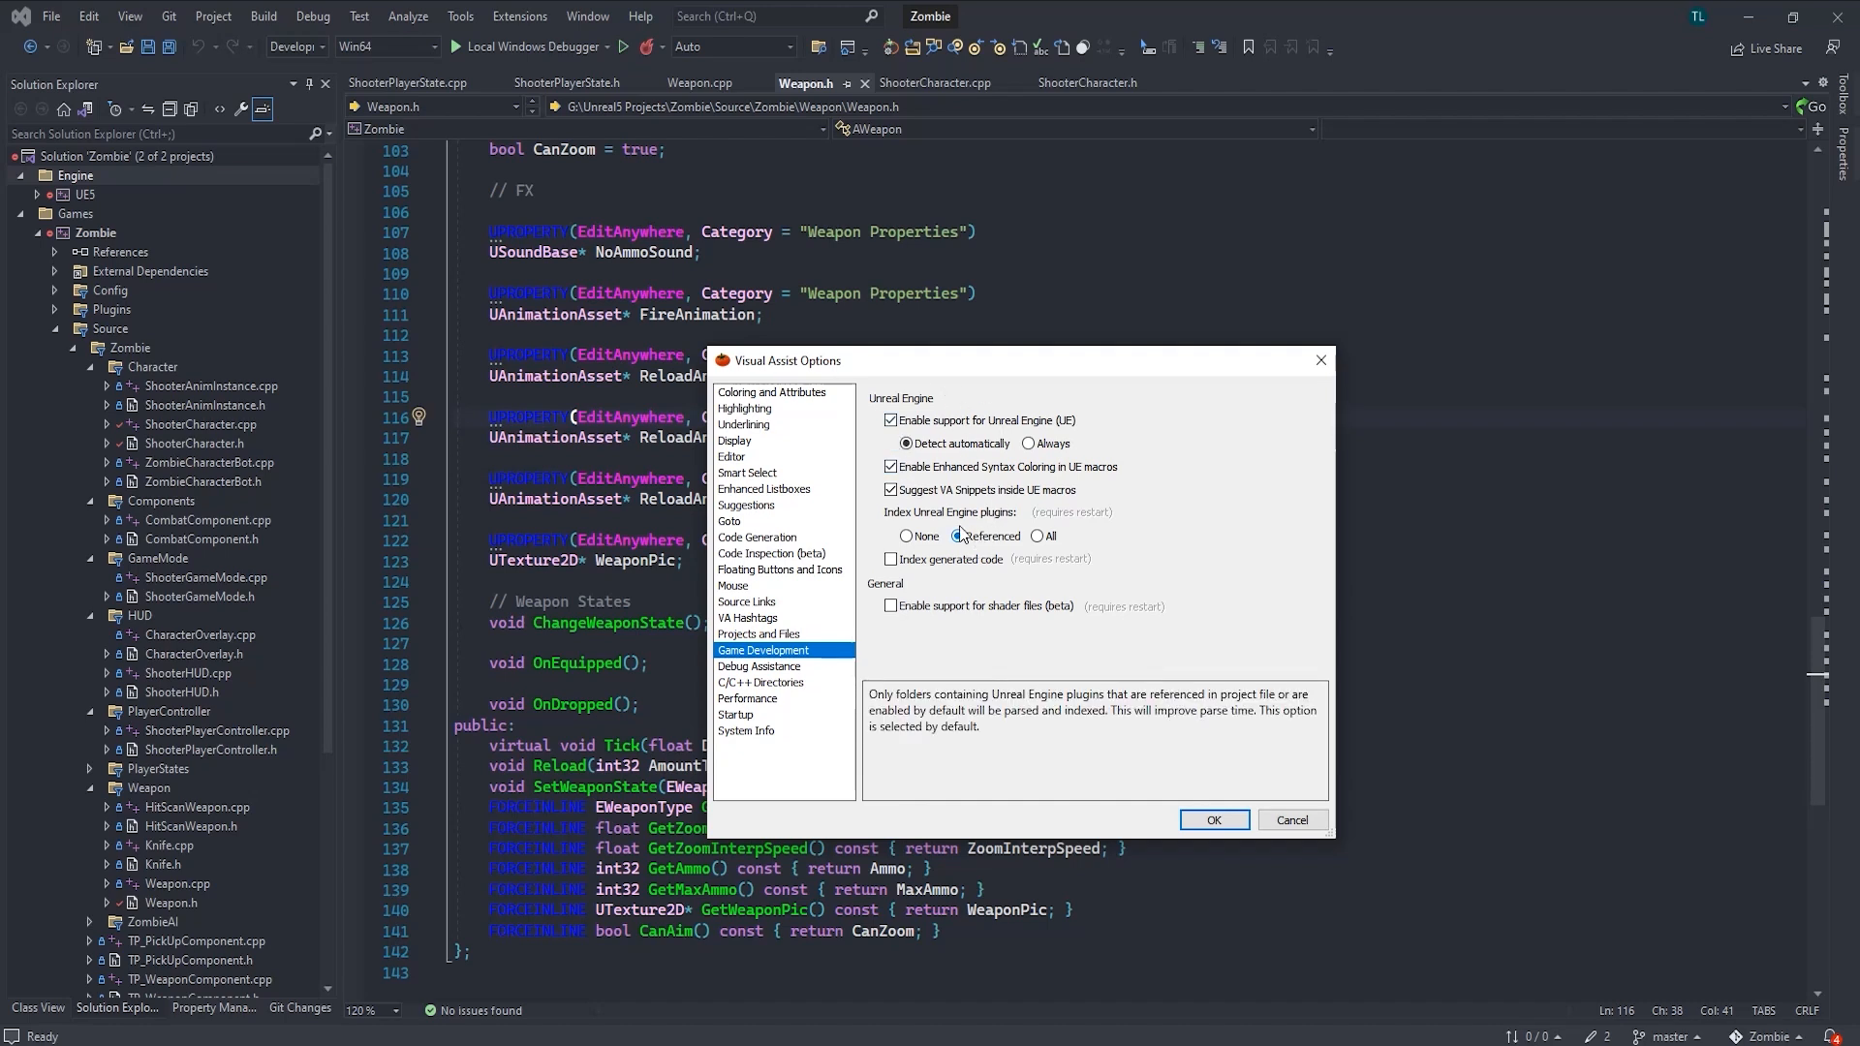
left_click(957, 535)
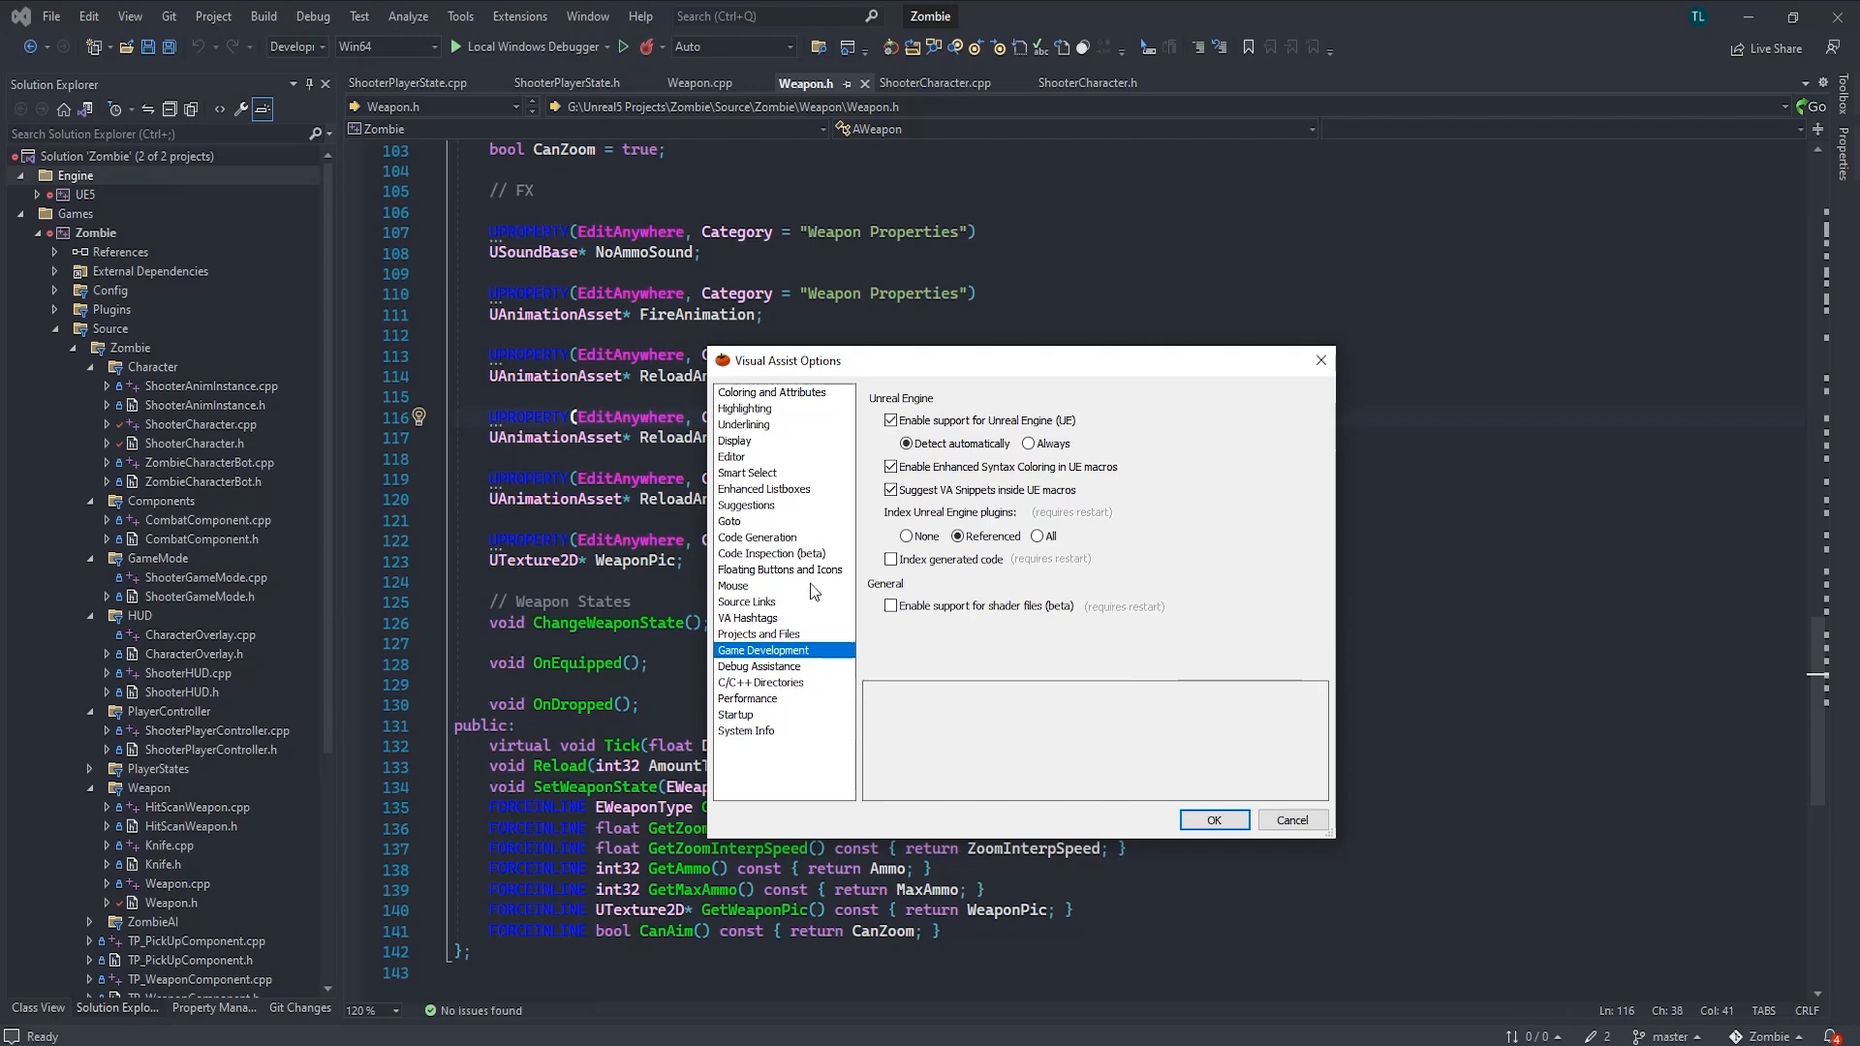
left_click(759, 667)
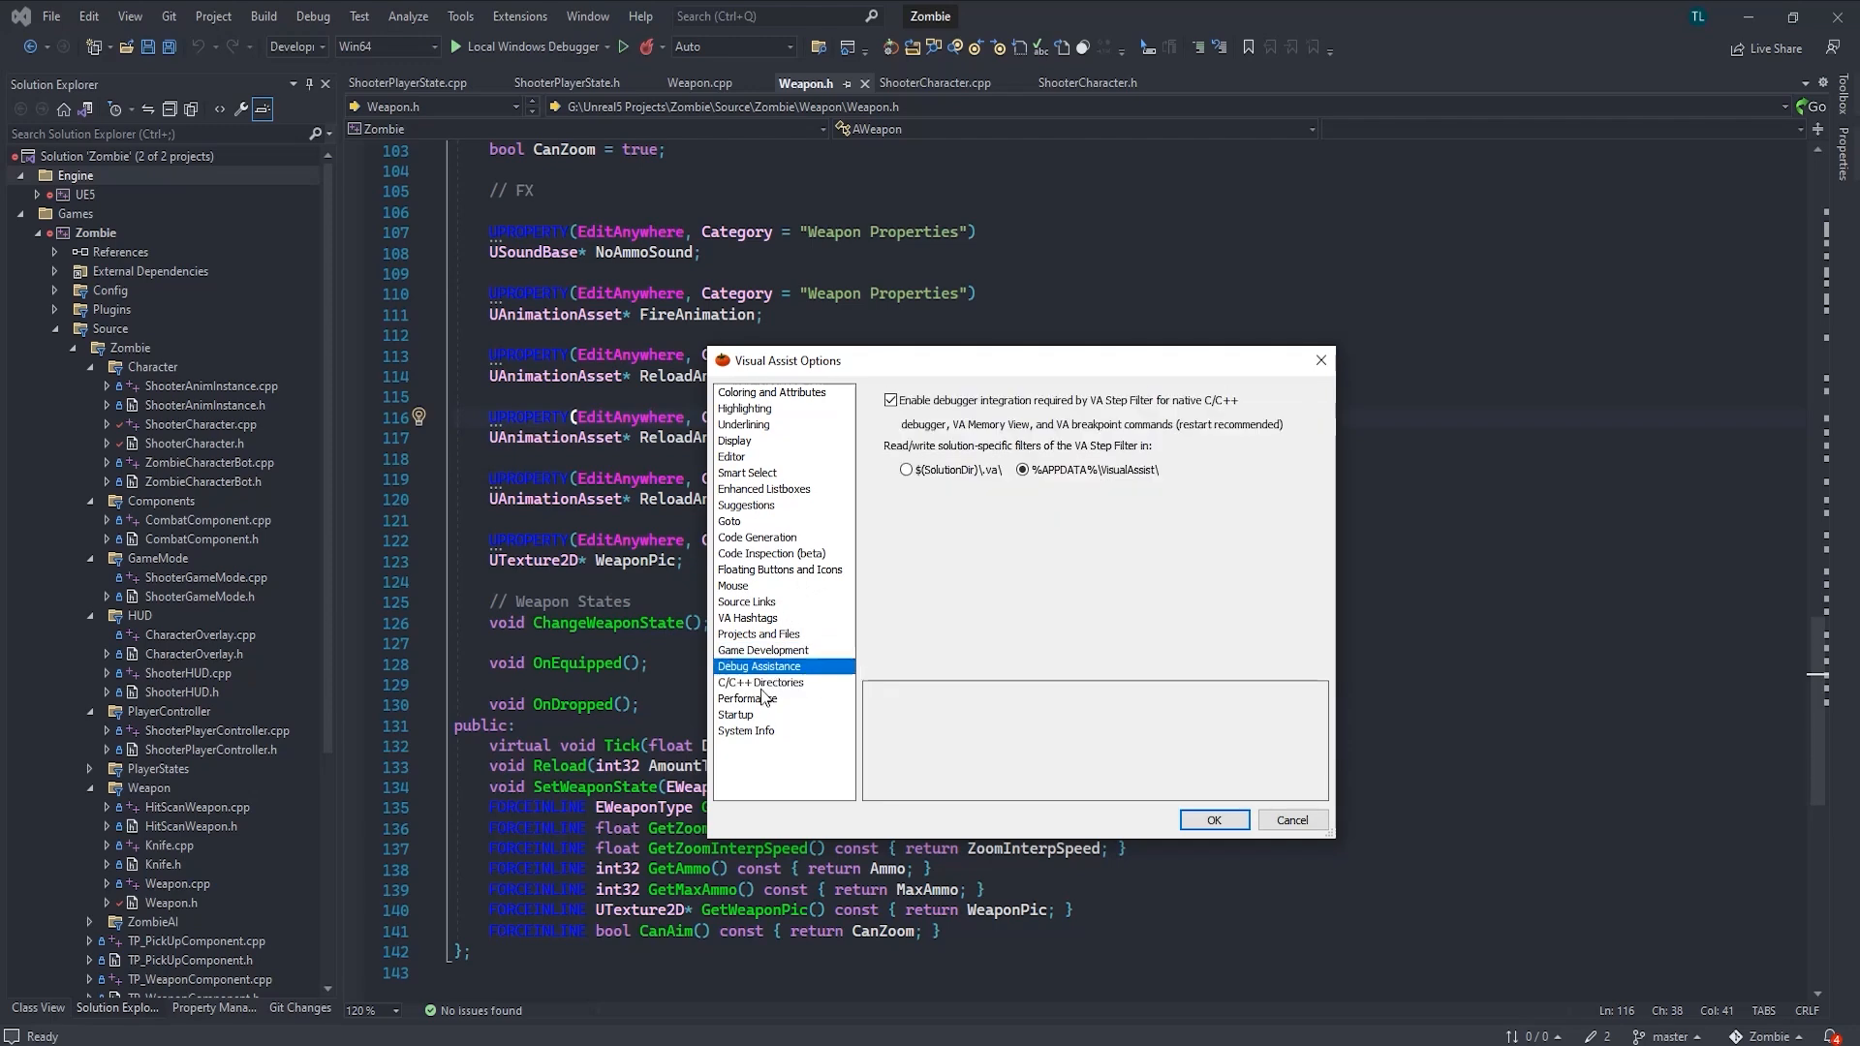
left_click(746, 730)
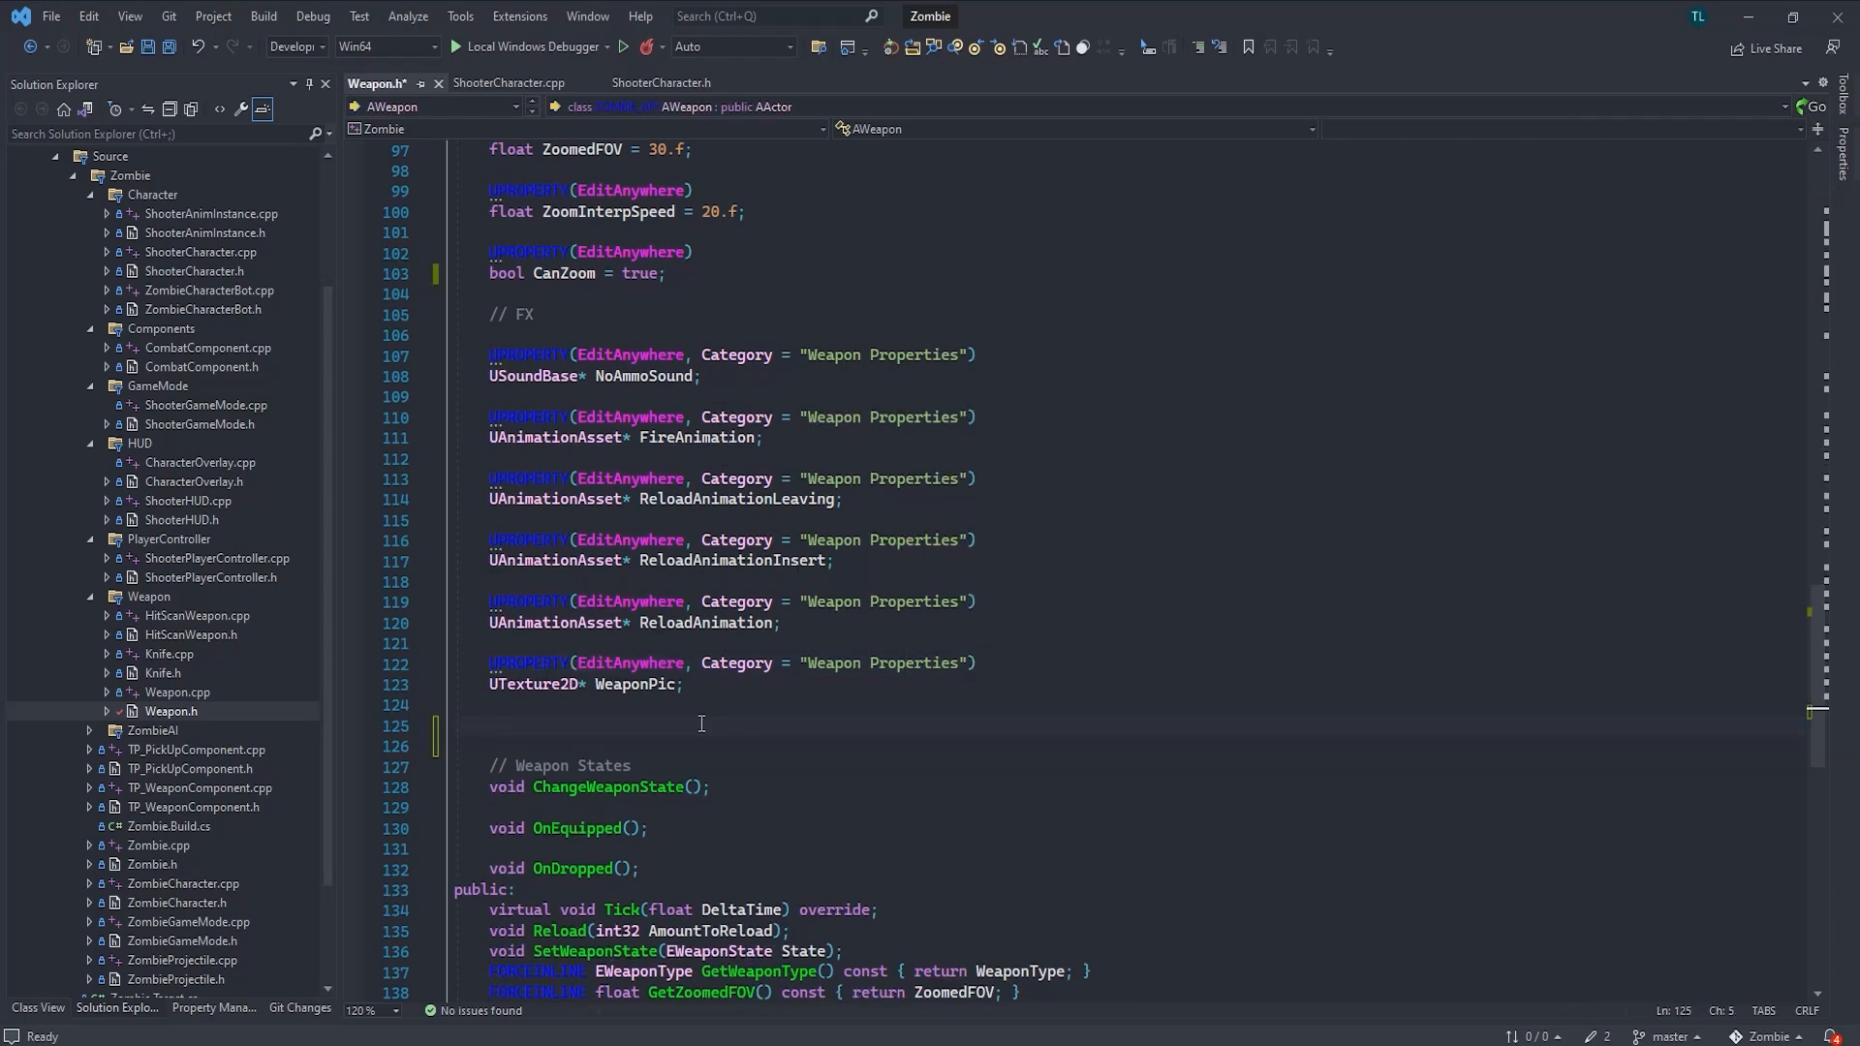
Begin typing the UPROPERTY(EditAnywhere) line after WeaponPic, correcting a typo
type("UPROPERTY(EditAnywher")
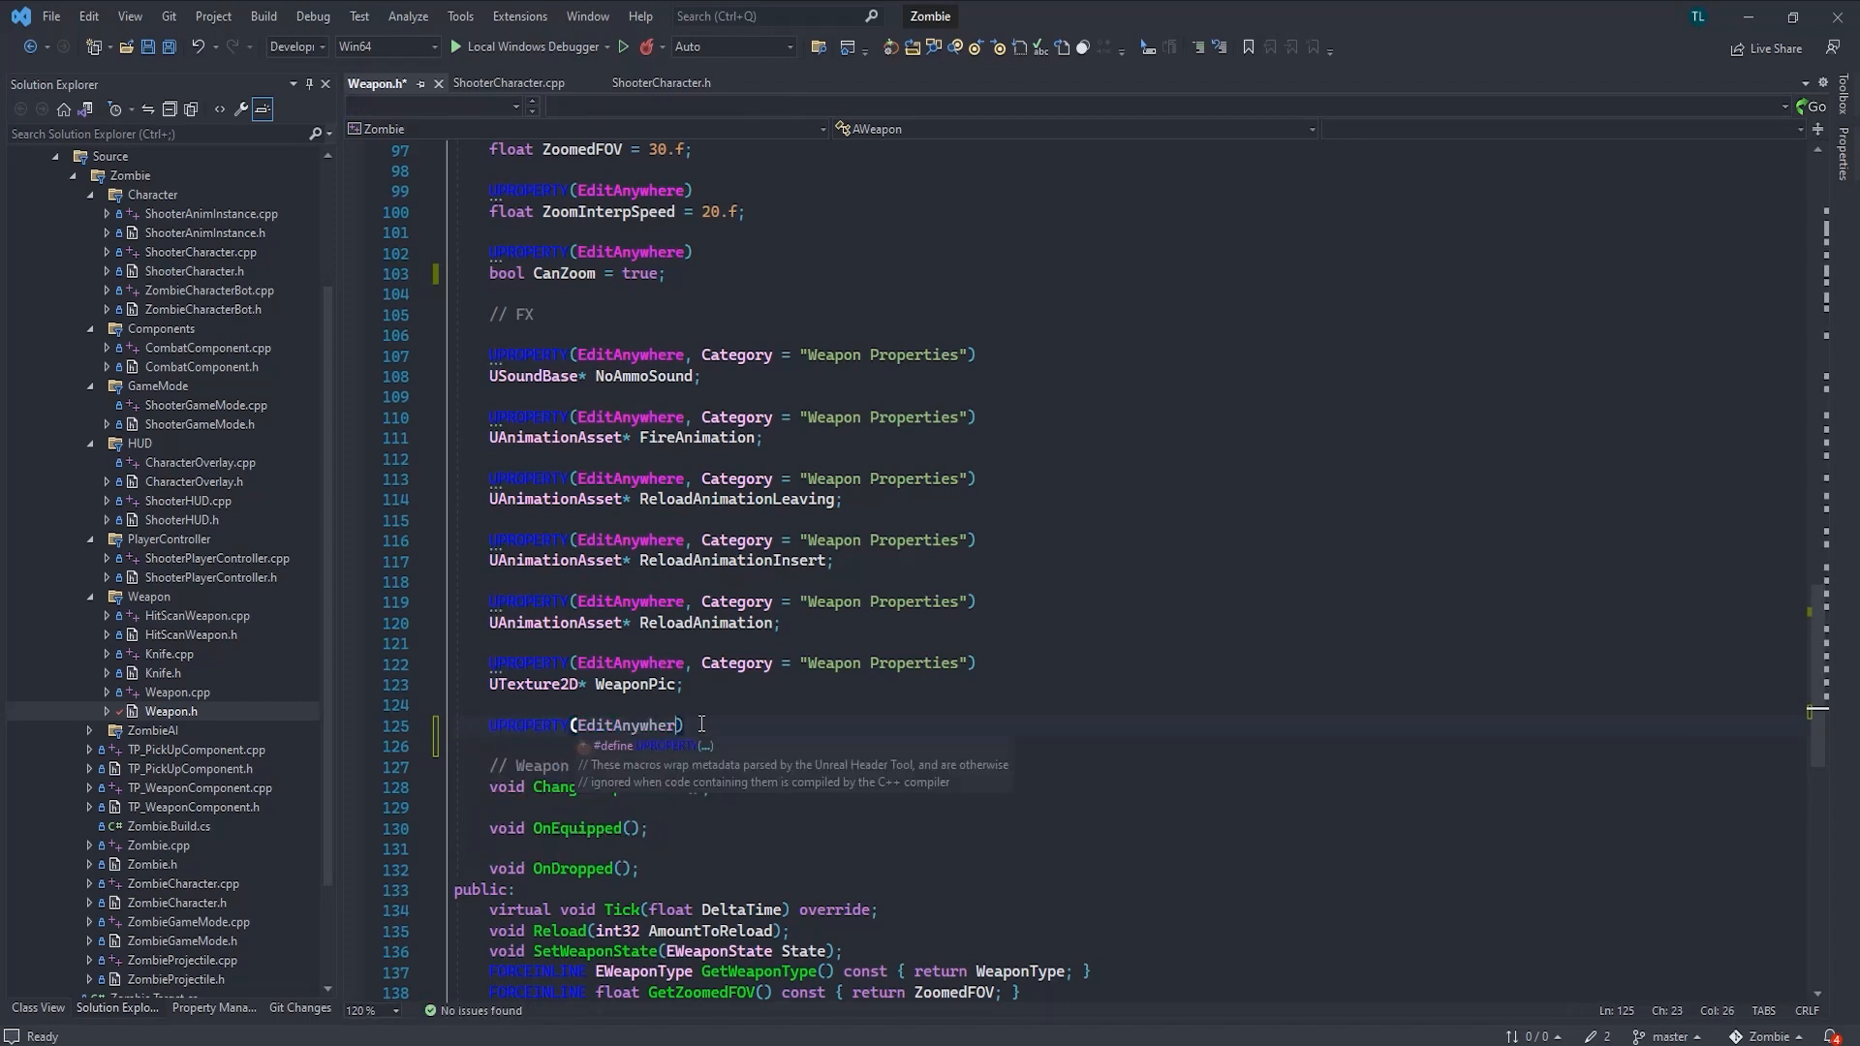
key("Backspace")
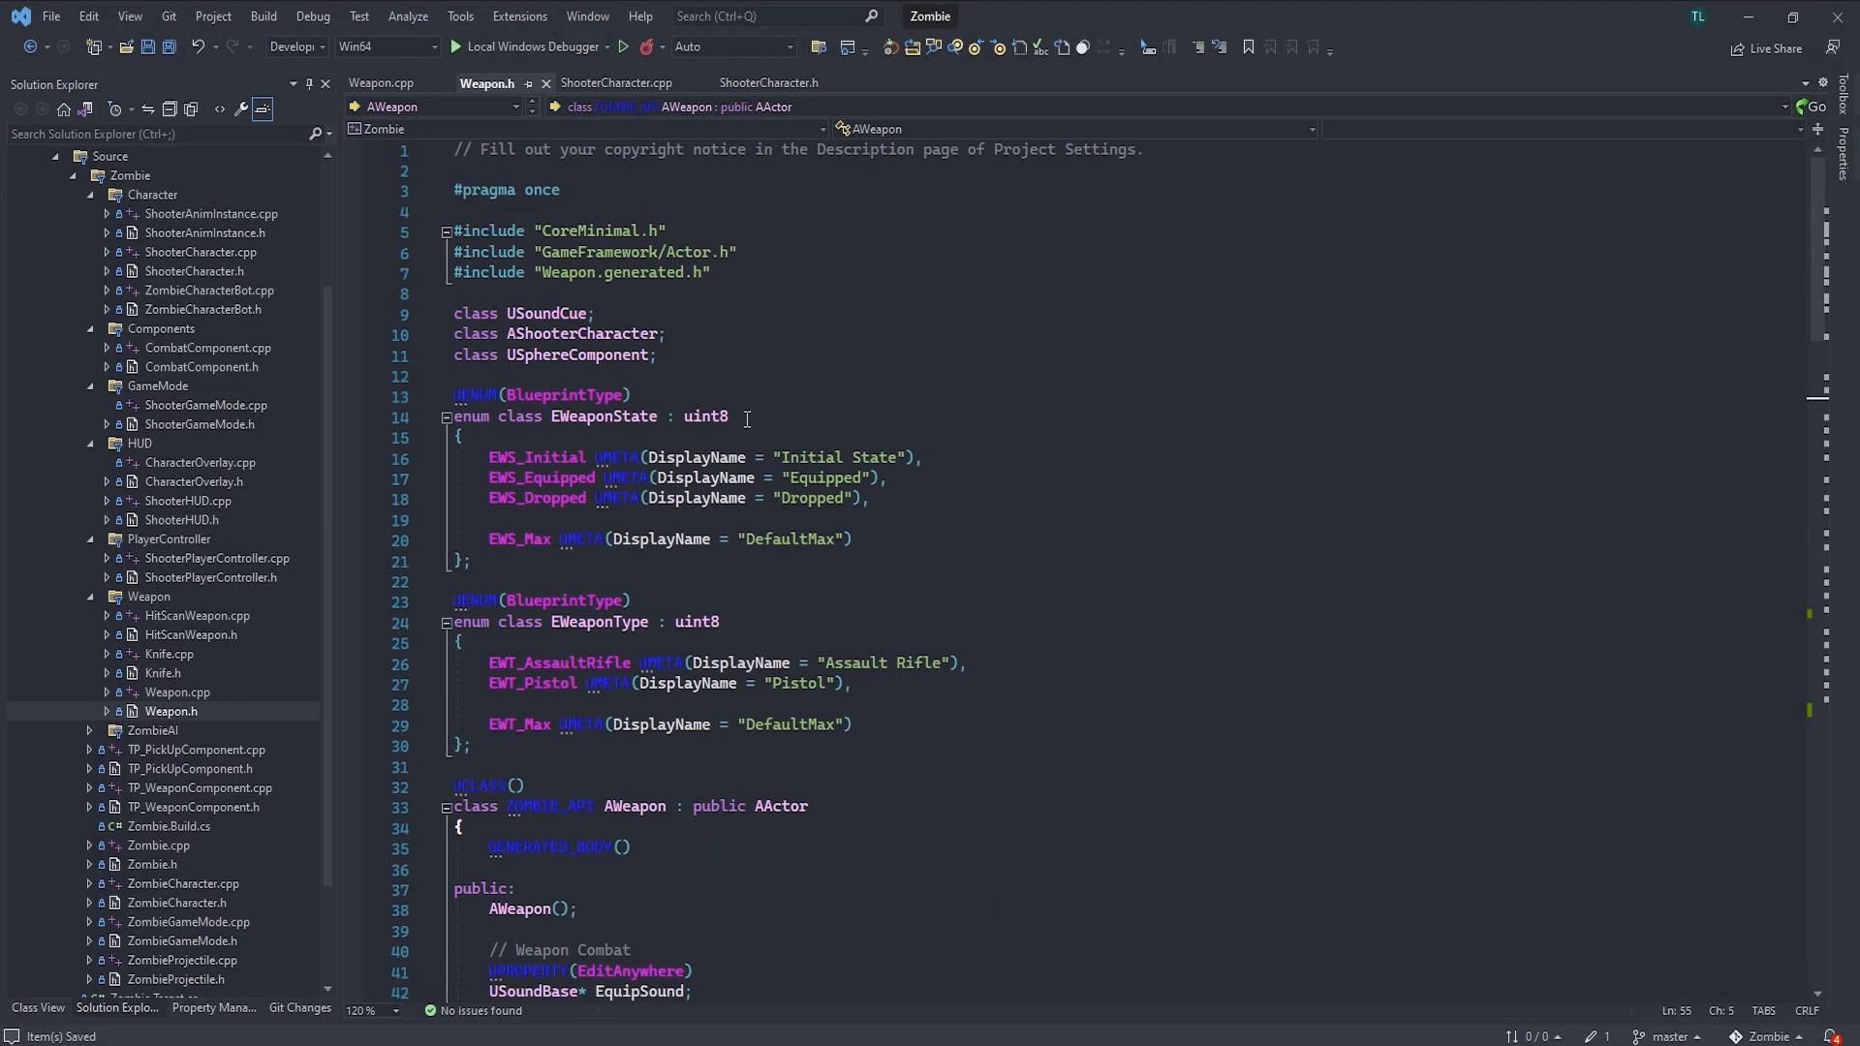
scroll("down", 3)
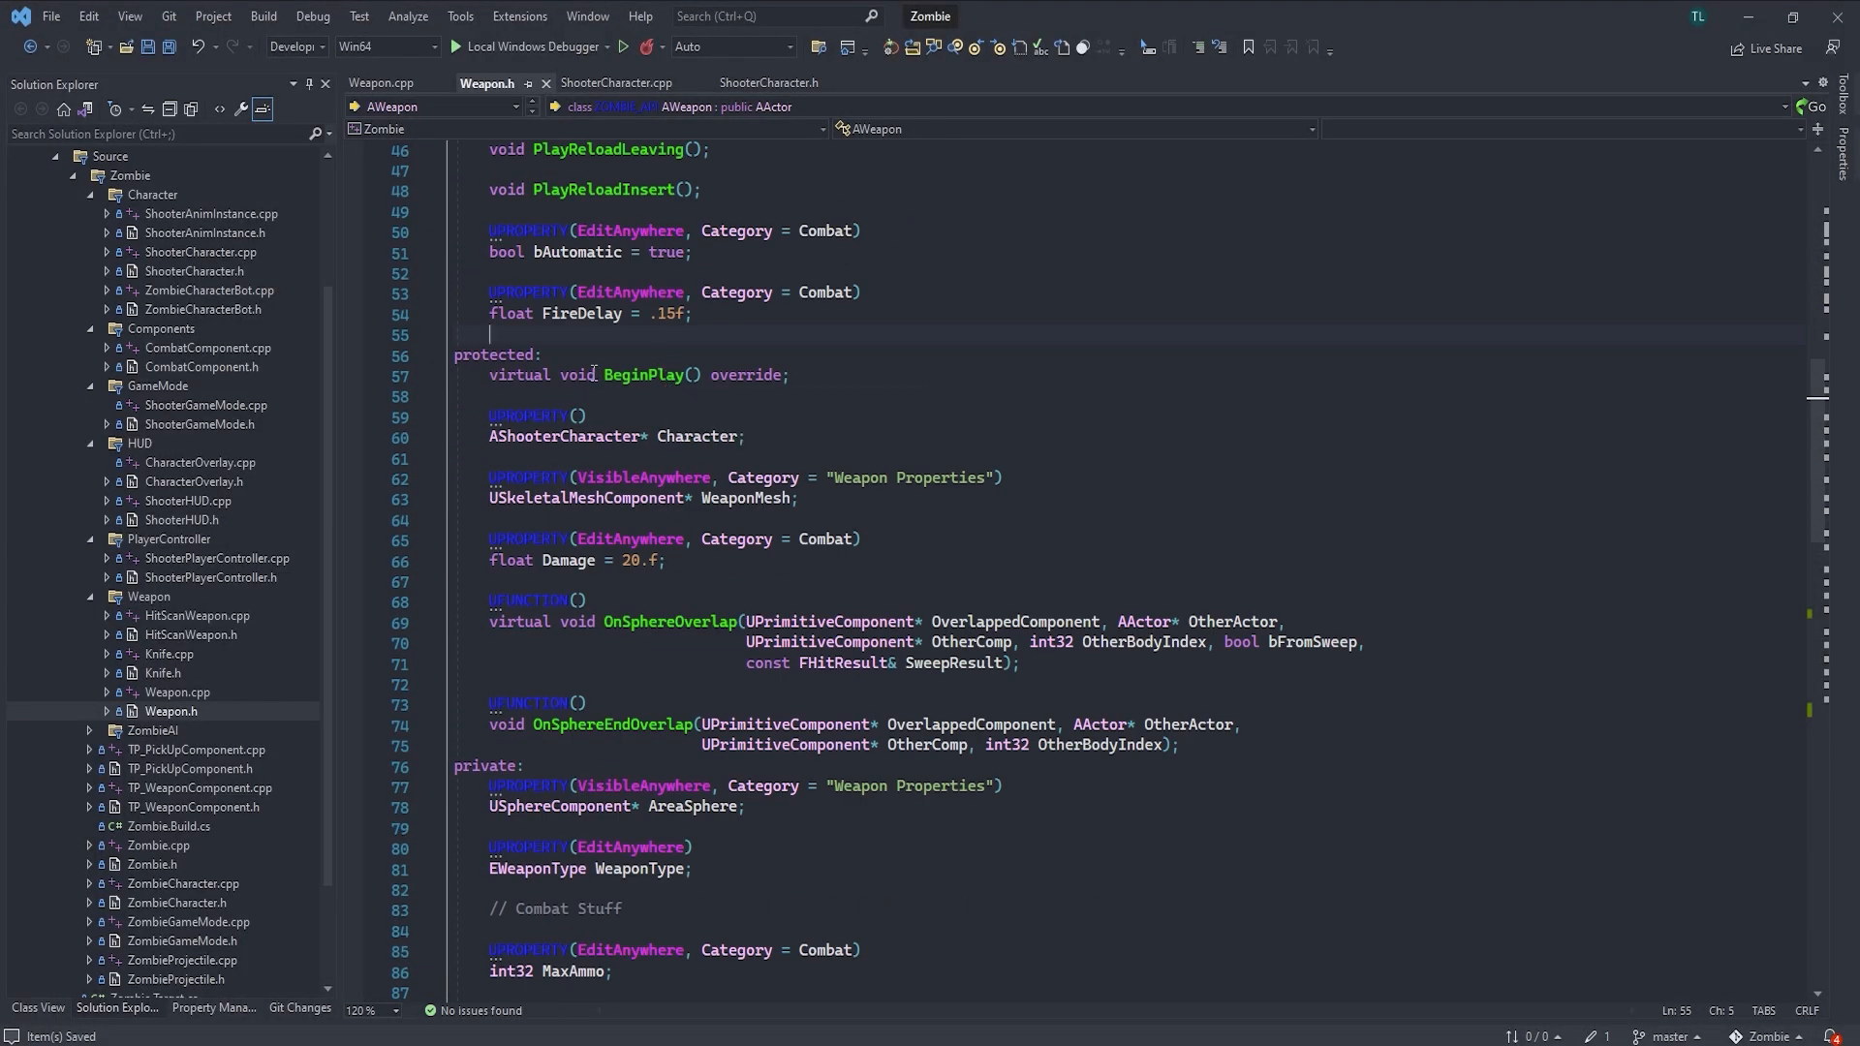
scroll("down", 3)
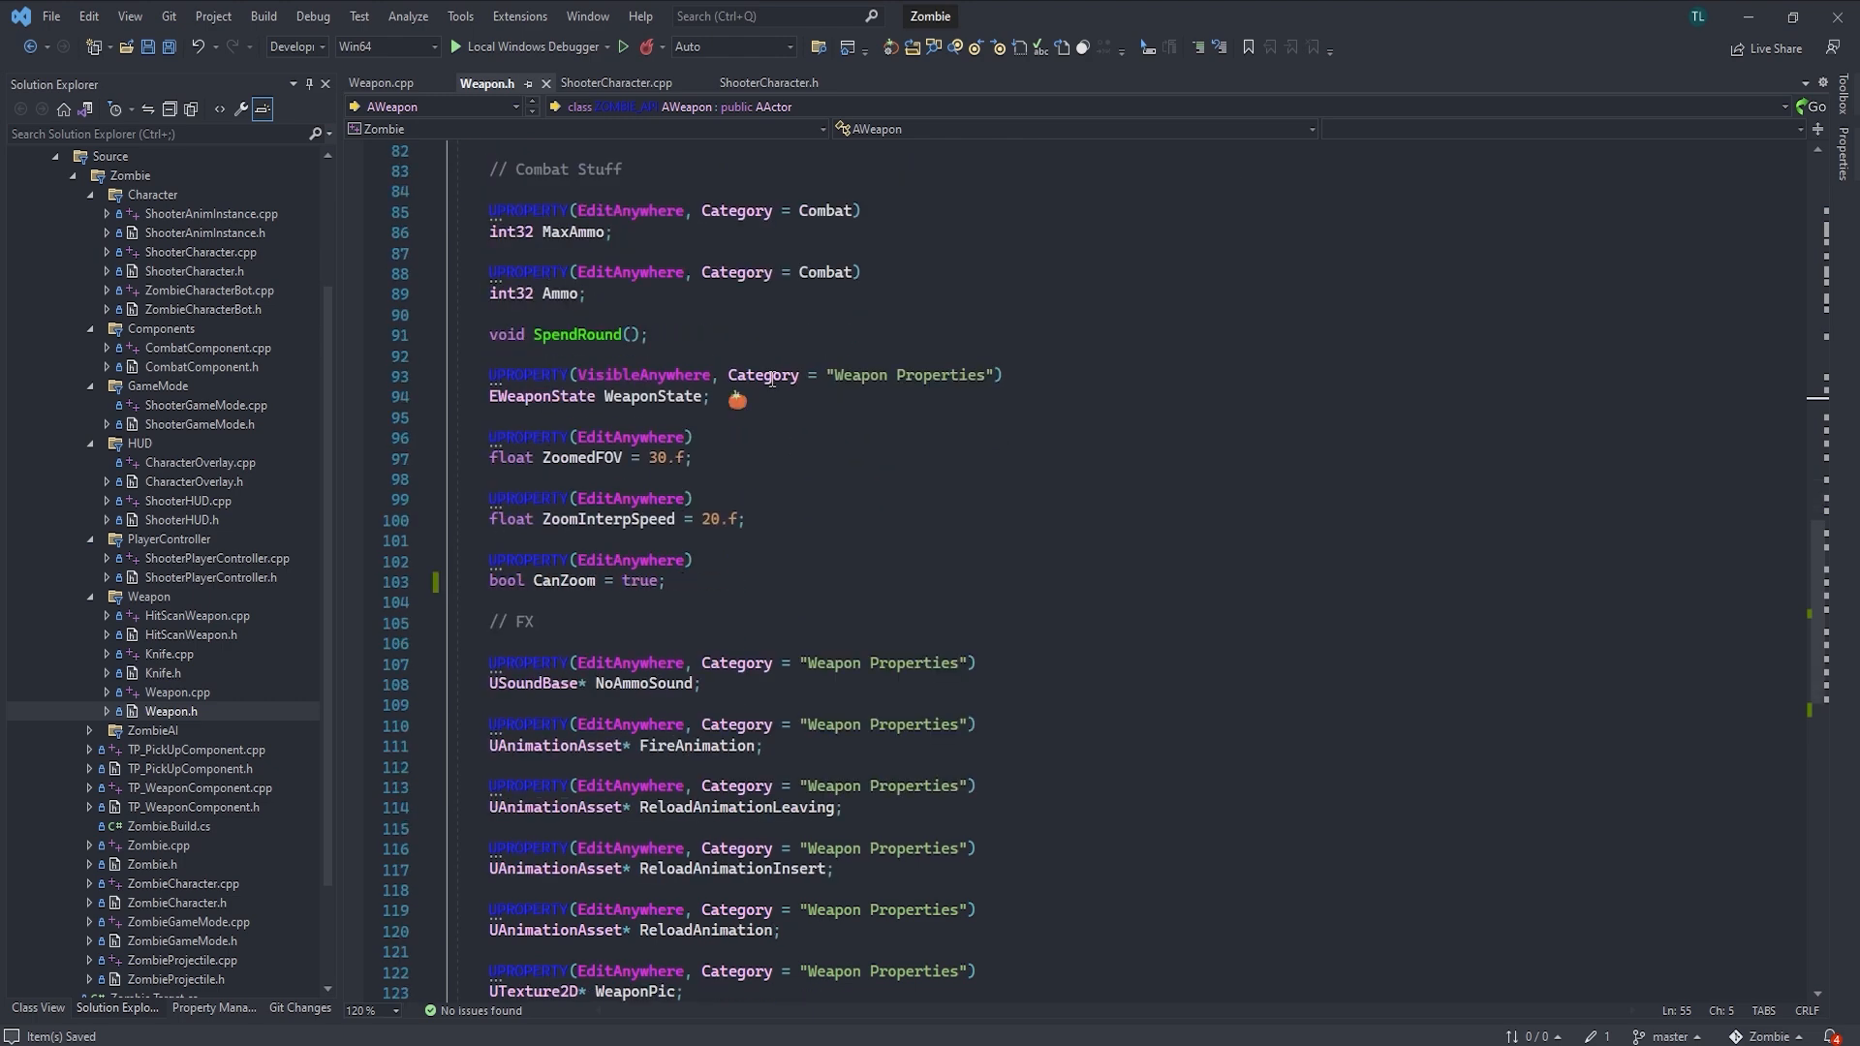
key("Ctrl+F")
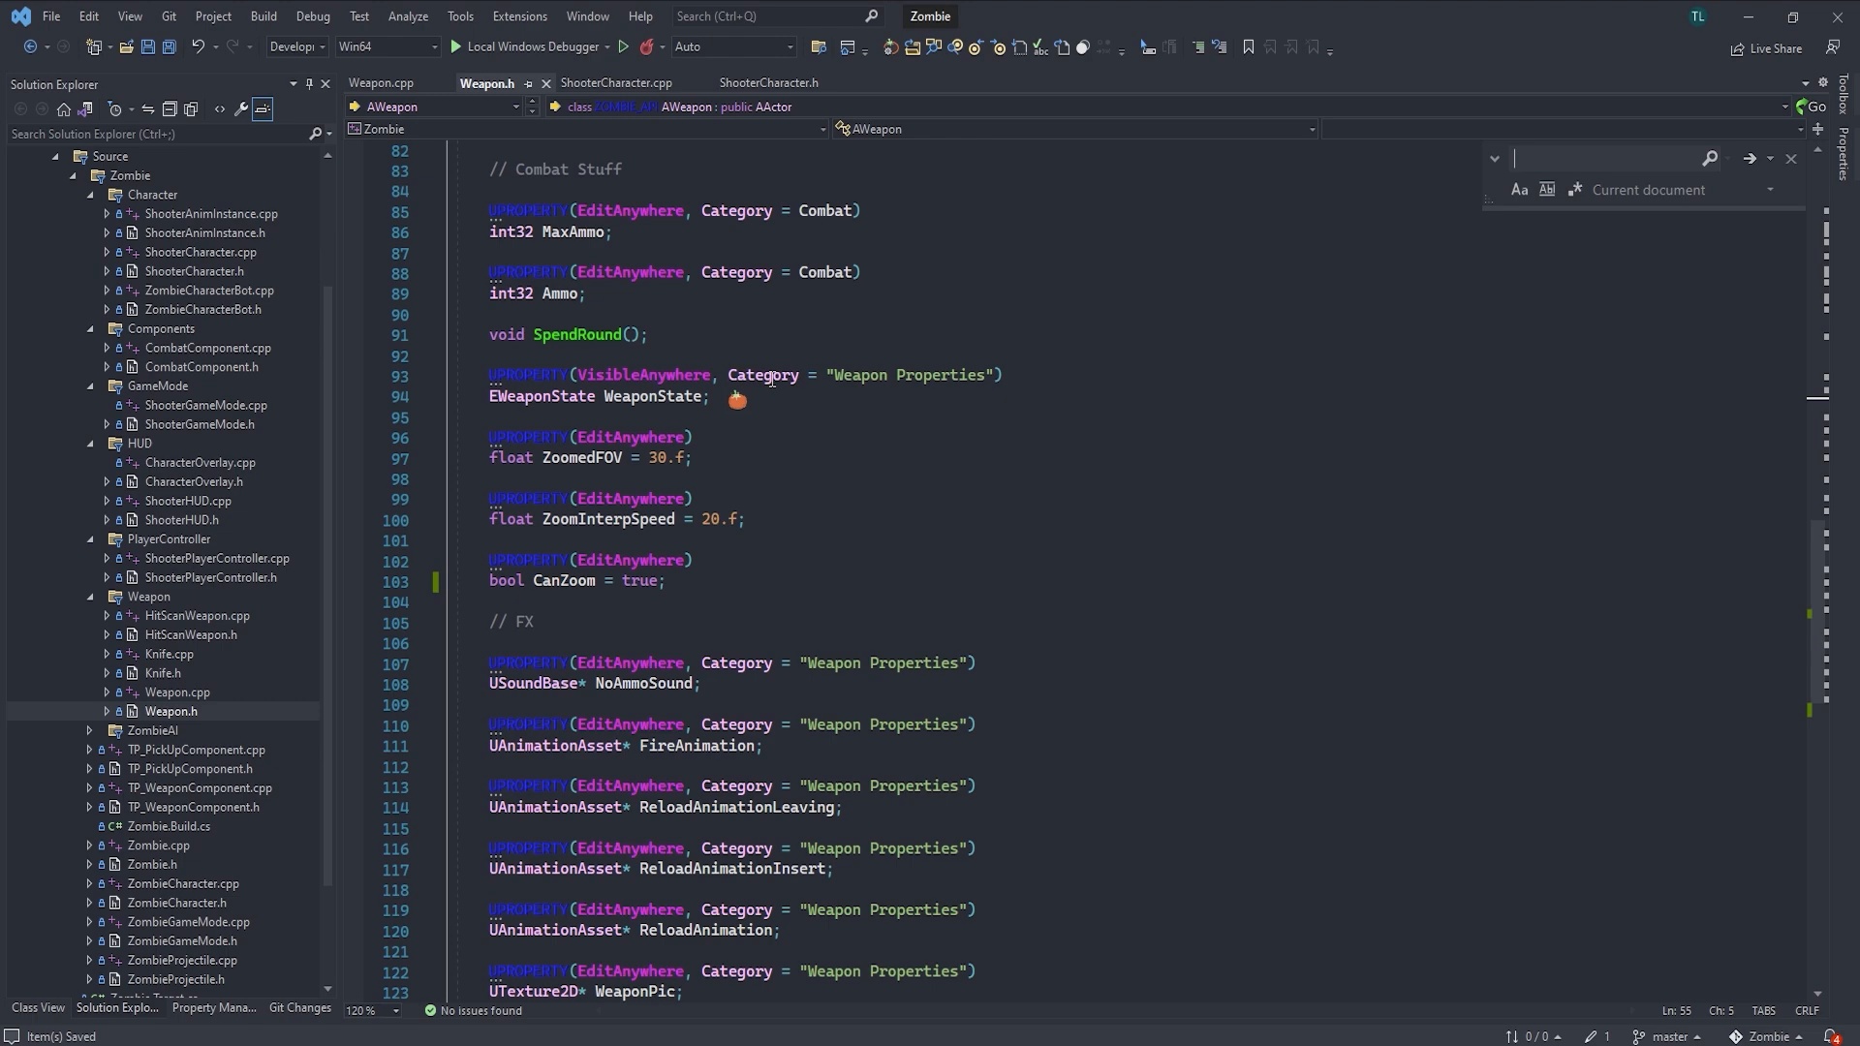
left_click(651, 333)
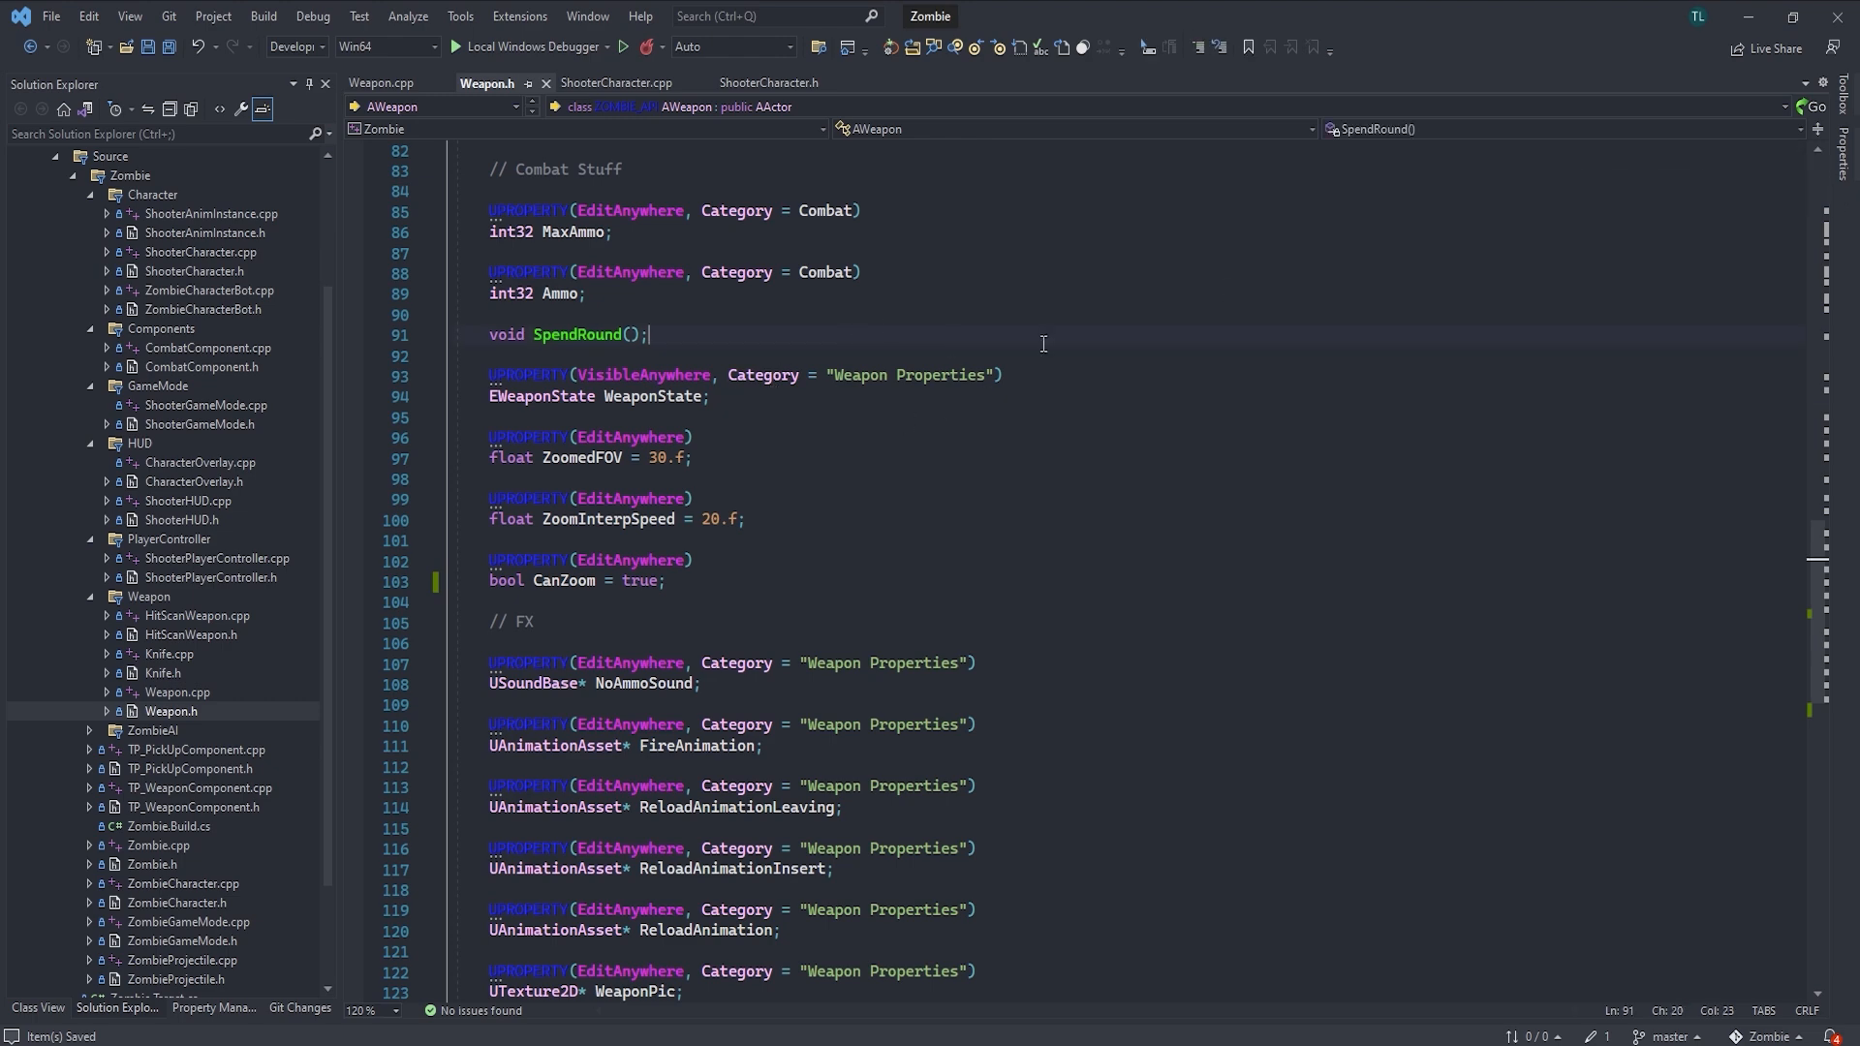
left_click(438, 107)
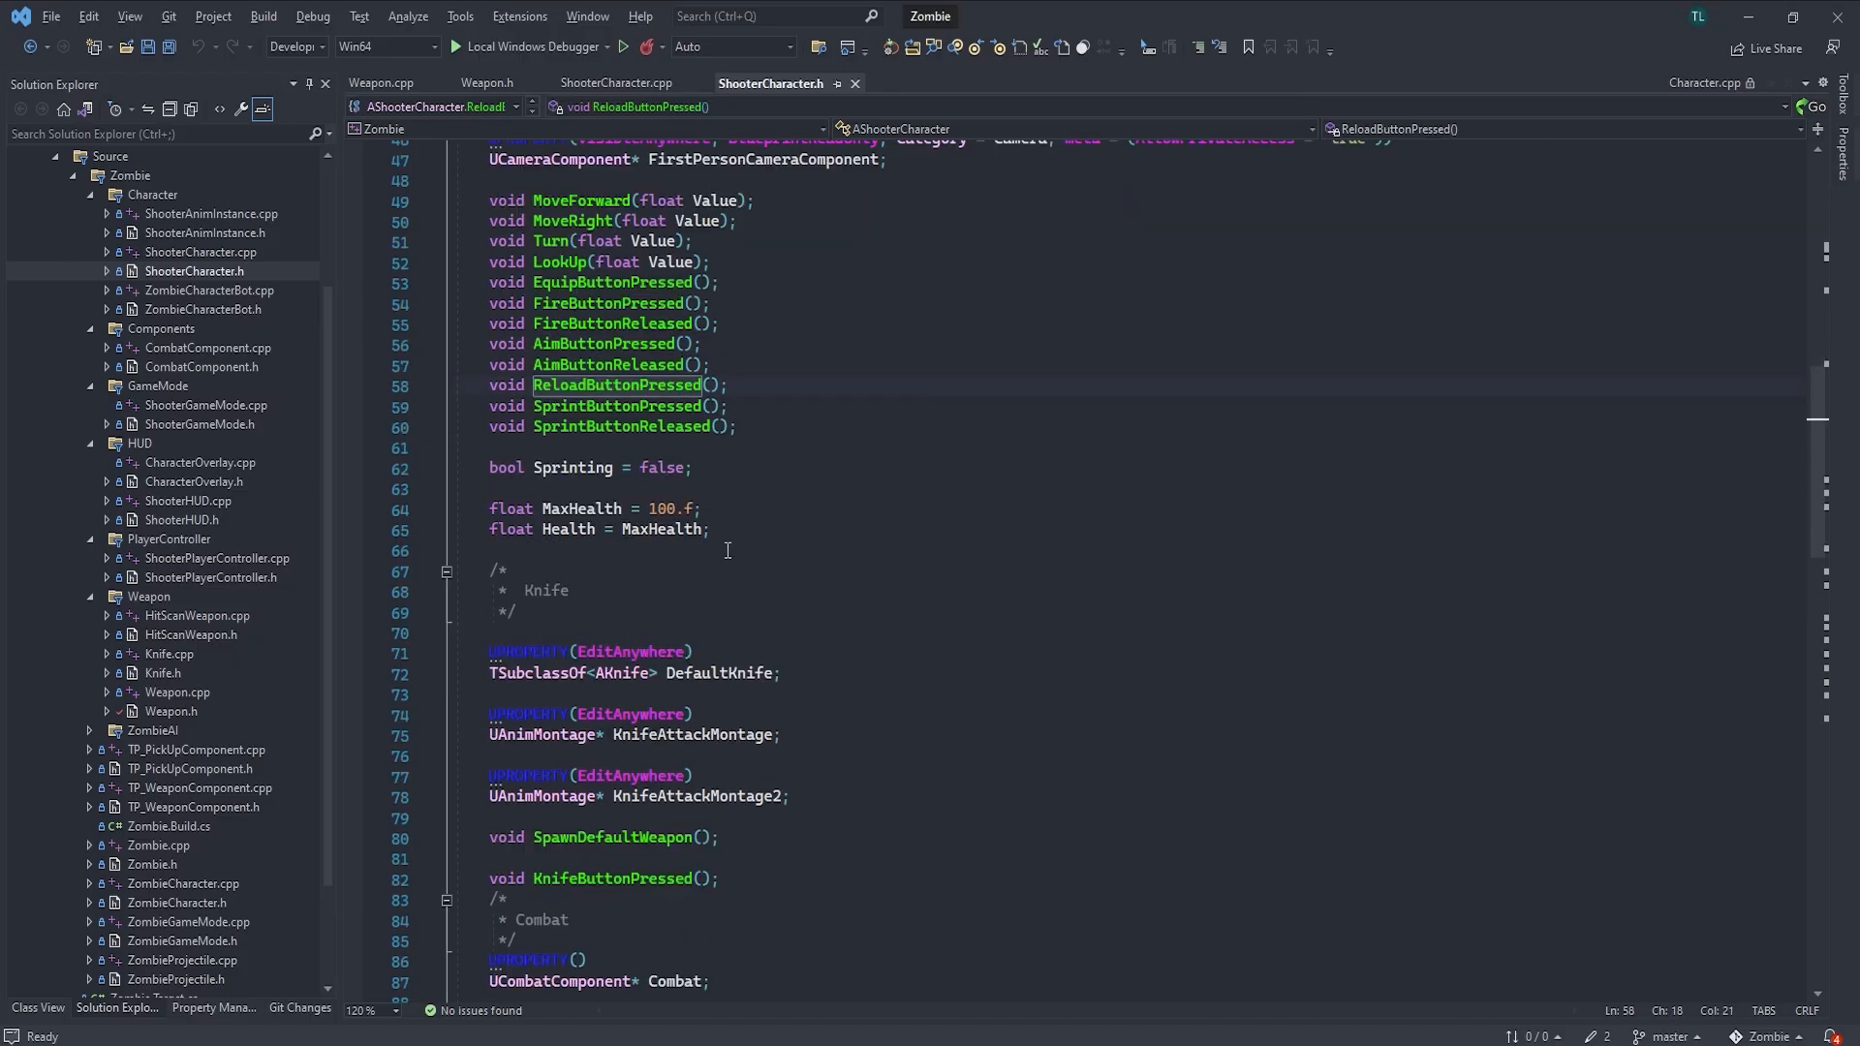
Browse the ShooterCharacter code, then focus the Open File in Solution filter (Shift+Alt+O)
scroll("down", 3)
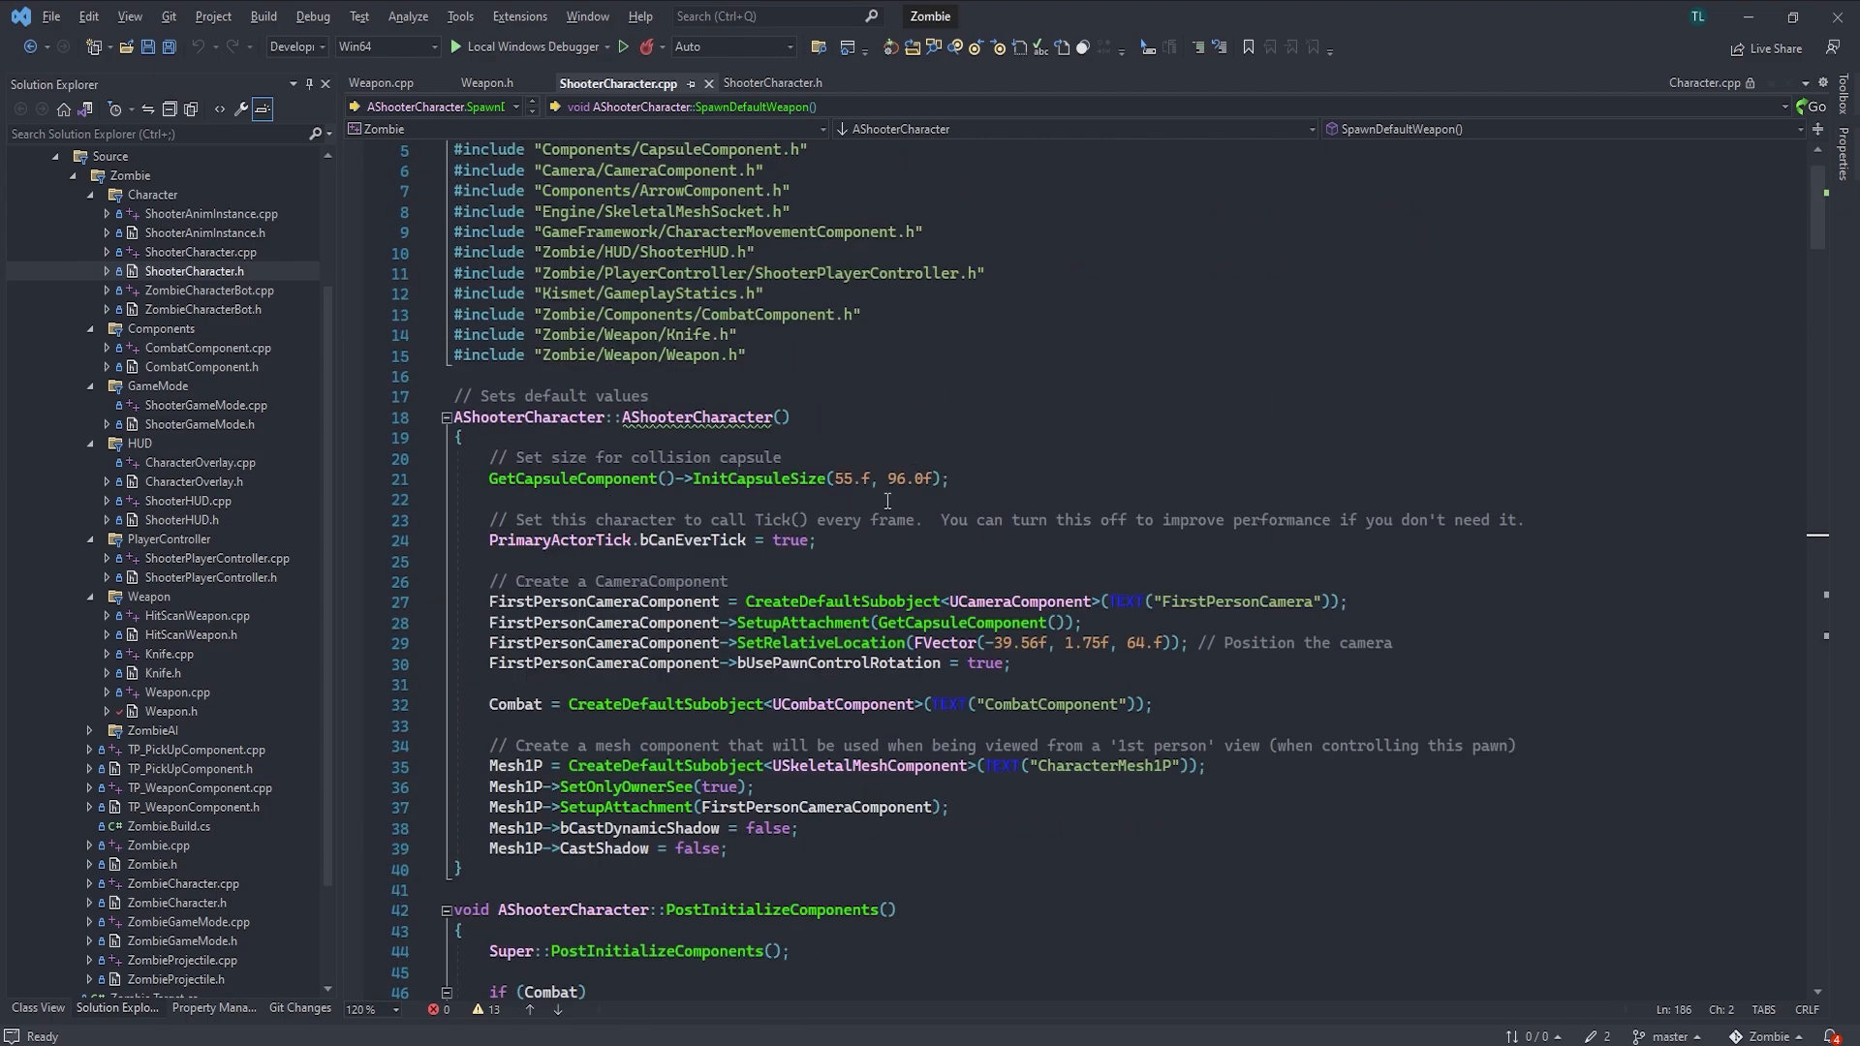
scroll("down", 3)
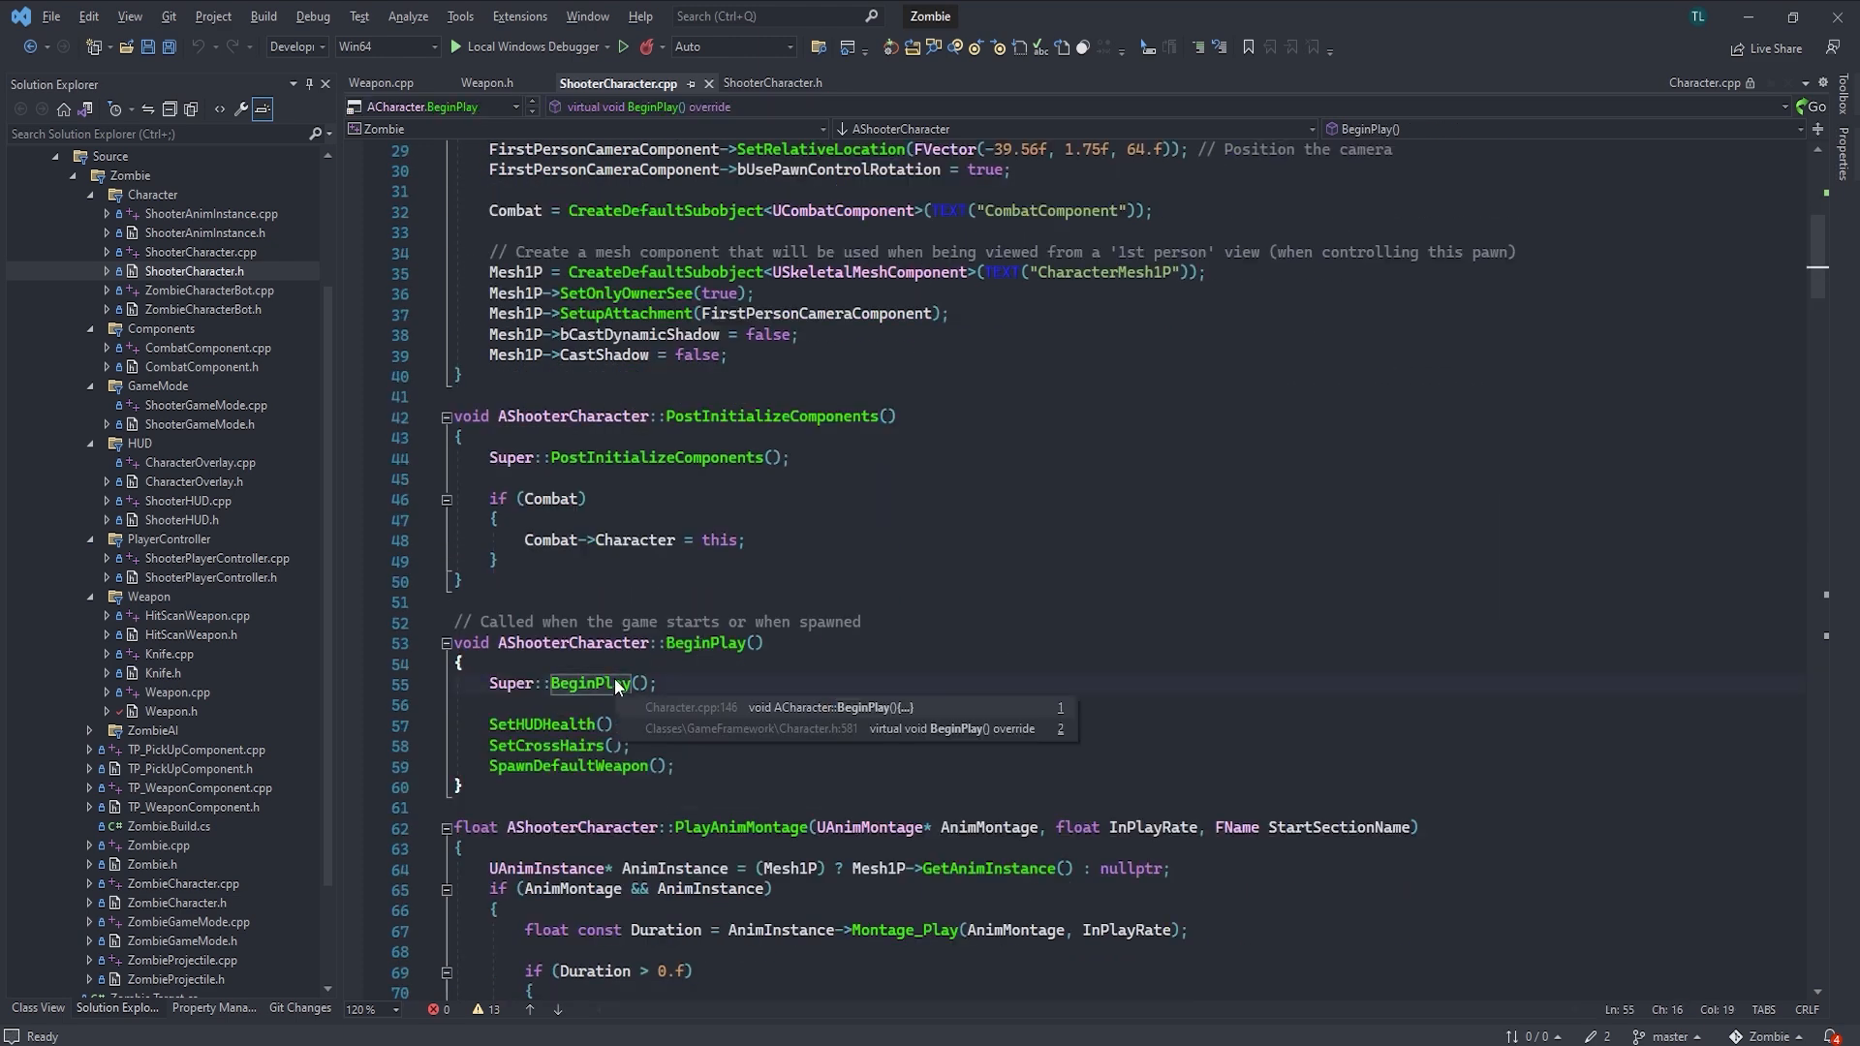
mouse_move(751, 734)
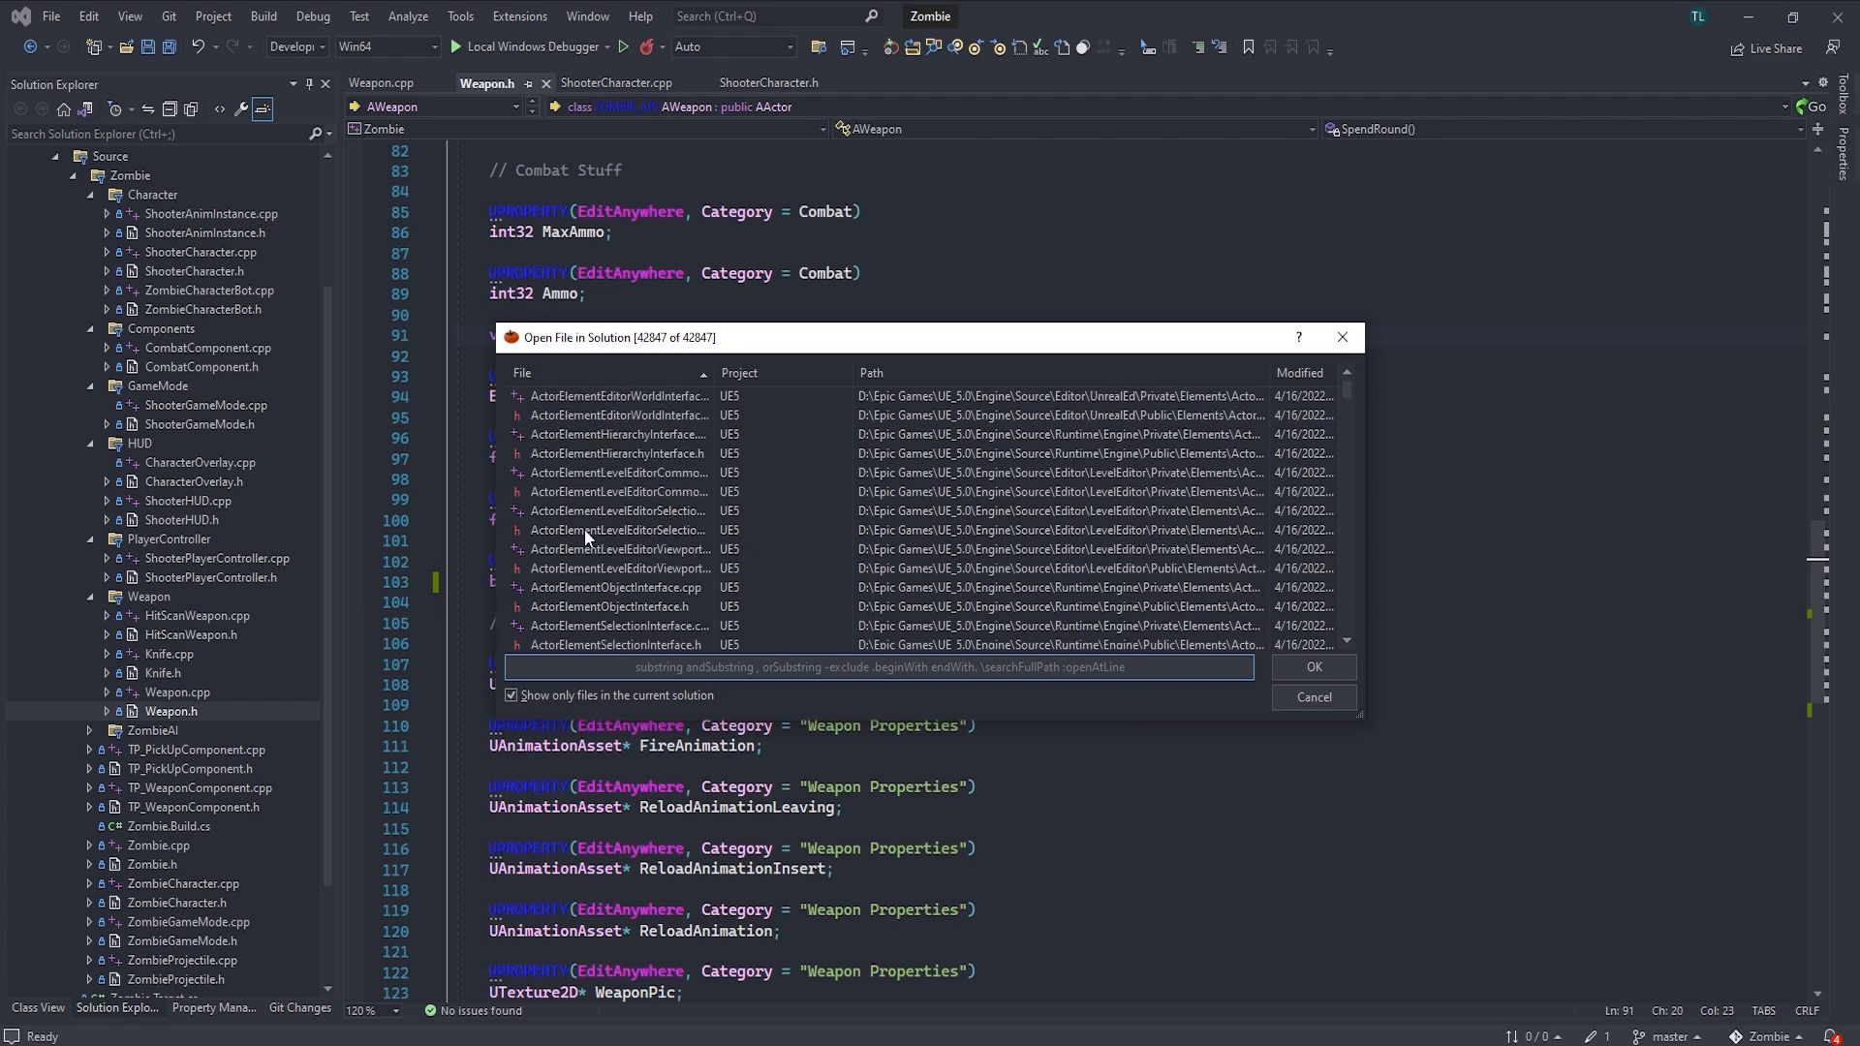
left_click(713, 666)
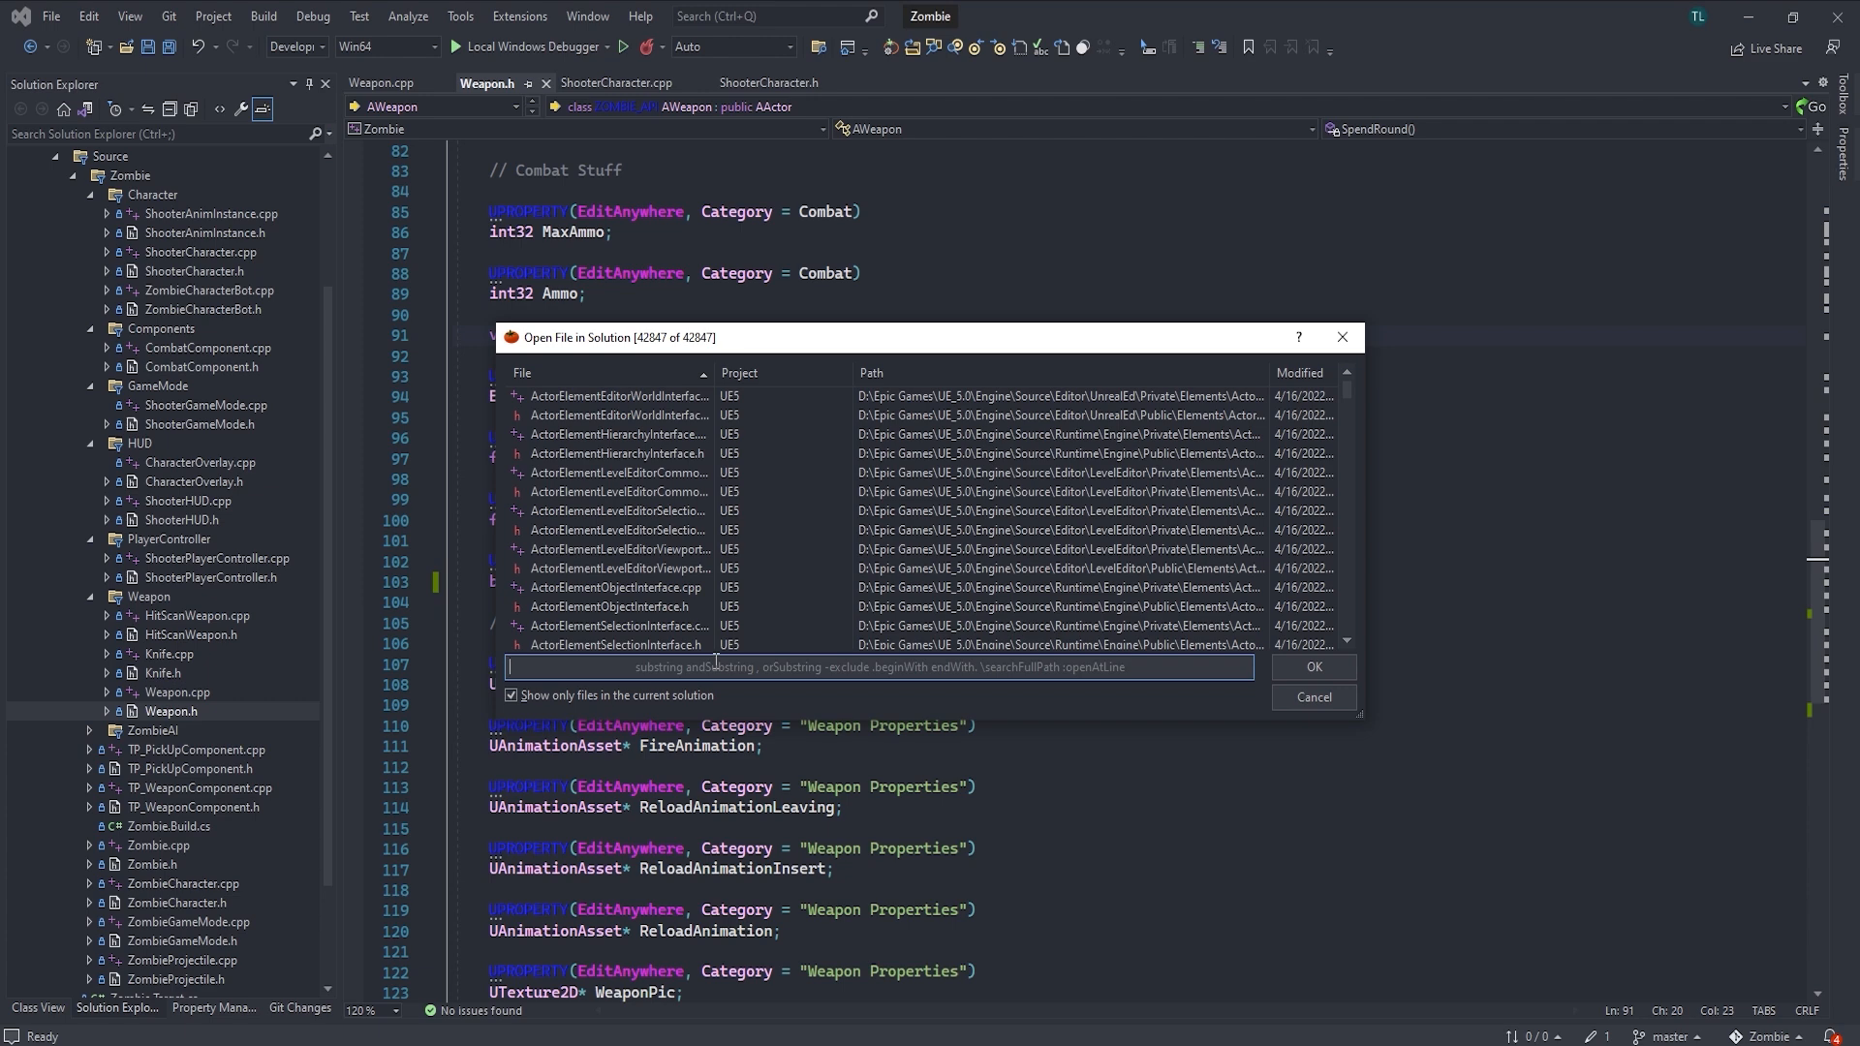
Filter for Character.h and open the UE5 GameFramework engine copy
type("Character.h")
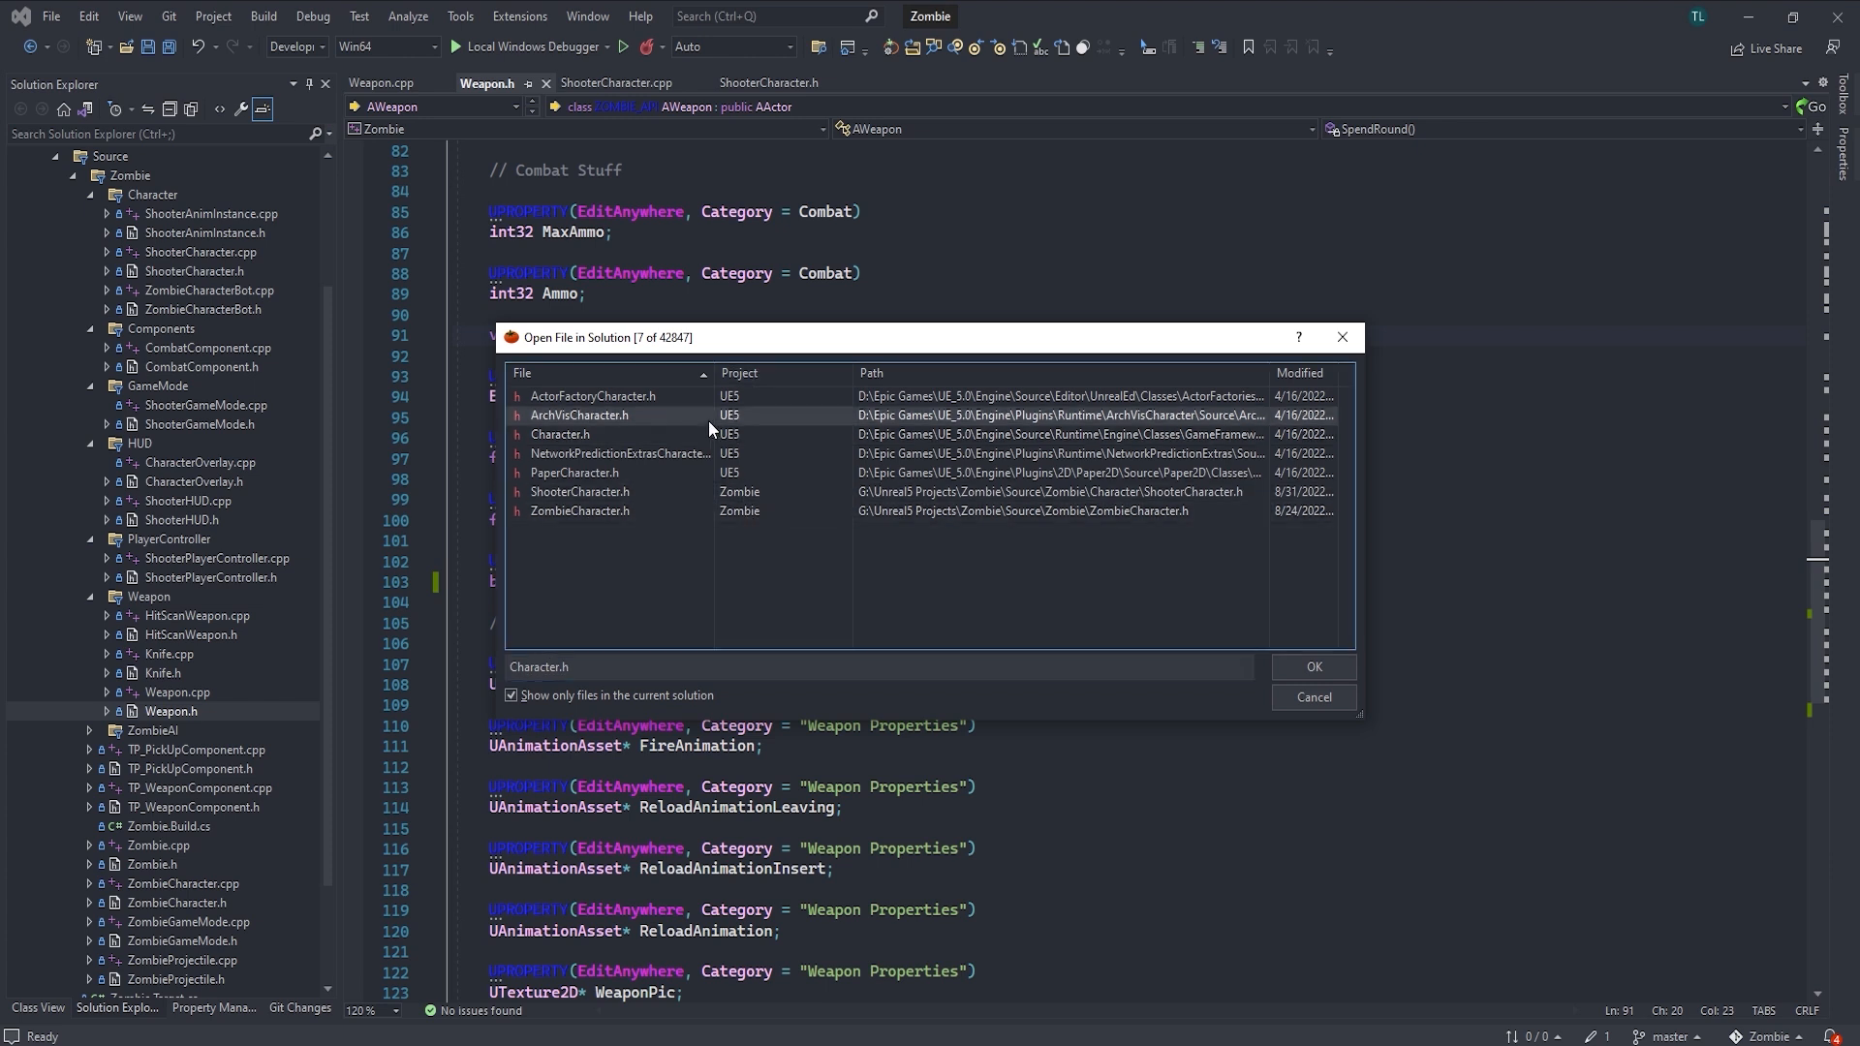
left_click(560, 434)
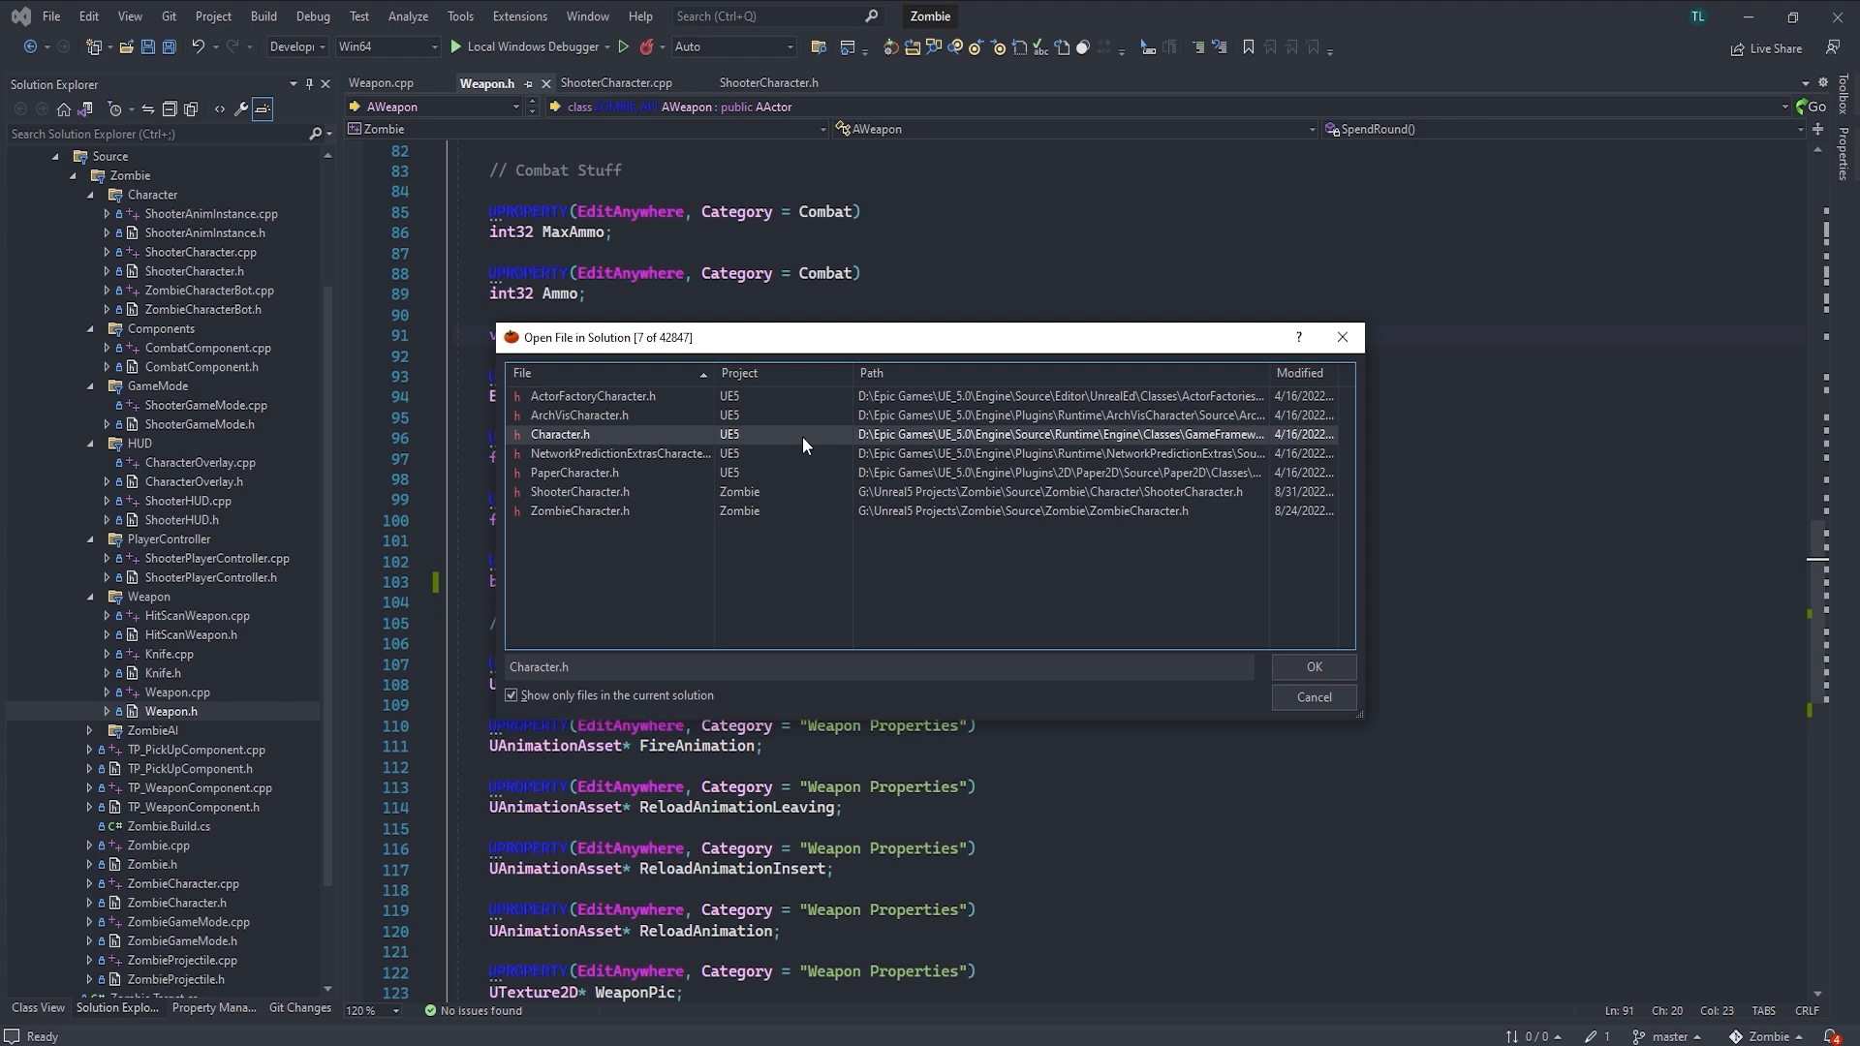
mouse_move(773, 442)
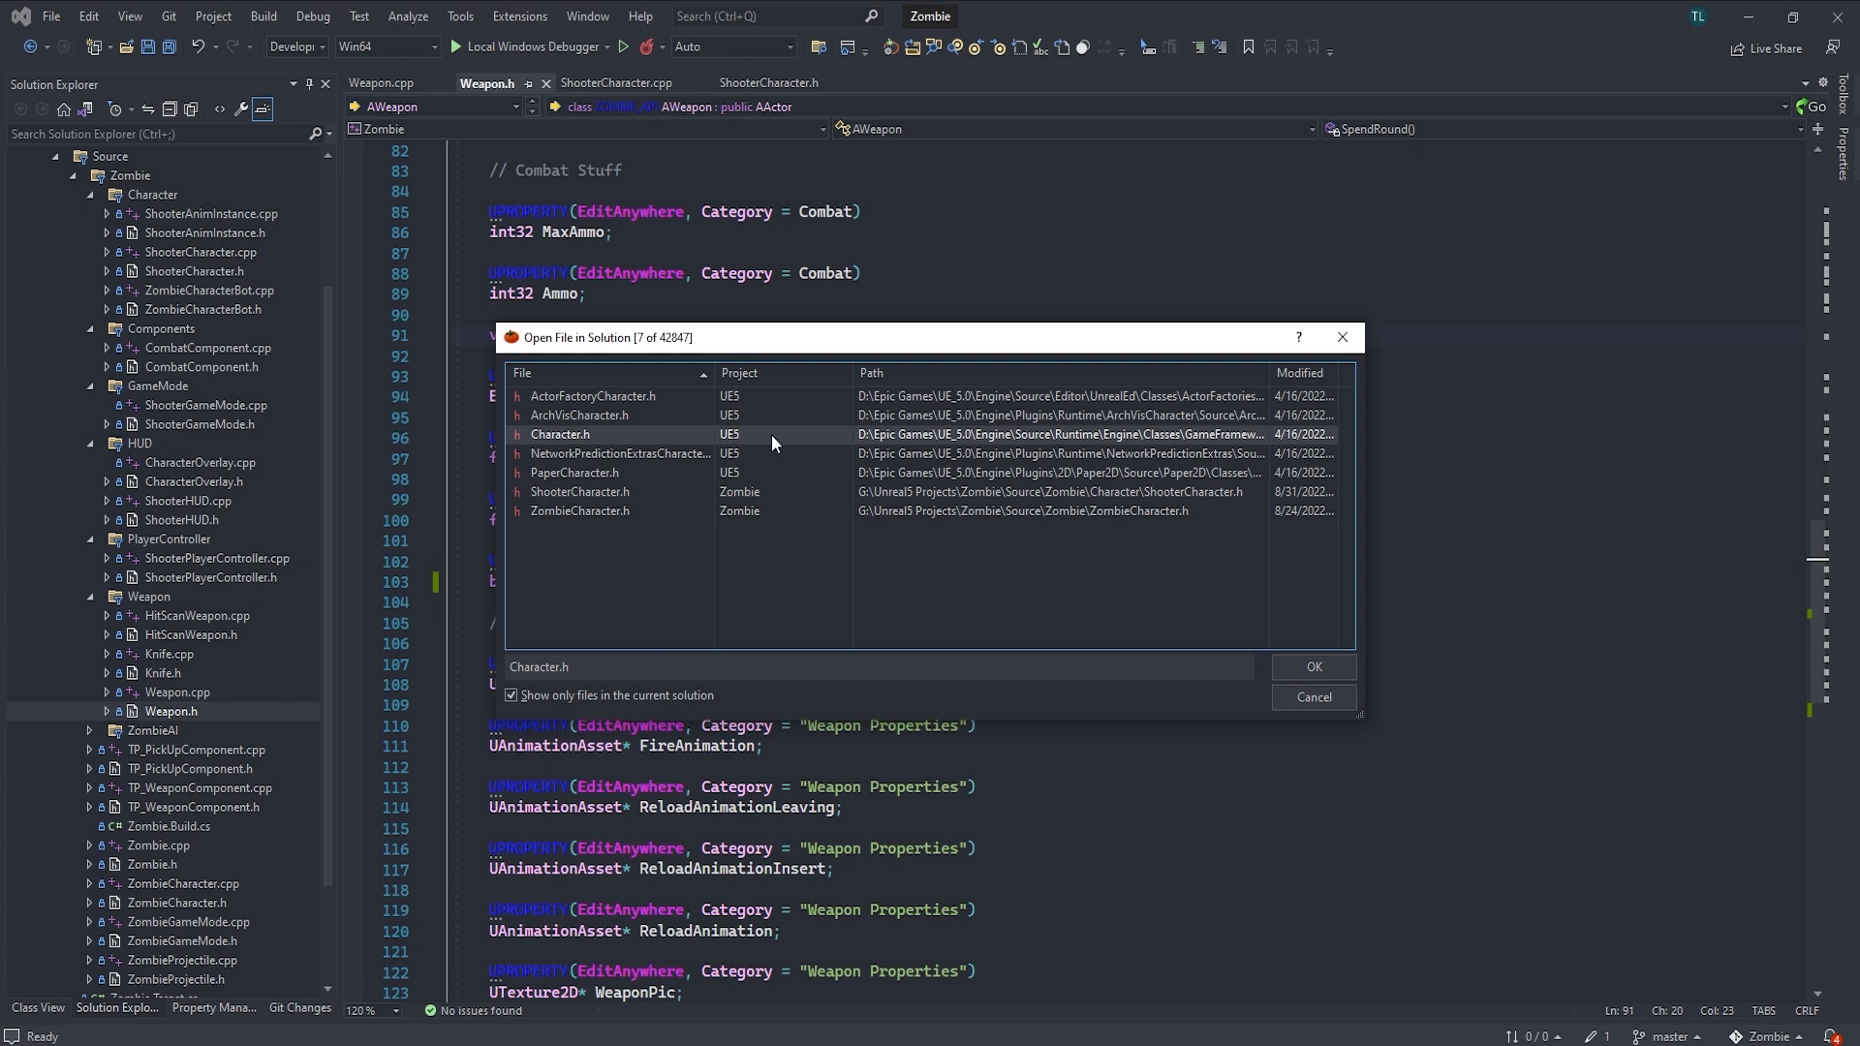
mouse_move(612, 446)
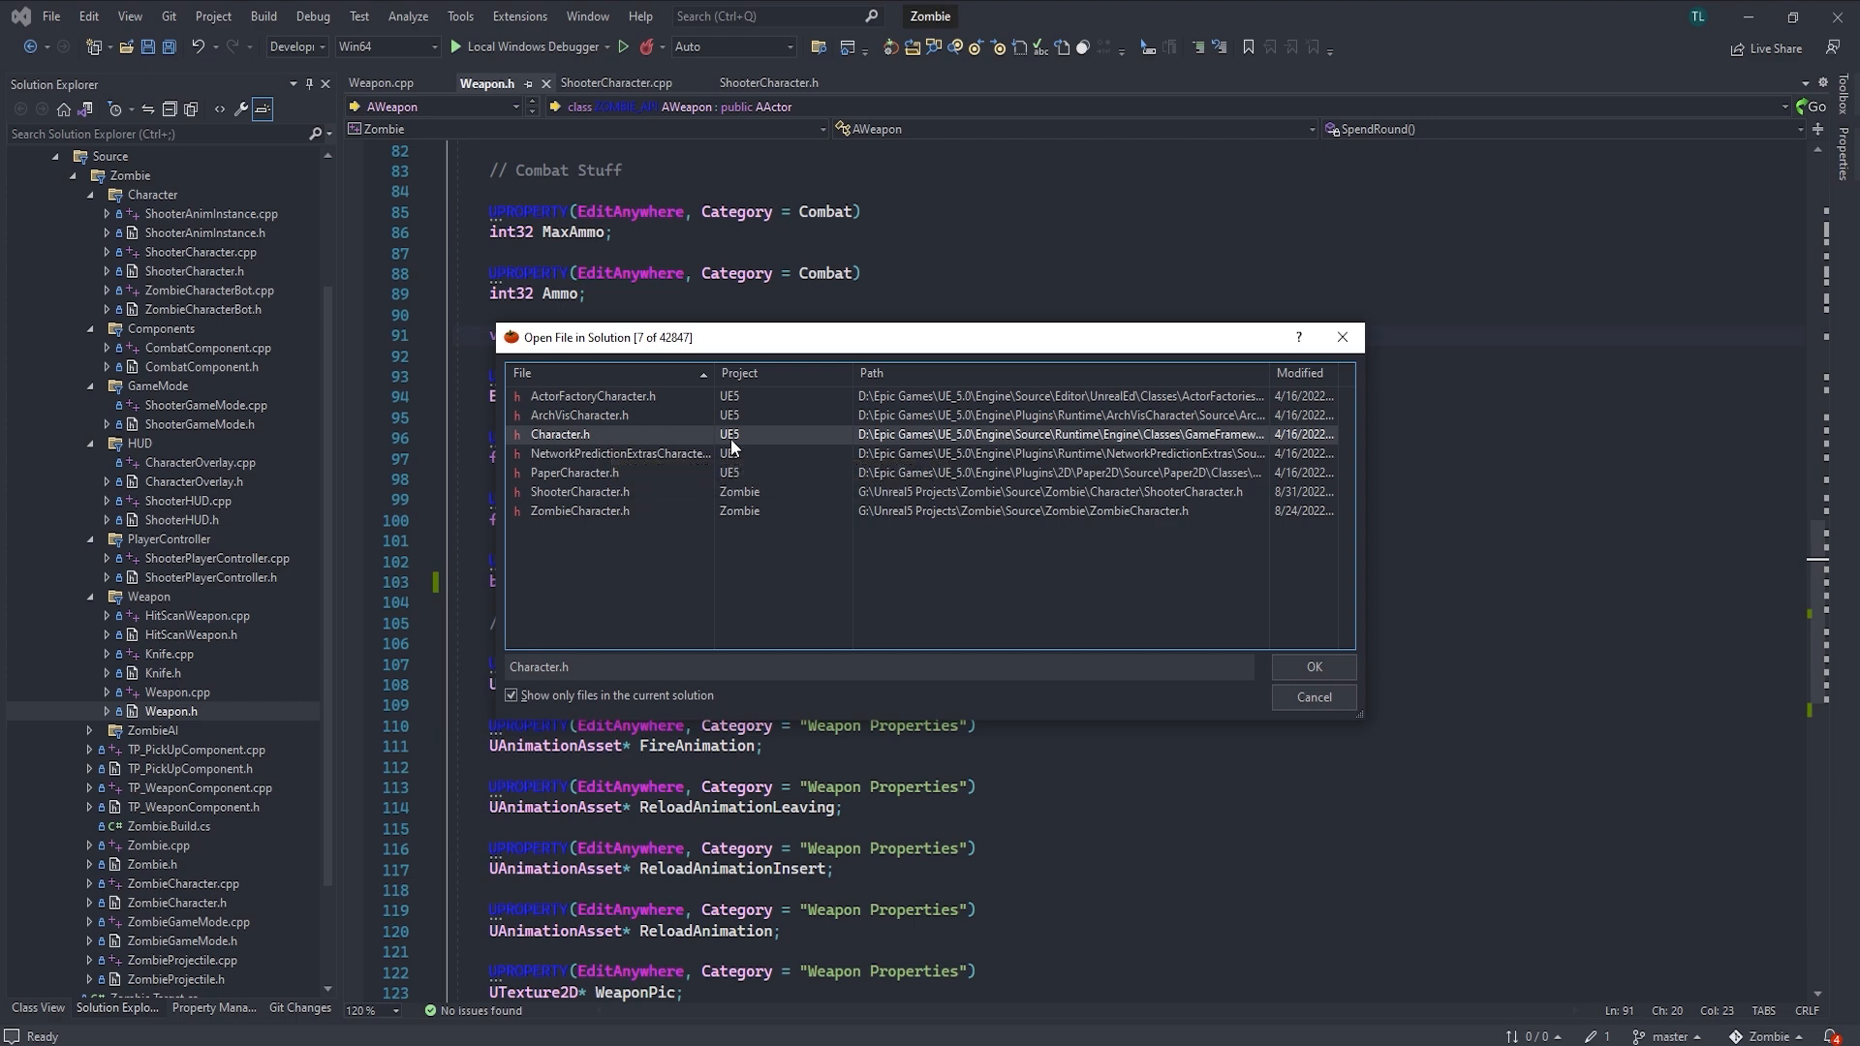
left_click(1314, 667)
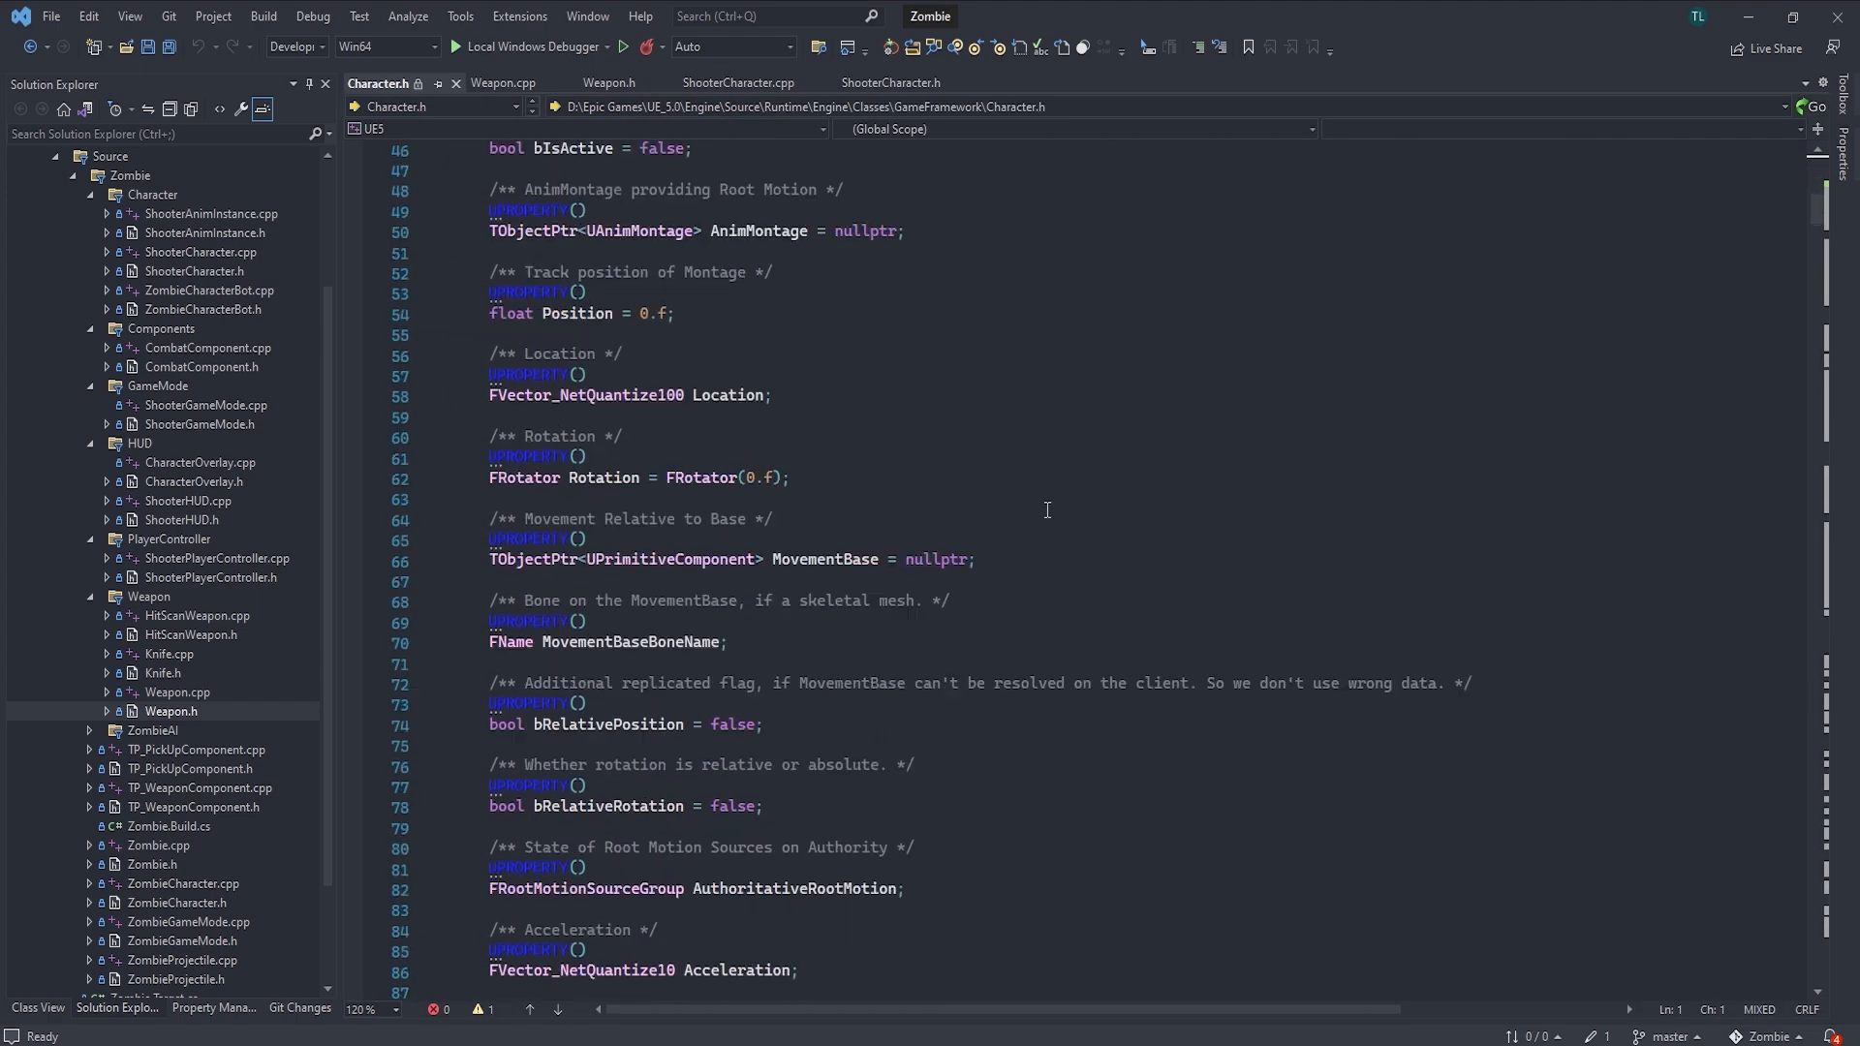
Filter ACharacter's method list by 'can' and jump to a matching CanCrouch/CanJump function
scroll("down", 3)
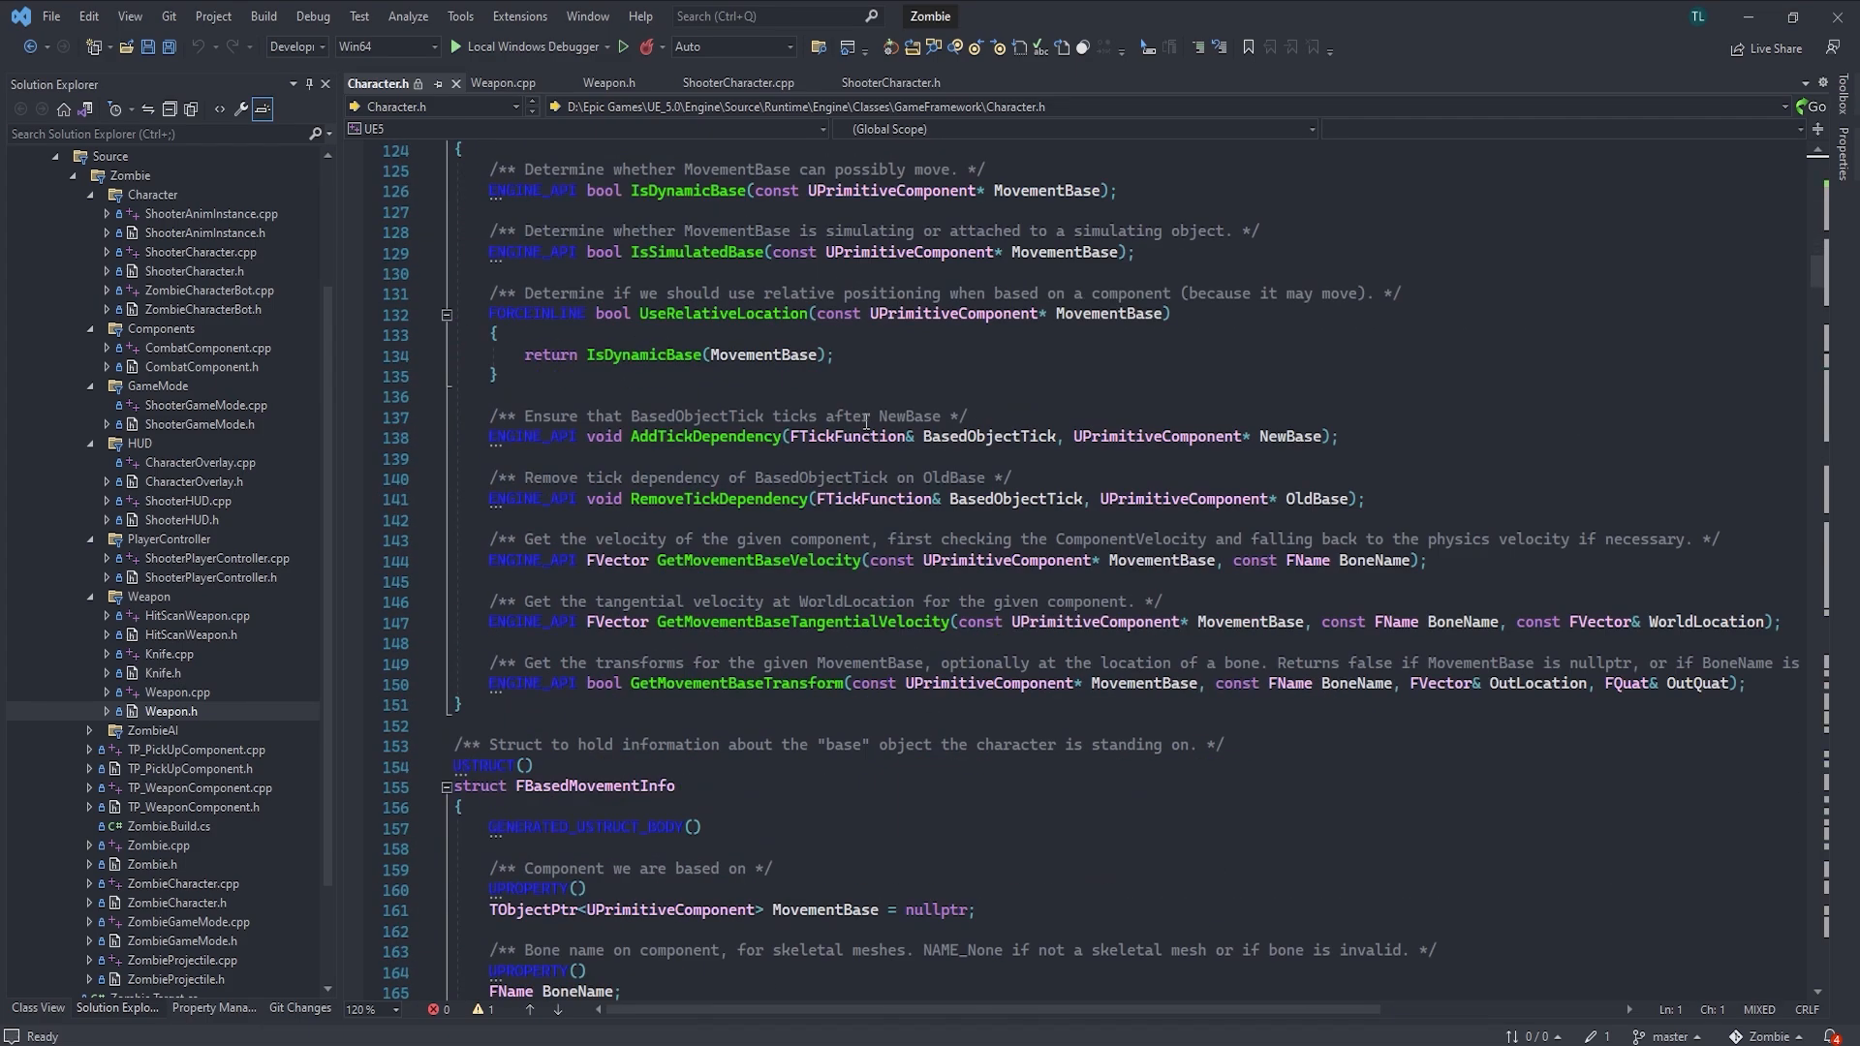
scroll("down", 3)
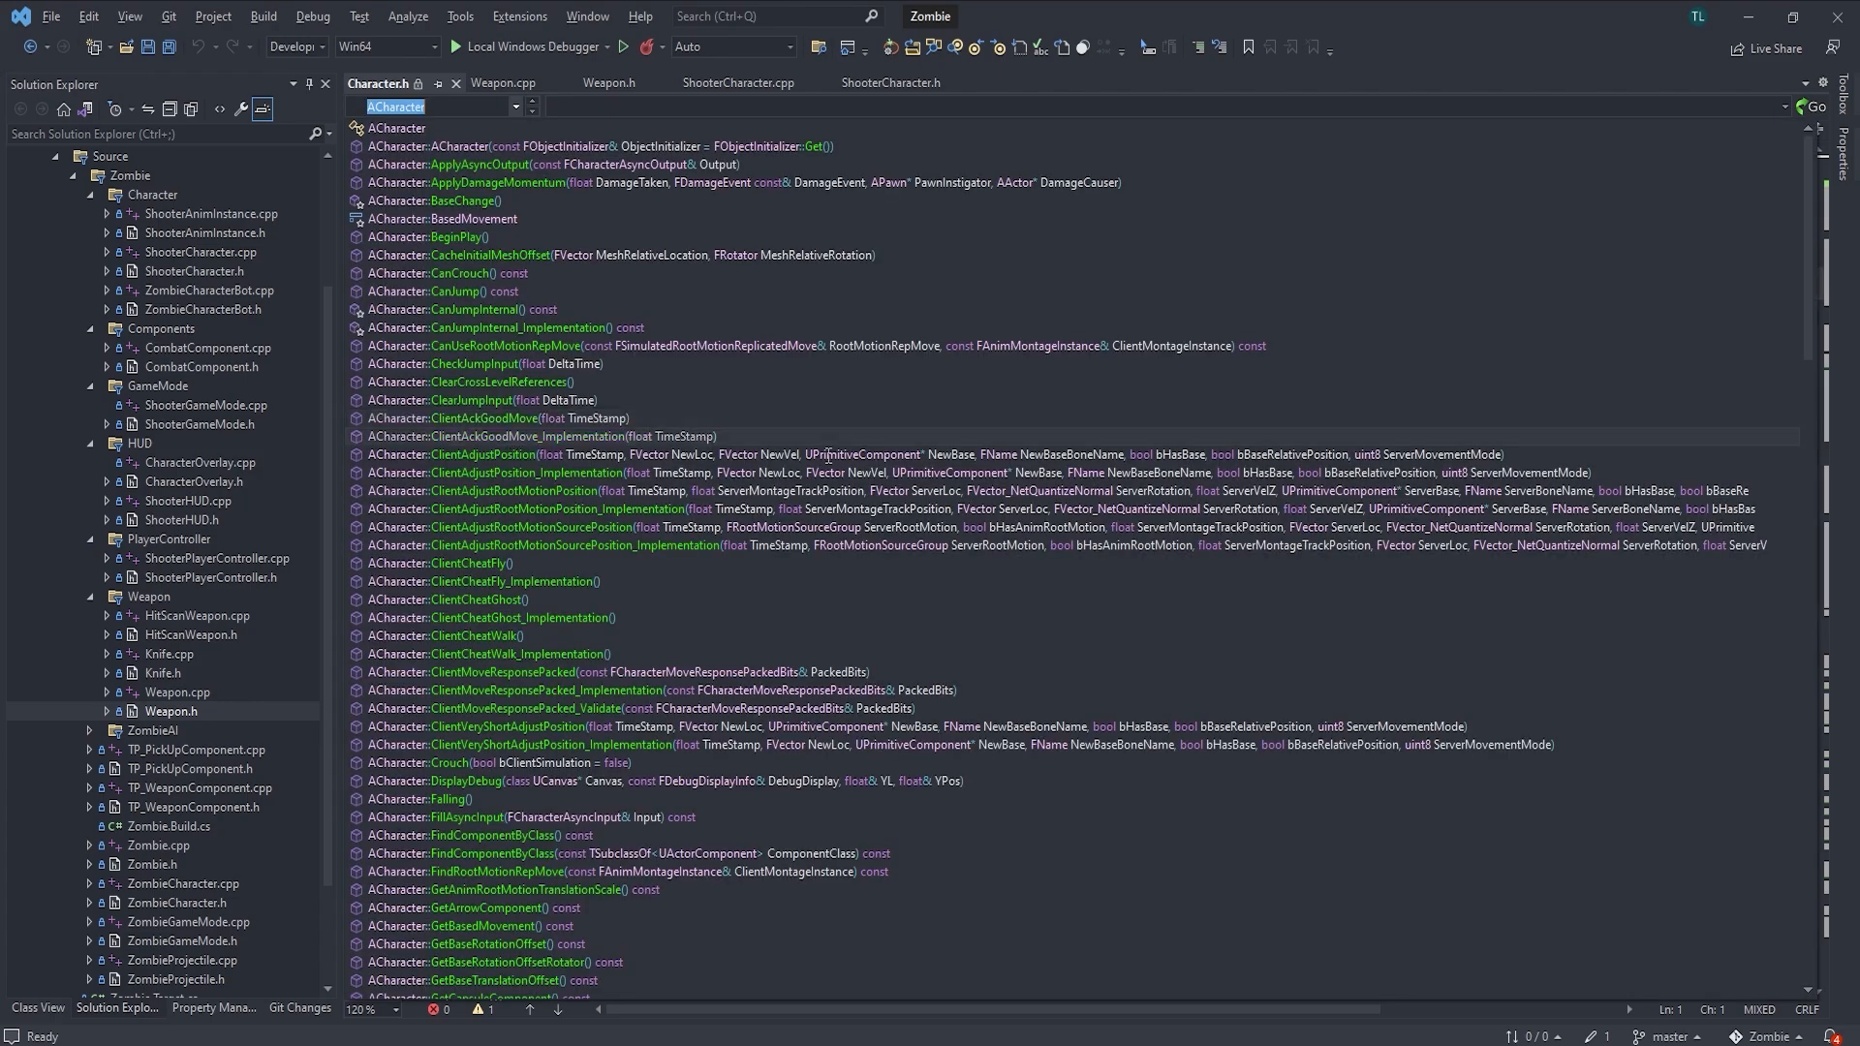
scroll("down", 3)
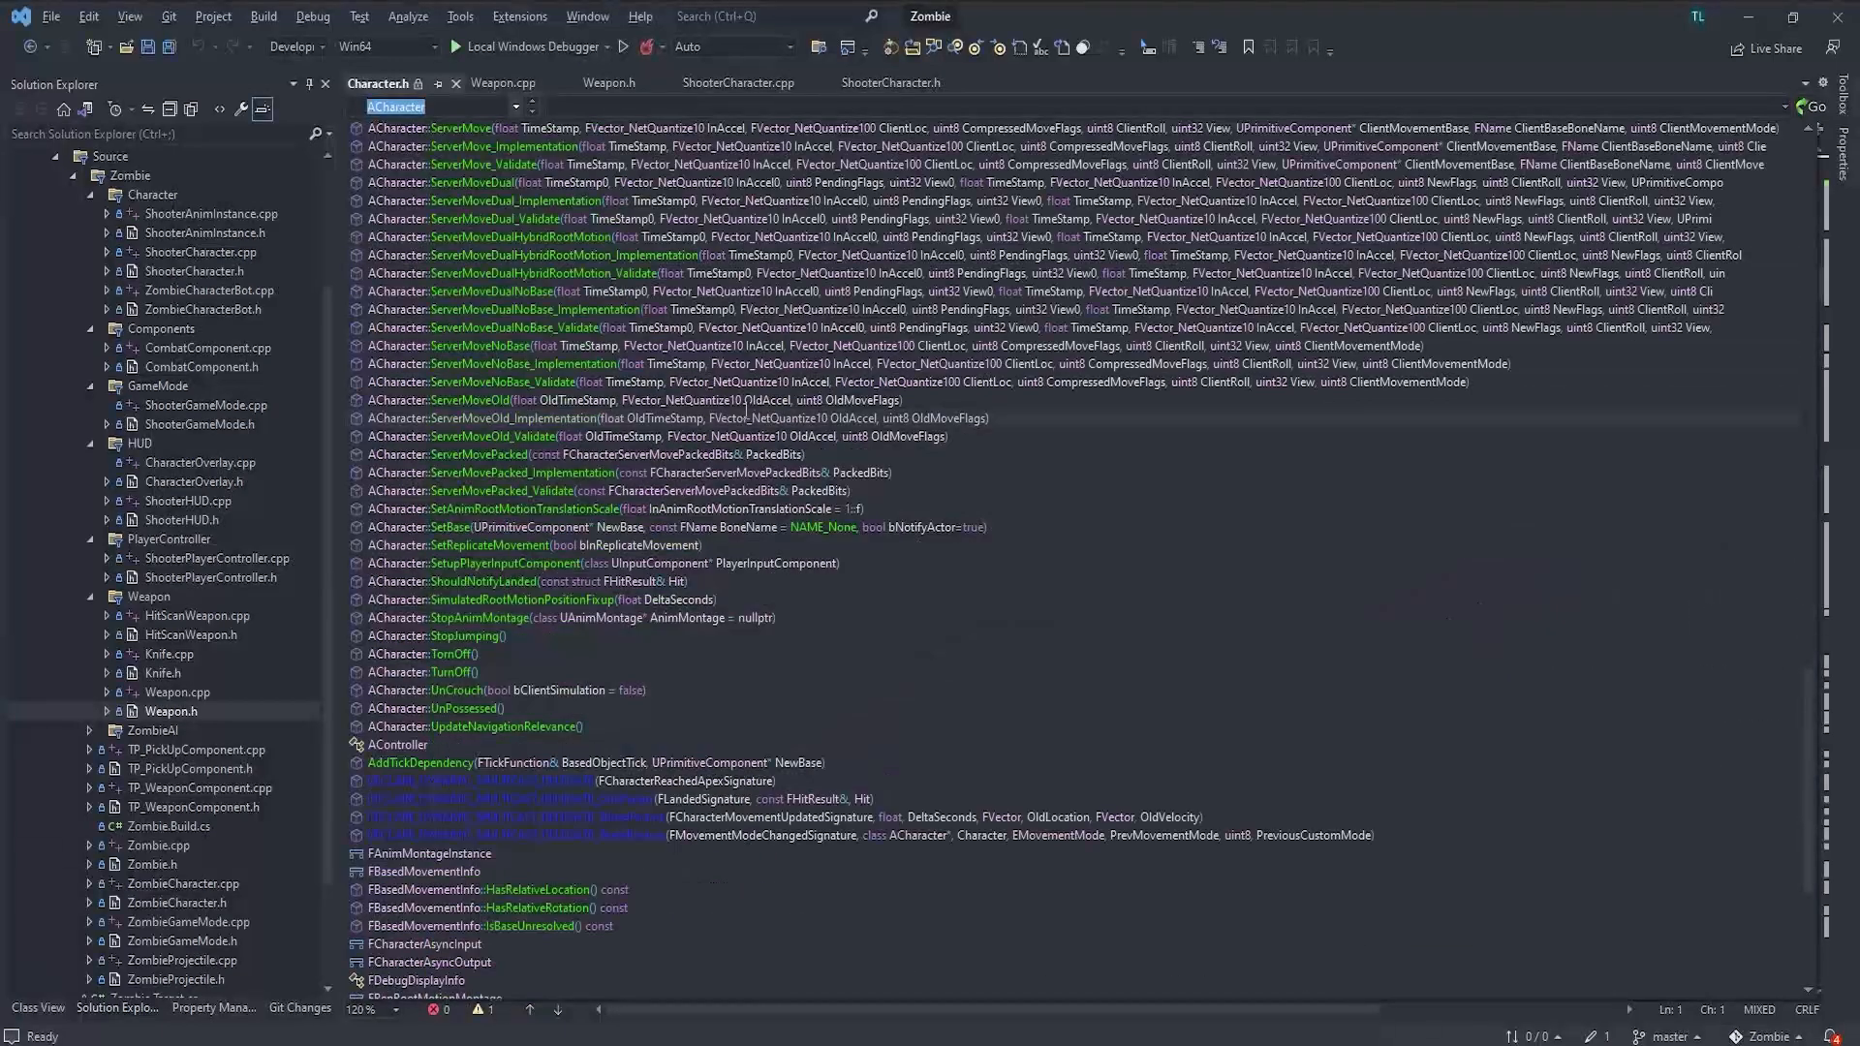
type("Onlan")
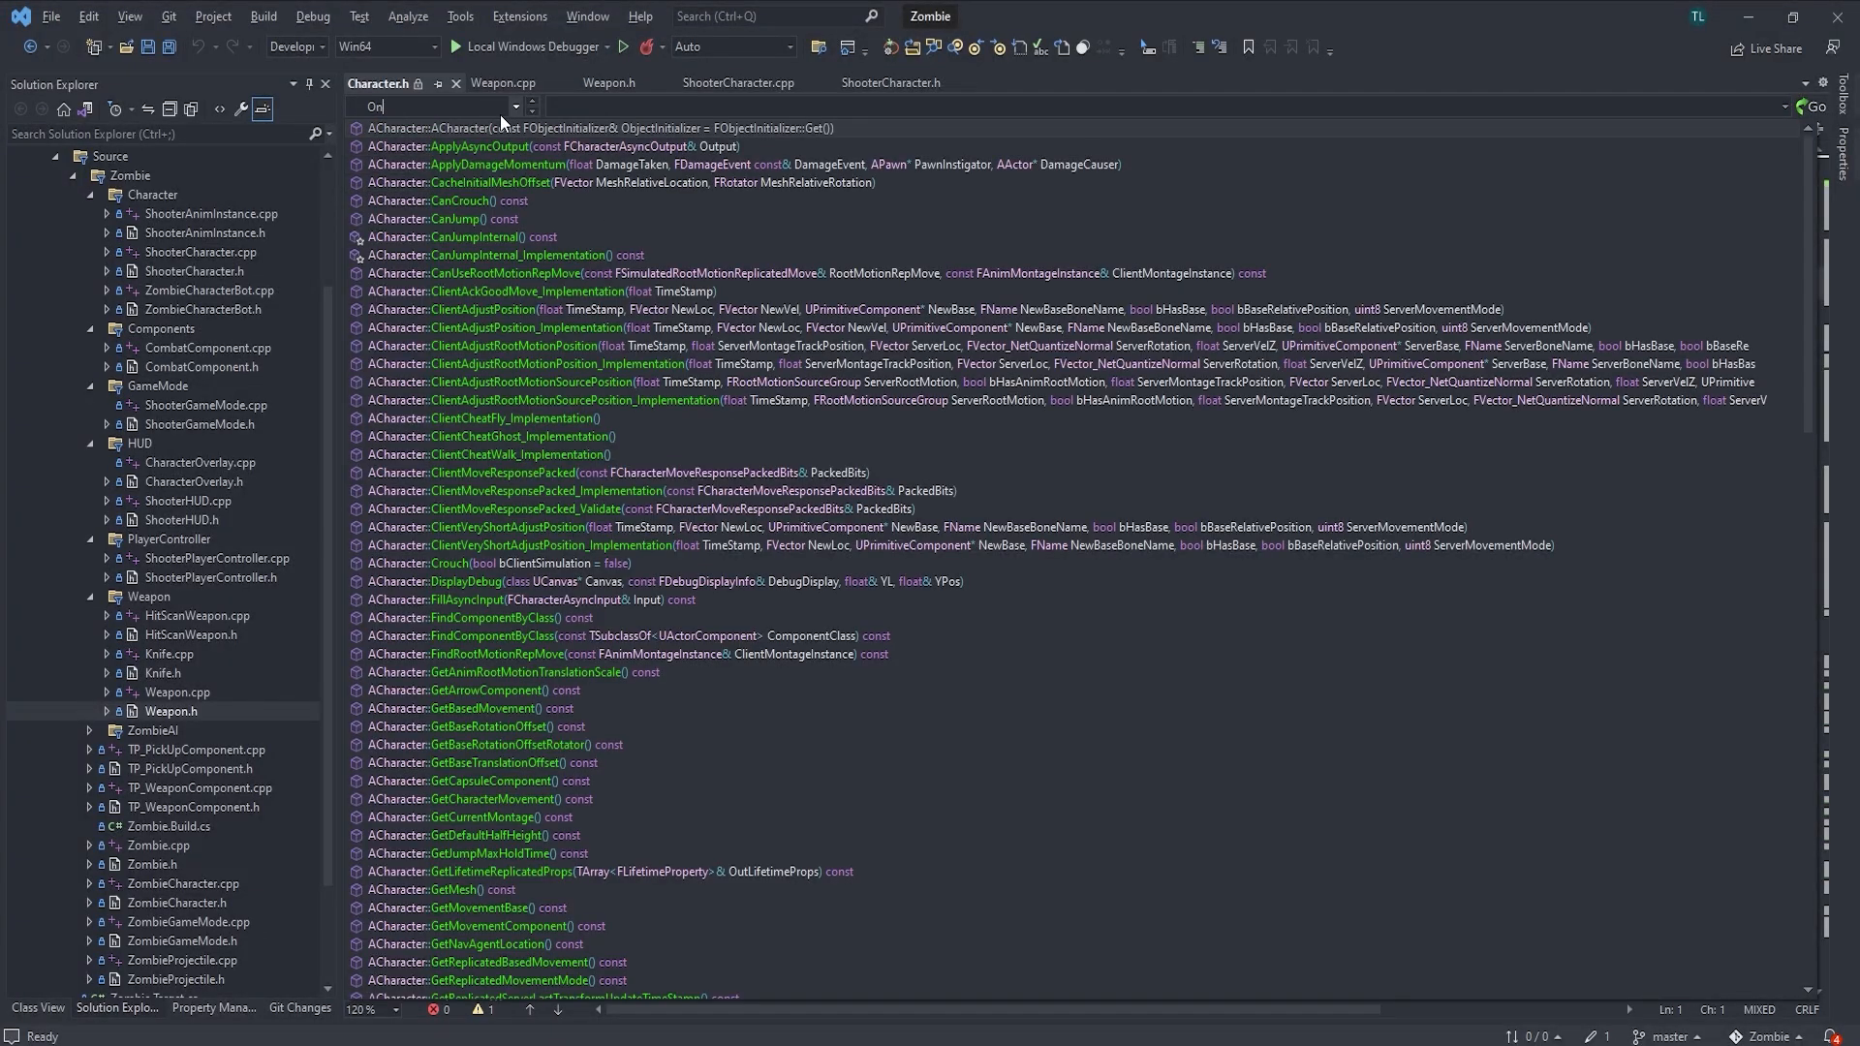
type("can")
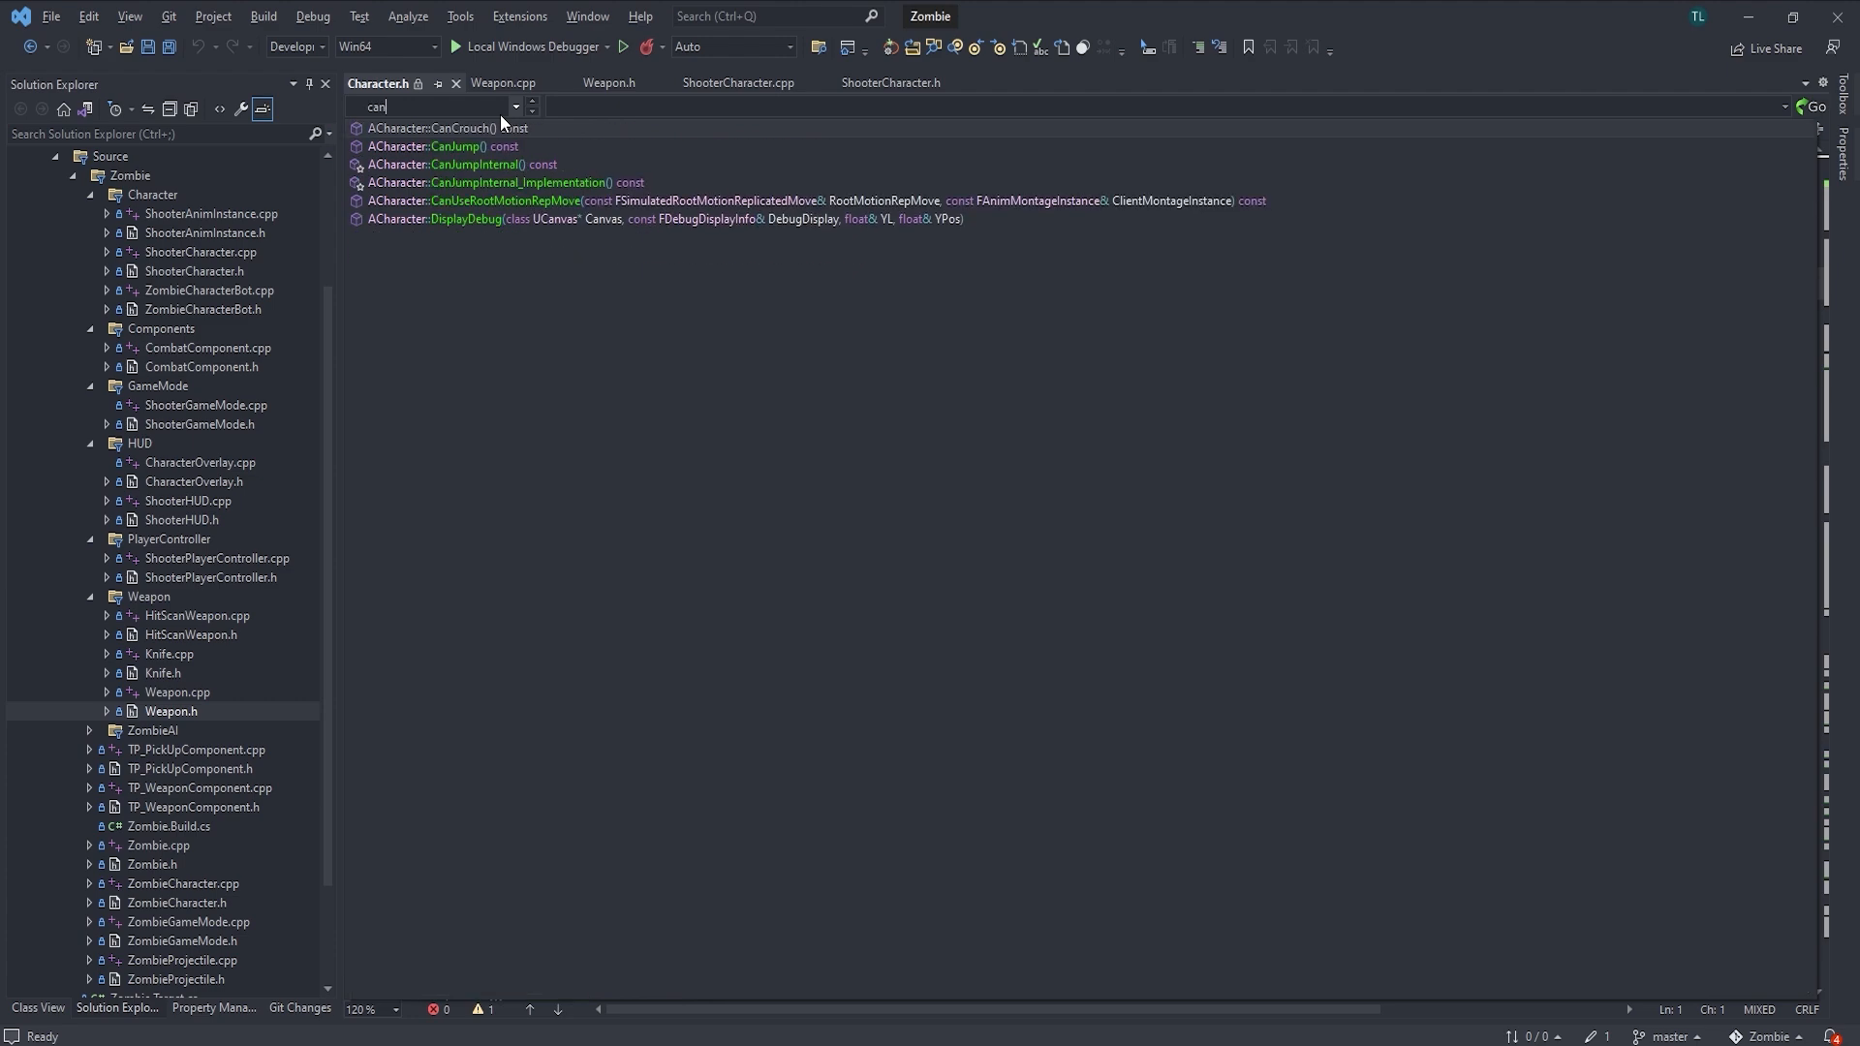
left_click(473, 146)
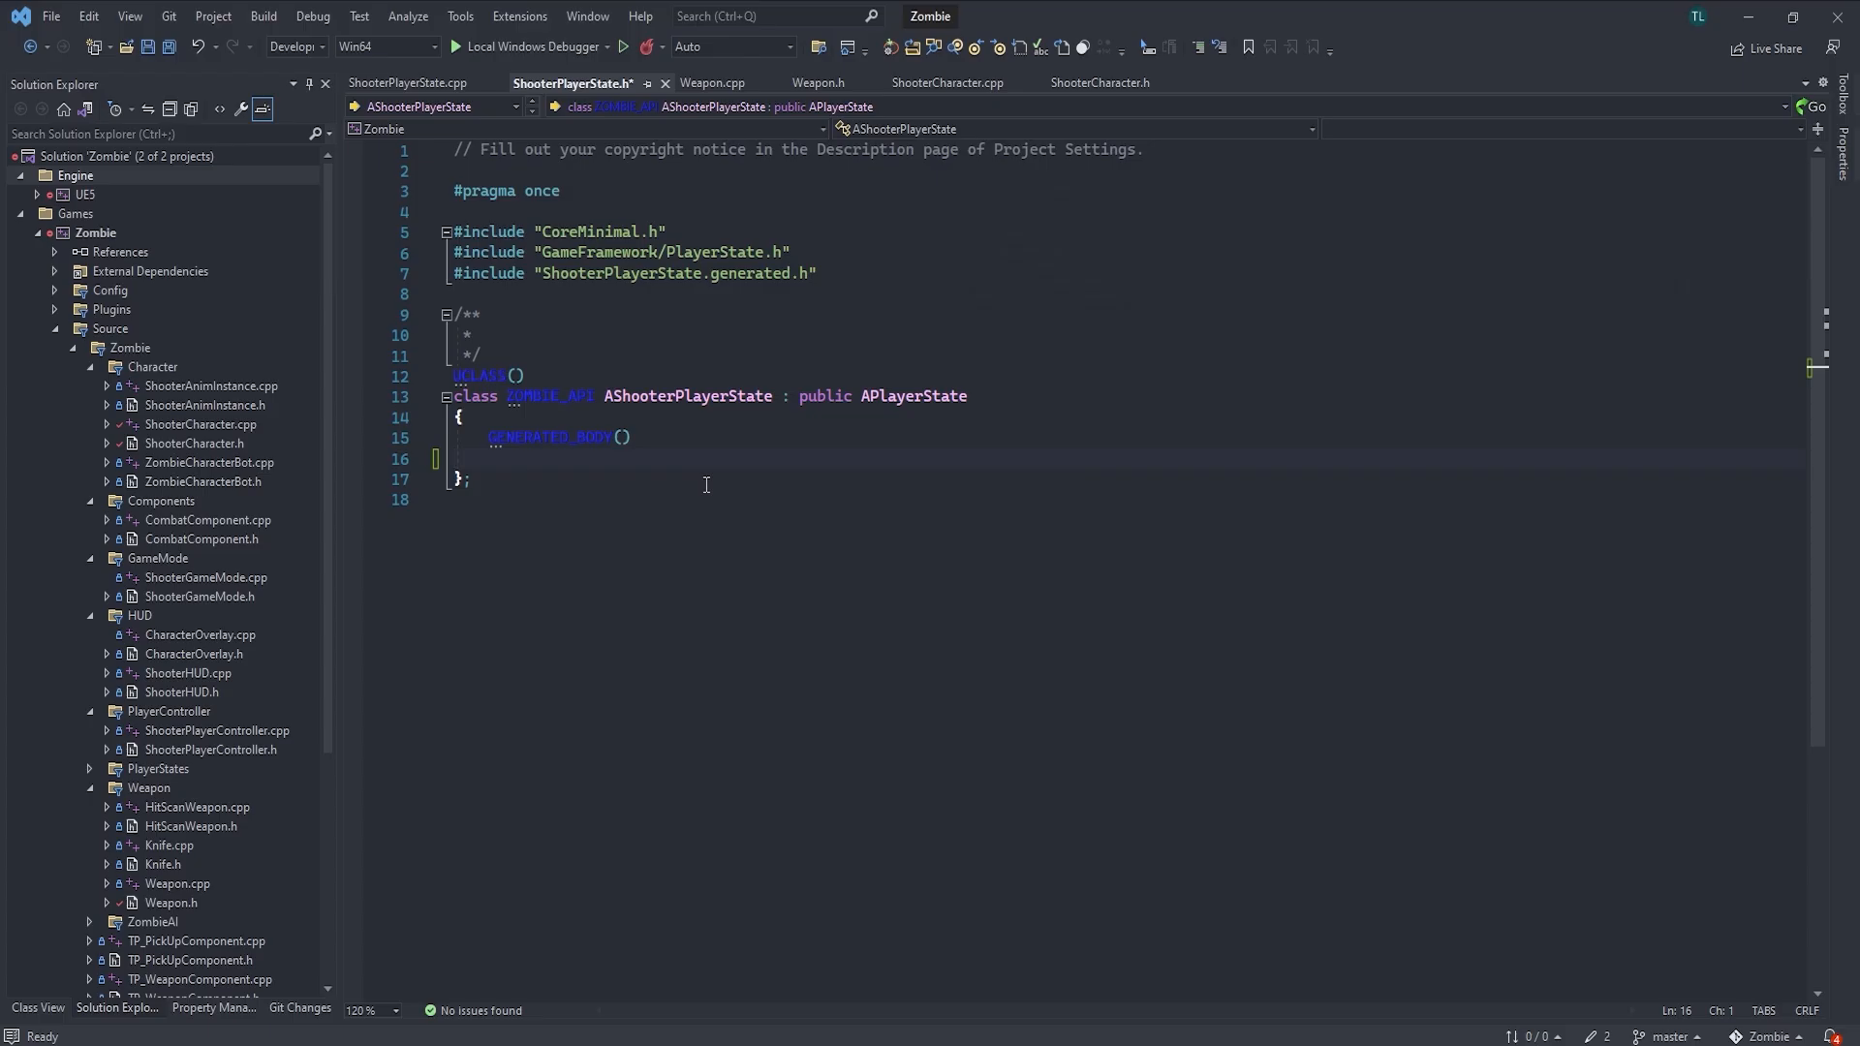
Declare public 'void RandFunction();' and a UFUNCTION(Server, Reliable) ServerRandFunction in ShooterPlayerState.h
type("public:")
type("void")
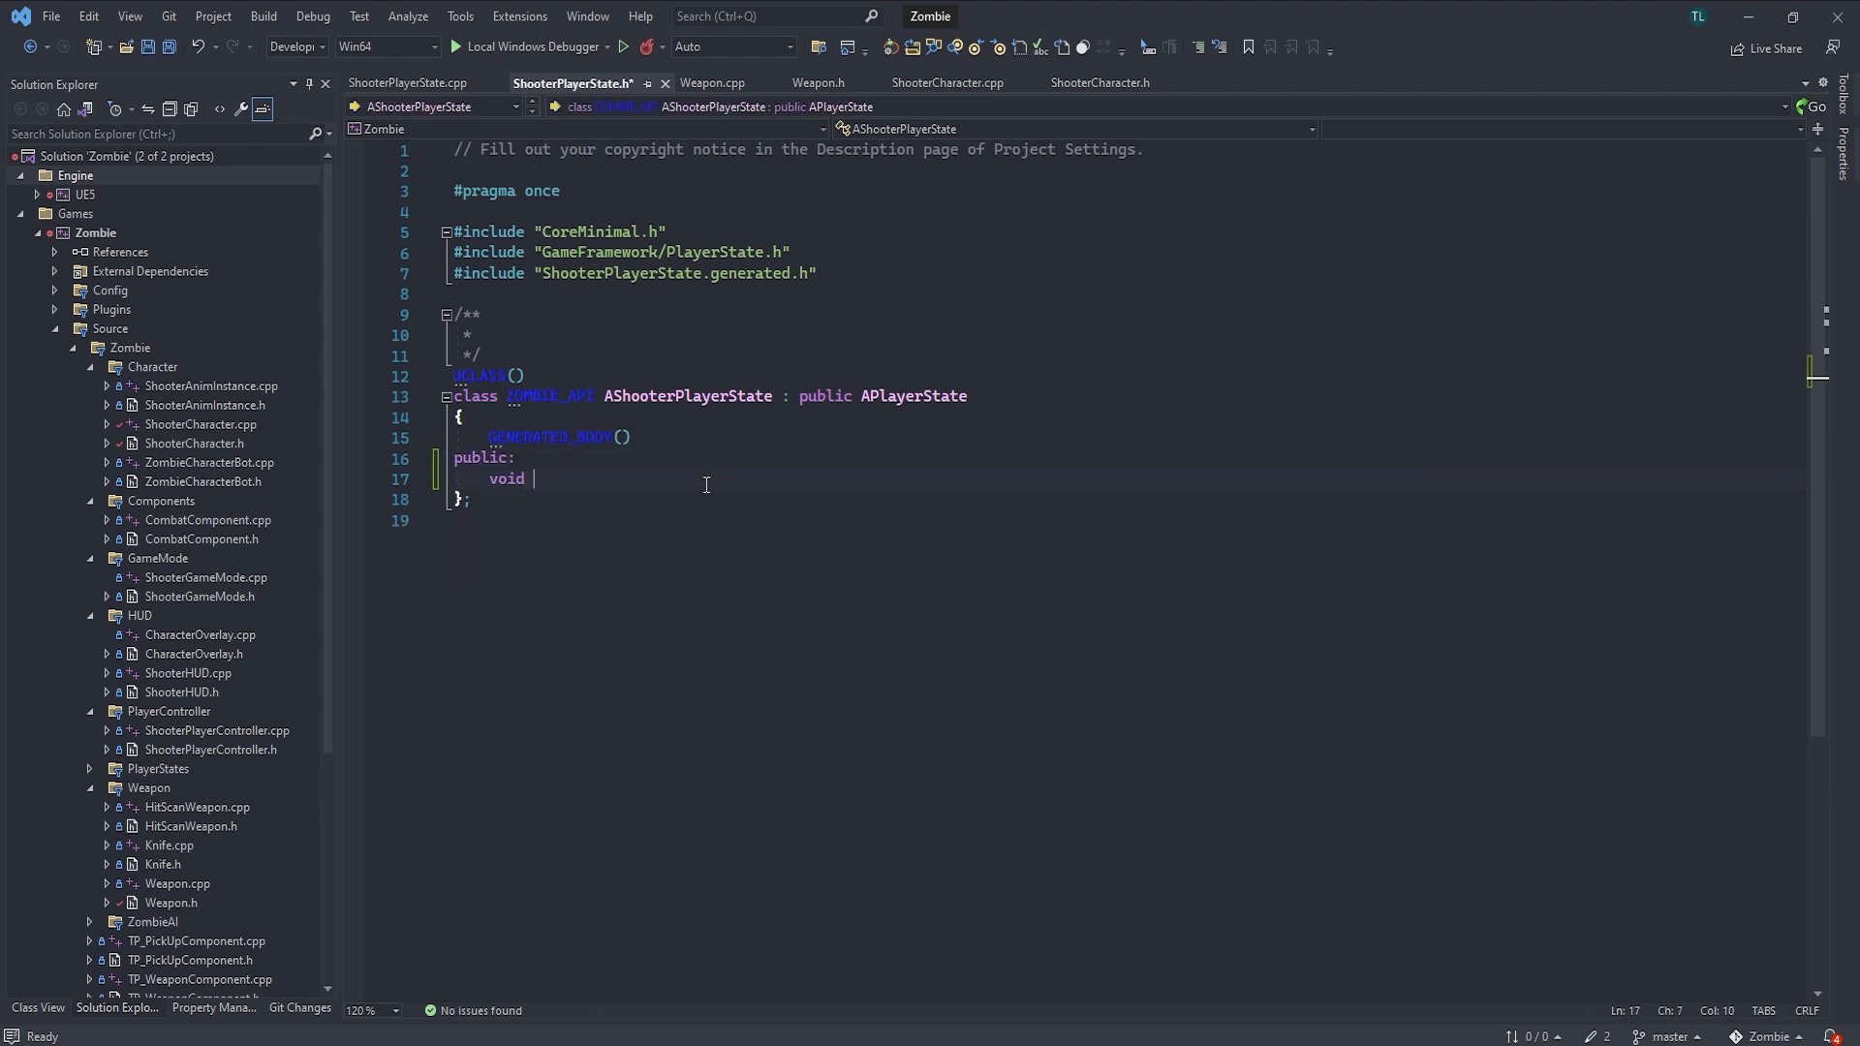
type("RandFunction();")
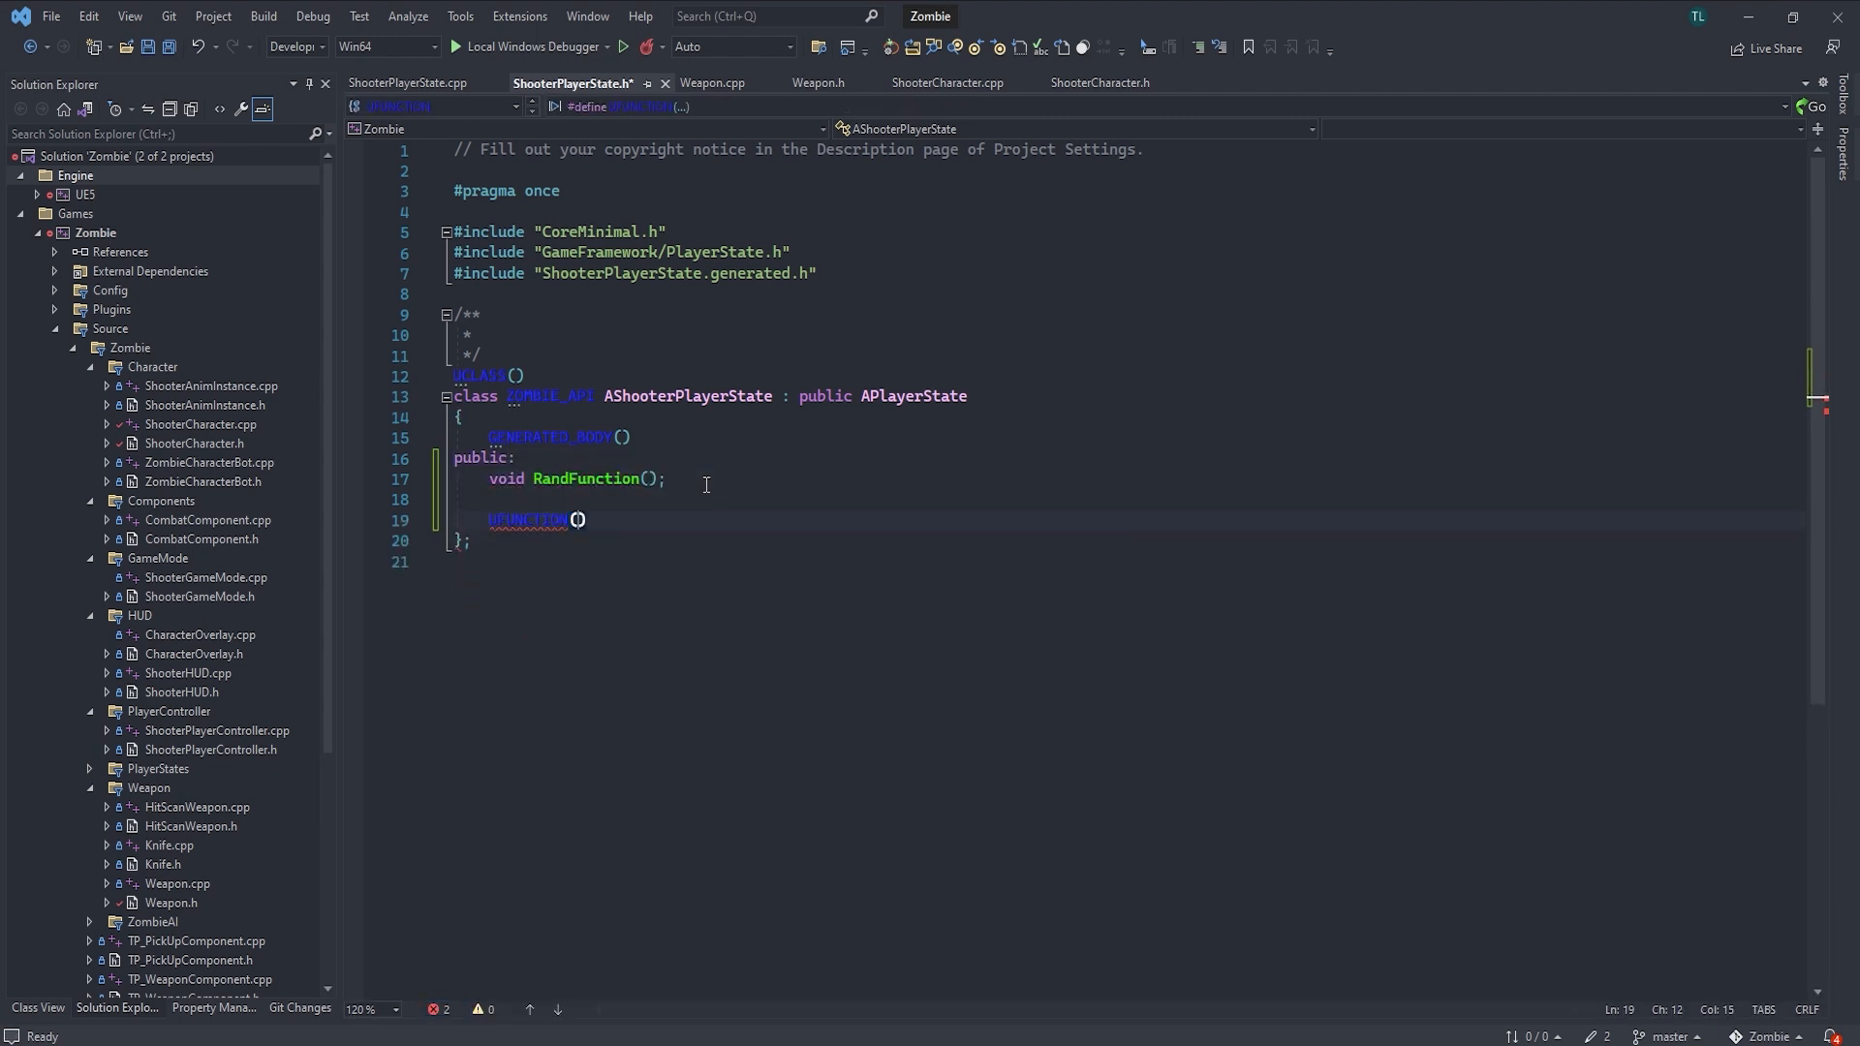
type("Server, Reliable")
type("void ServerRandFunction();")
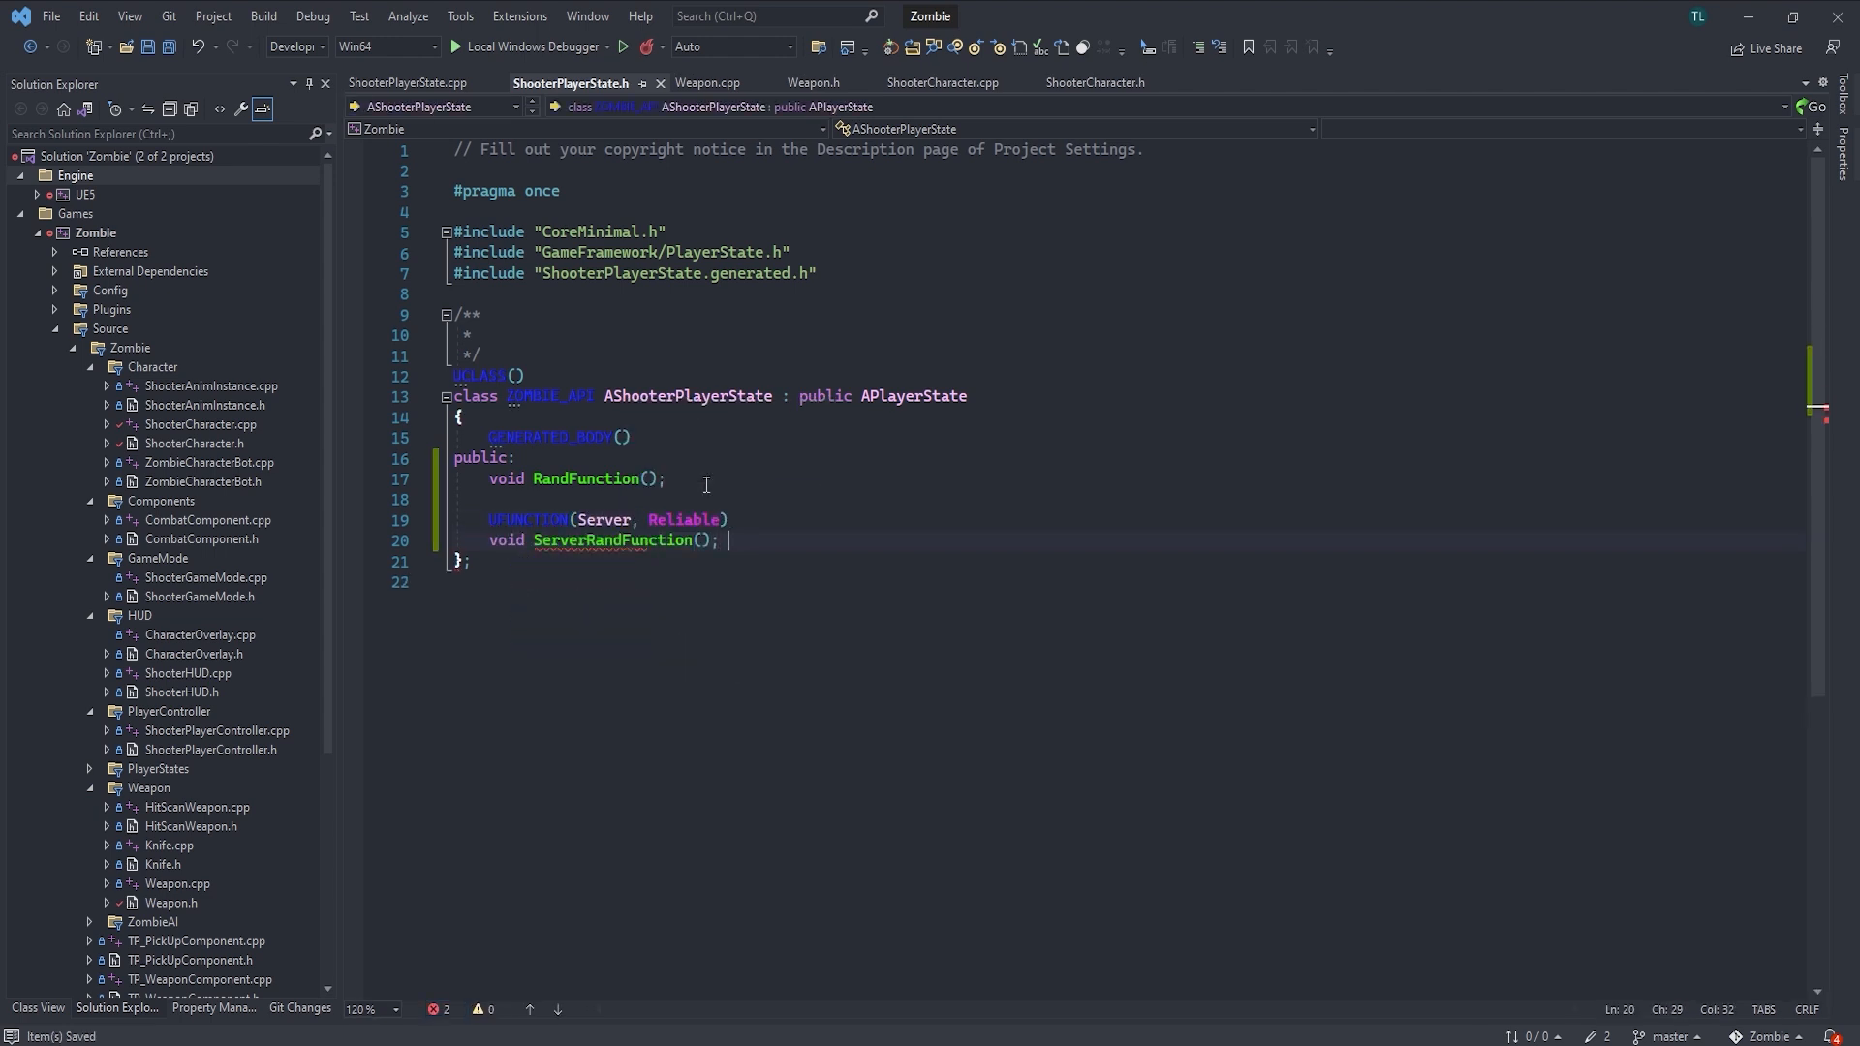
Run Visual Assist's Create Method Implementations on the AShooterPlayerState class
right_click(687, 395)
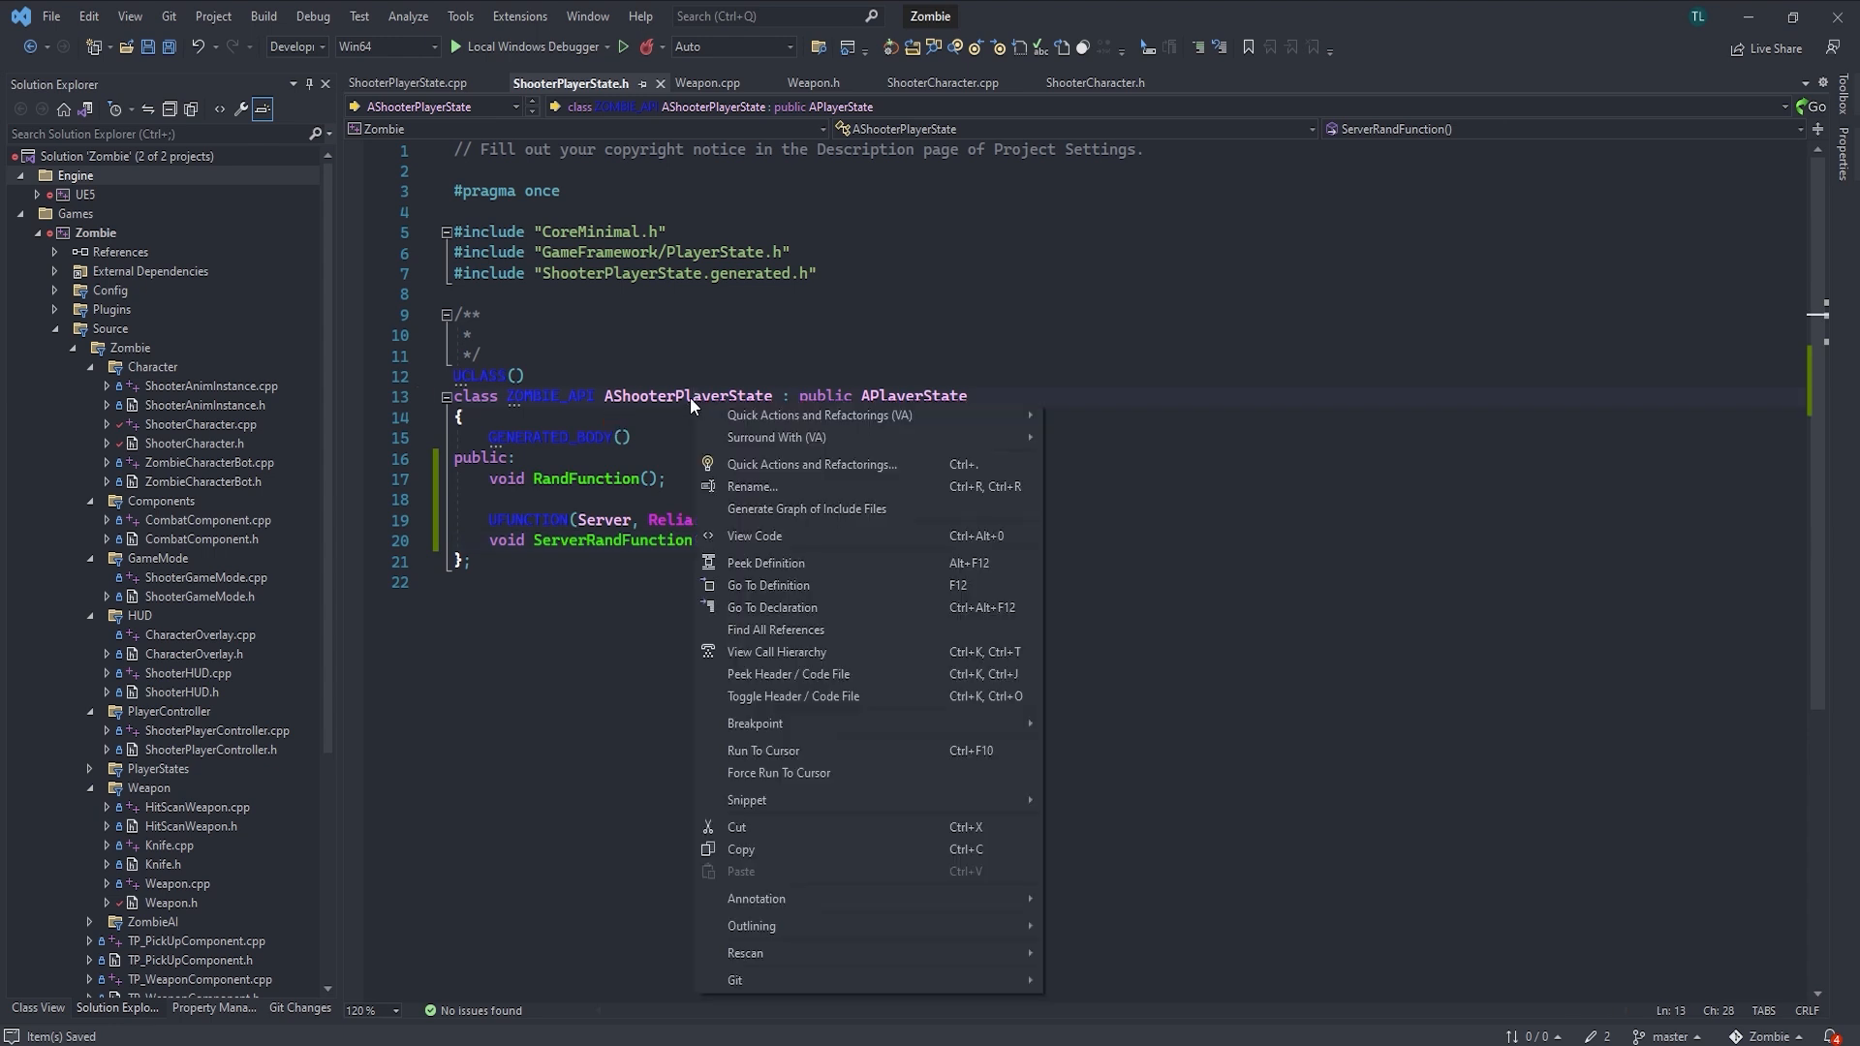
double_click(687, 396)
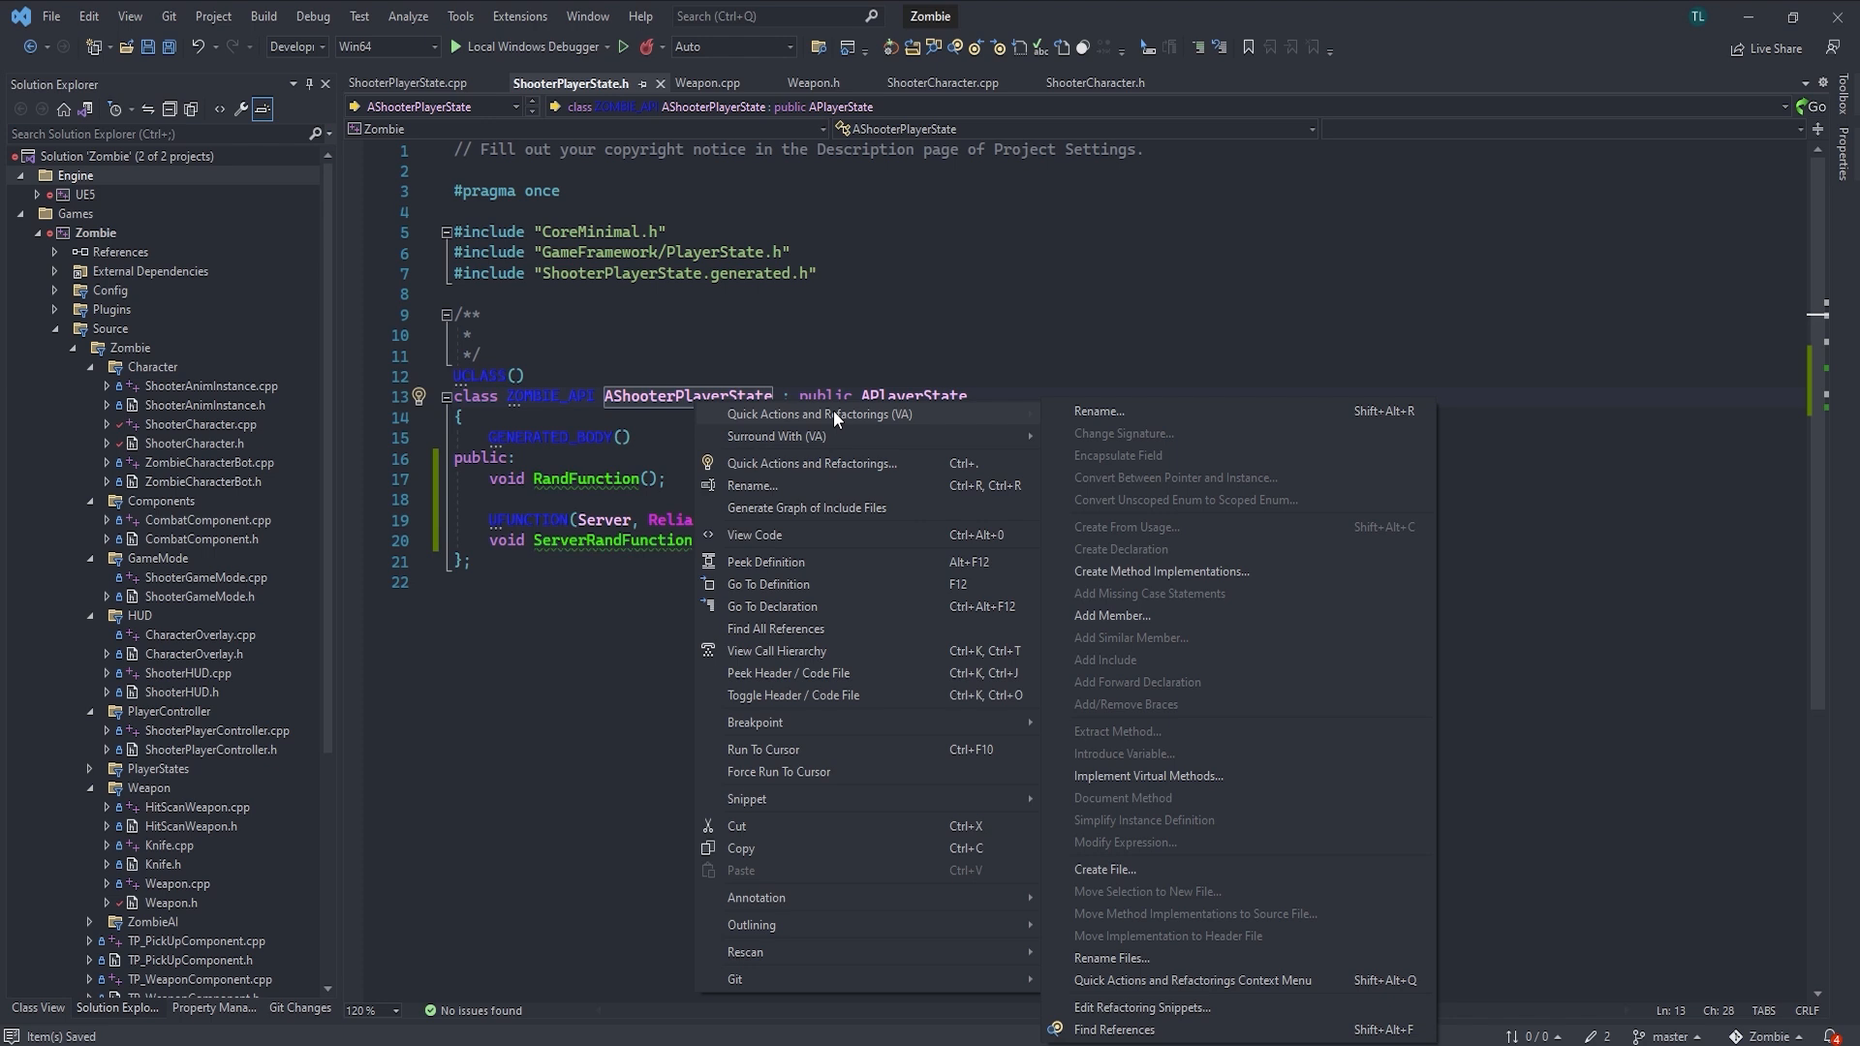
mouse_move(1201, 519)
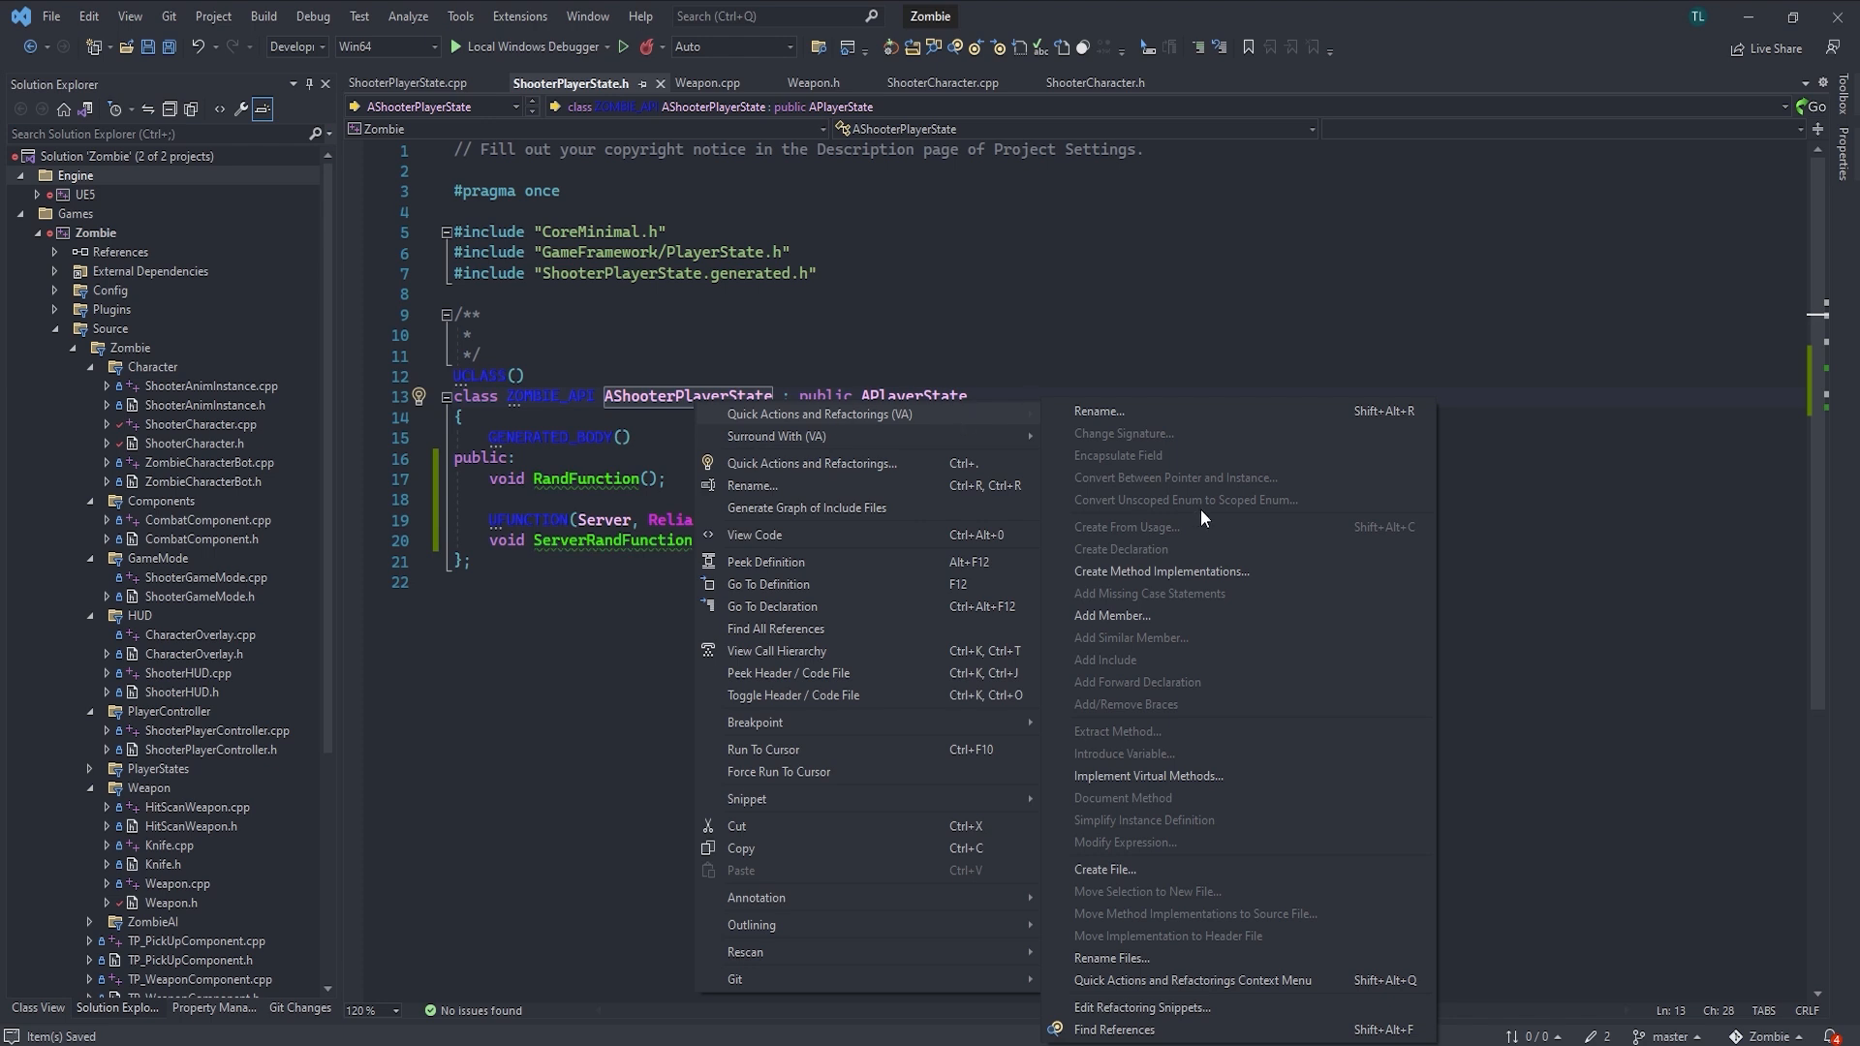
mouse_move(1211, 585)
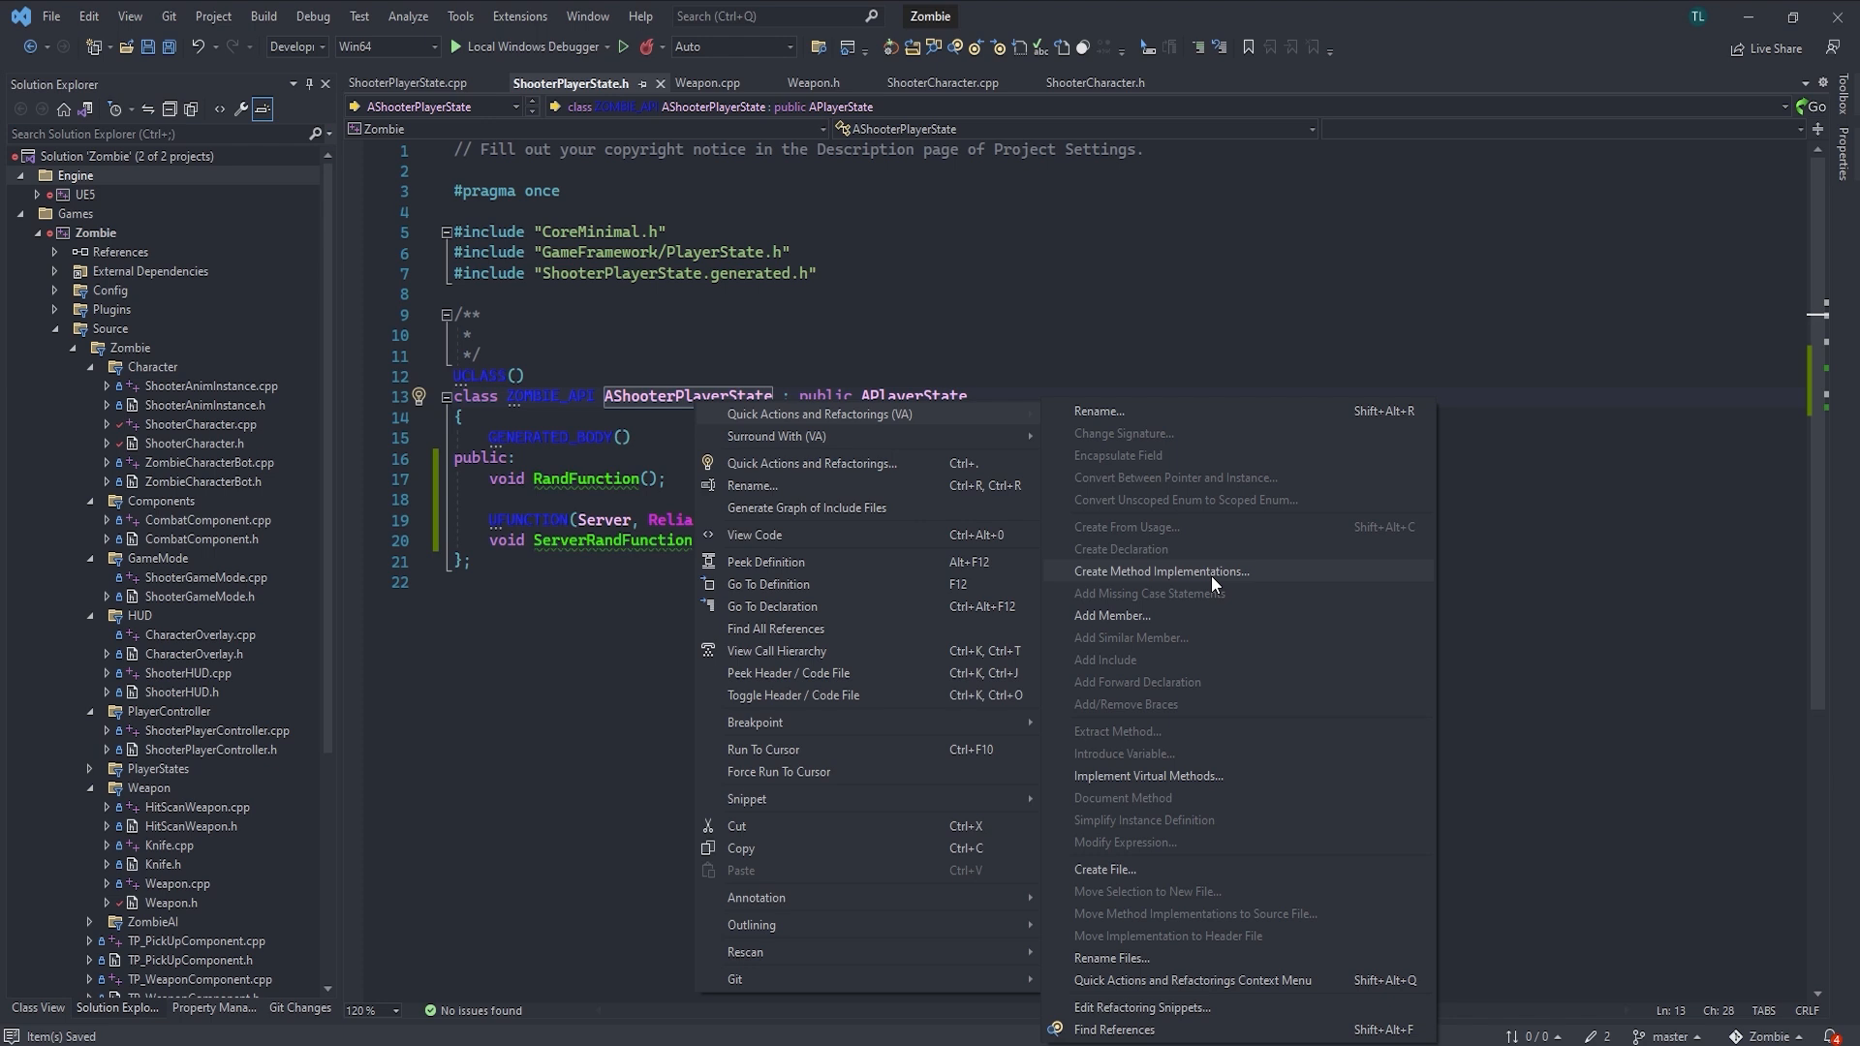
left_click(1160, 569)
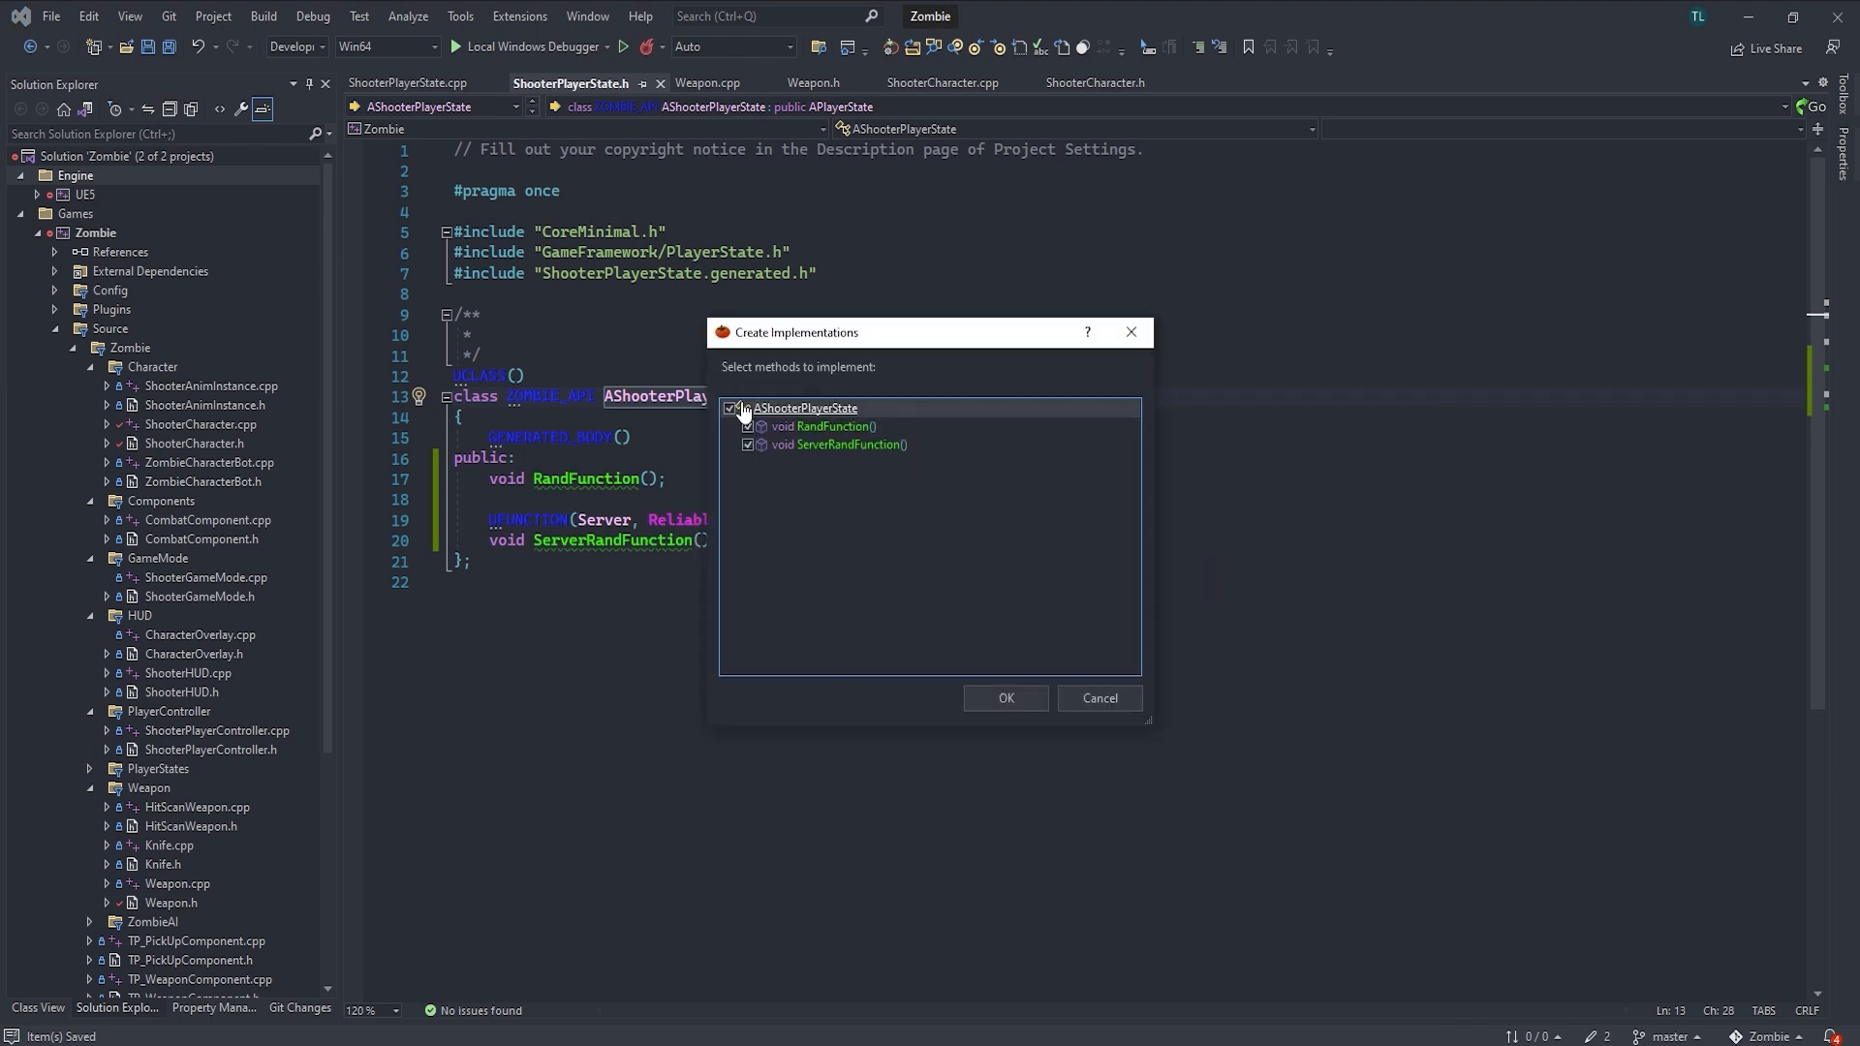
Tick both methods and confirm, generating RandFunction and ServerRandFunction_Implementation bodies in the .cpp
left_click(748, 426)
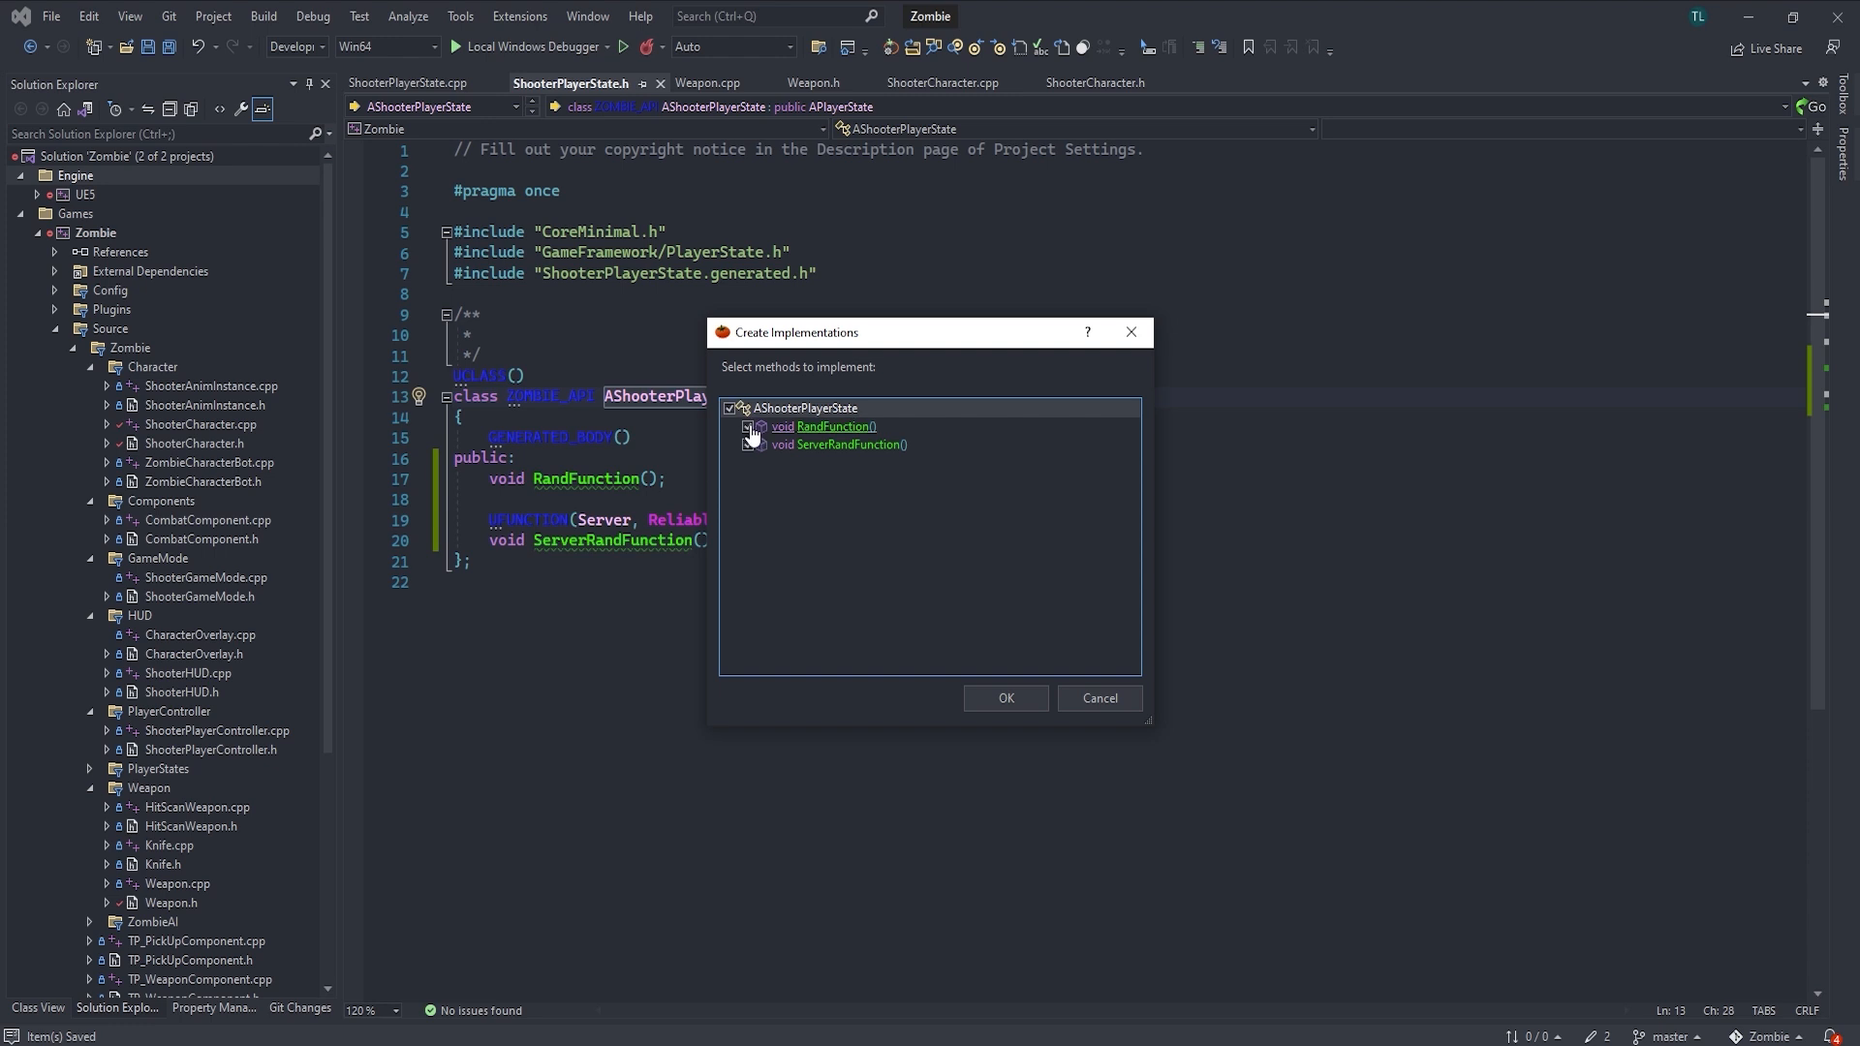
left_click(748, 426)
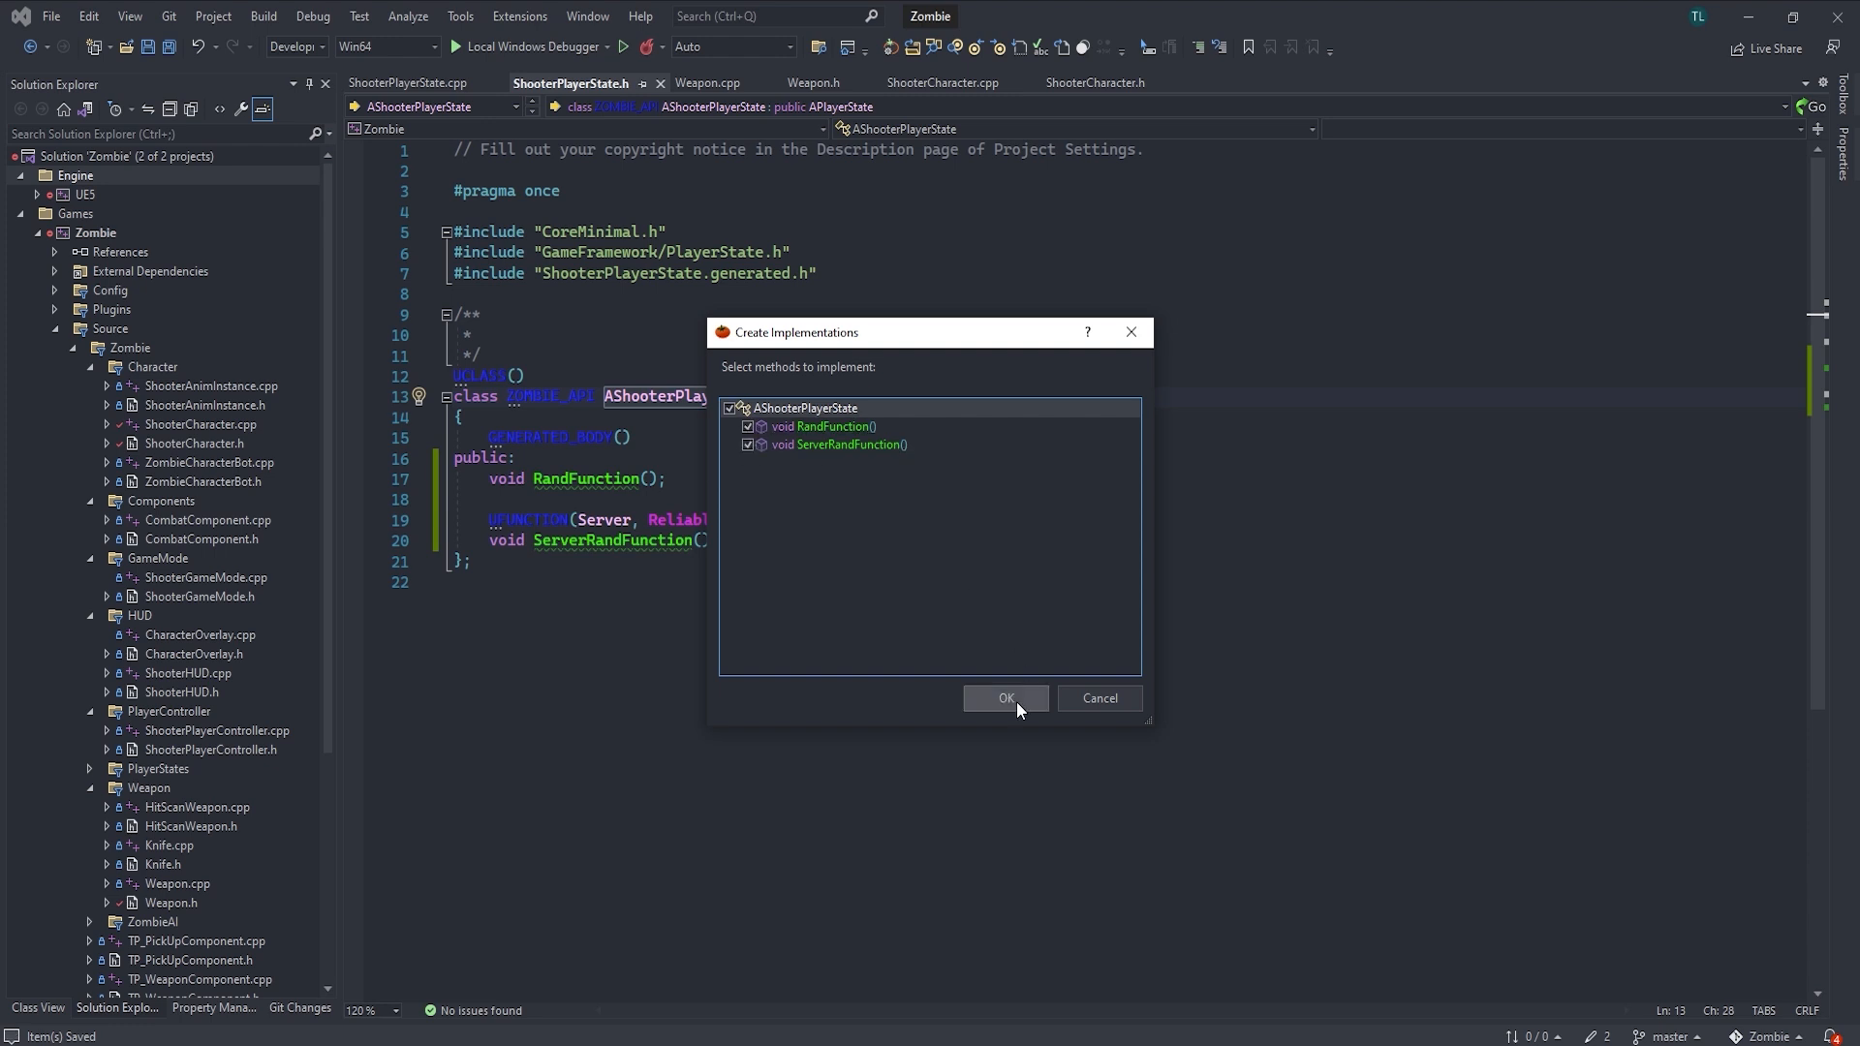
left_click(1006, 697)
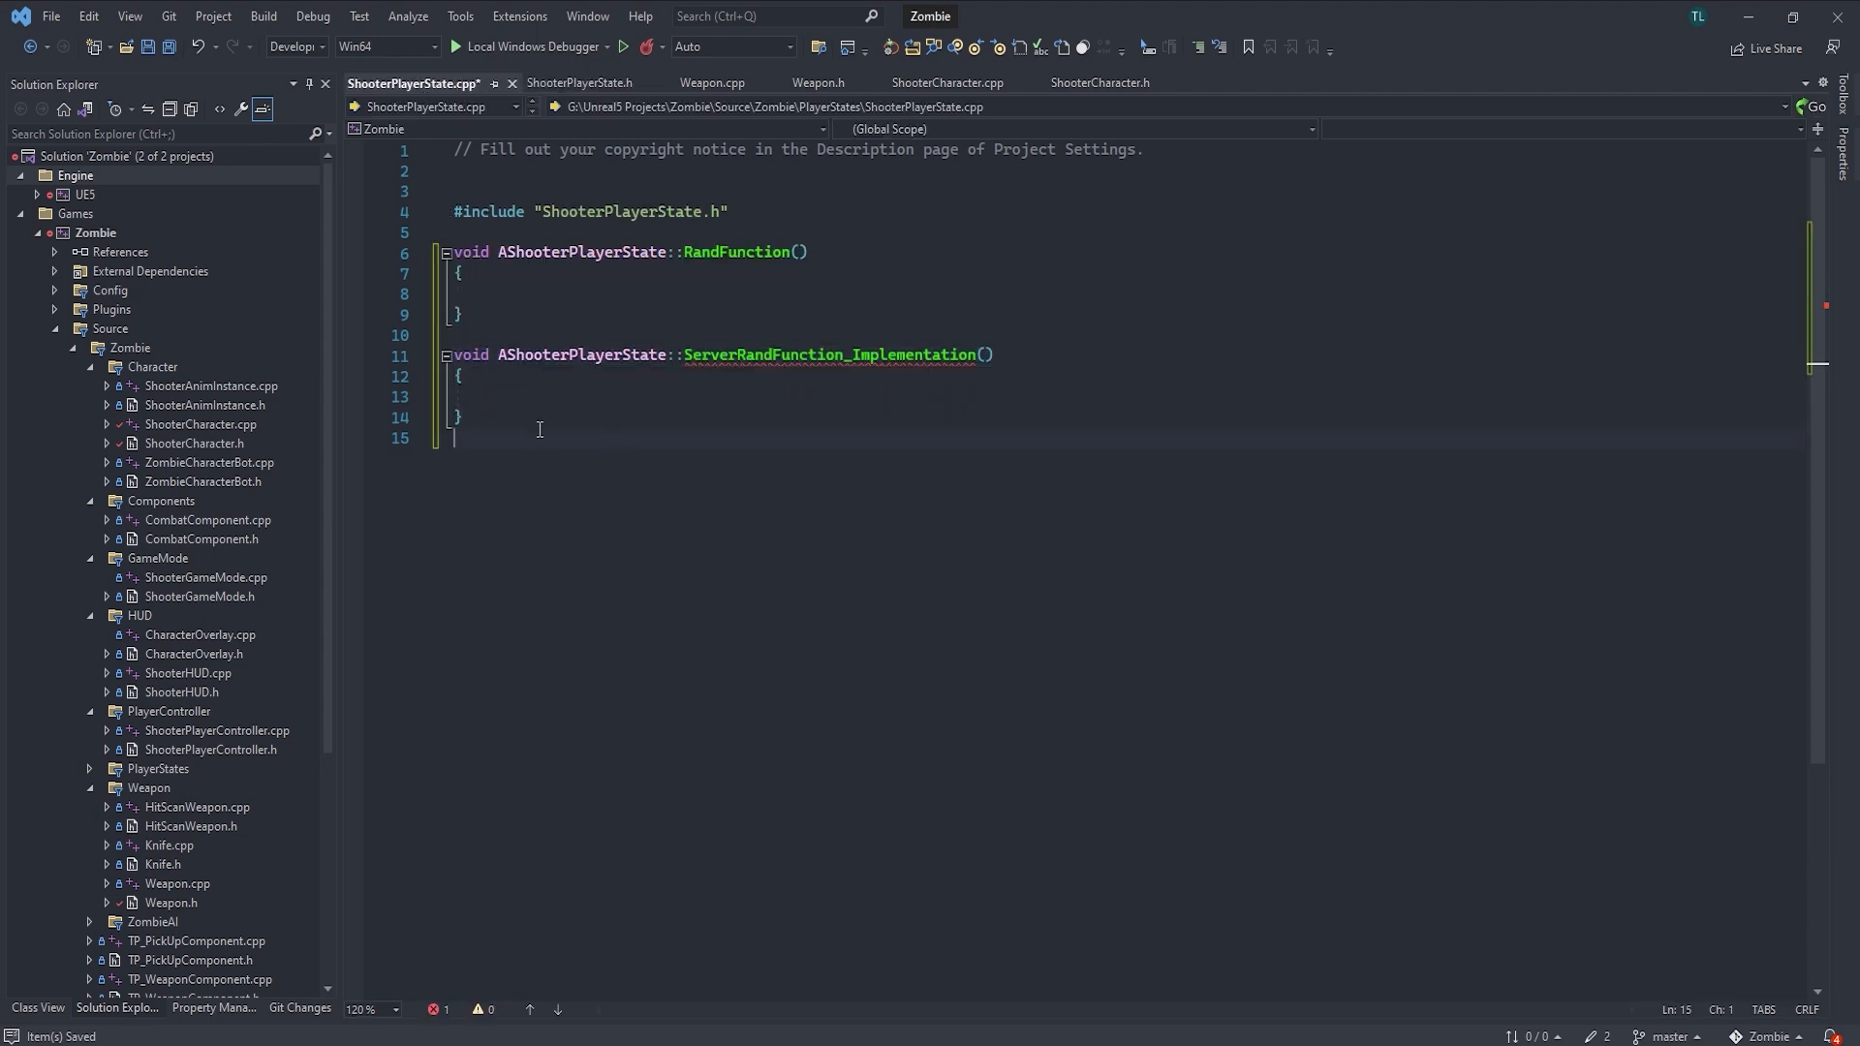
left_click(573, 82)
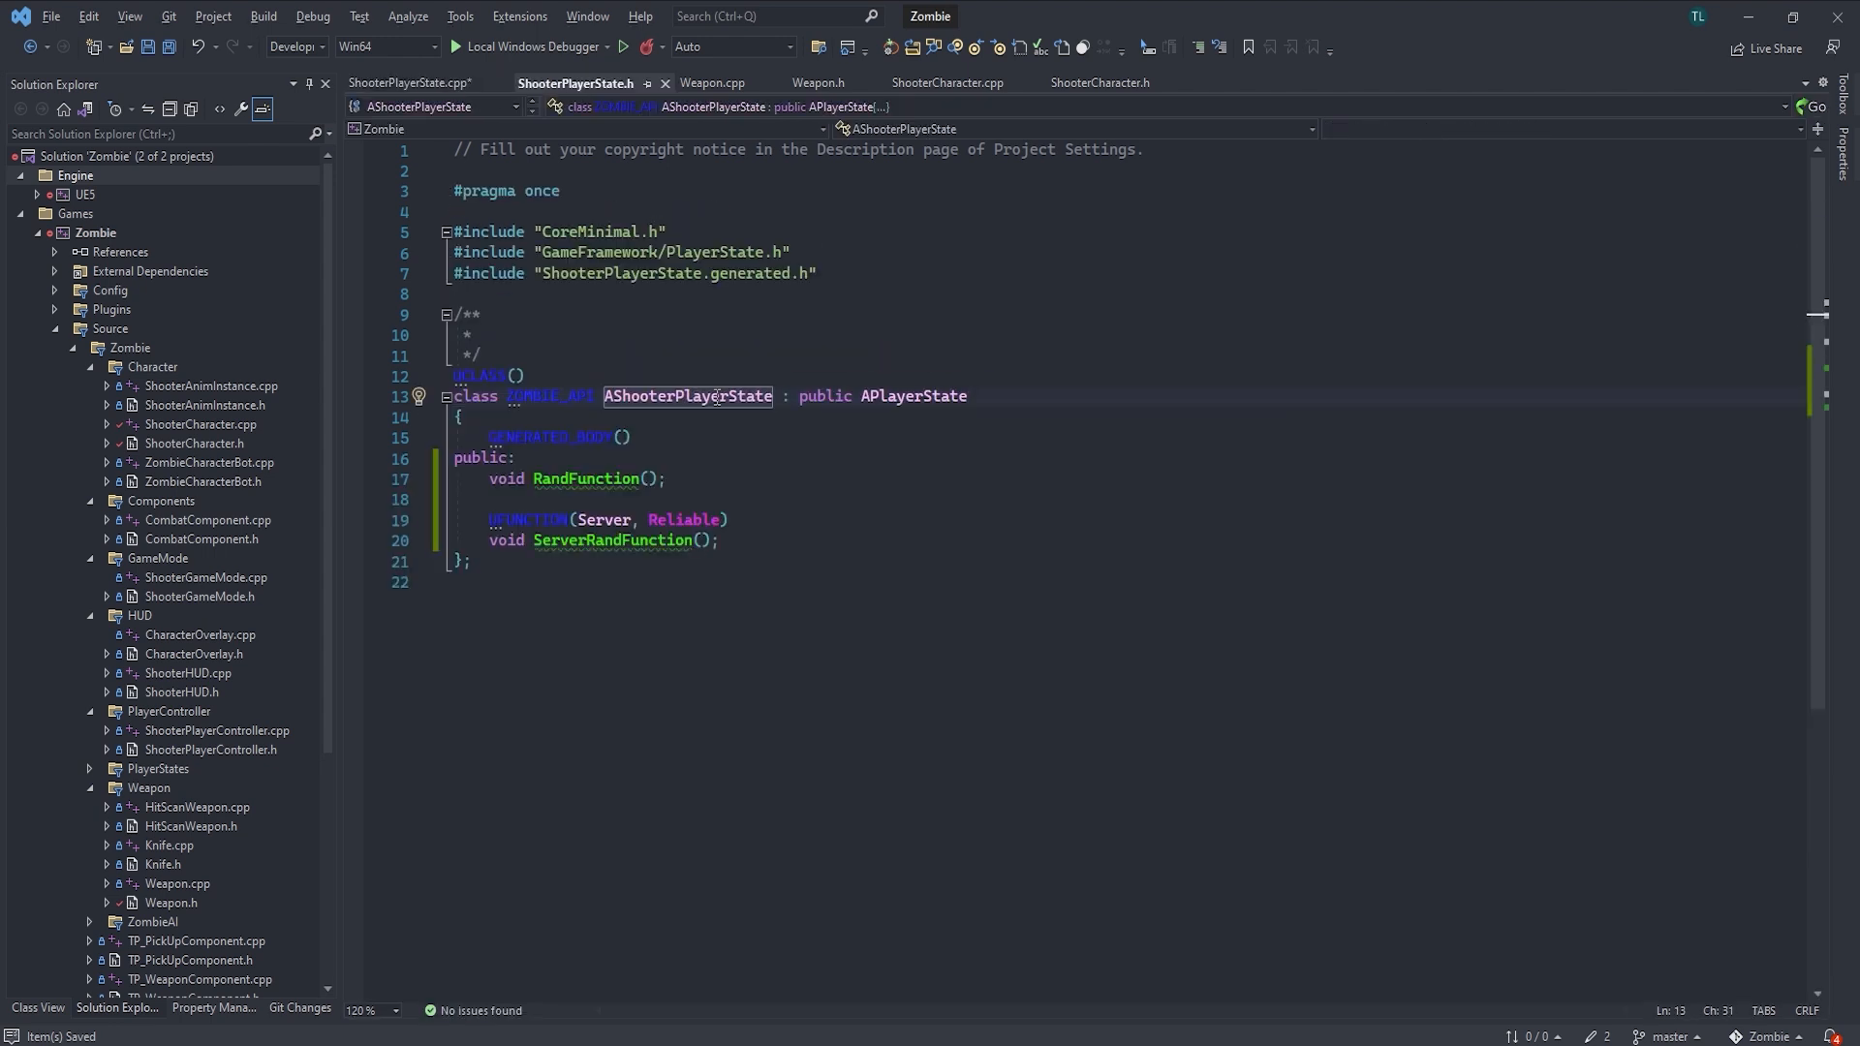
right_click(716, 395)
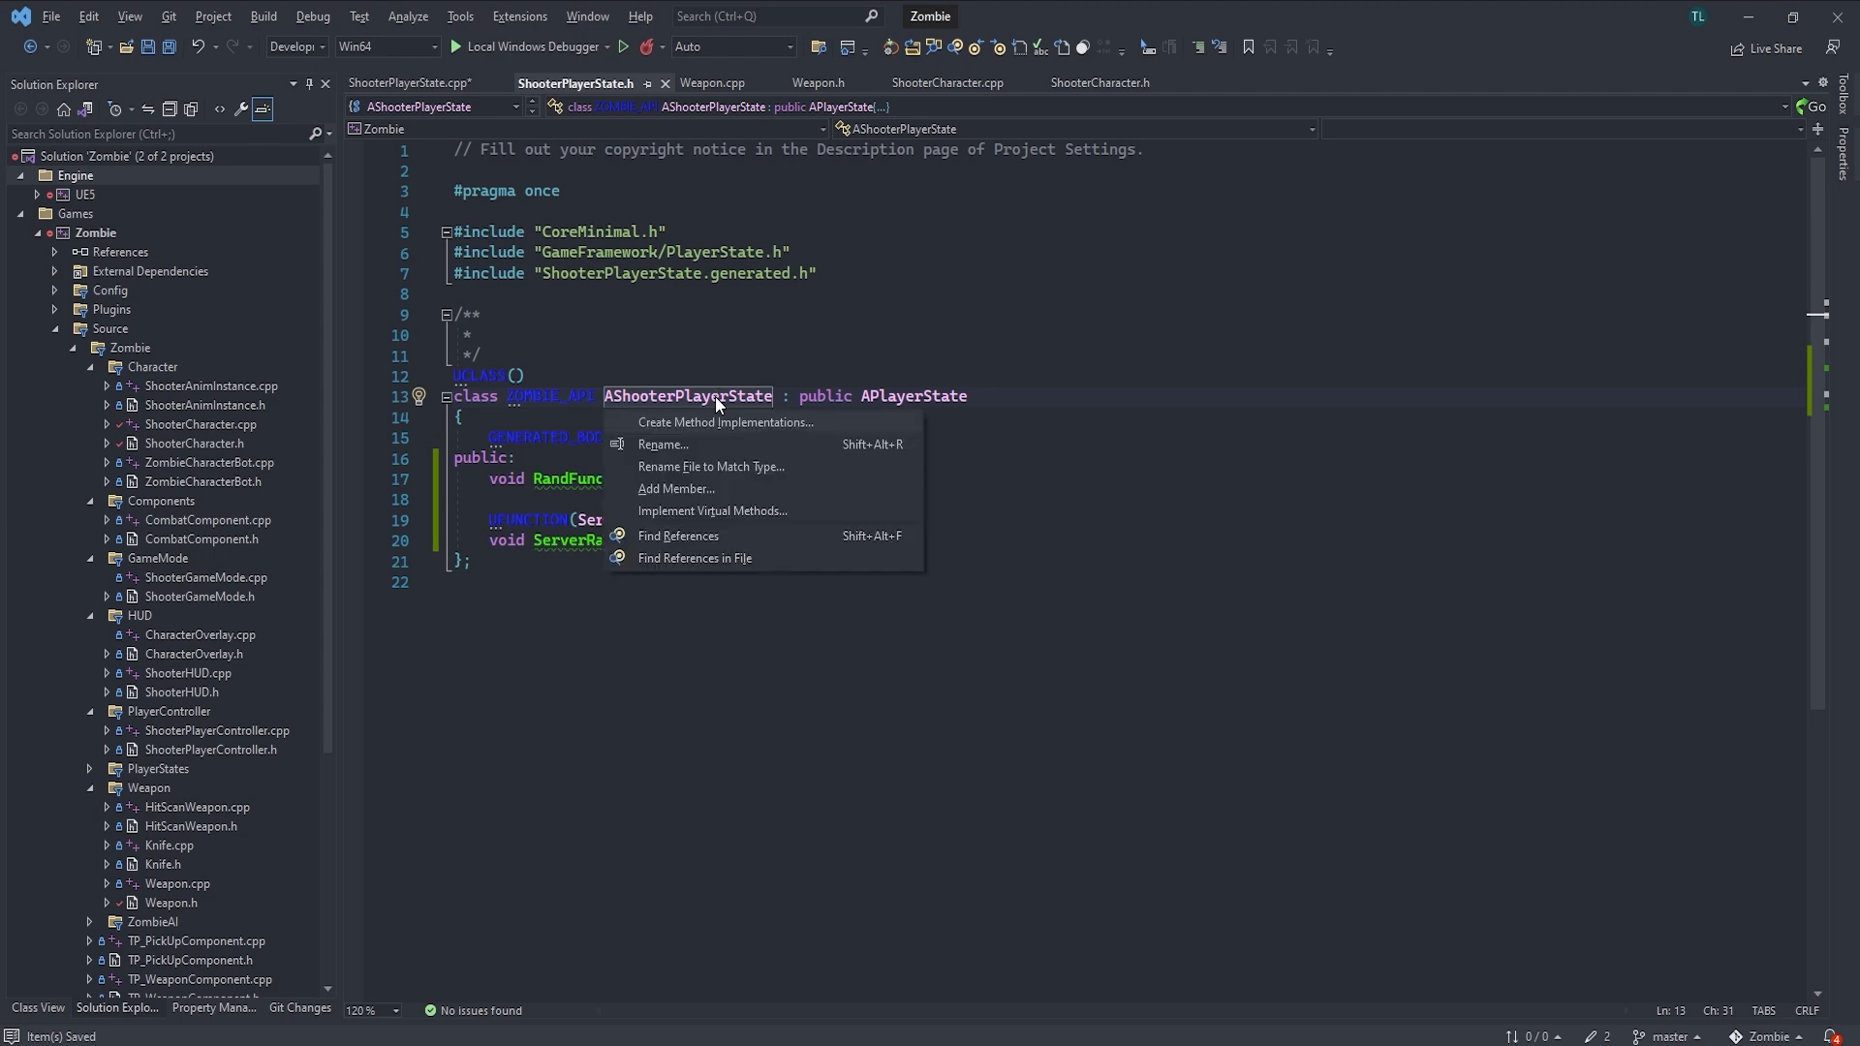
mouse_move(740, 430)
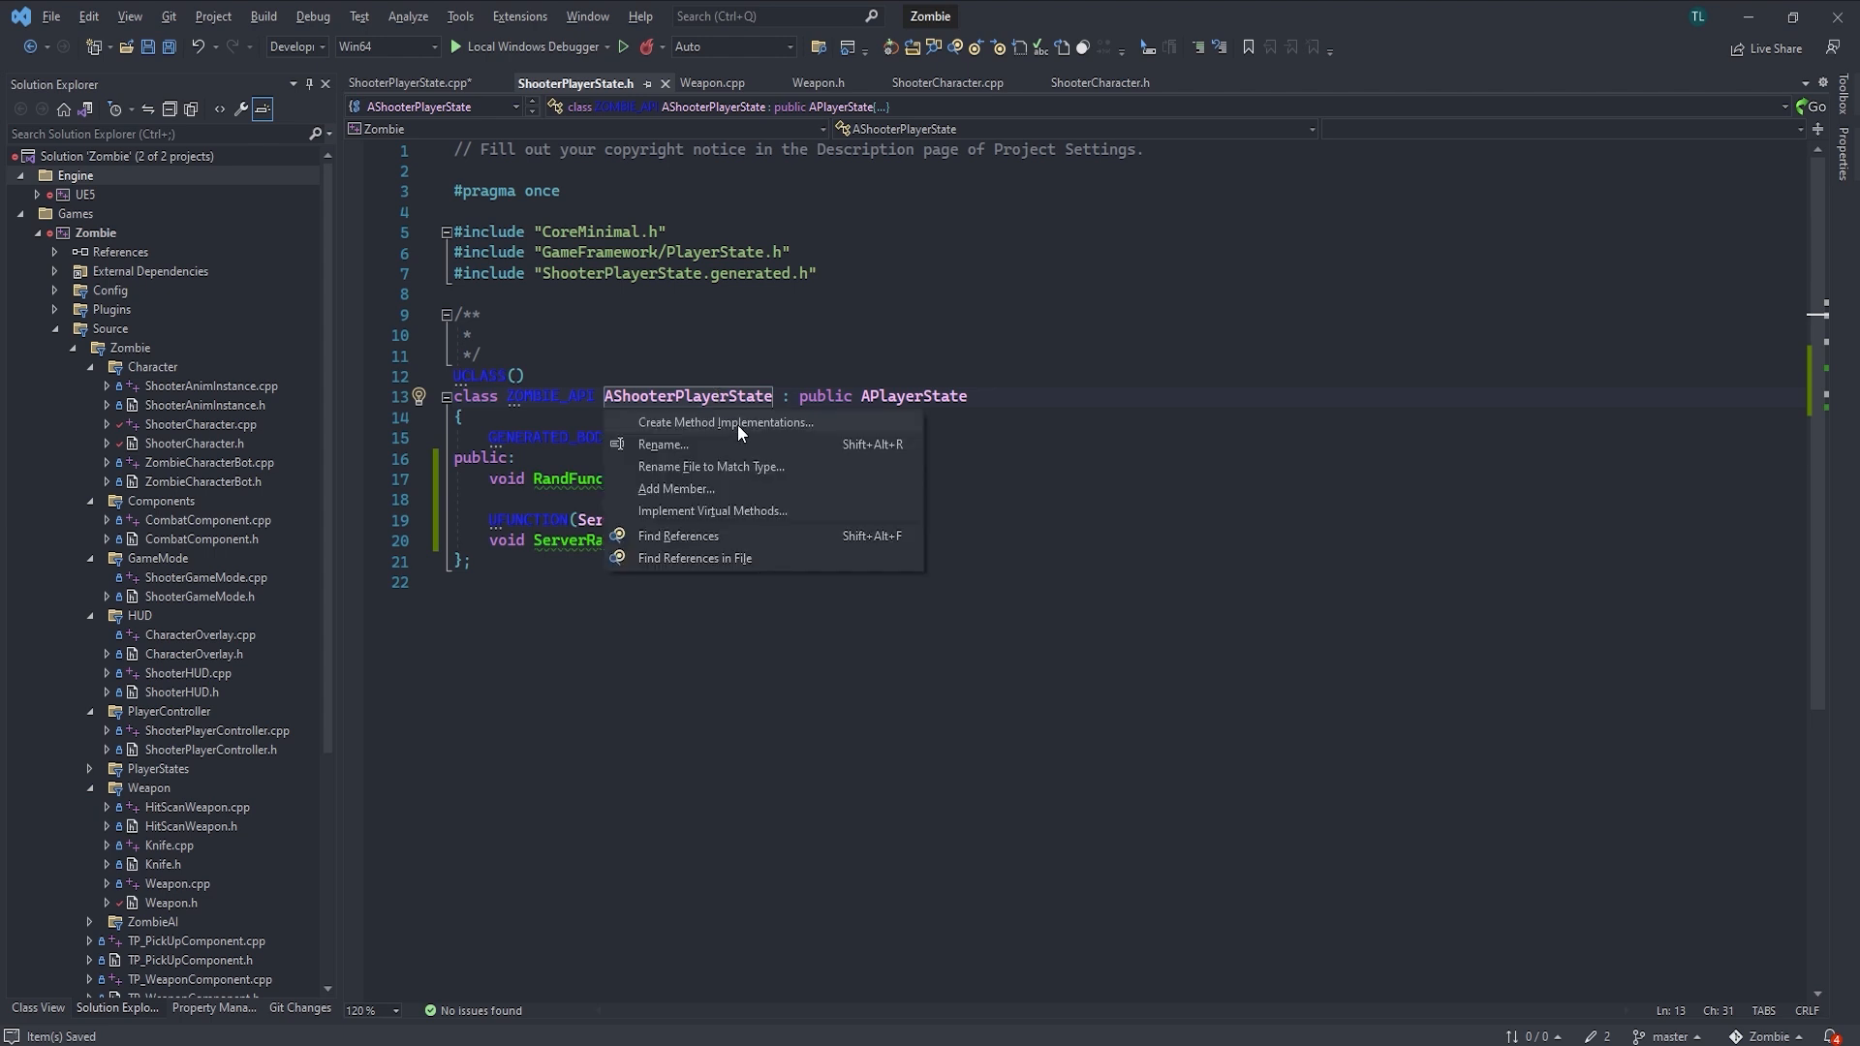
left_click(724, 422)
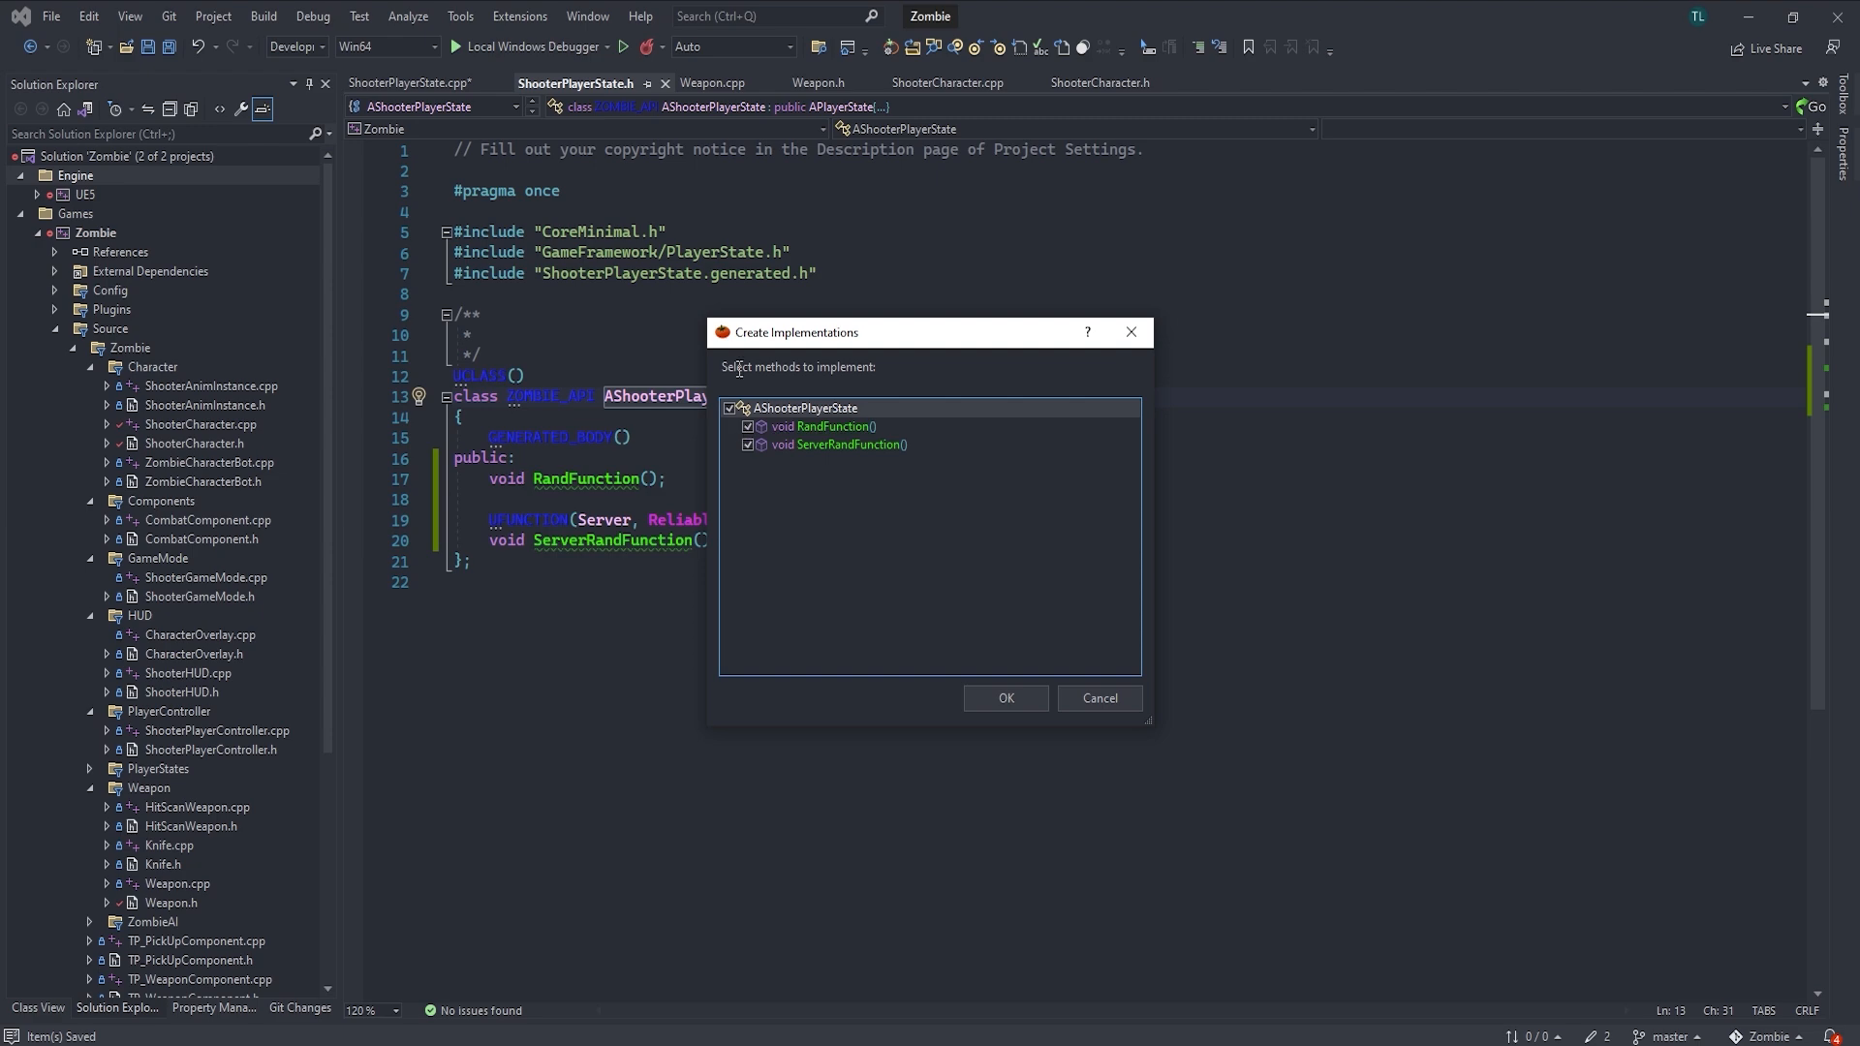
left_click(1005, 697)
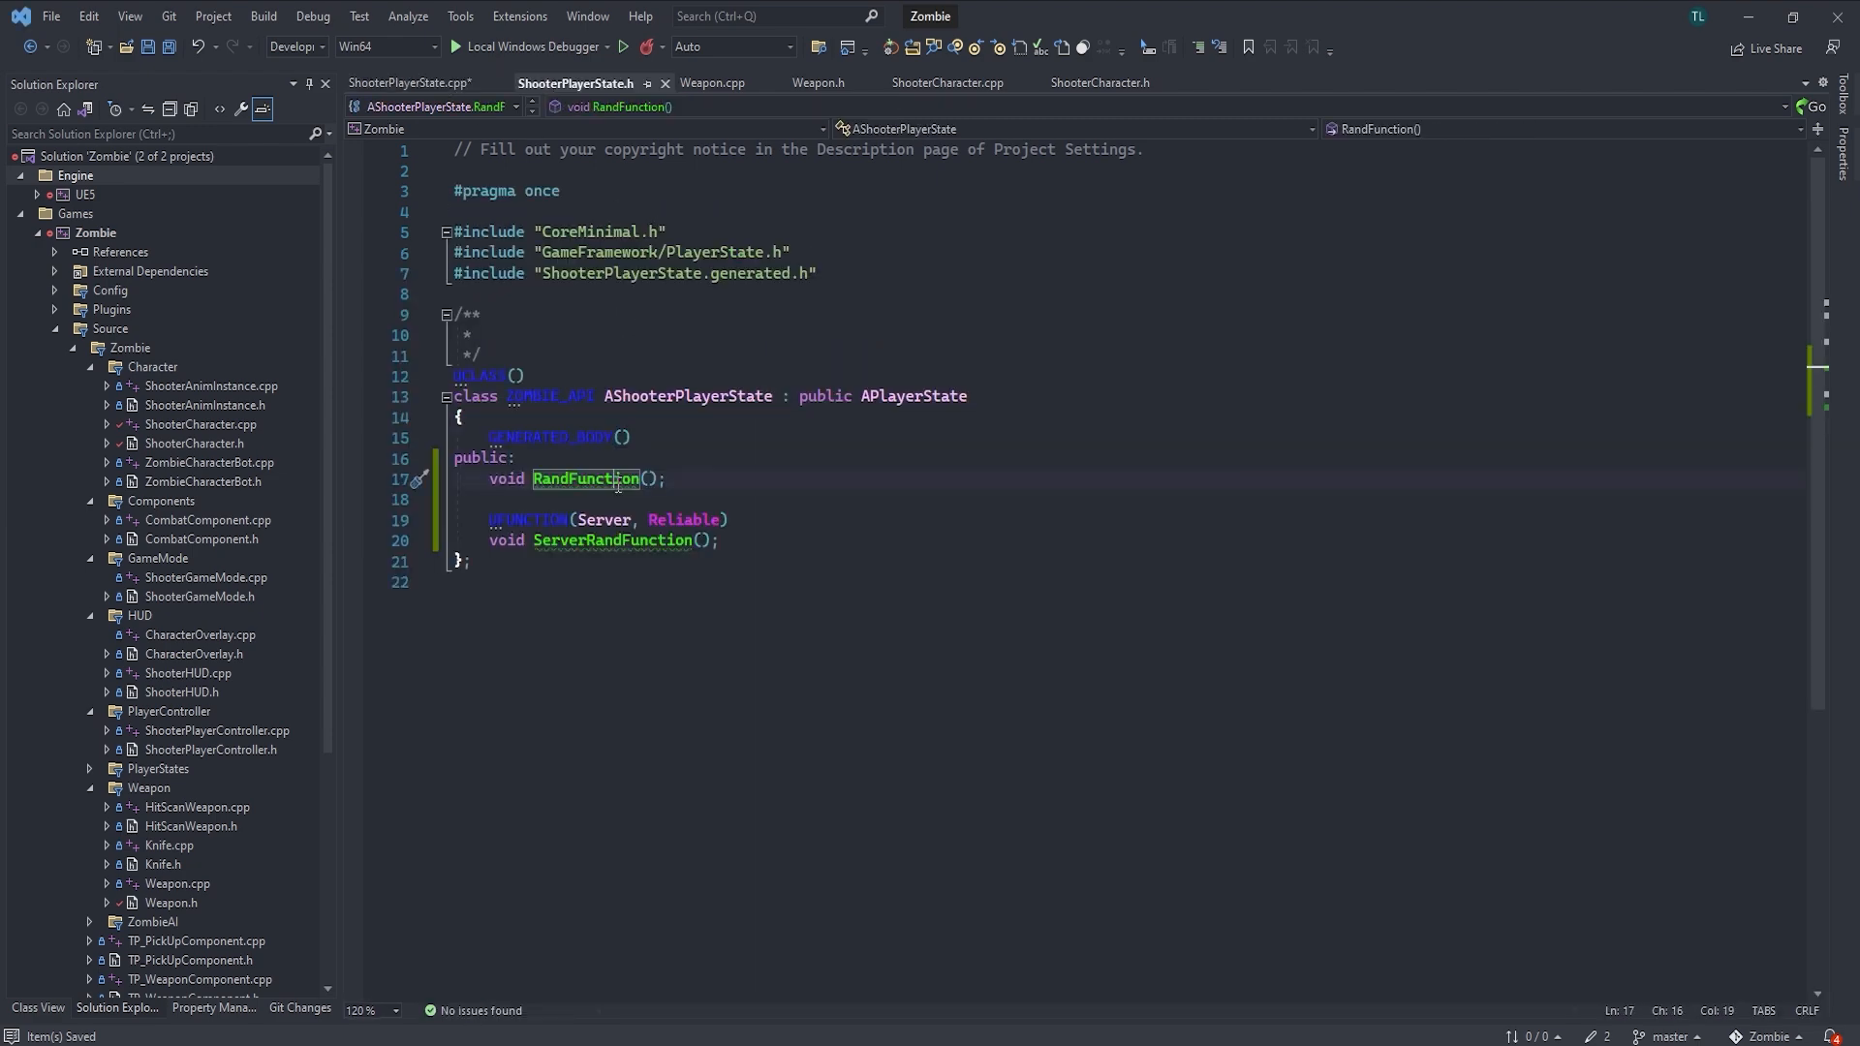
left_click(413, 82)
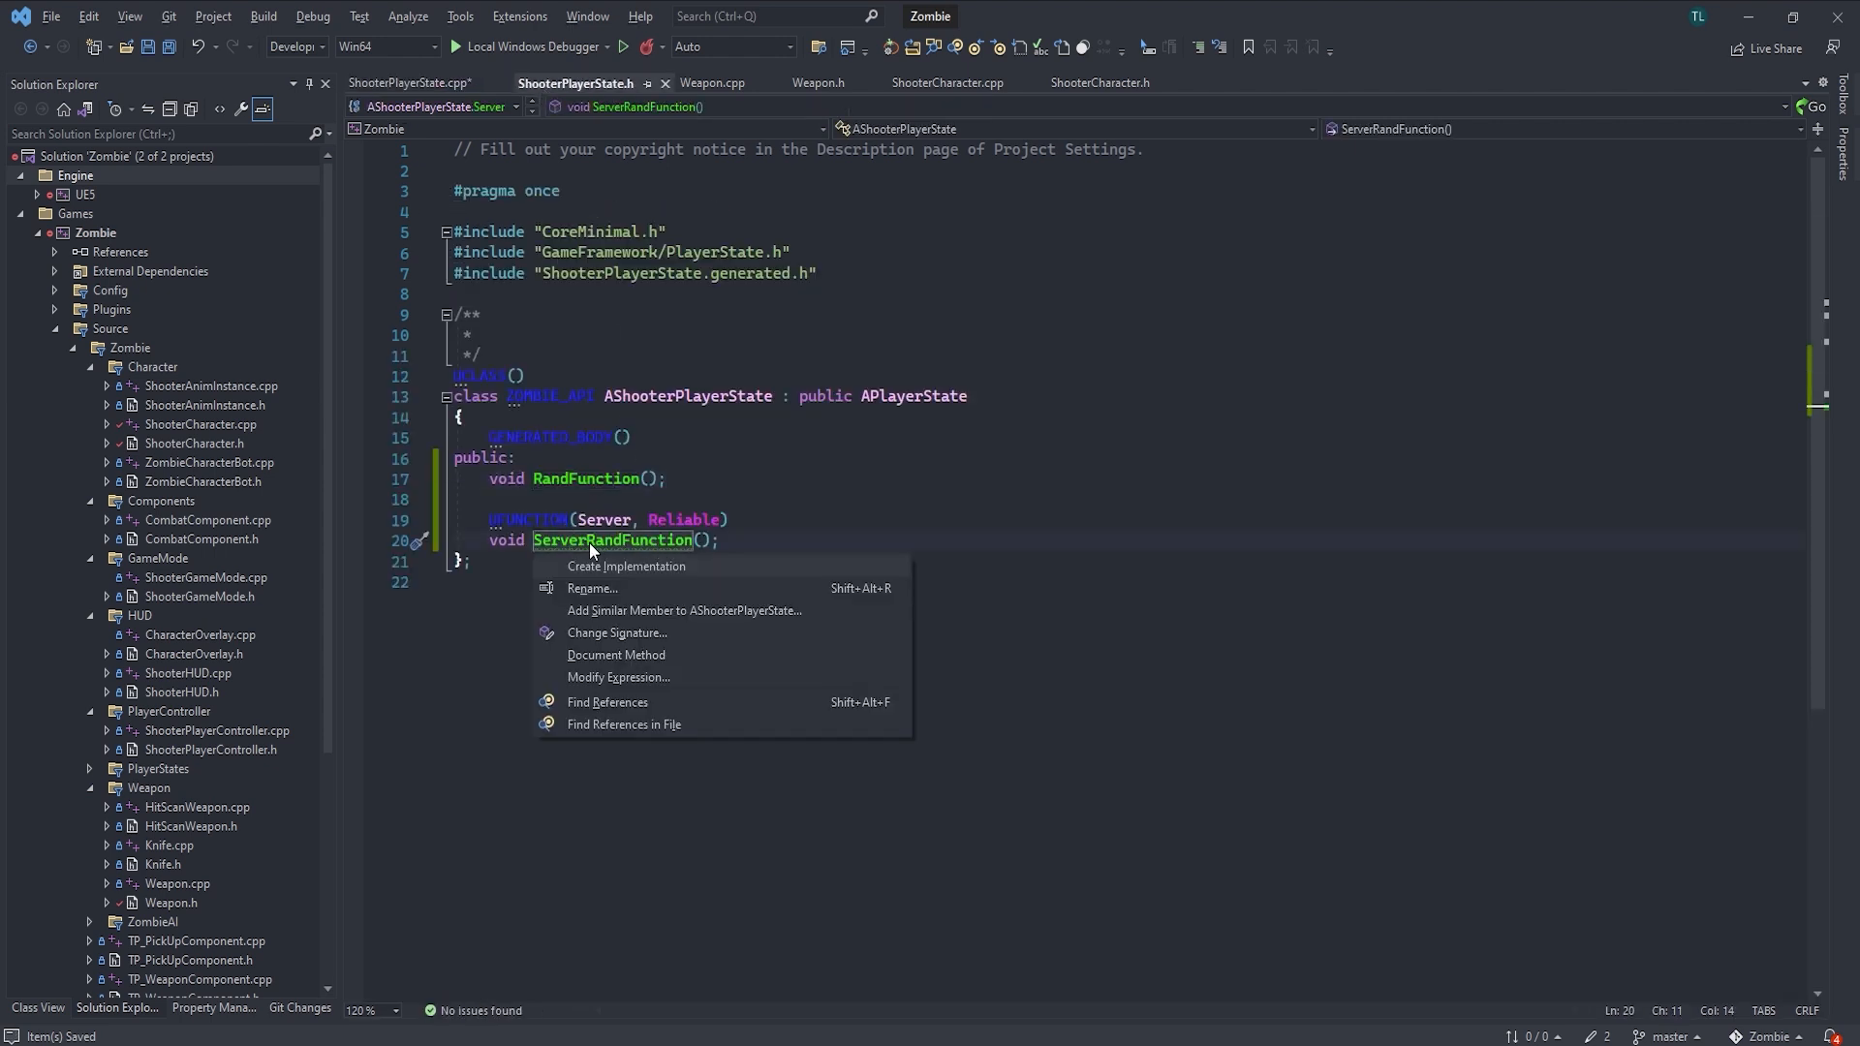
mouse_move(685, 546)
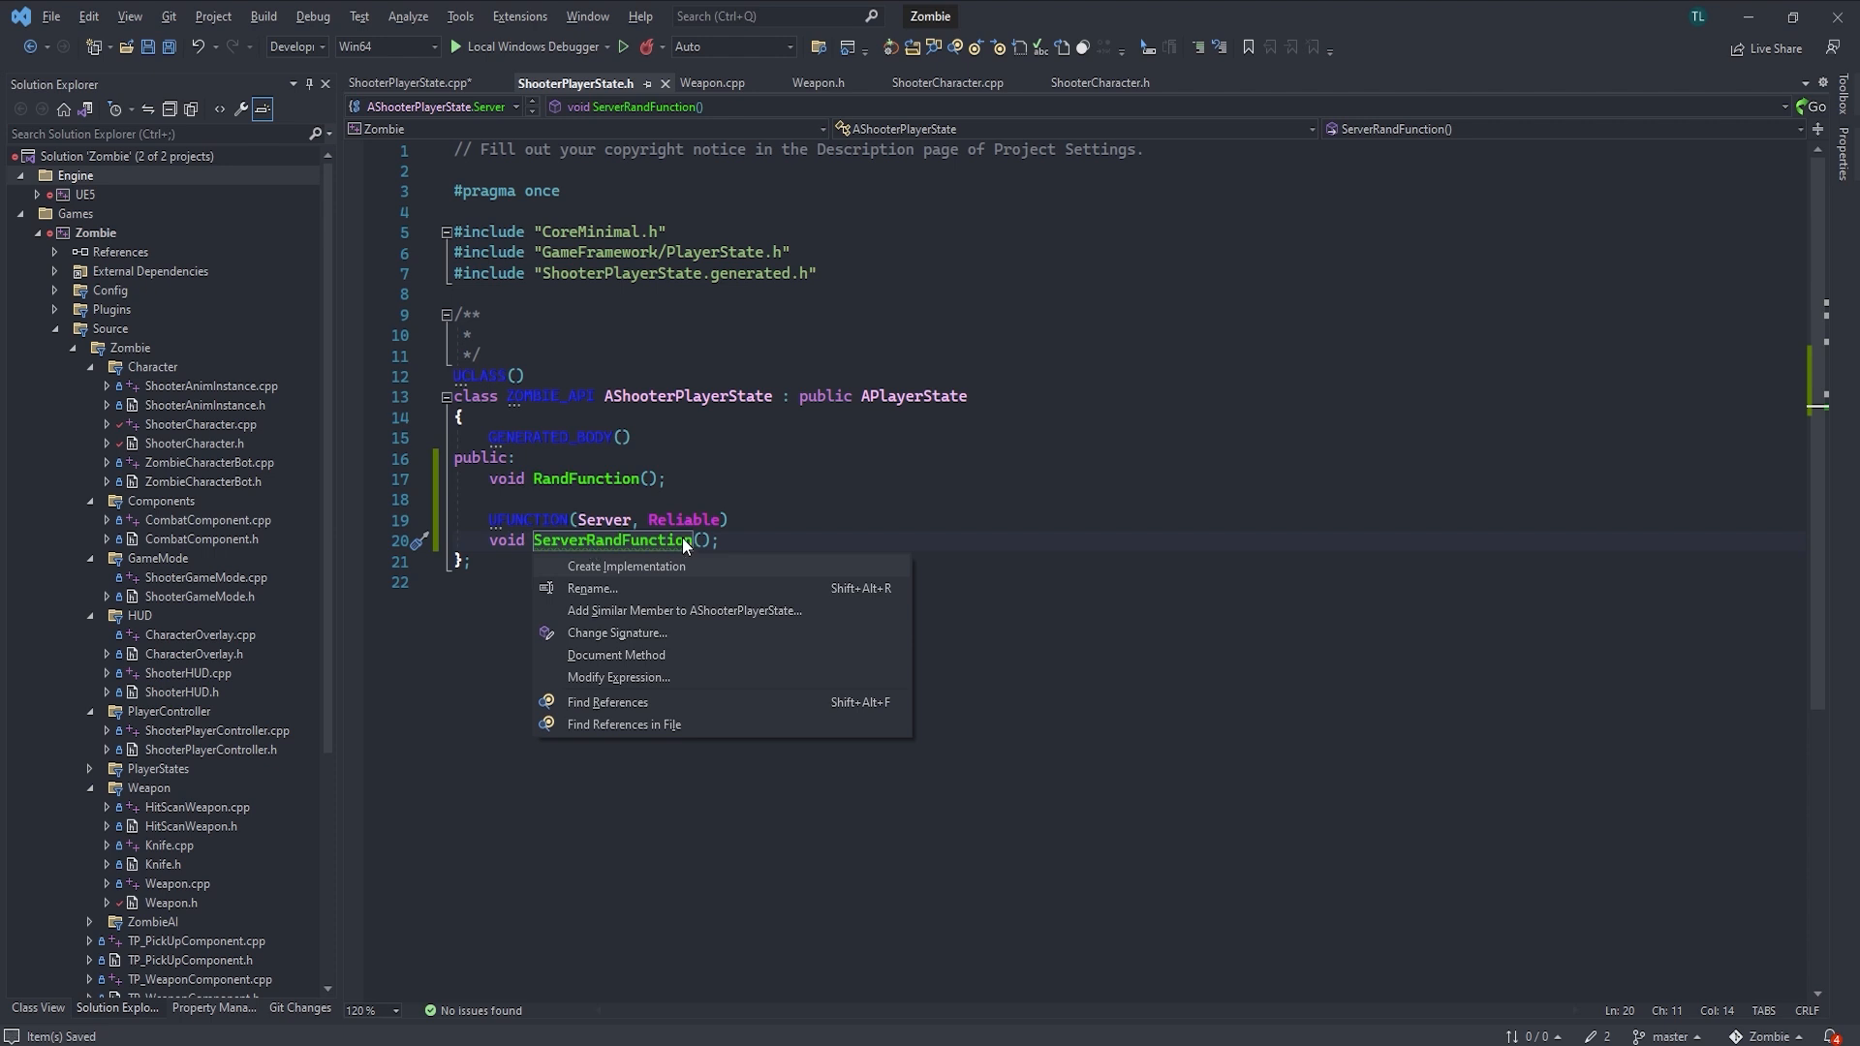
mouse_move(649, 562)
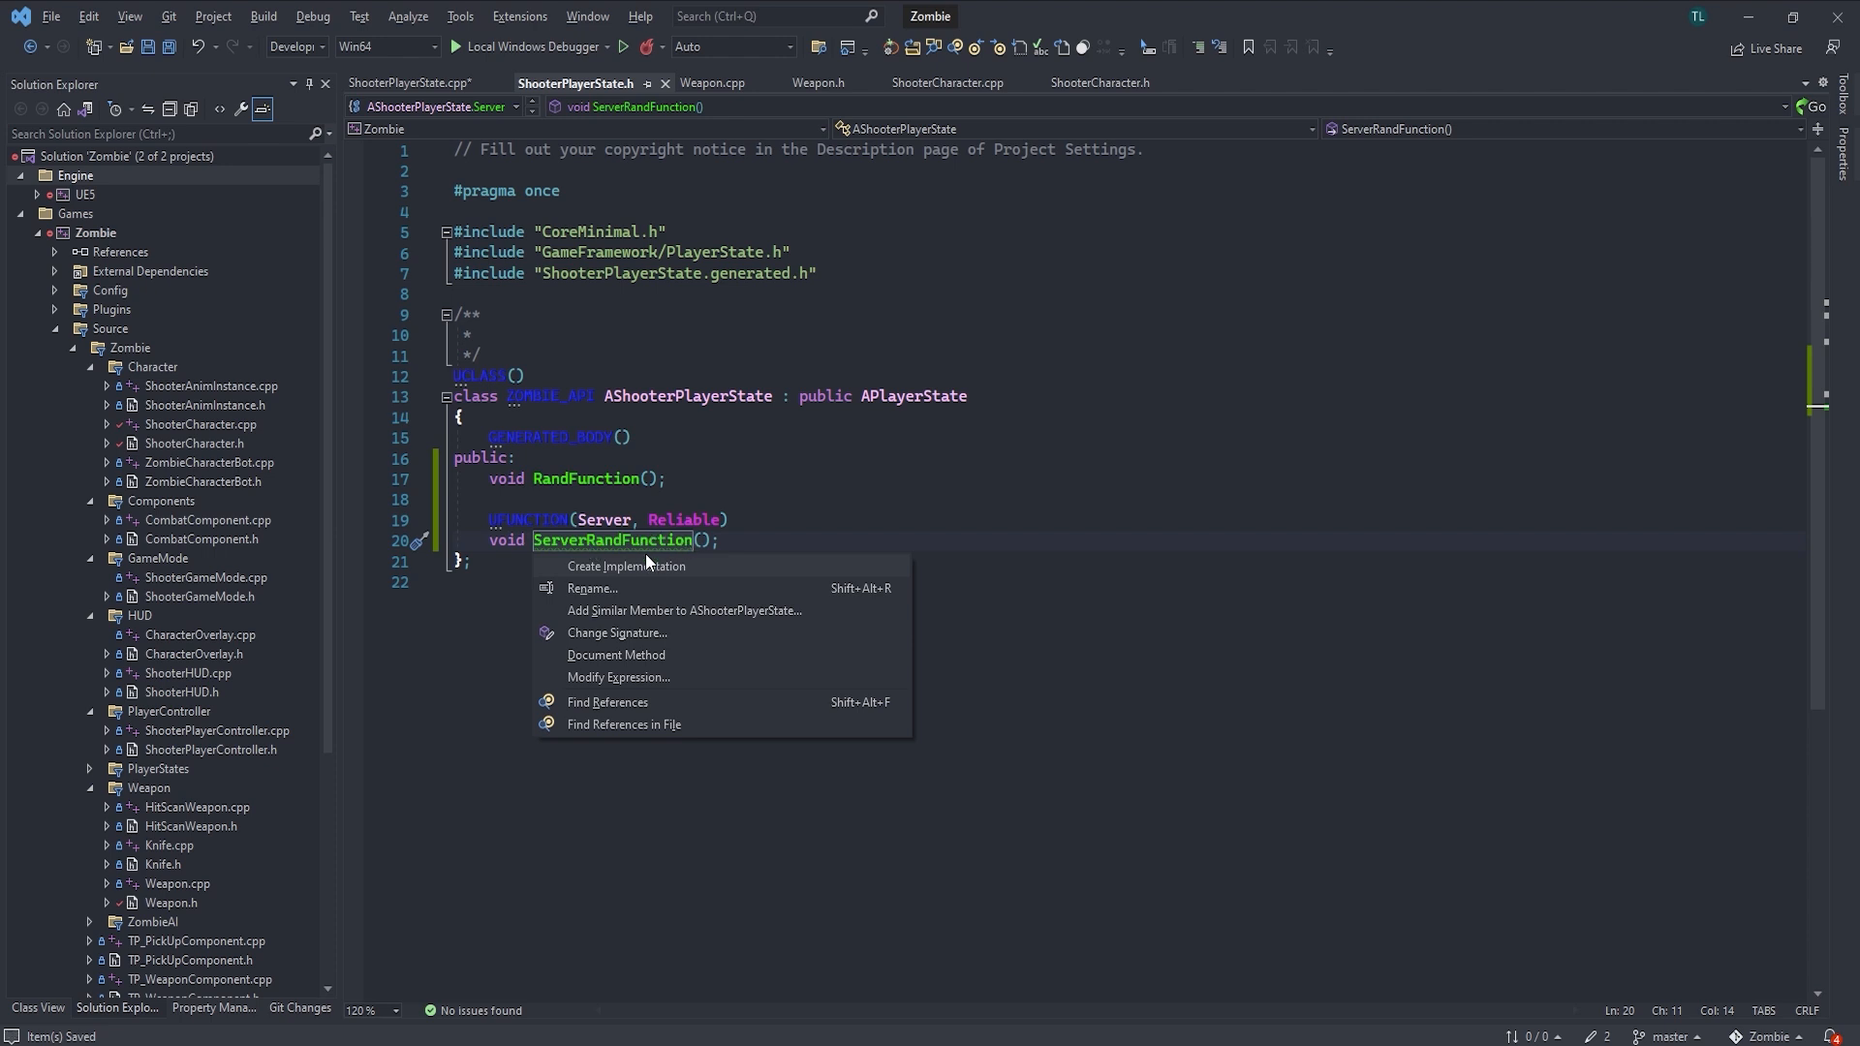
left_click(626, 565)
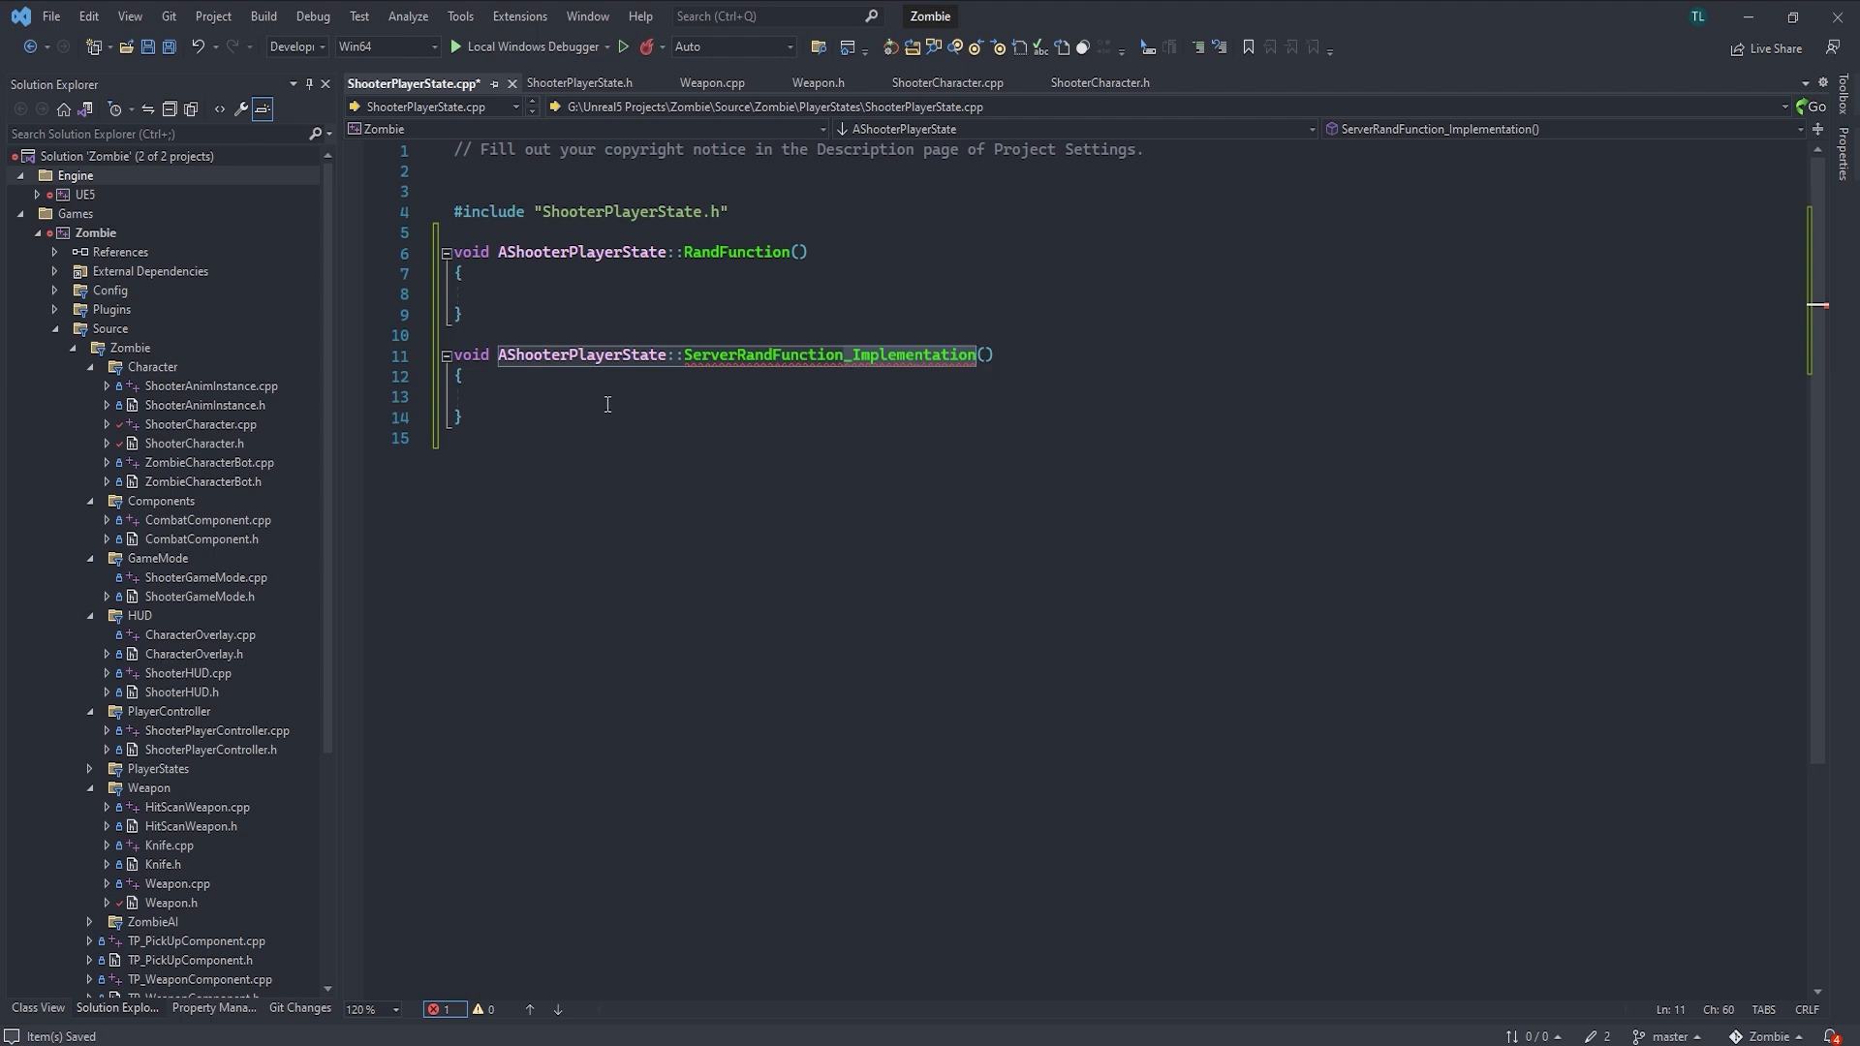
left_click(603, 81)
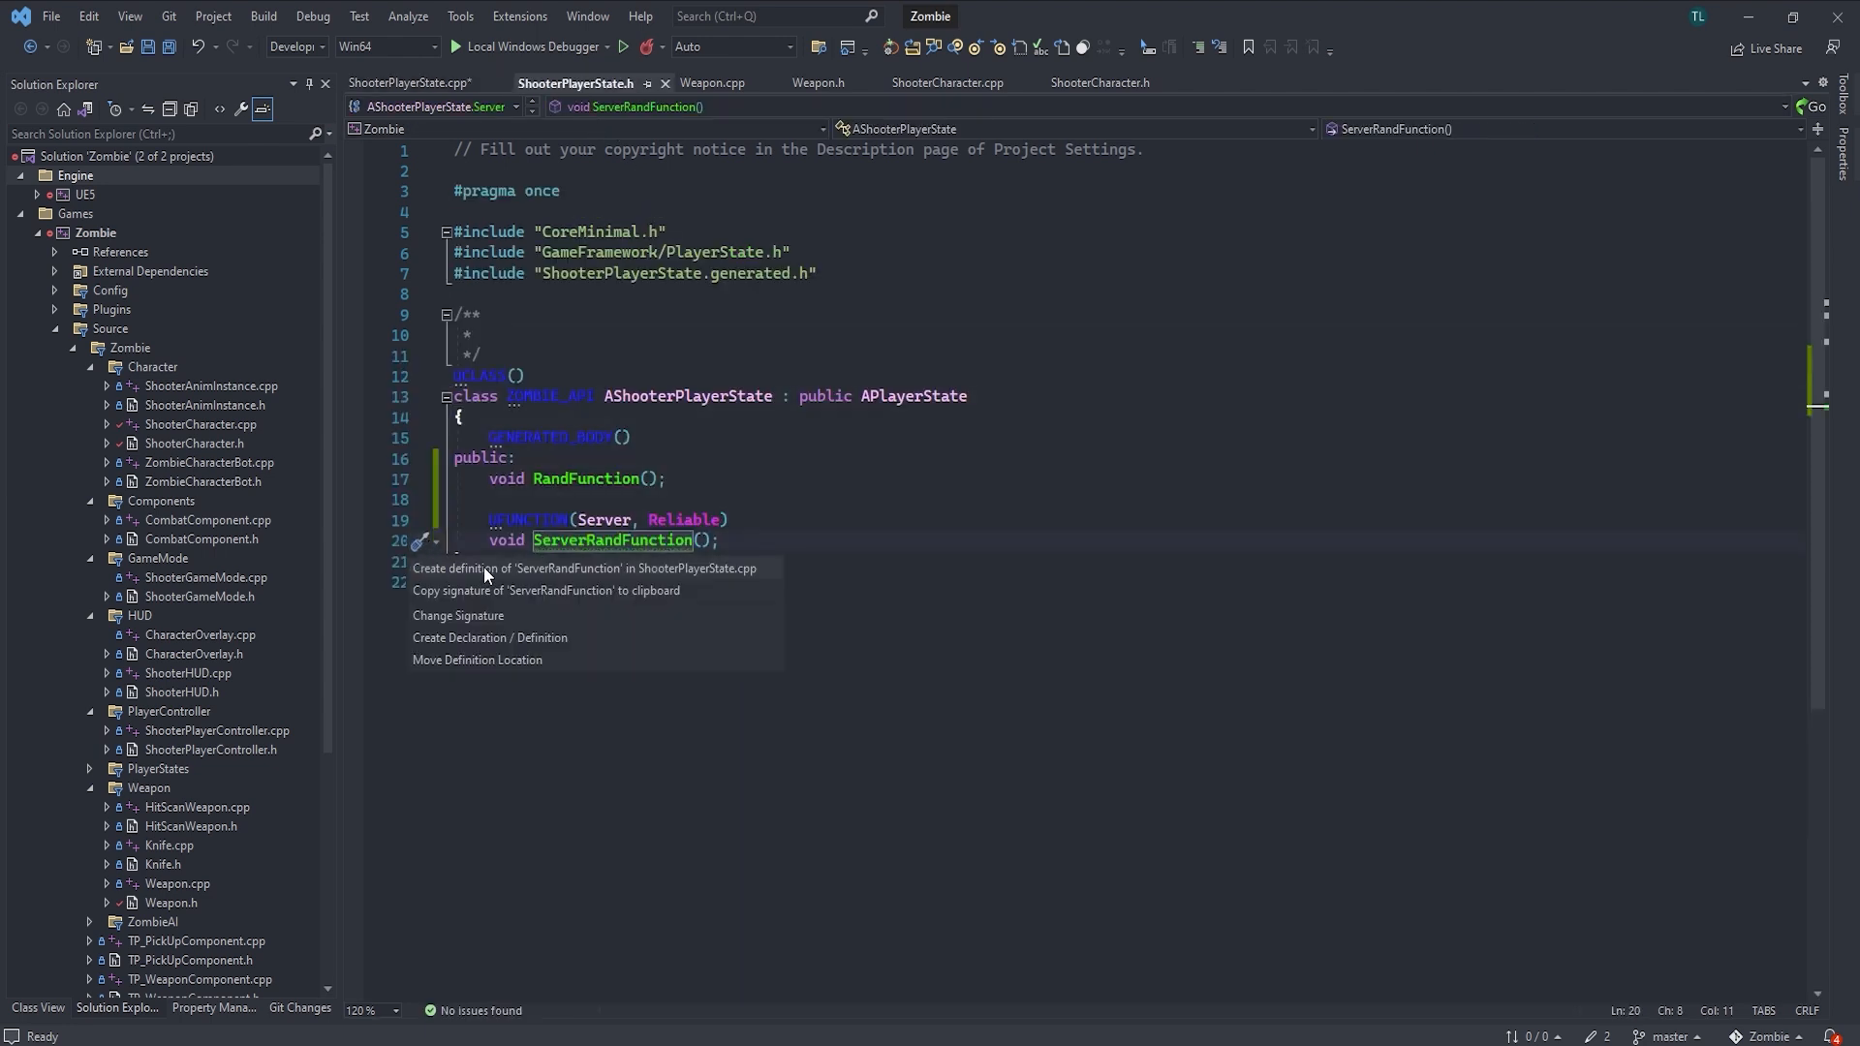
mouse_move(461, 574)
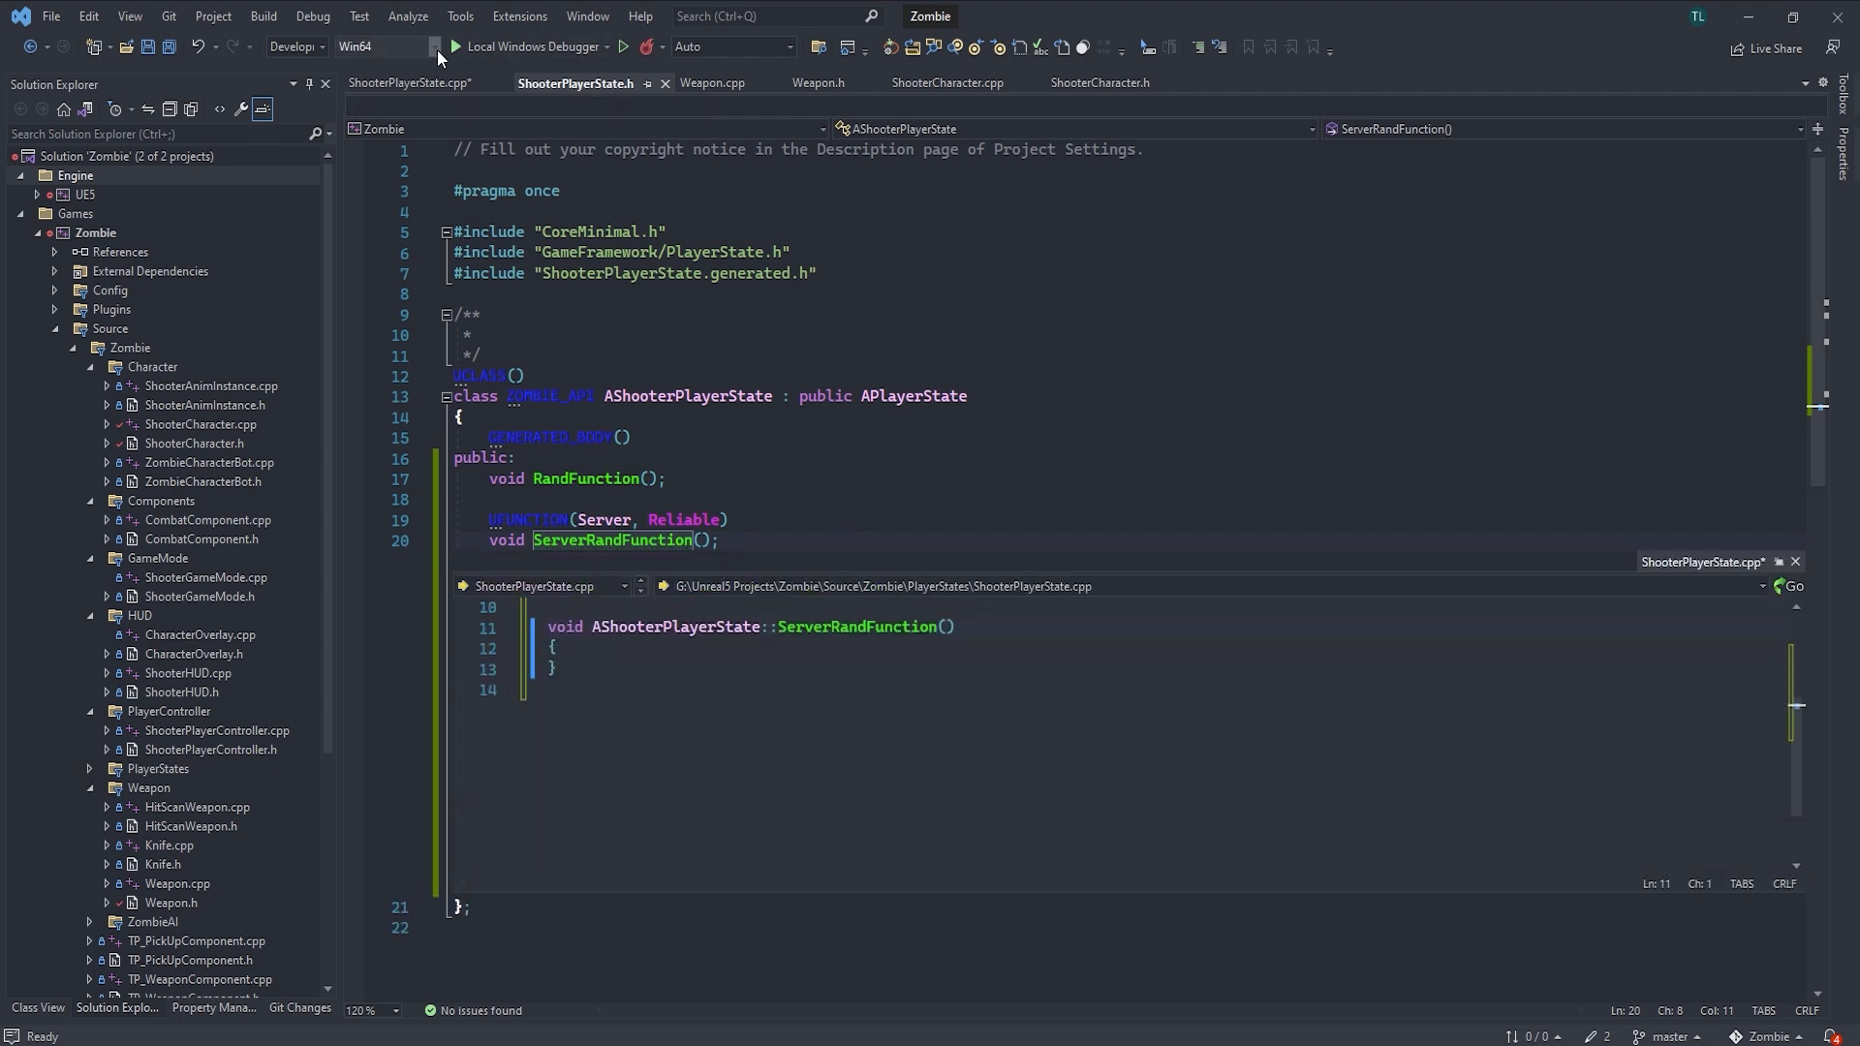
left_click(410, 81)
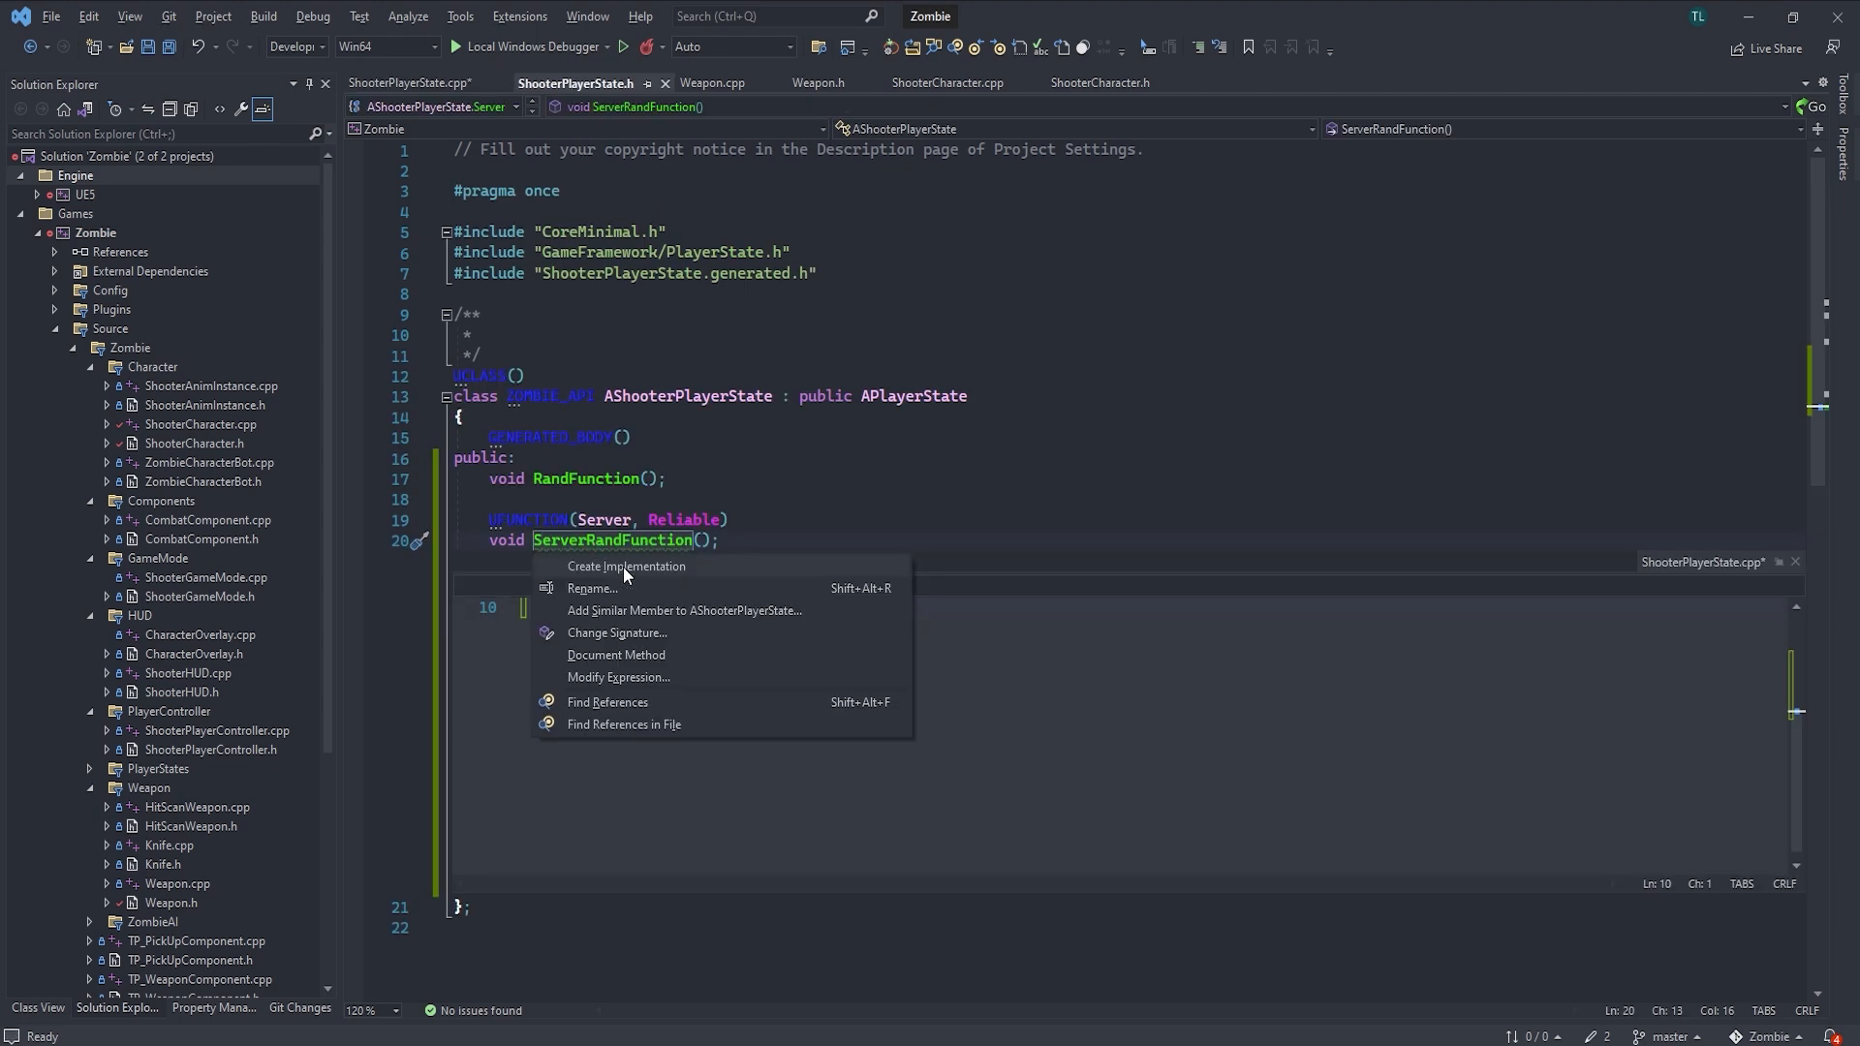
left_click(623, 566)
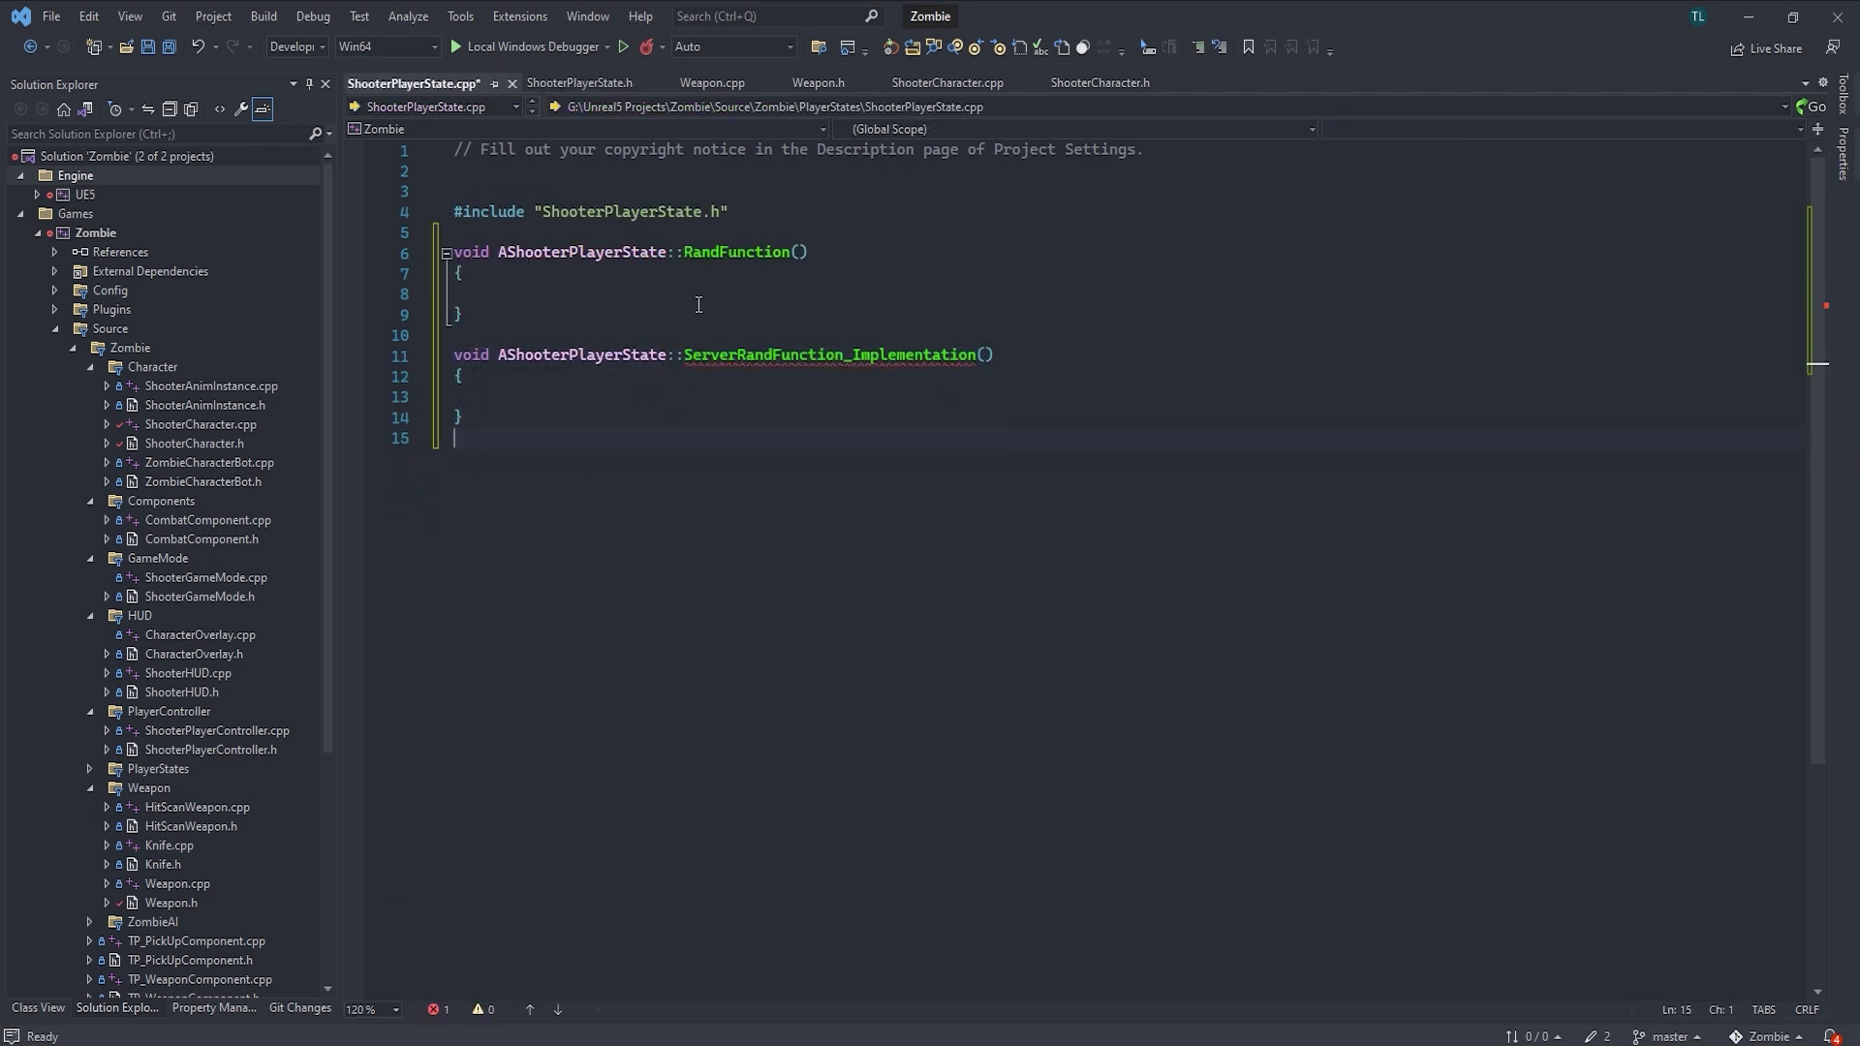